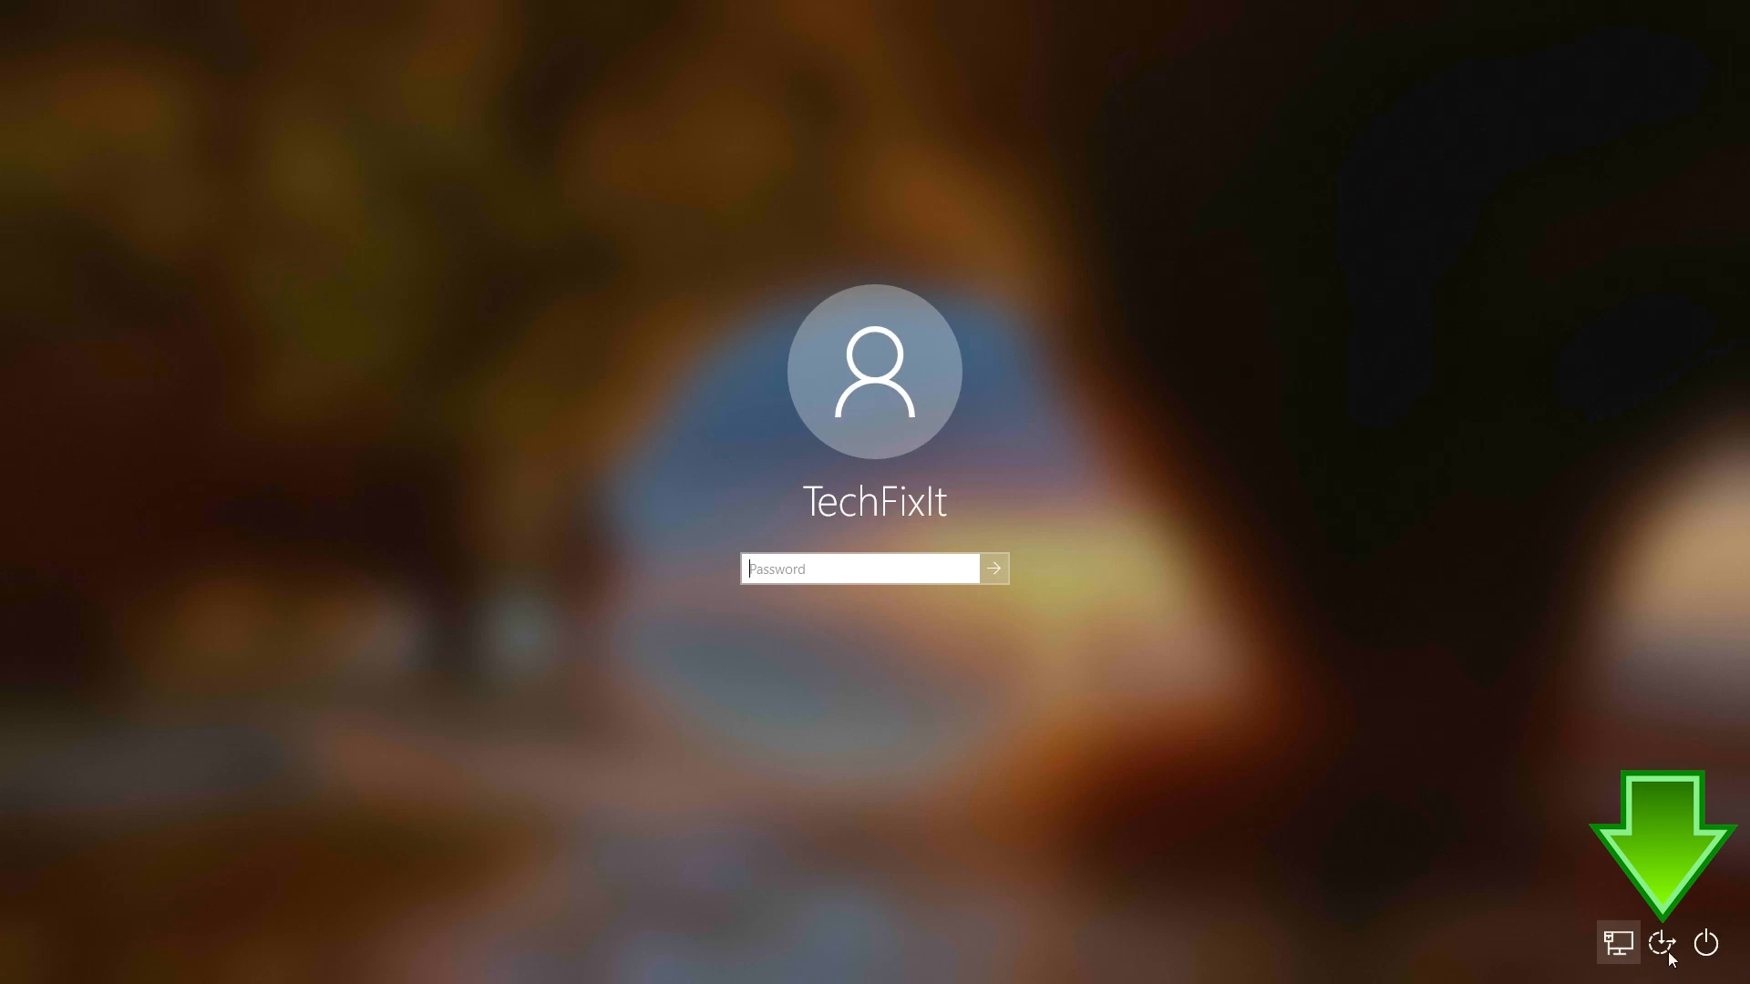
mouse_move(1702, 946)
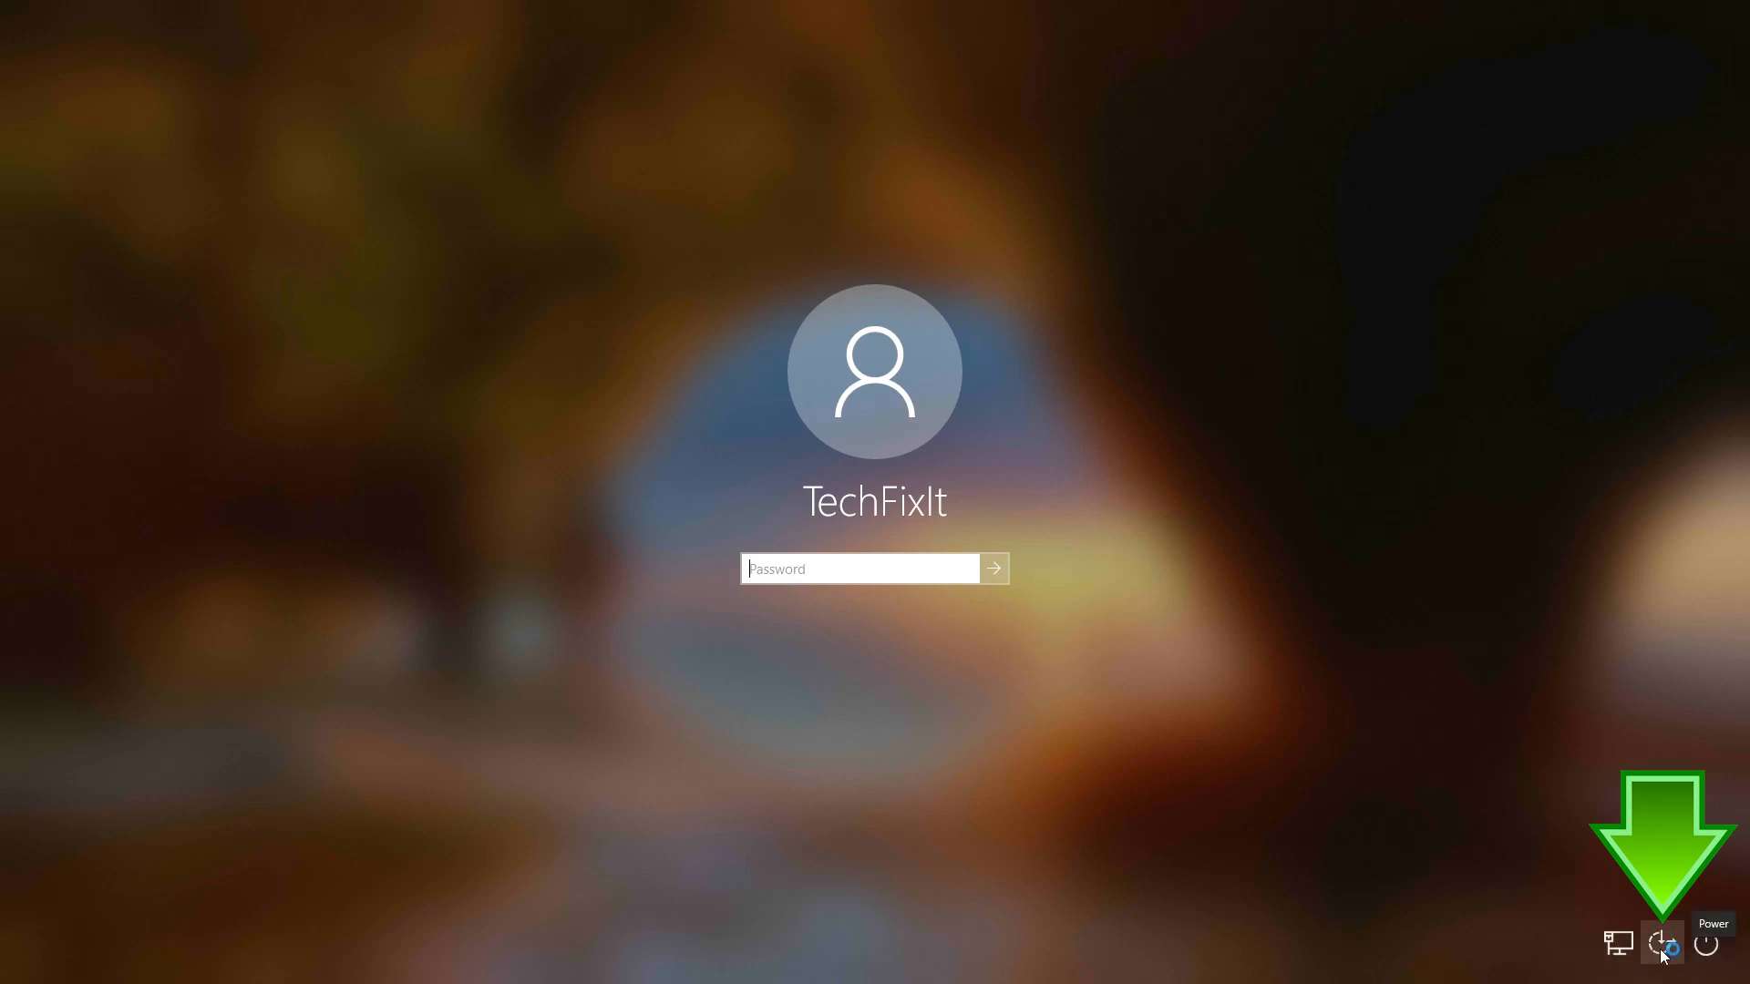
mouse_move(1662, 943)
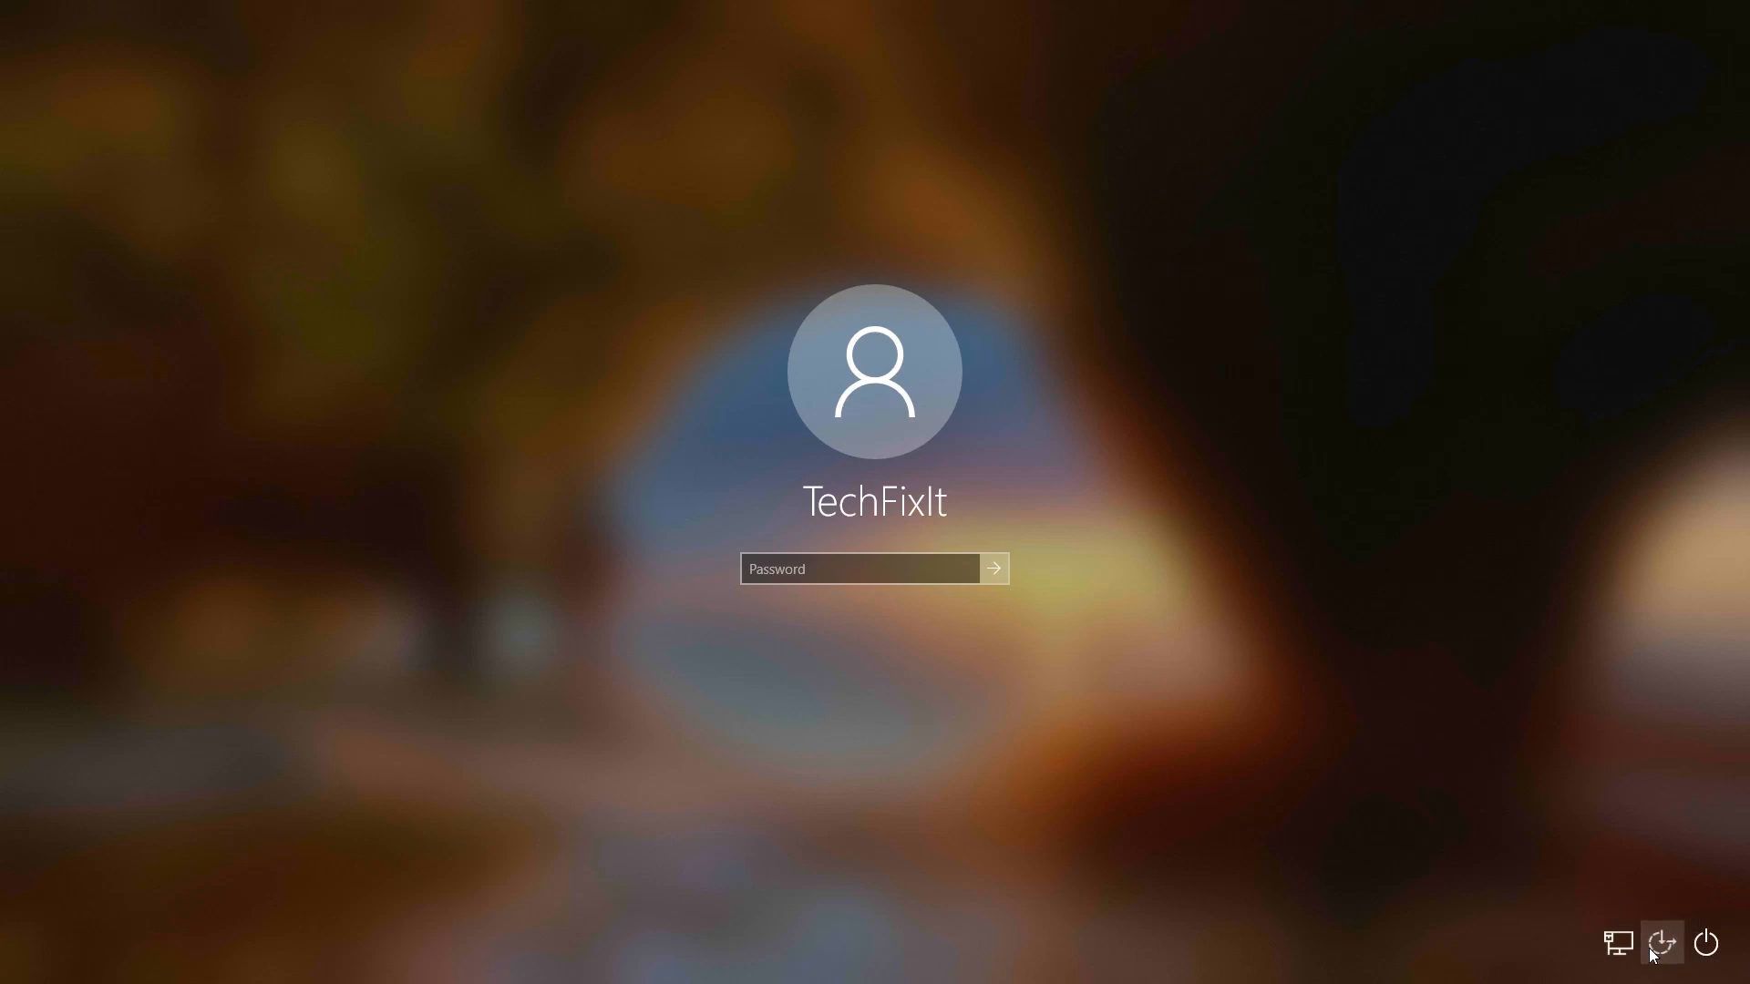
Show the sign-in screen's Ease of Access menu listing Narrator, Magnifier and On-Screen Keyboard.
click(1662, 942)
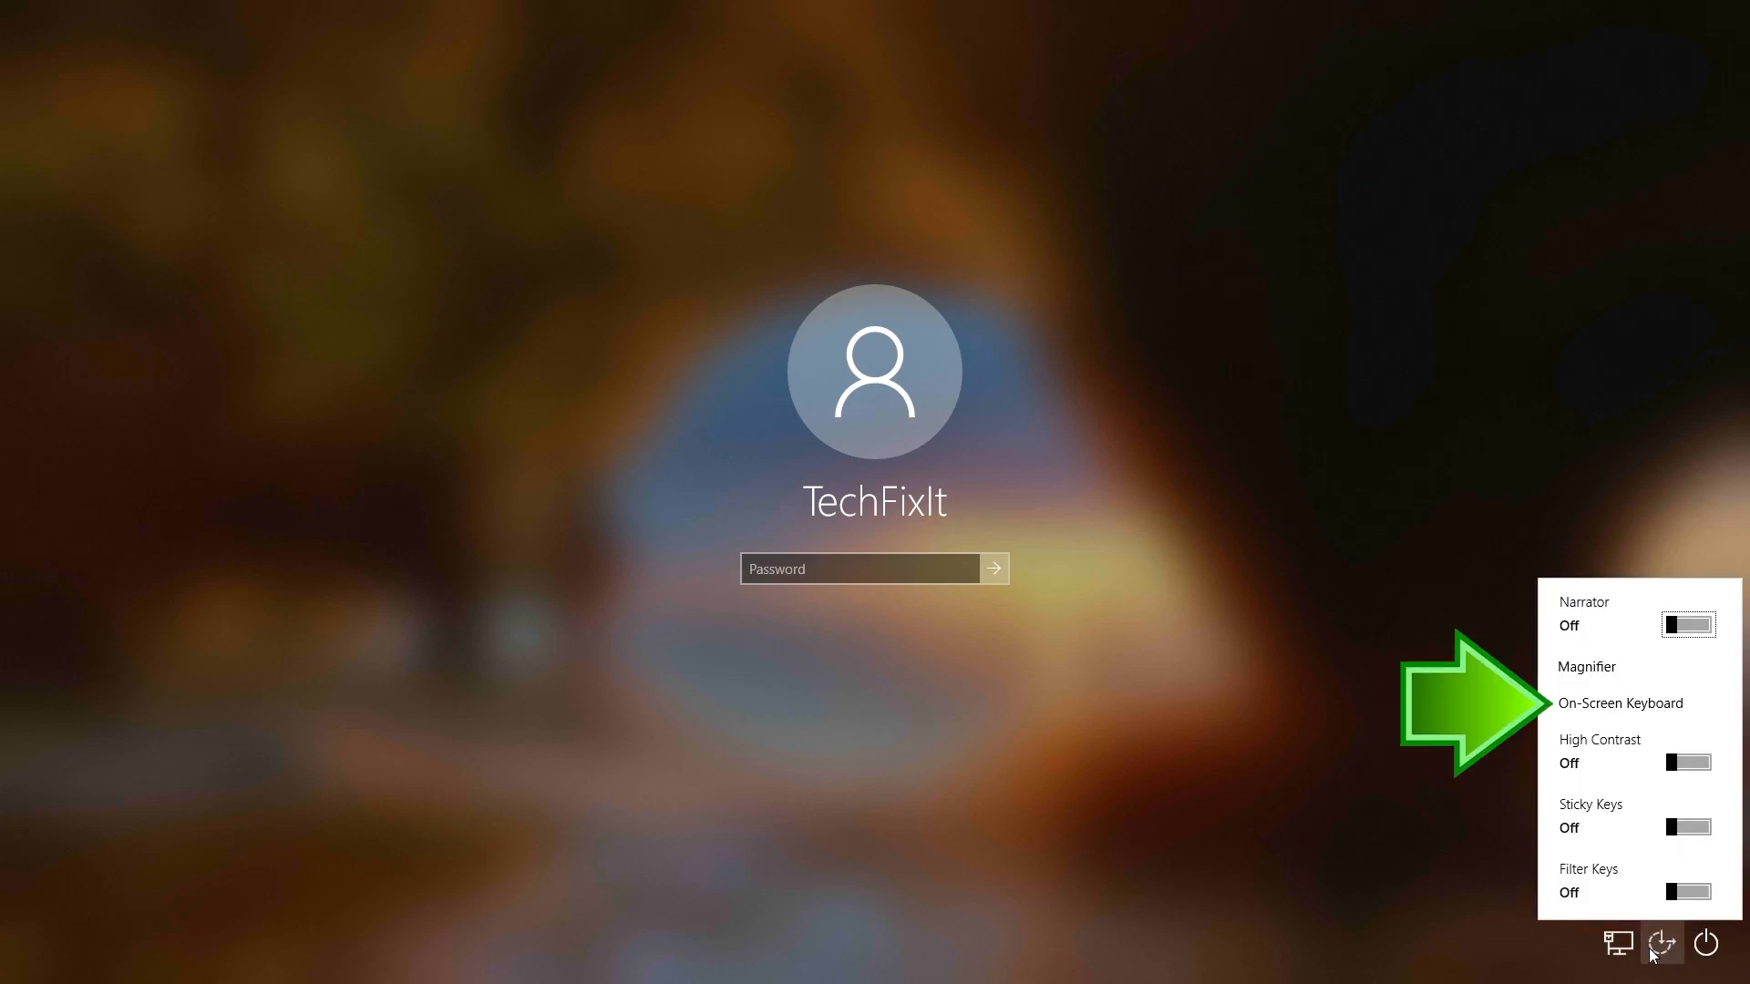
mouse_move(1593, 687)
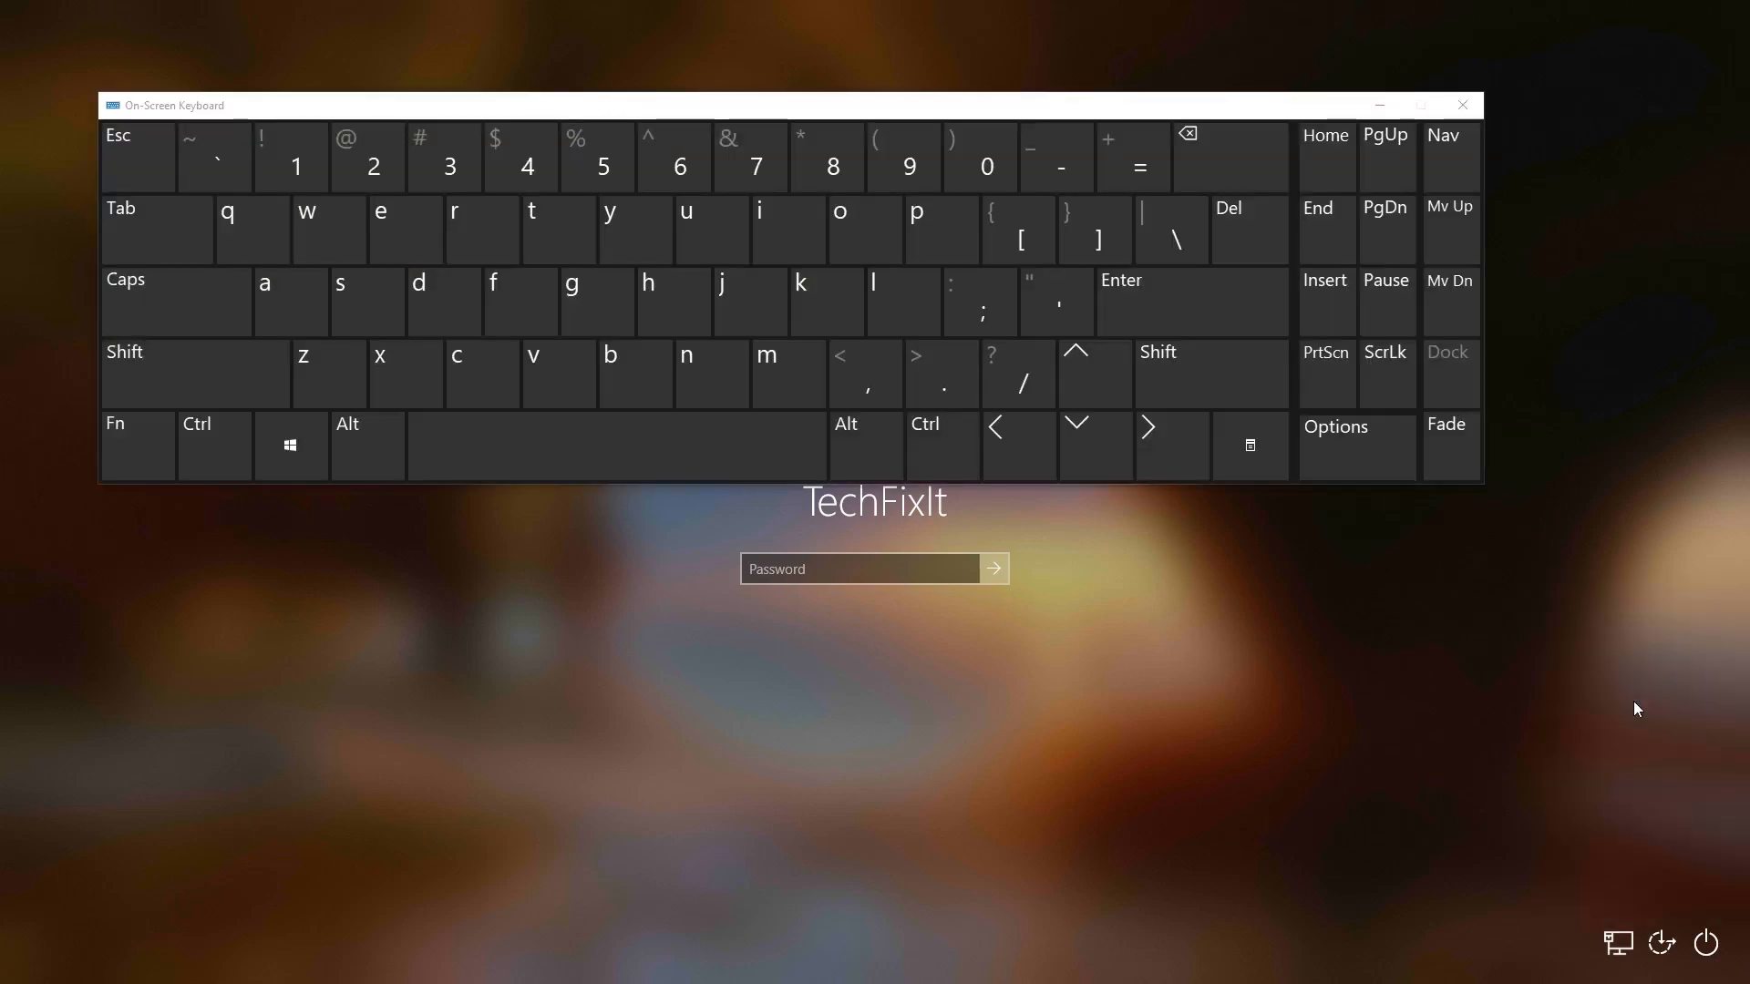
Enter the account password with the on-screen keyboard and sign in to the desktop.
click(859, 569)
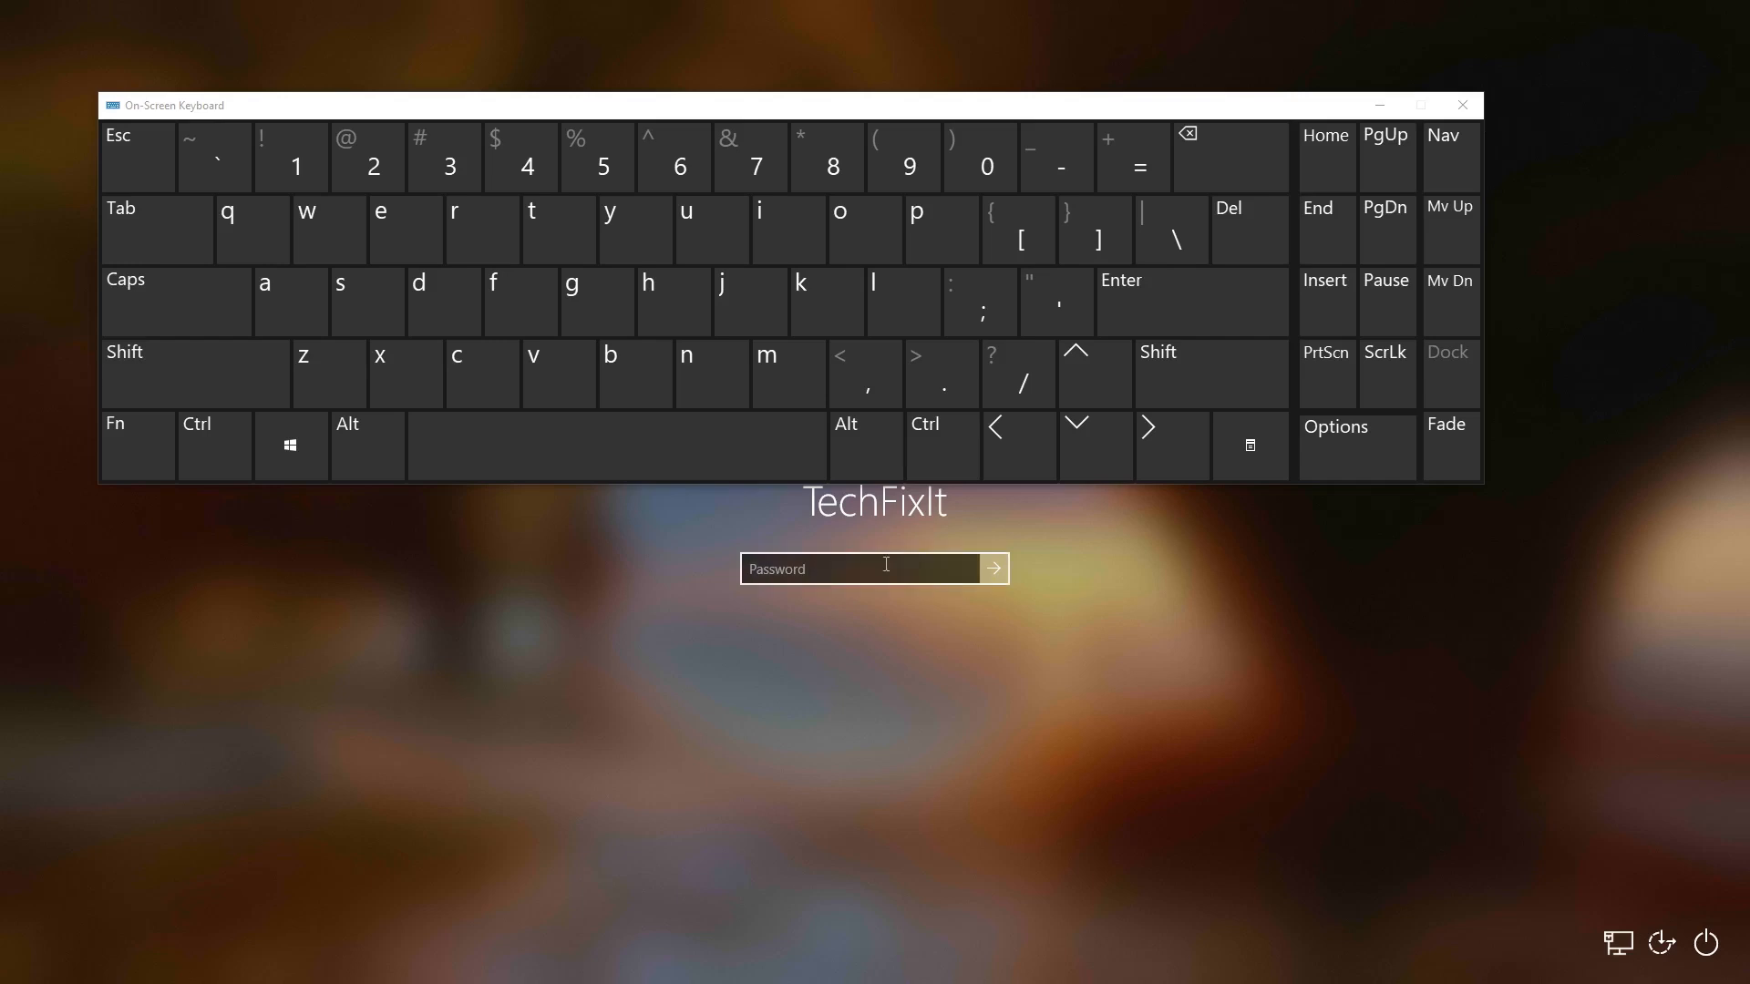
click(902, 301)
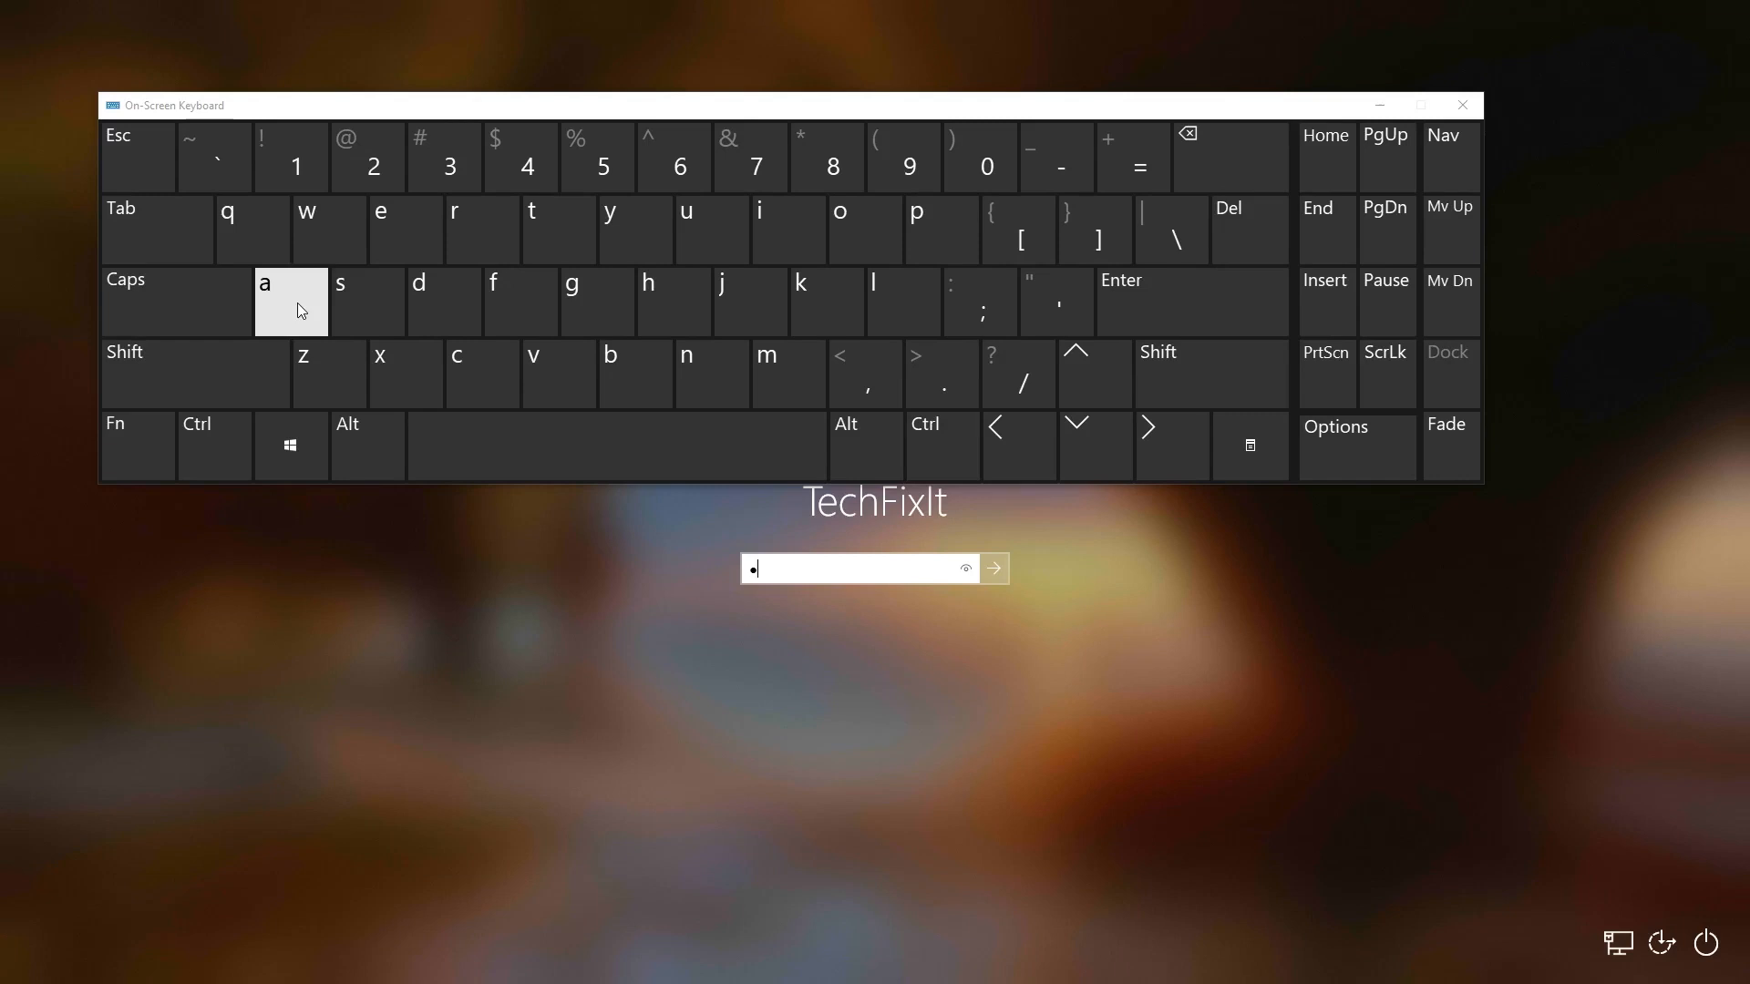
click(328, 229)
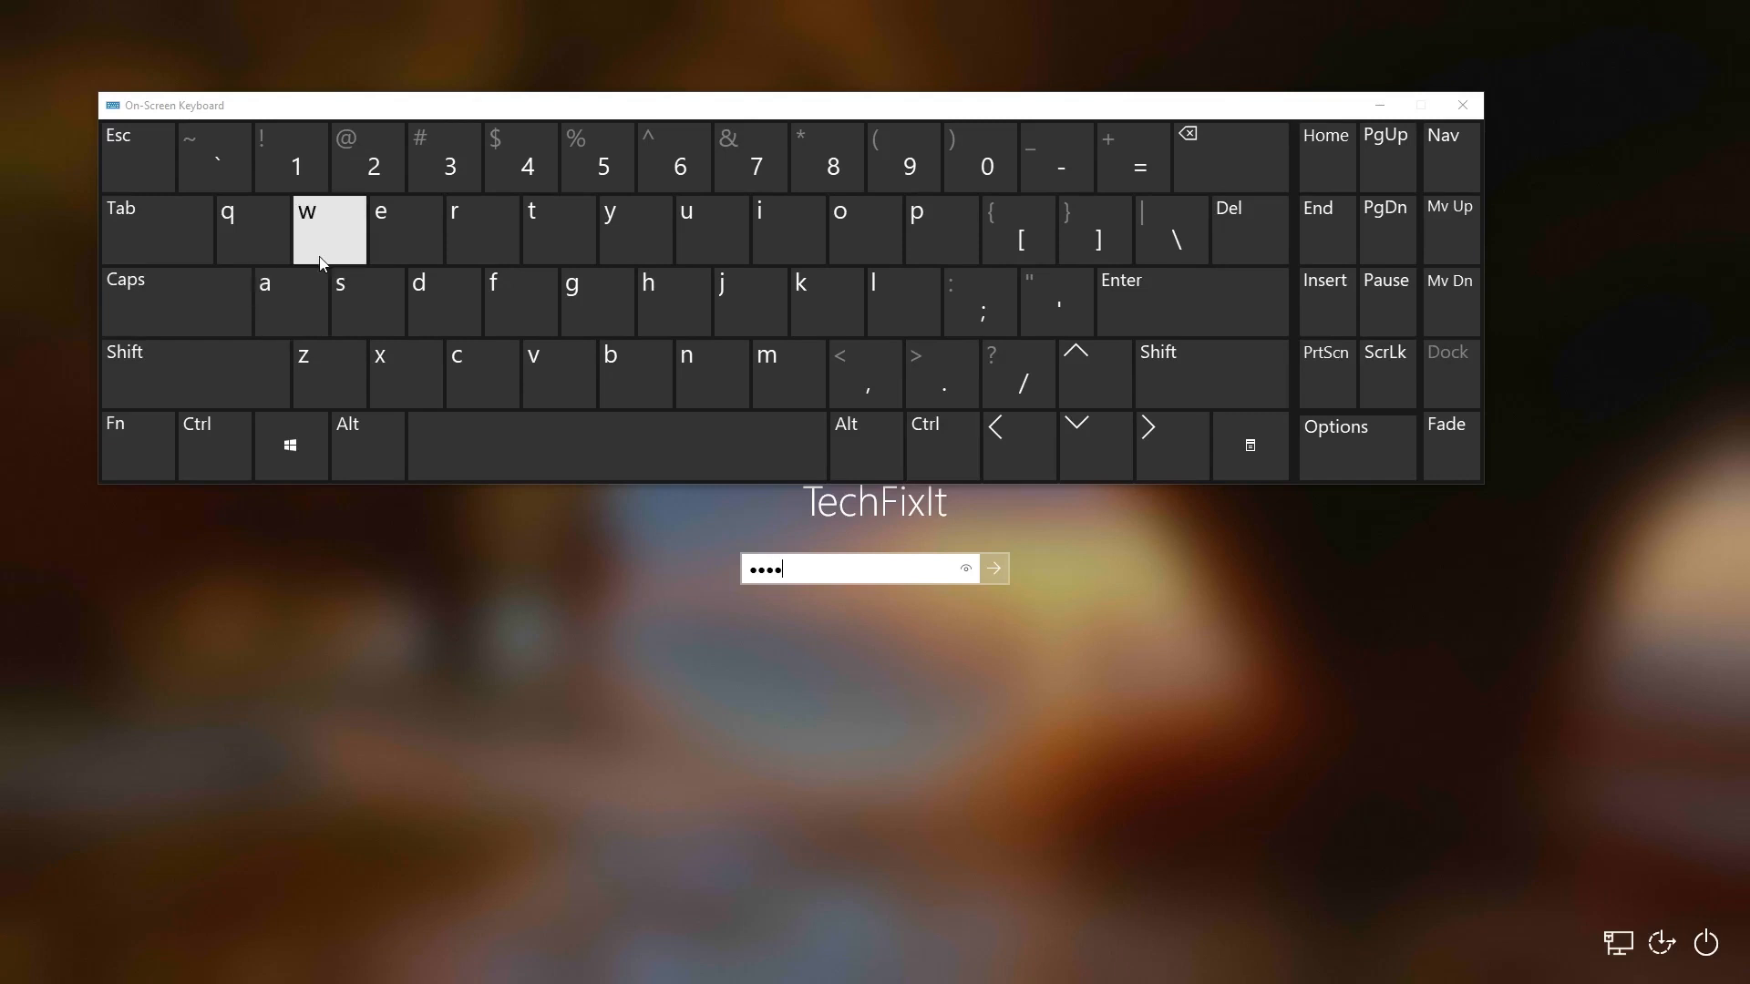
click(482, 230)
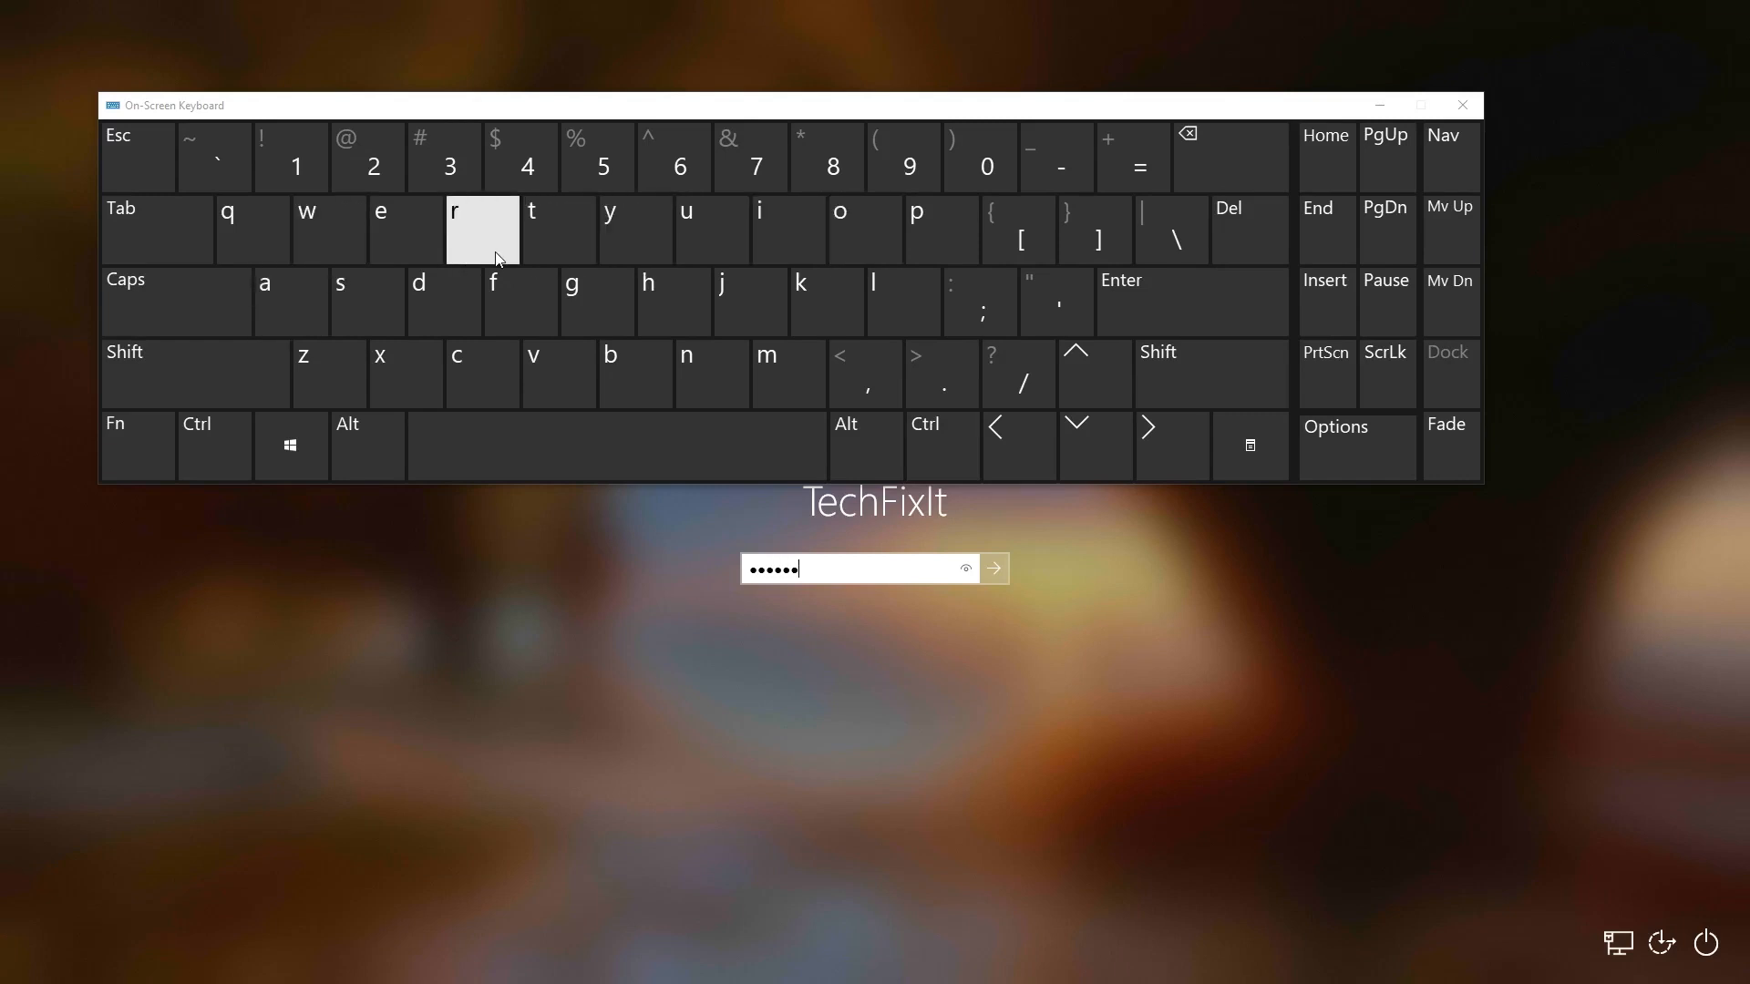
click(443, 301)
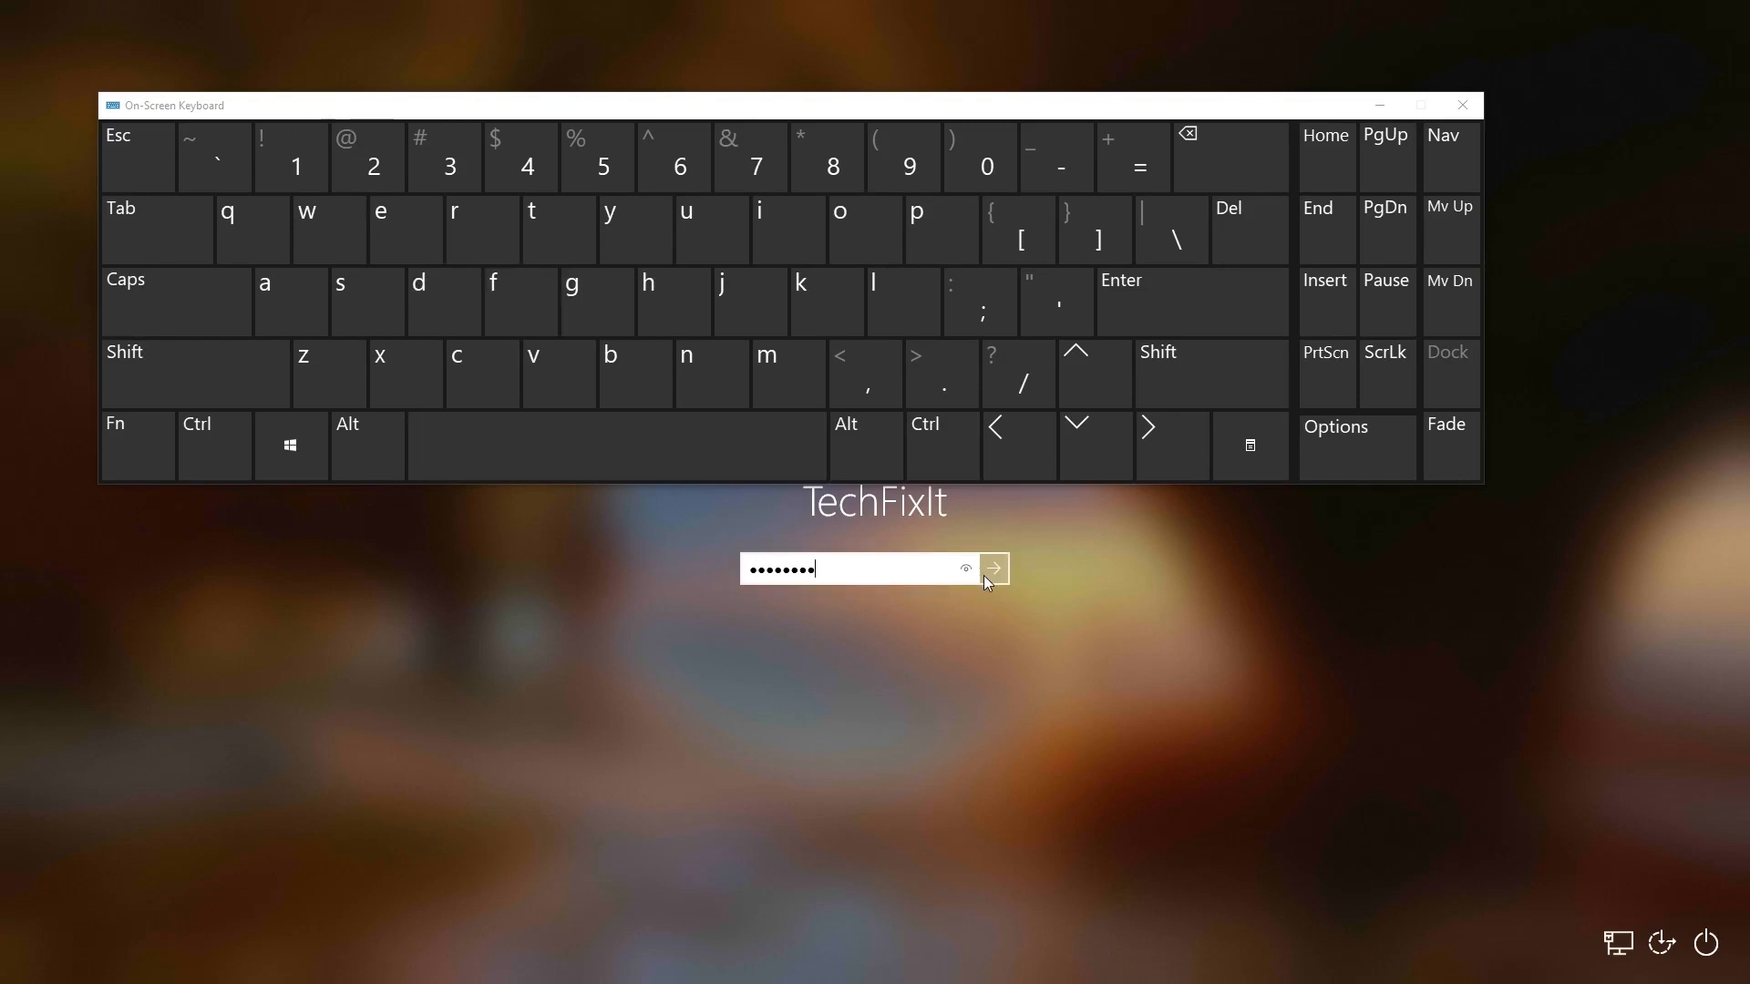
click(991, 568)
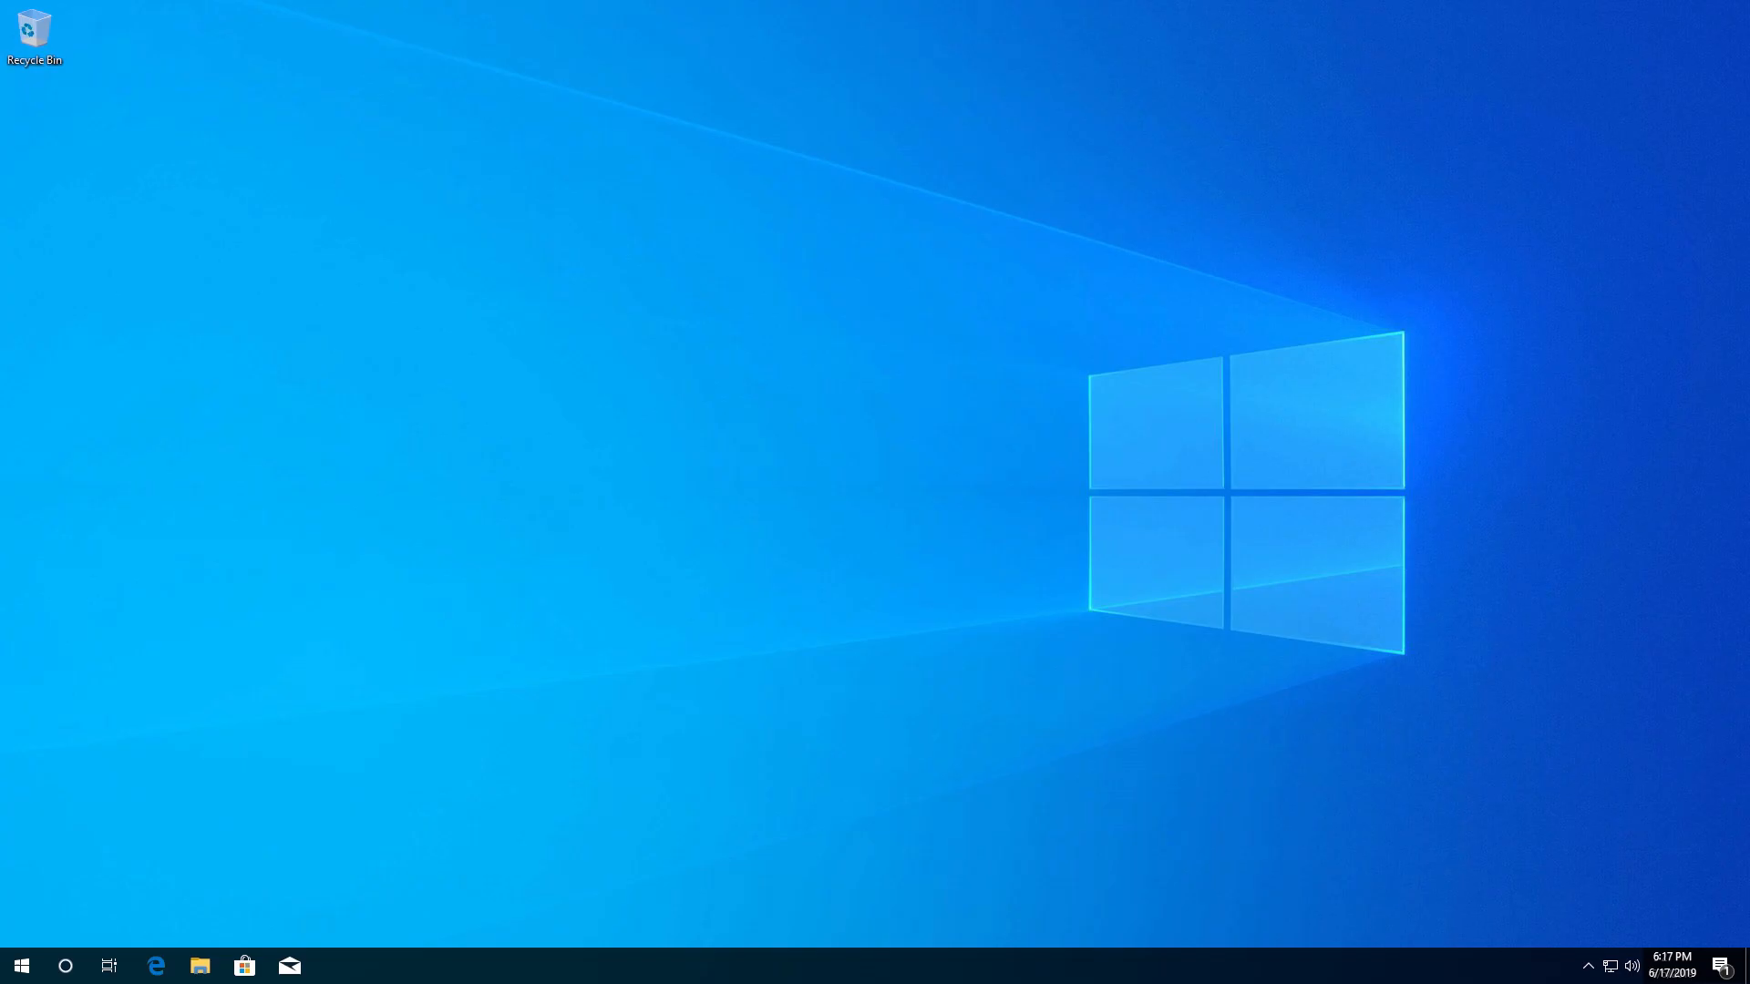
Open Windows Settings from the Start menu's gear icon.
click(21, 966)
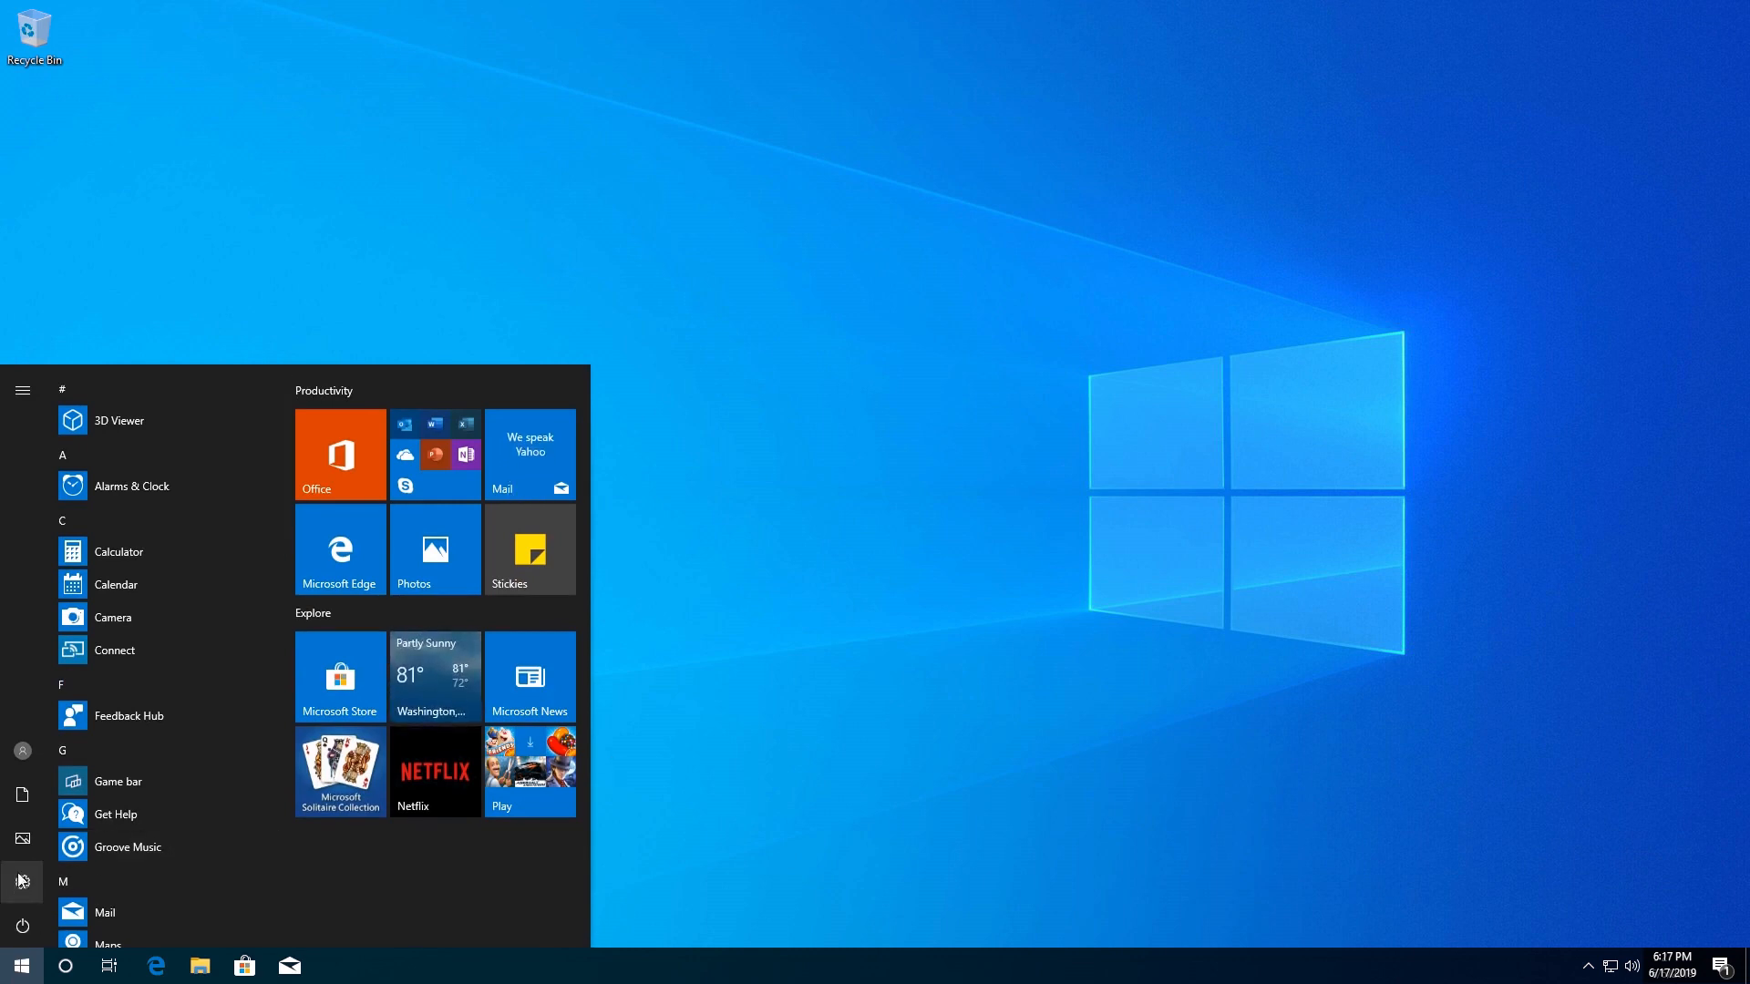
mouse_move(20, 882)
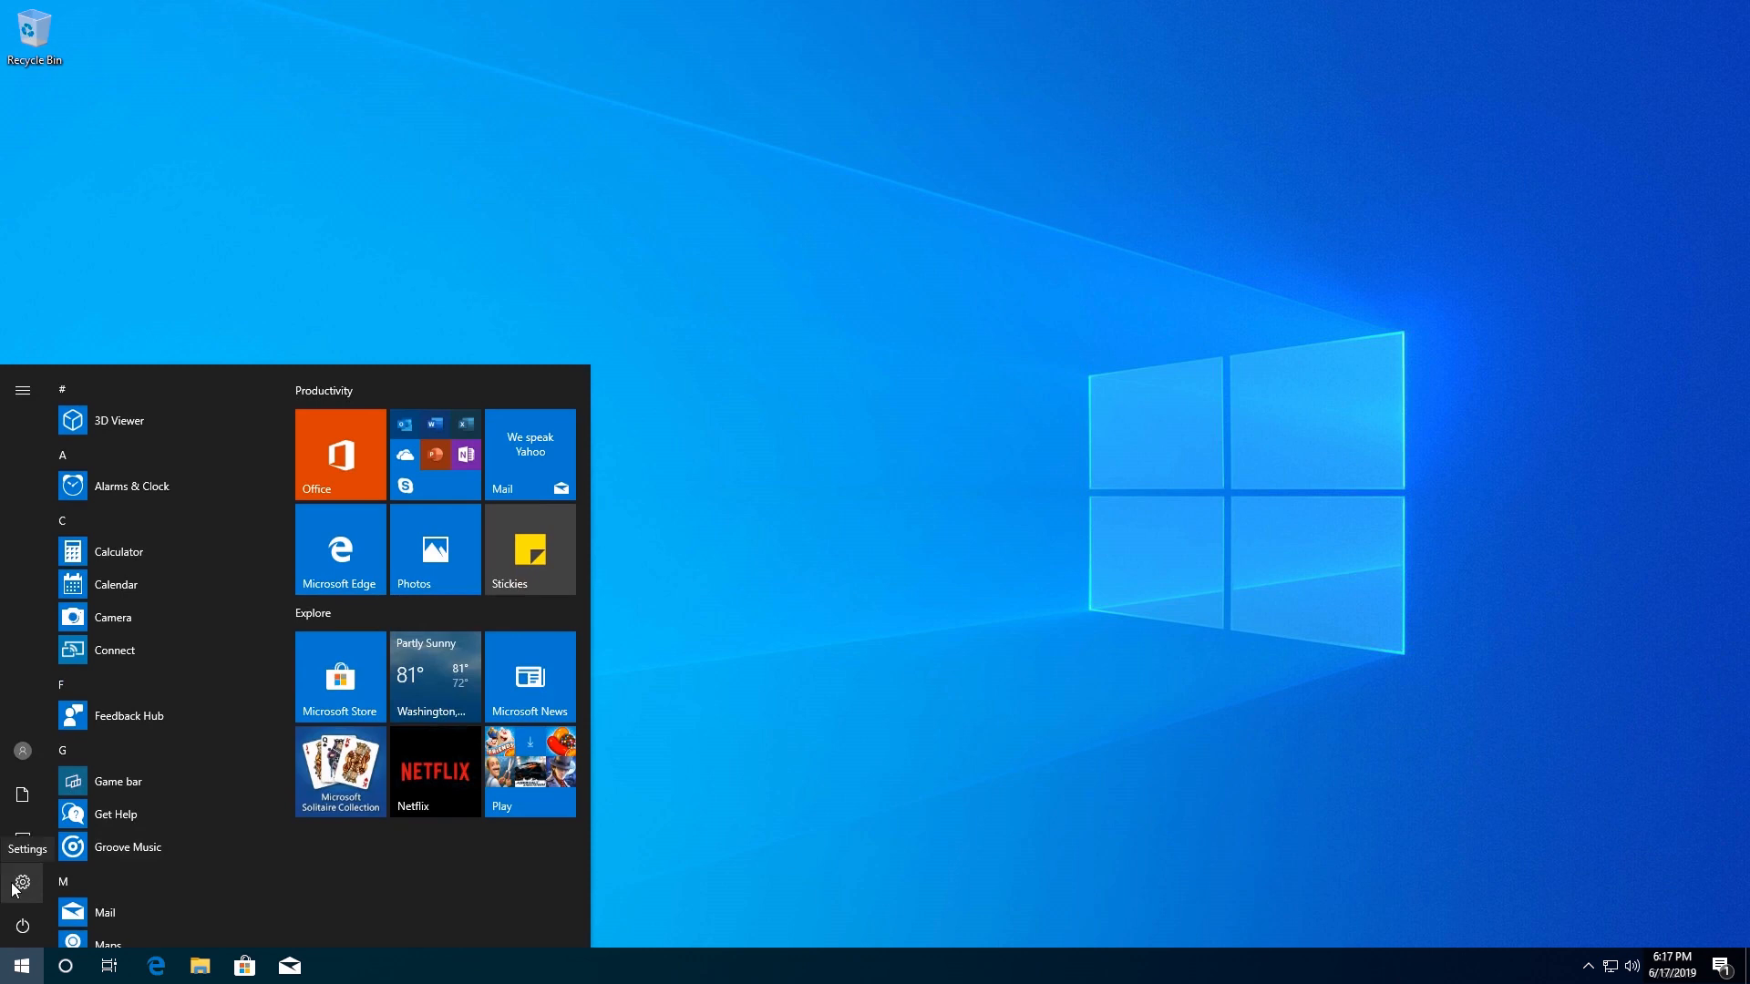
click(22, 882)
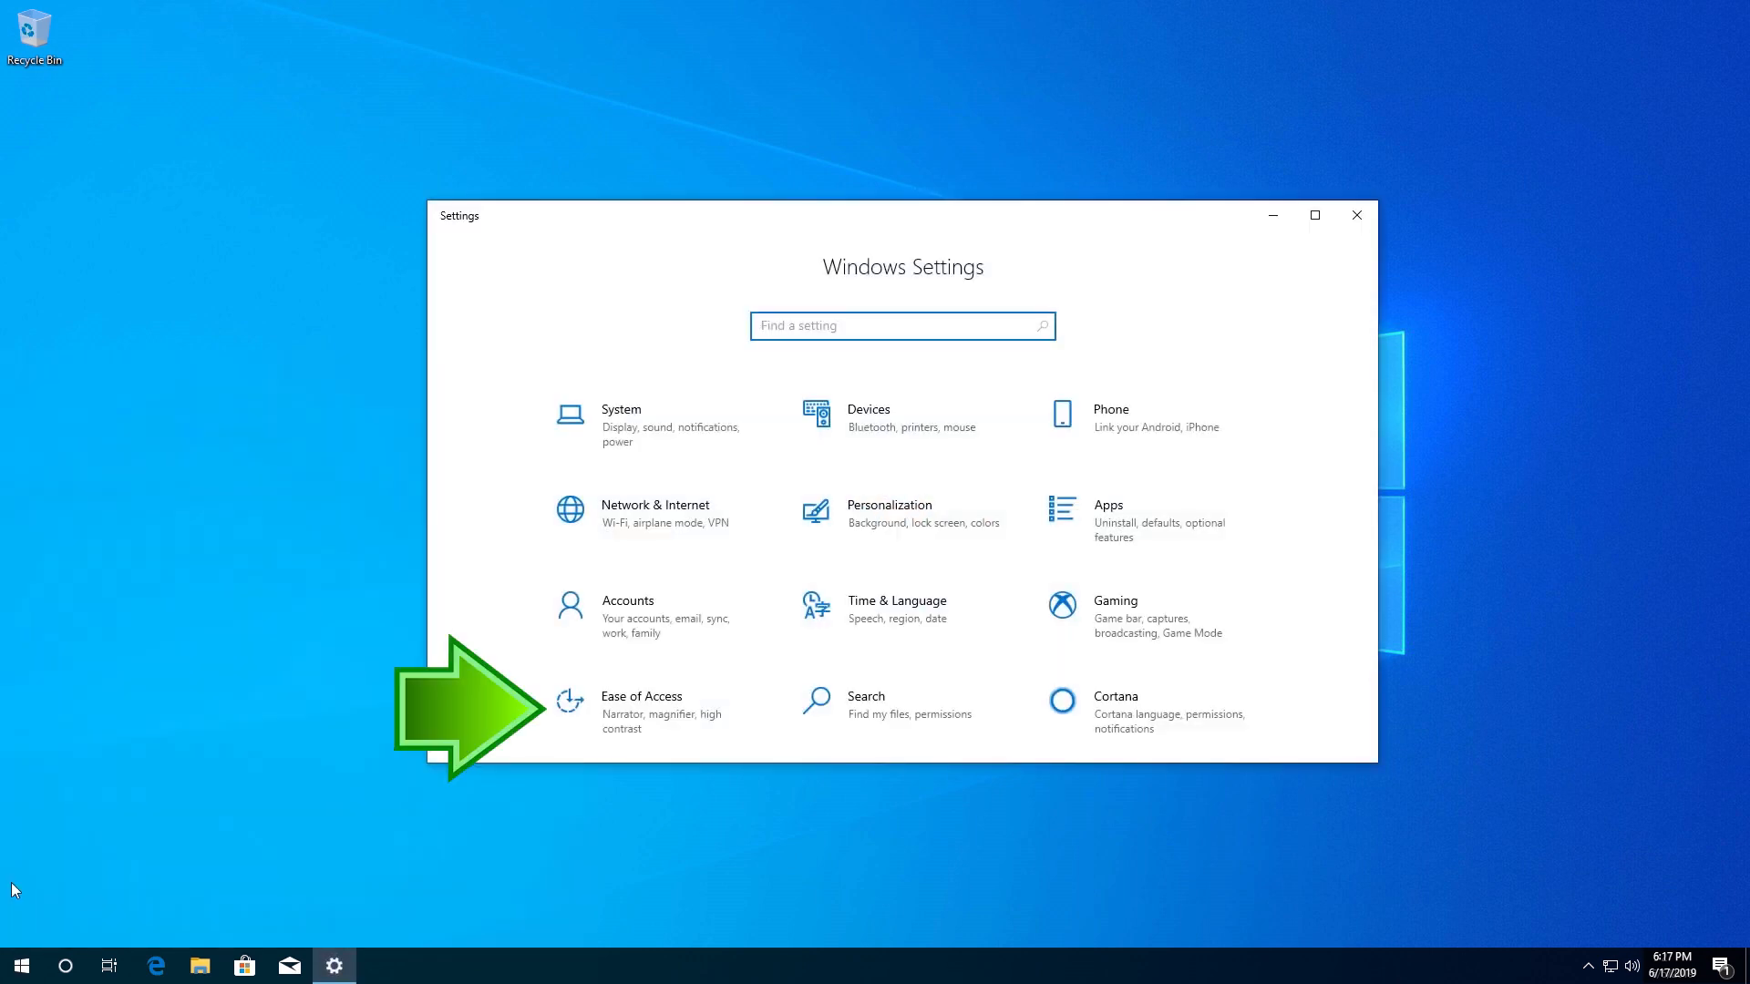
mouse_move(689, 712)
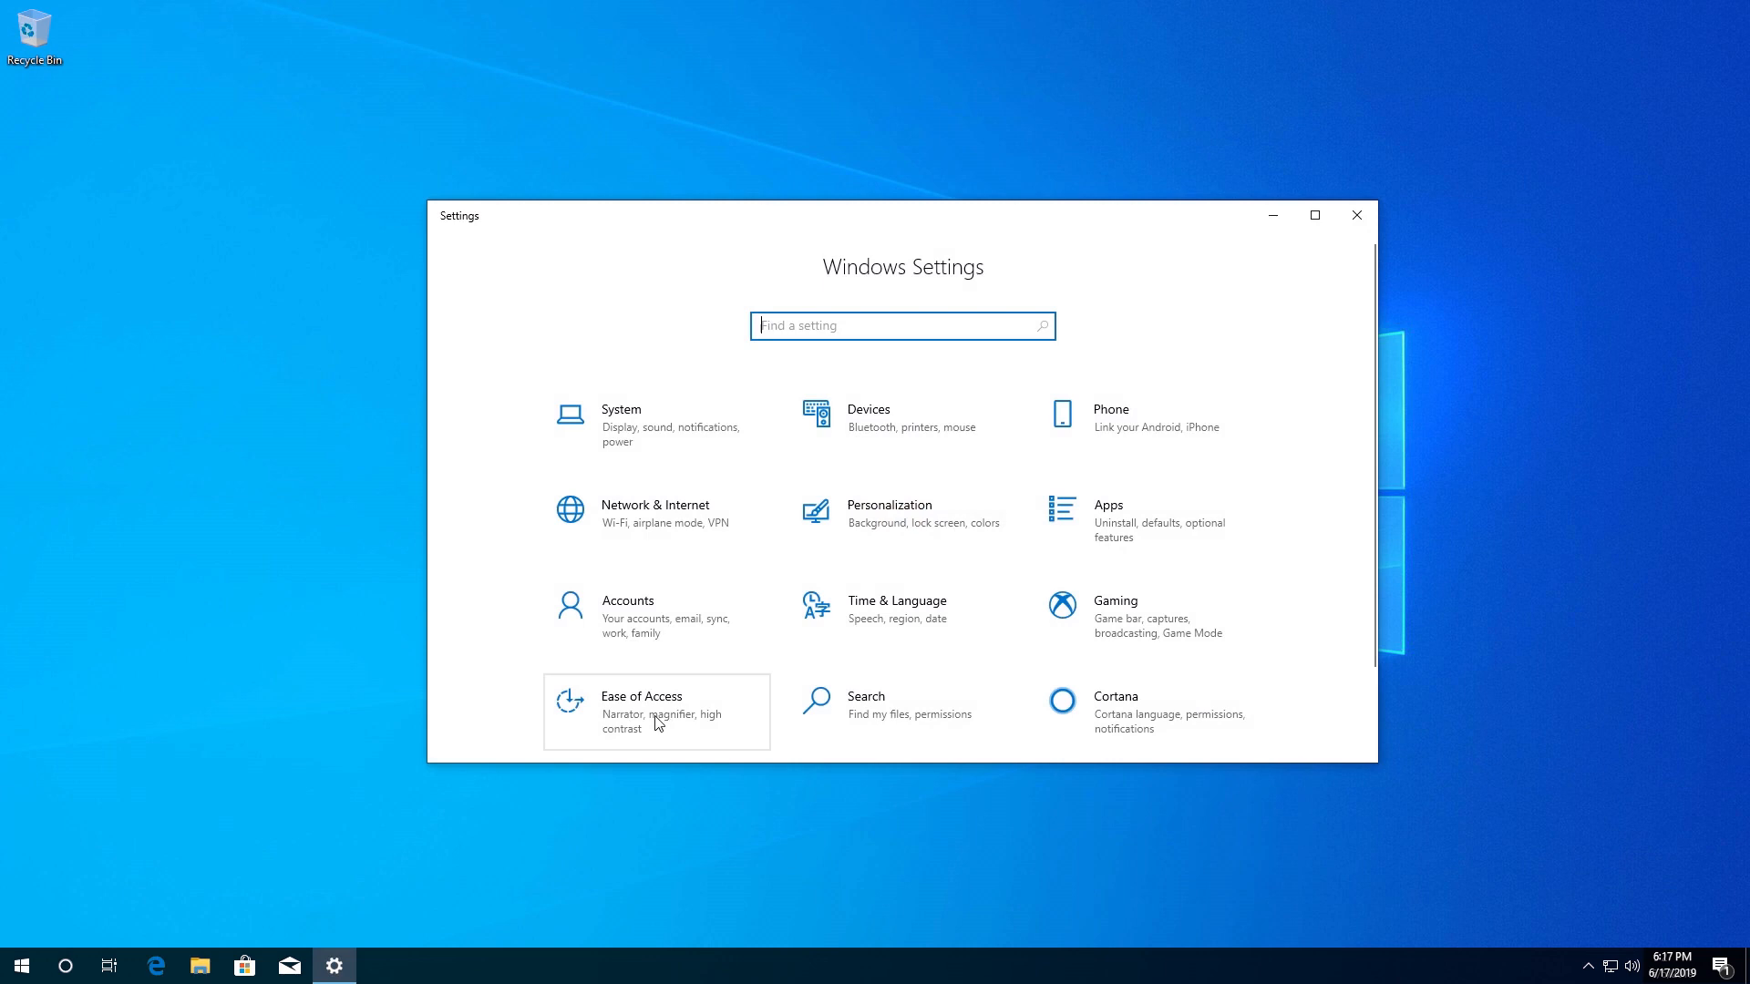
Switch Use the On-Screen Keyboard on under Ease of Access > Keyboard.
click(656, 711)
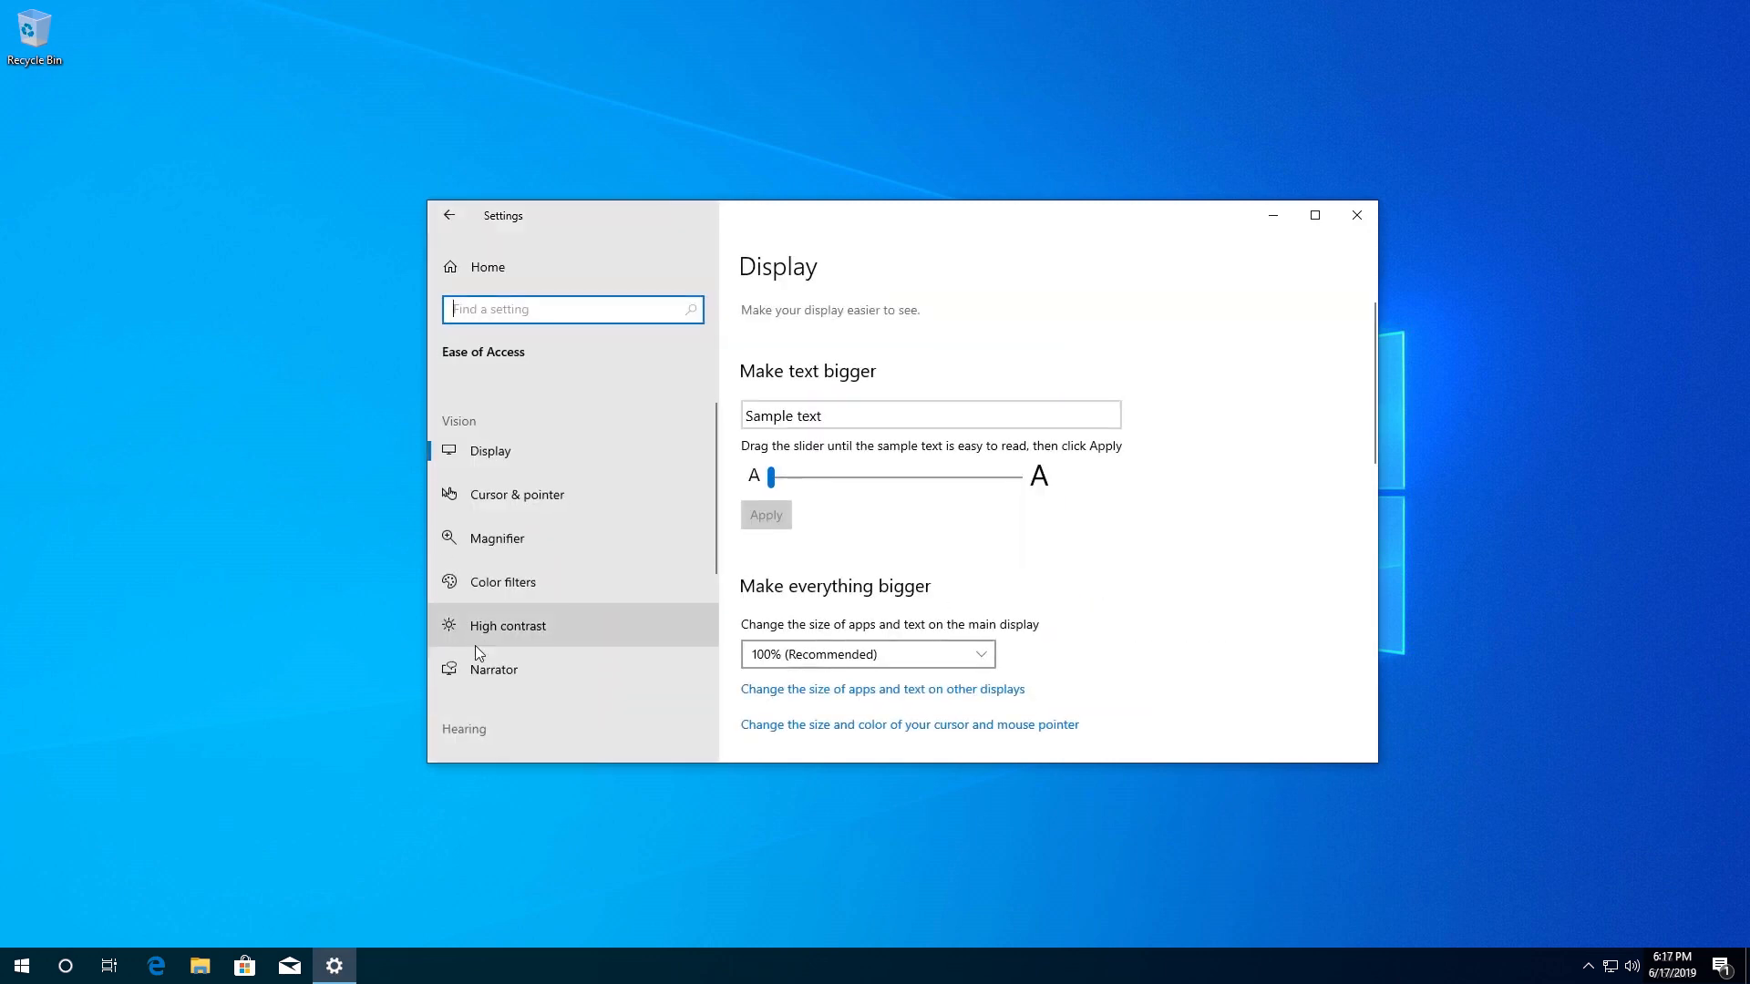
scroll(down, 3)
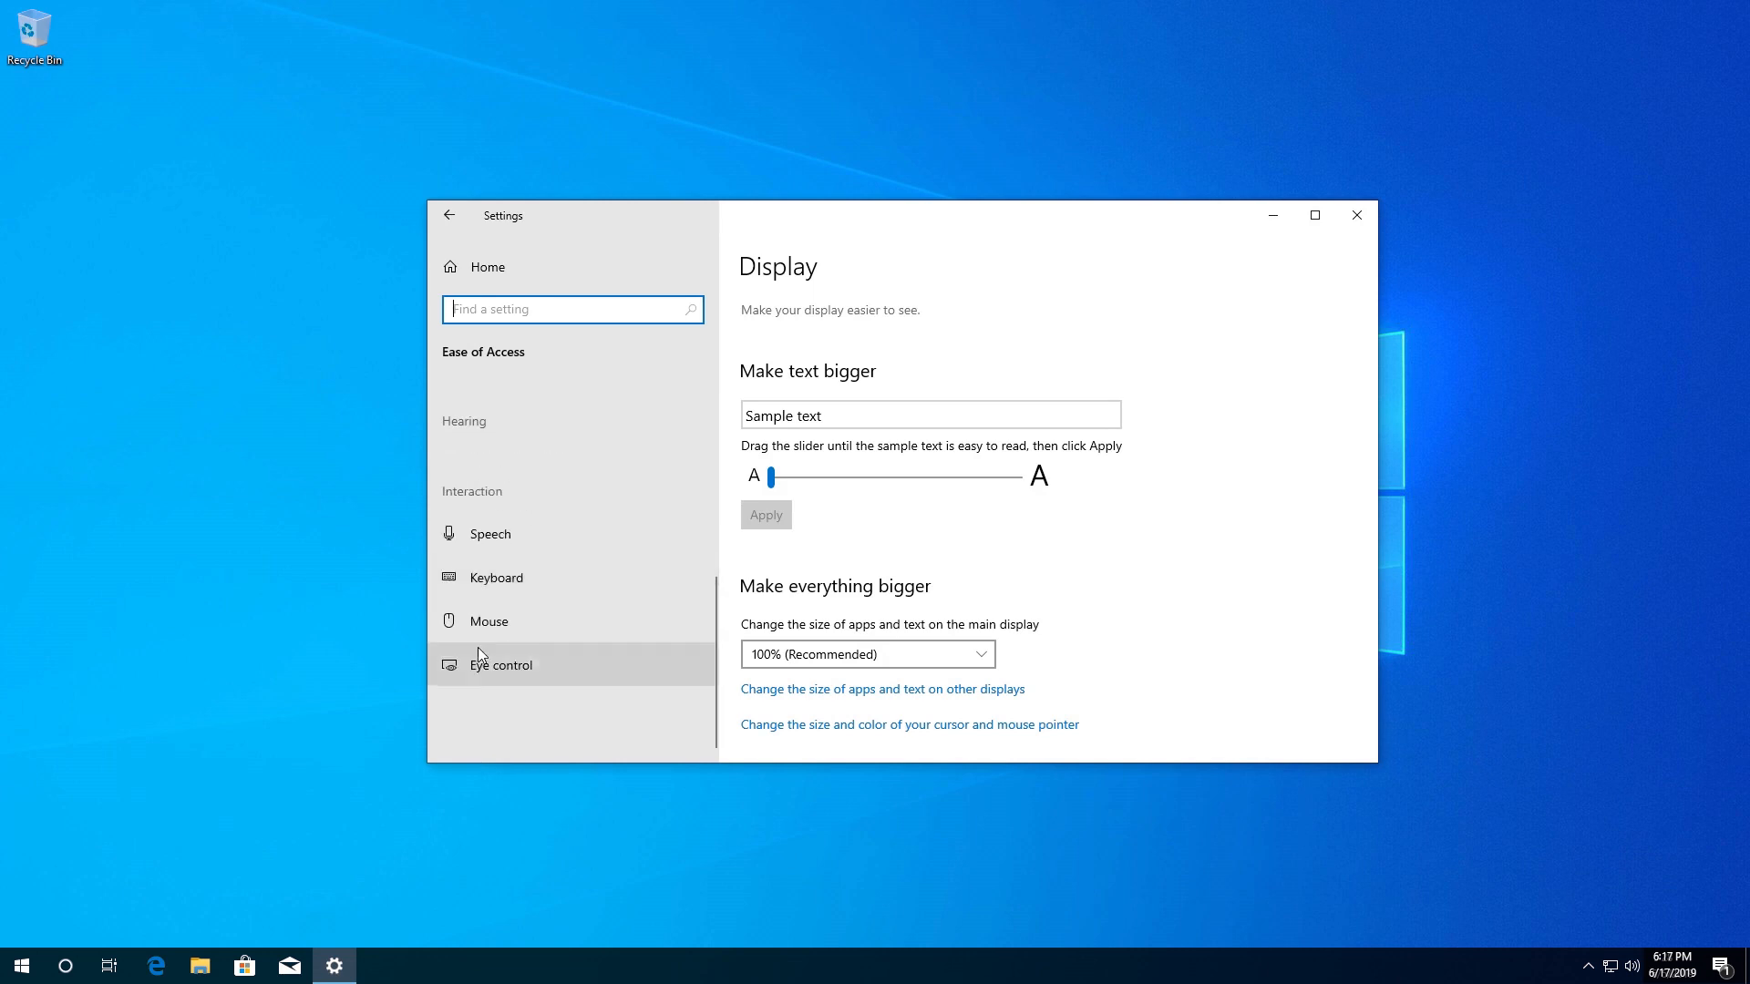
mouse_move(536, 578)
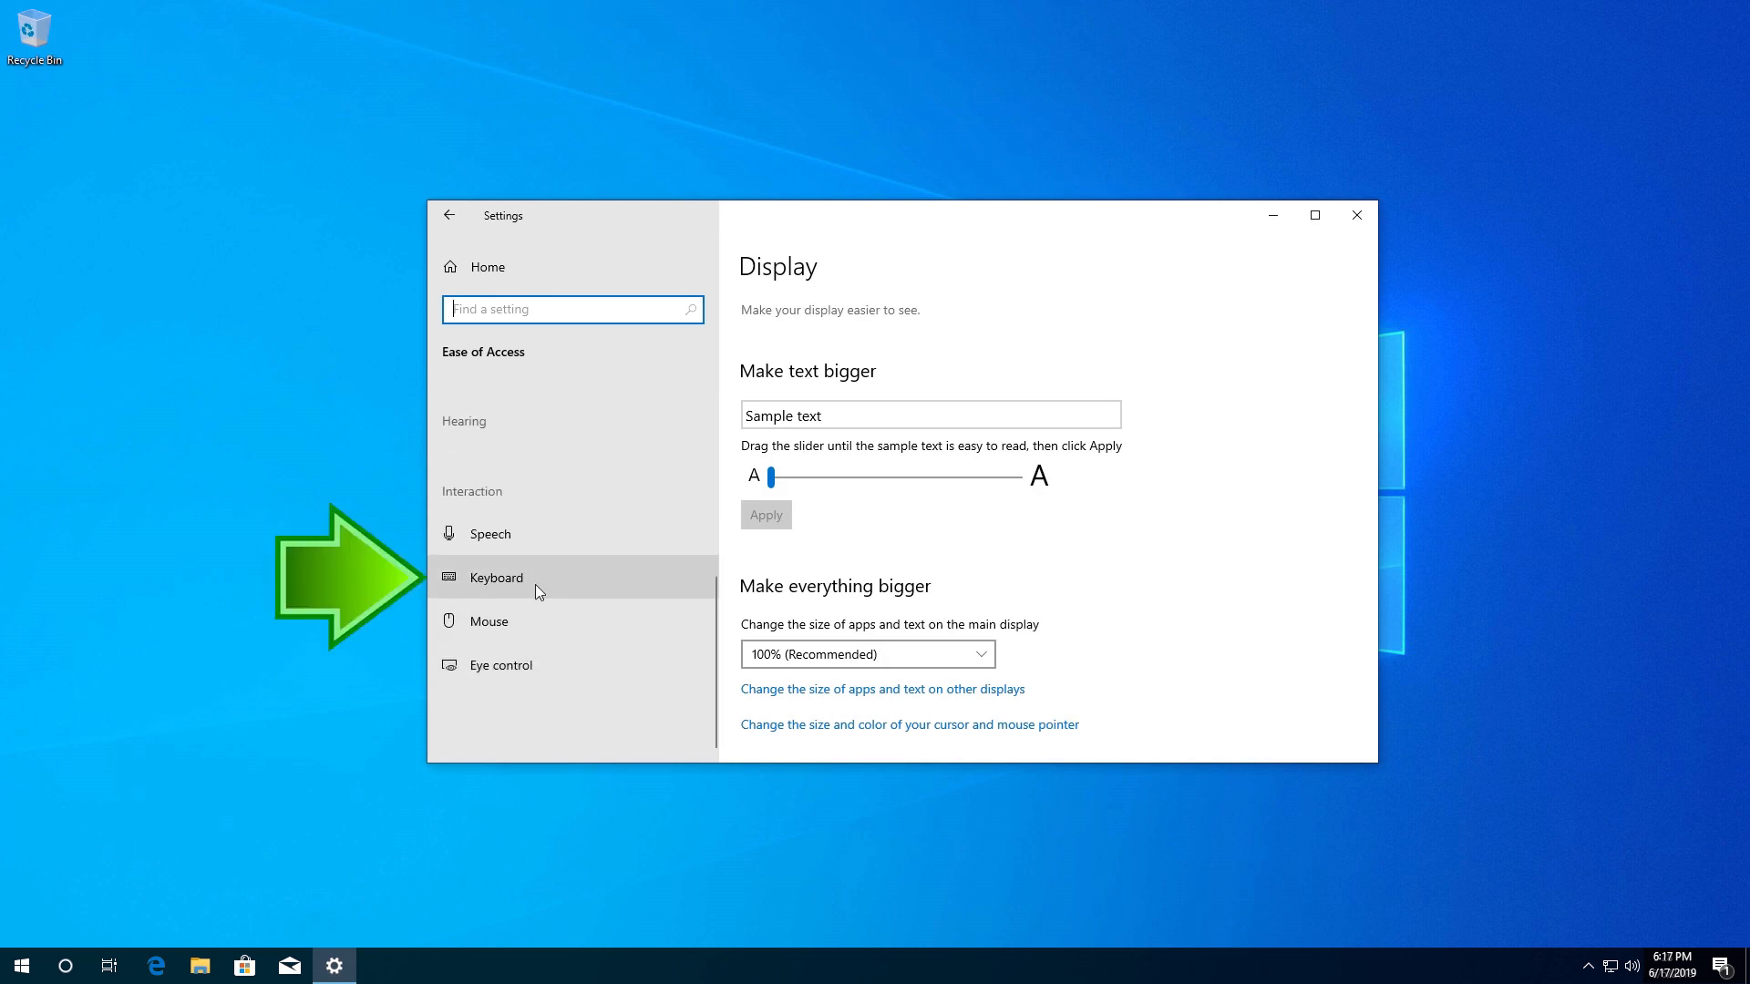
mouse_move(525, 592)
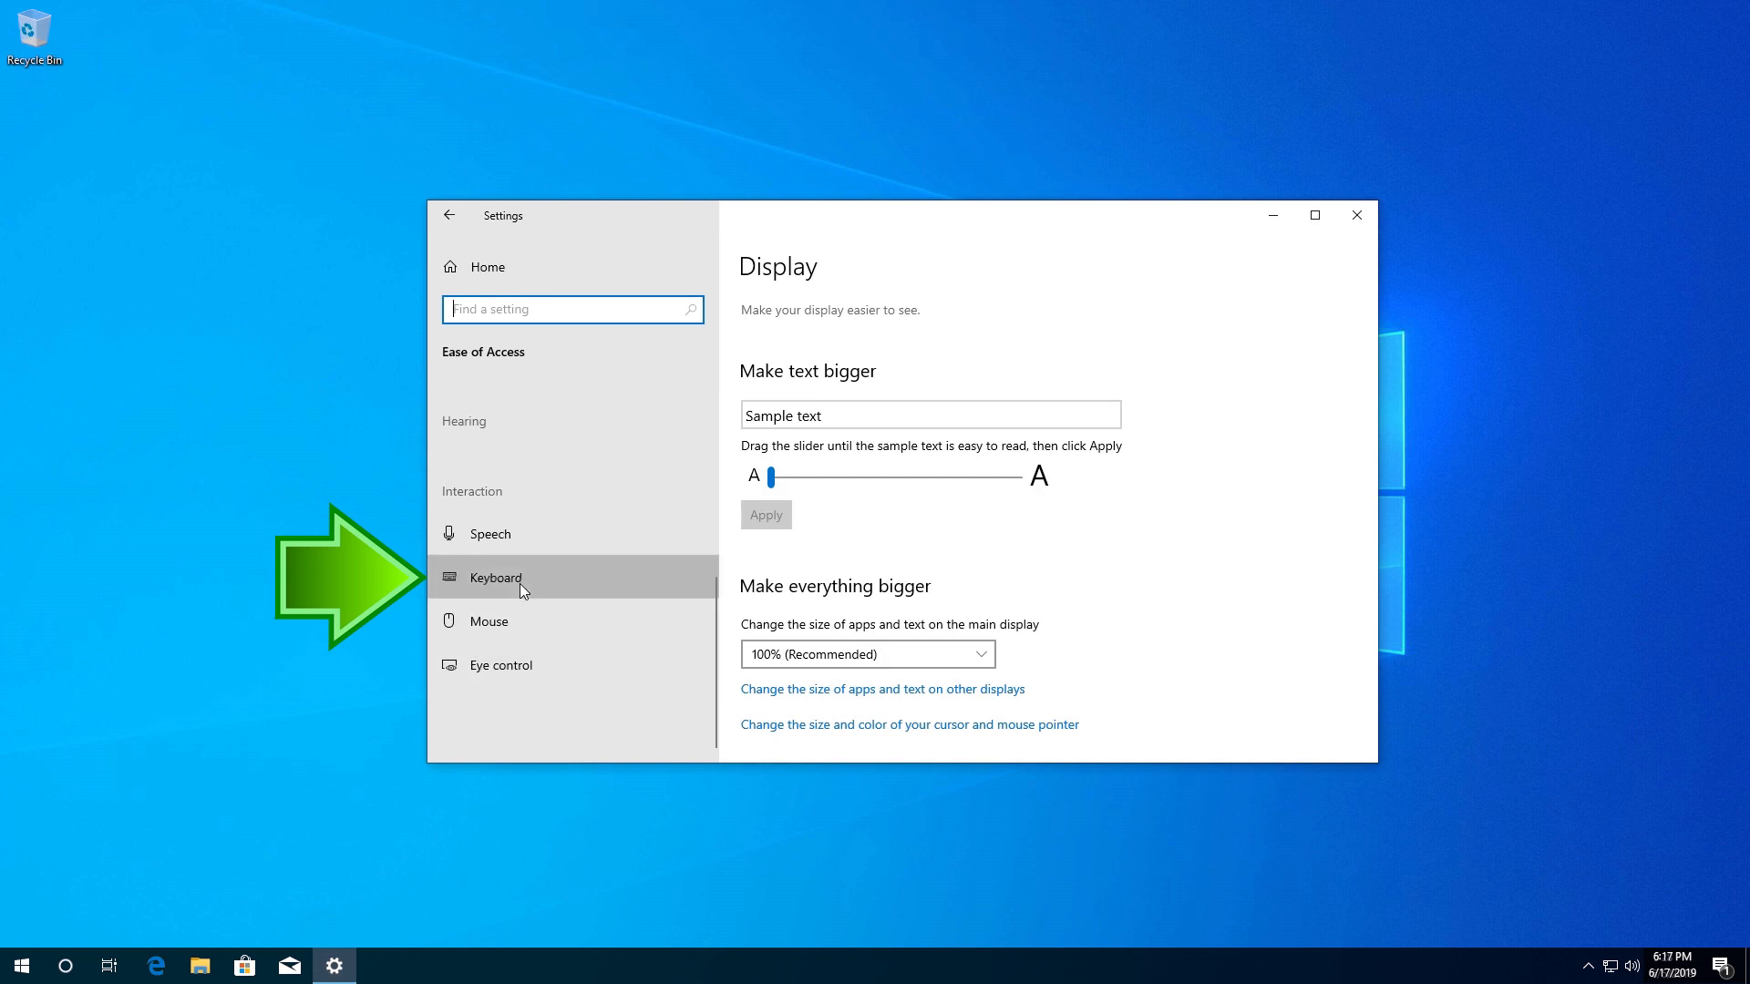
click(494, 578)
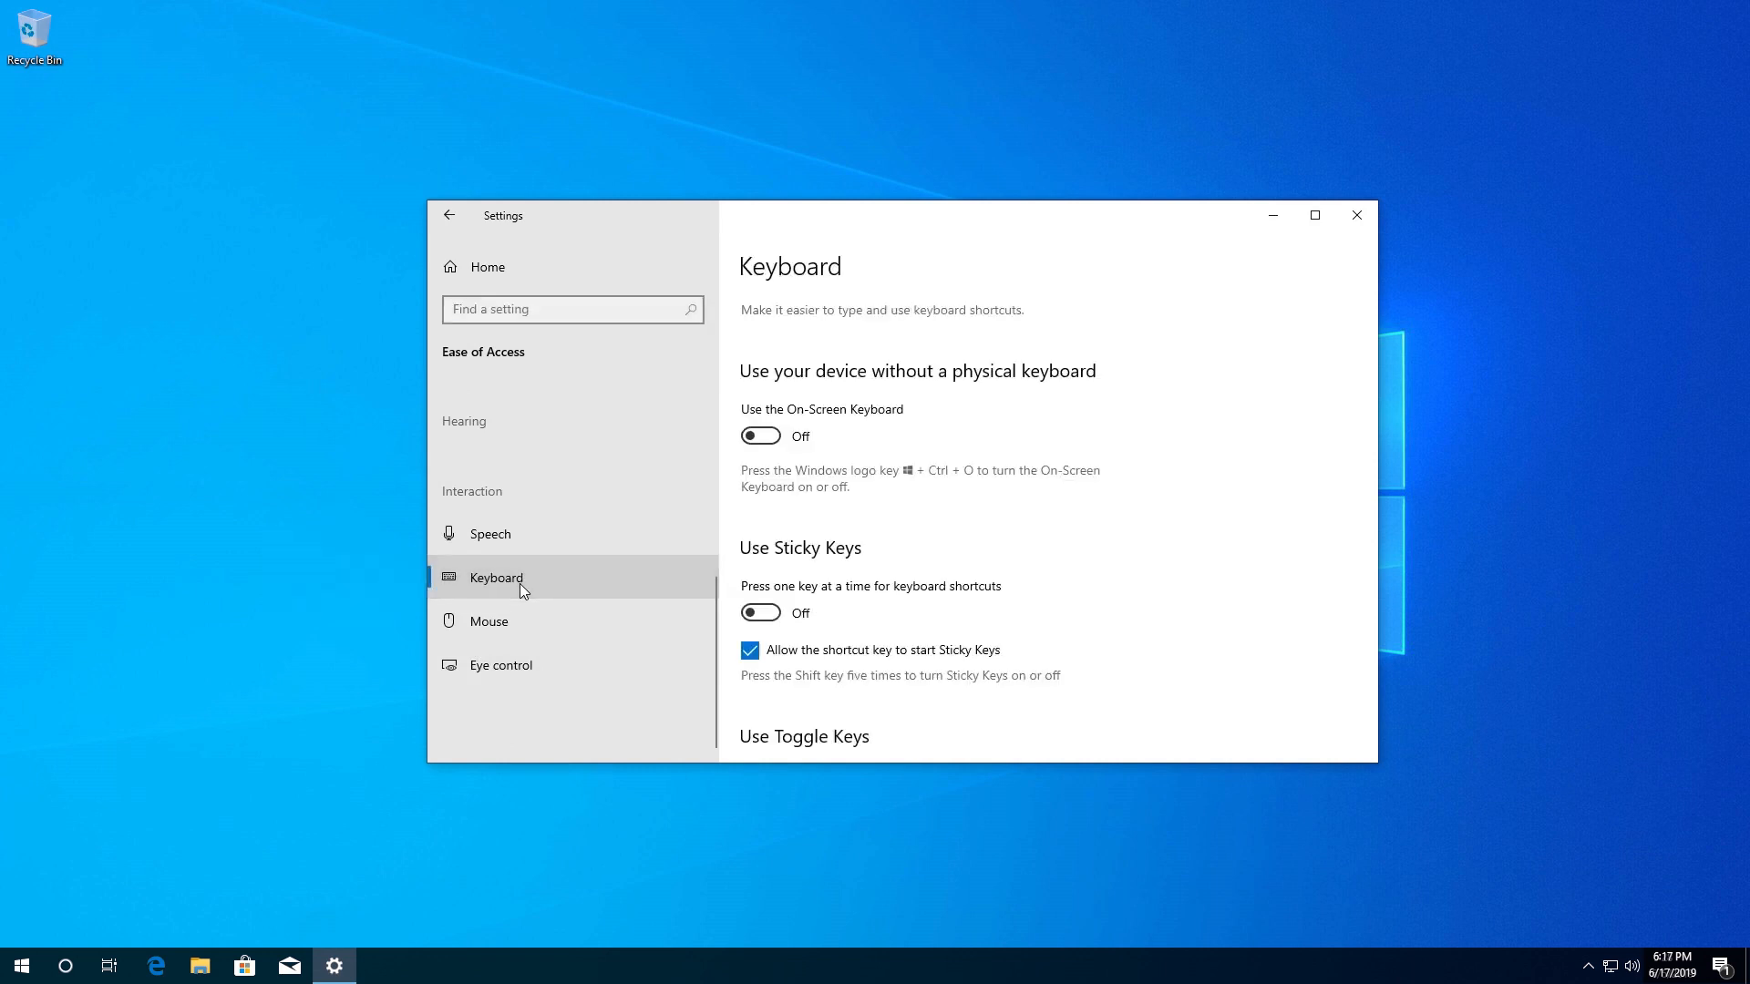
mouse_move(766, 421)
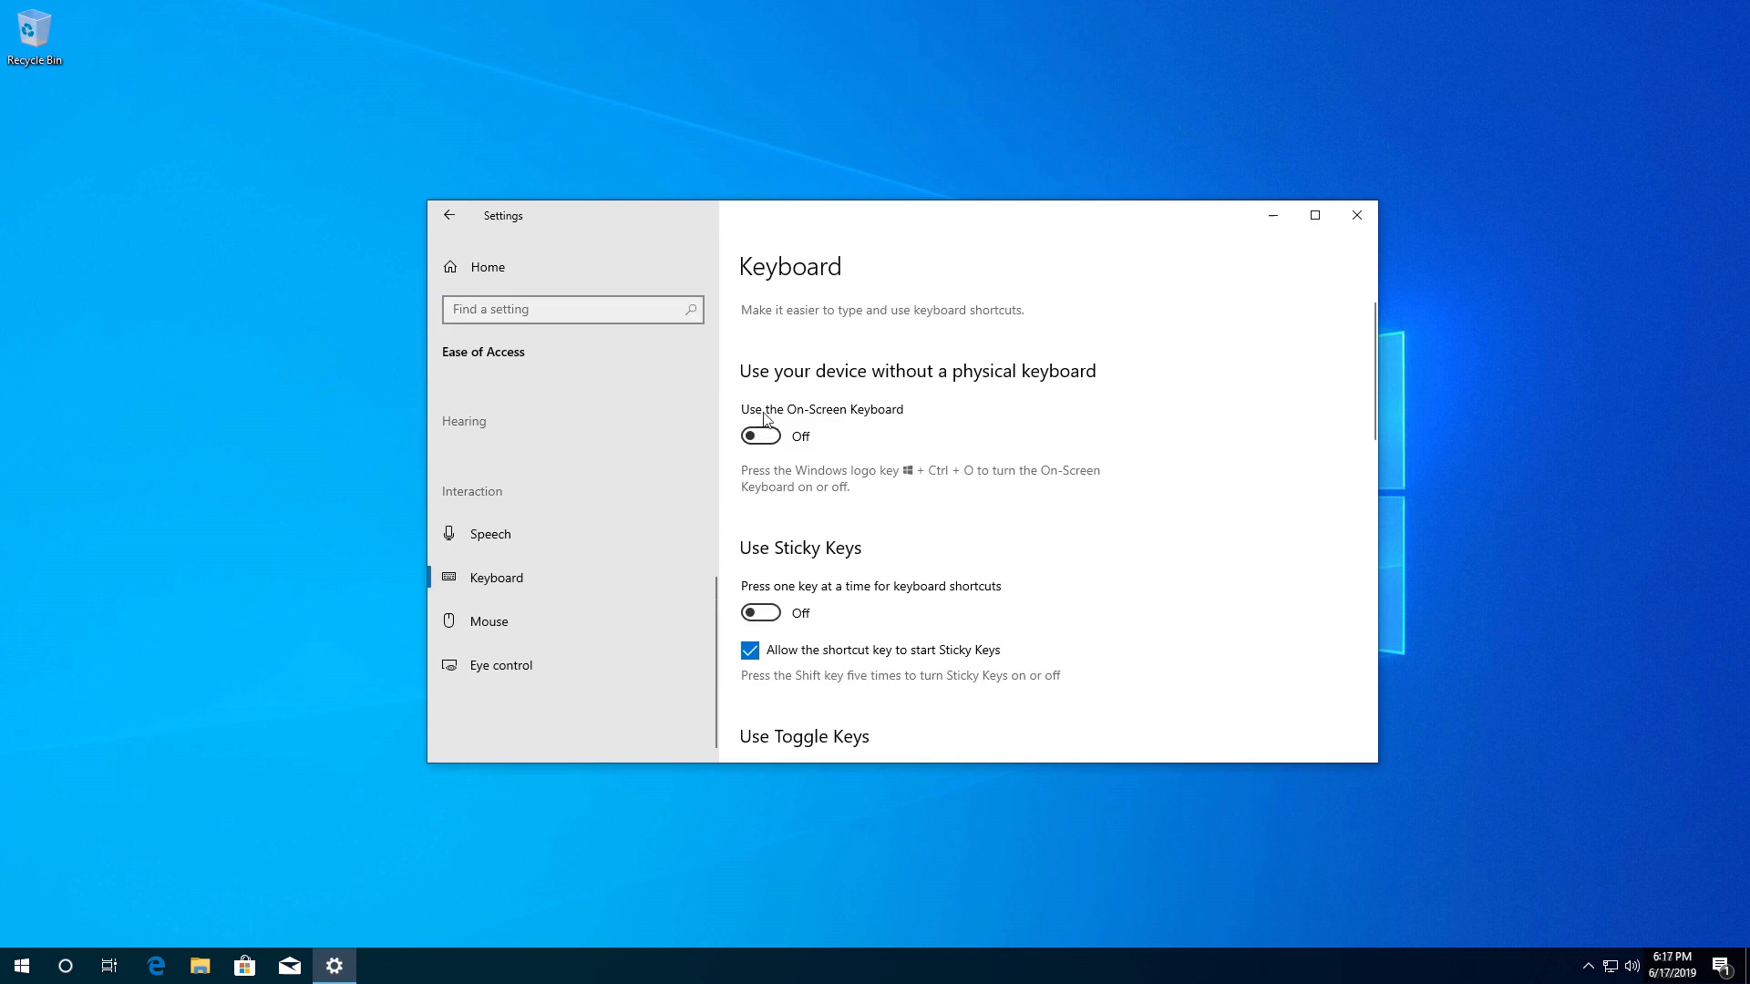
mouse_move(780, 446)
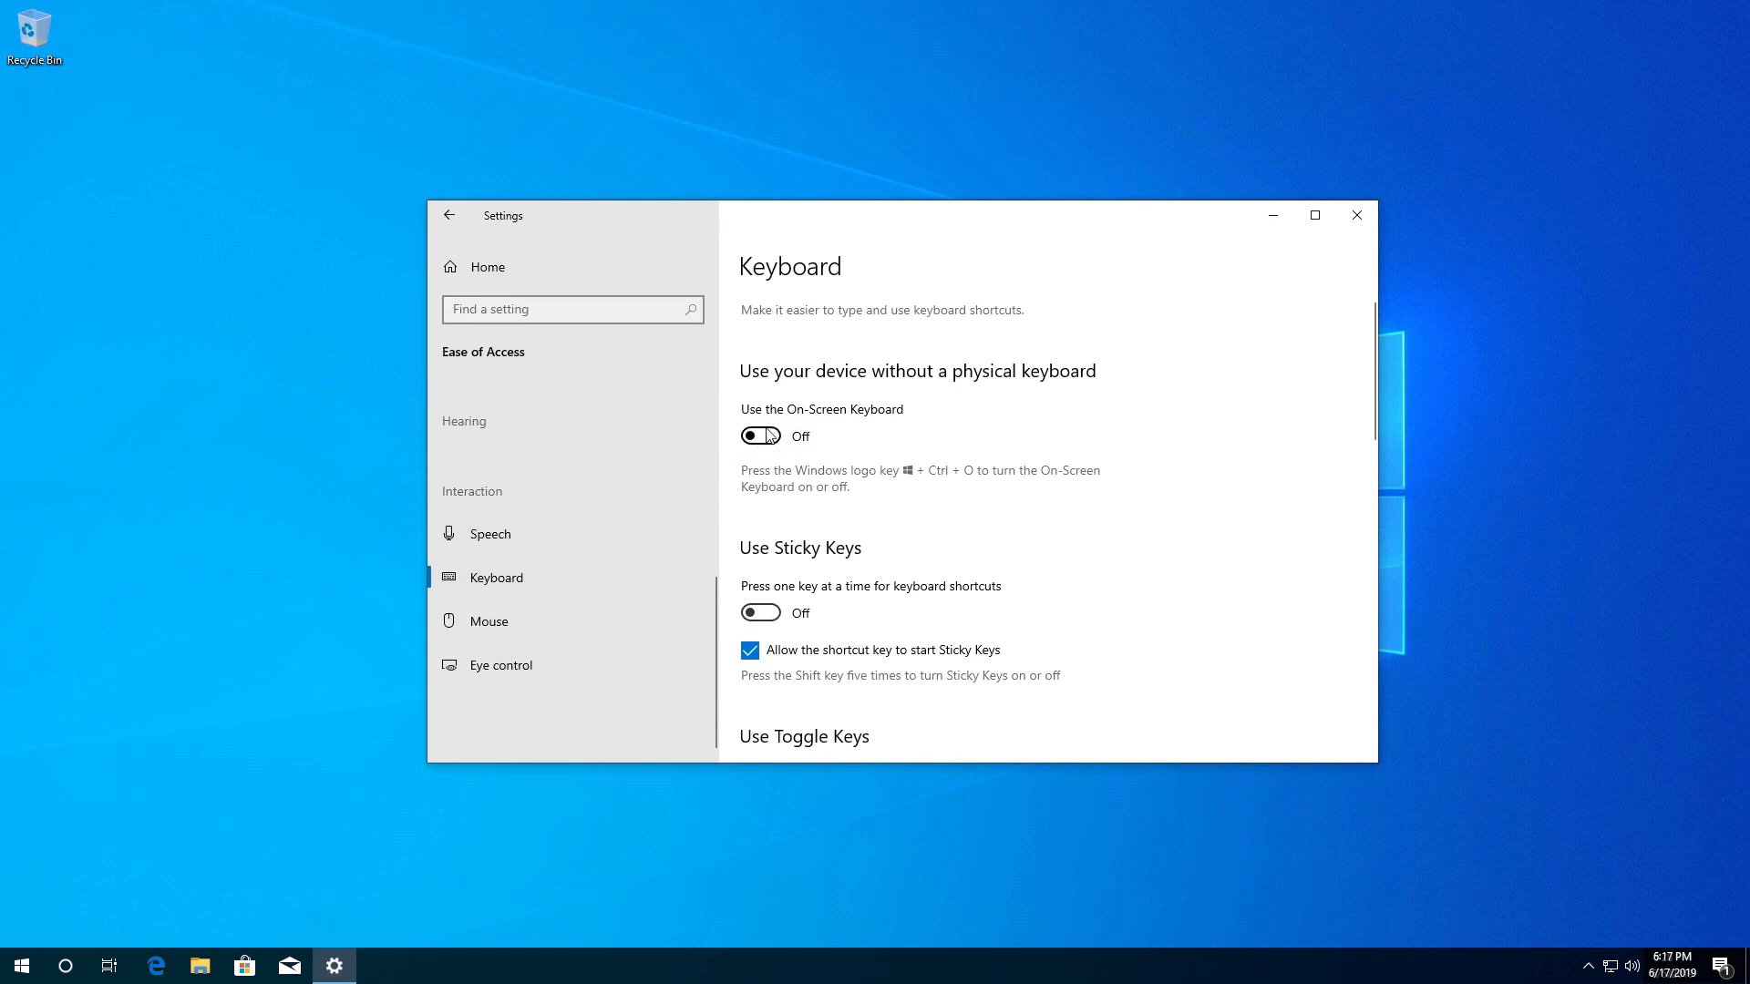
click(760, 435)
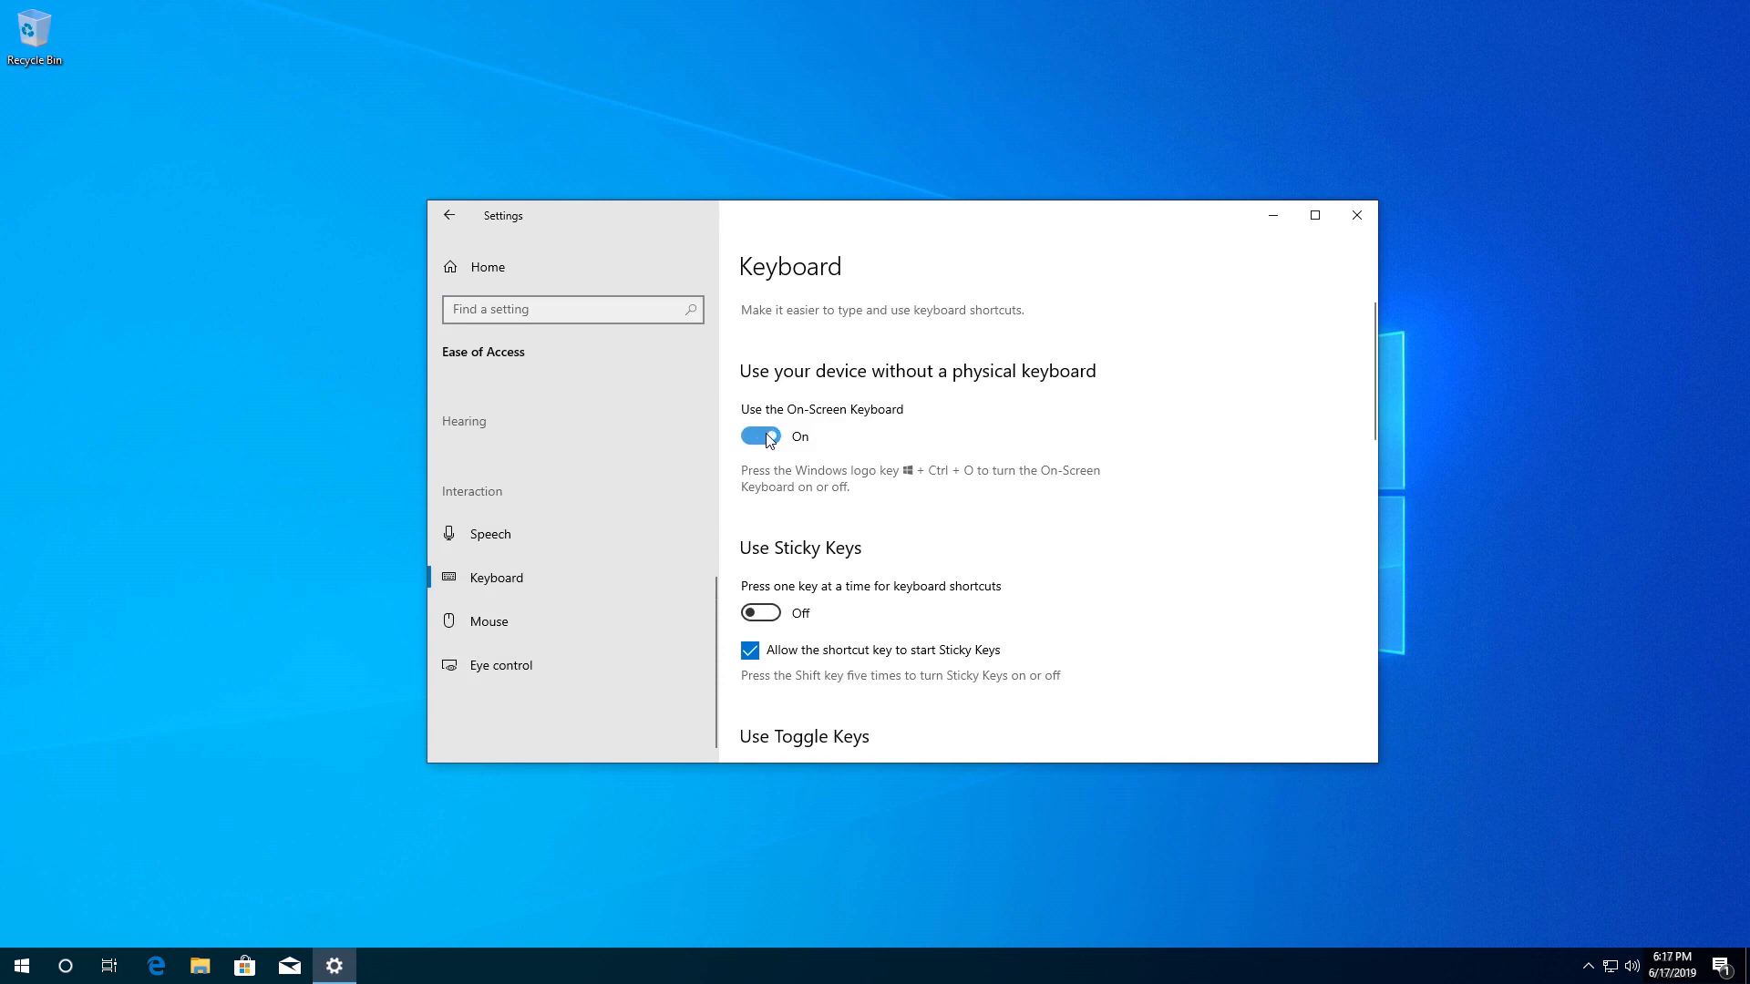
click(760, 435)
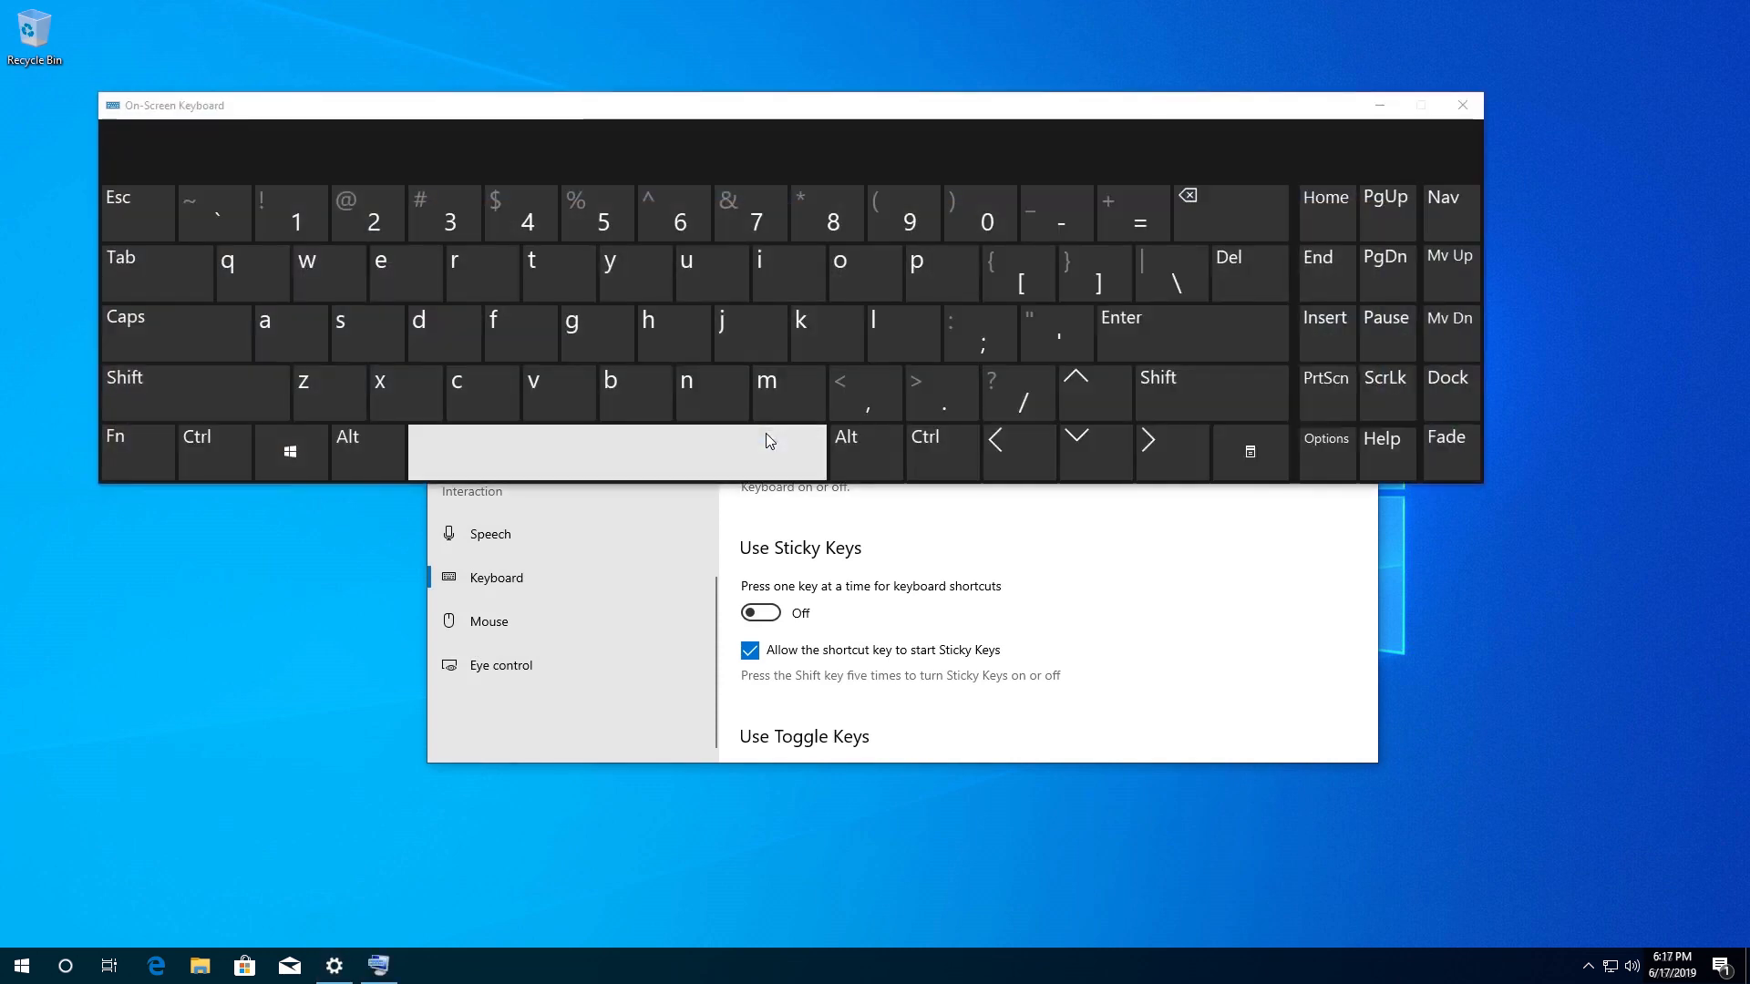
mouse_move(1023, 127)
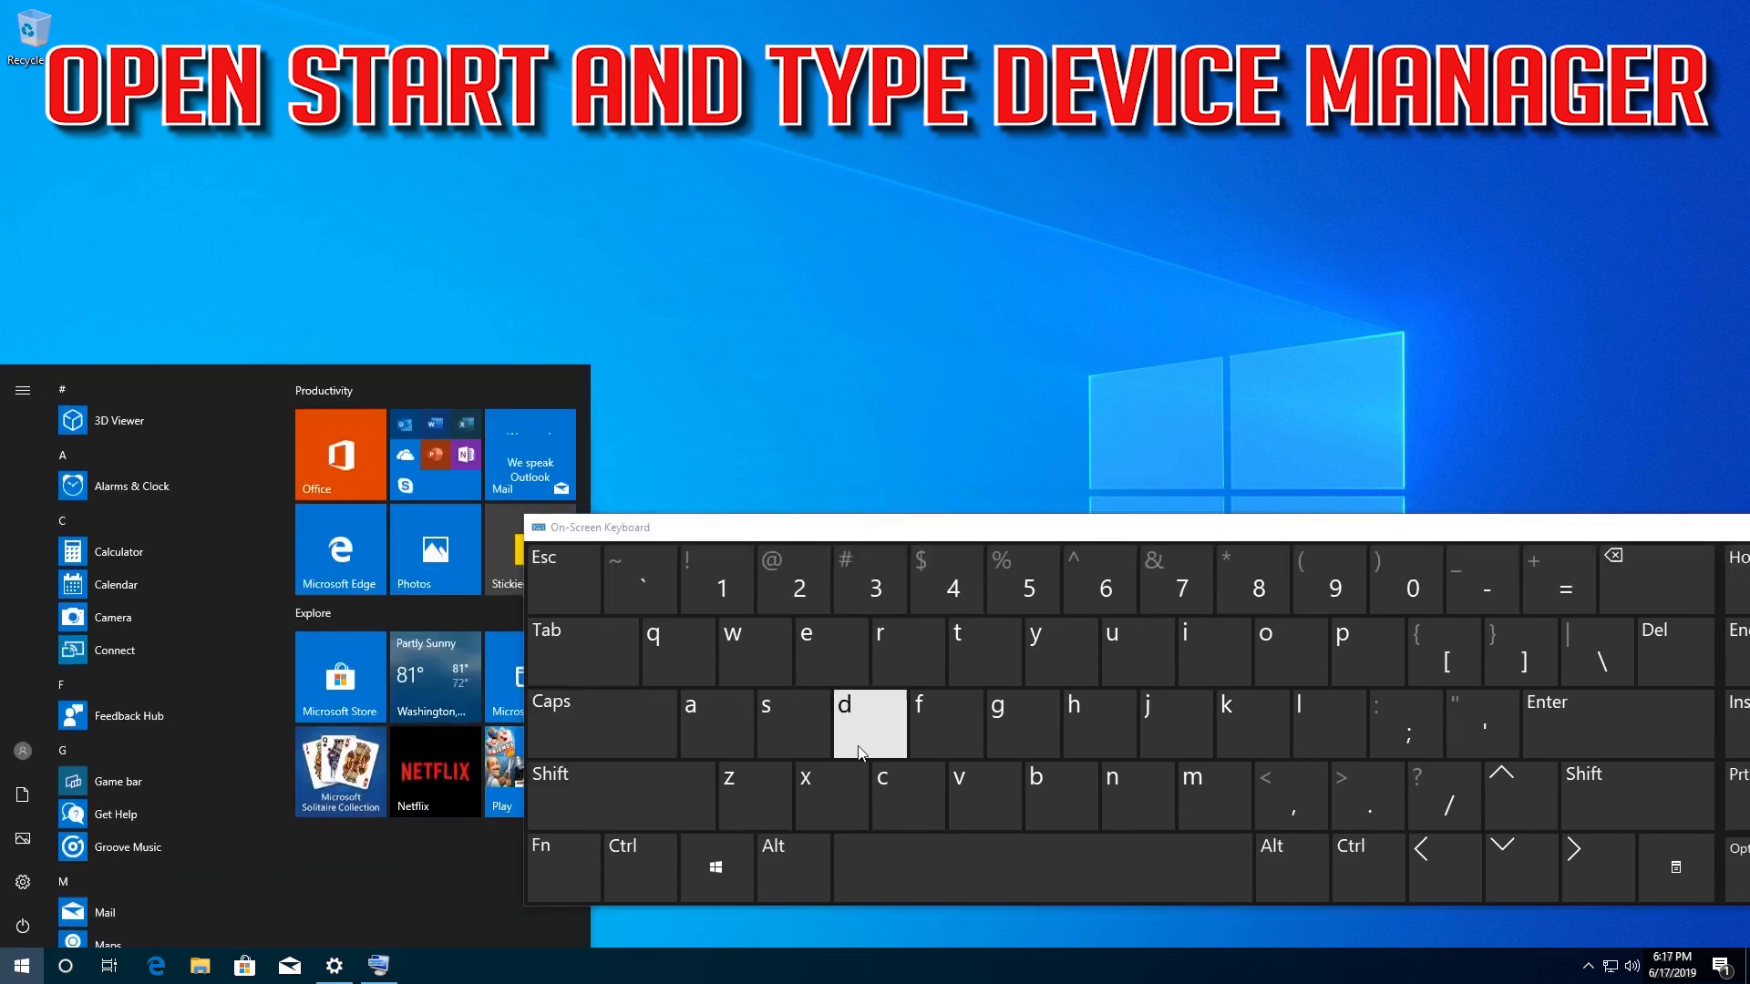
Search Start for 'device manager' so Device Manager appears as best match.
text(evice)
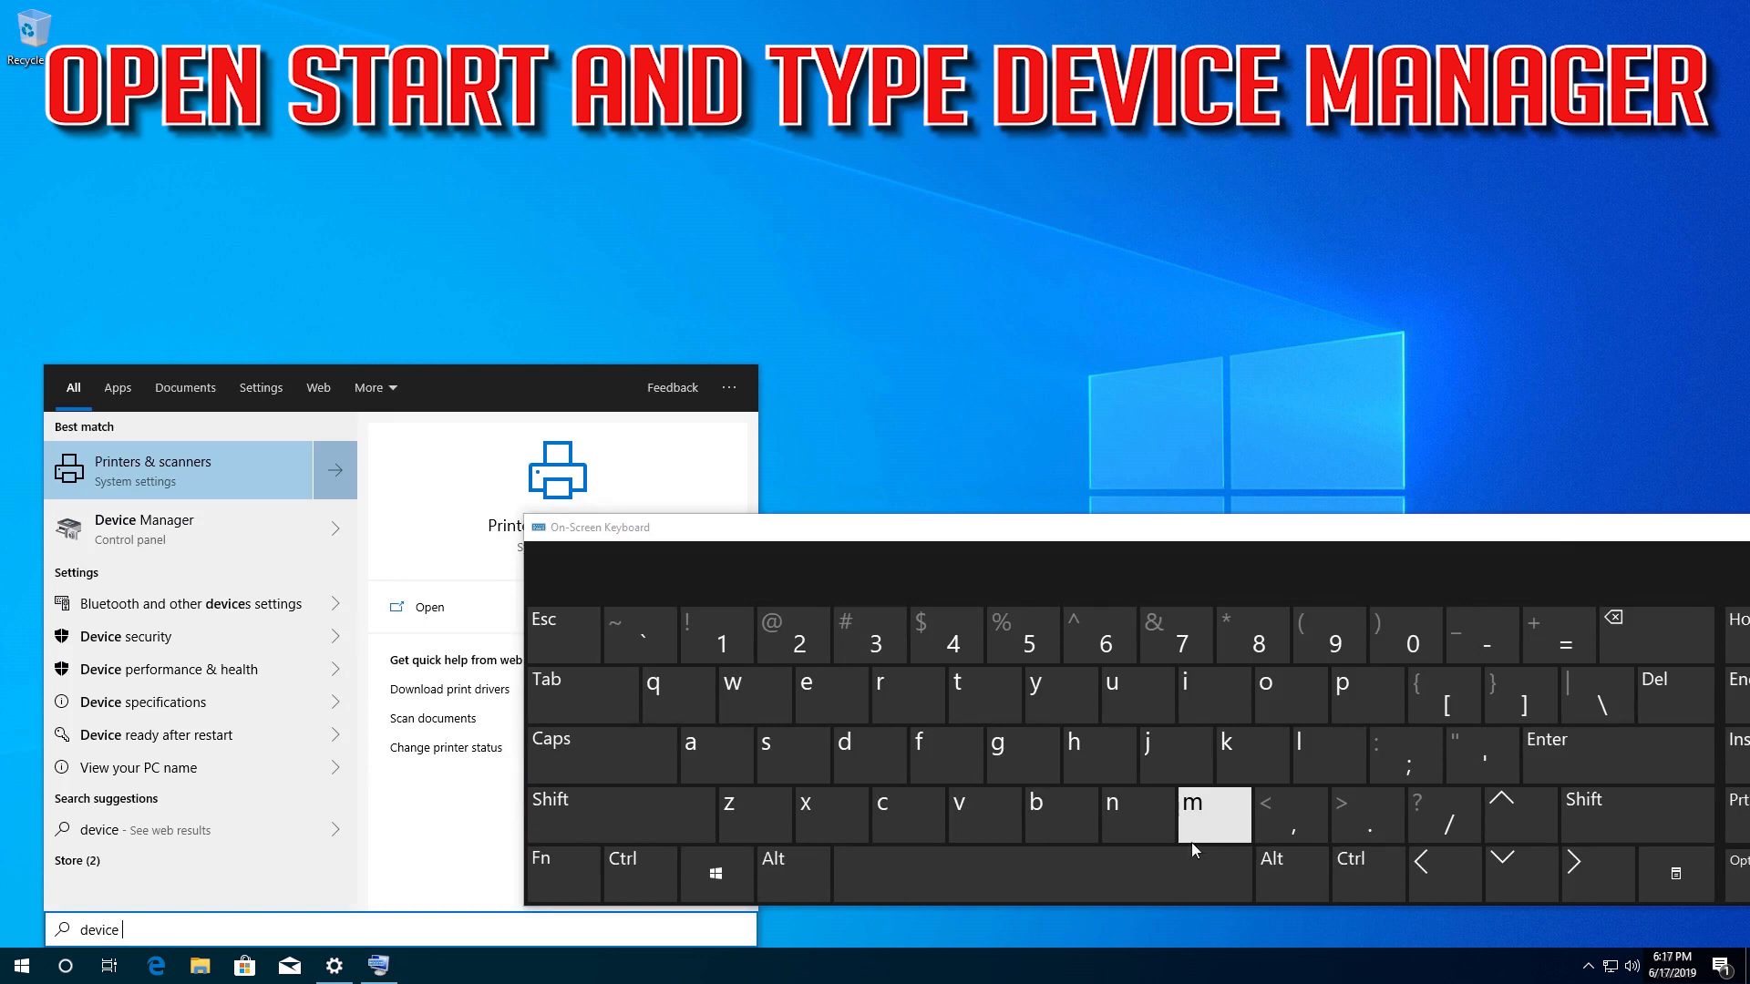
text(mana)
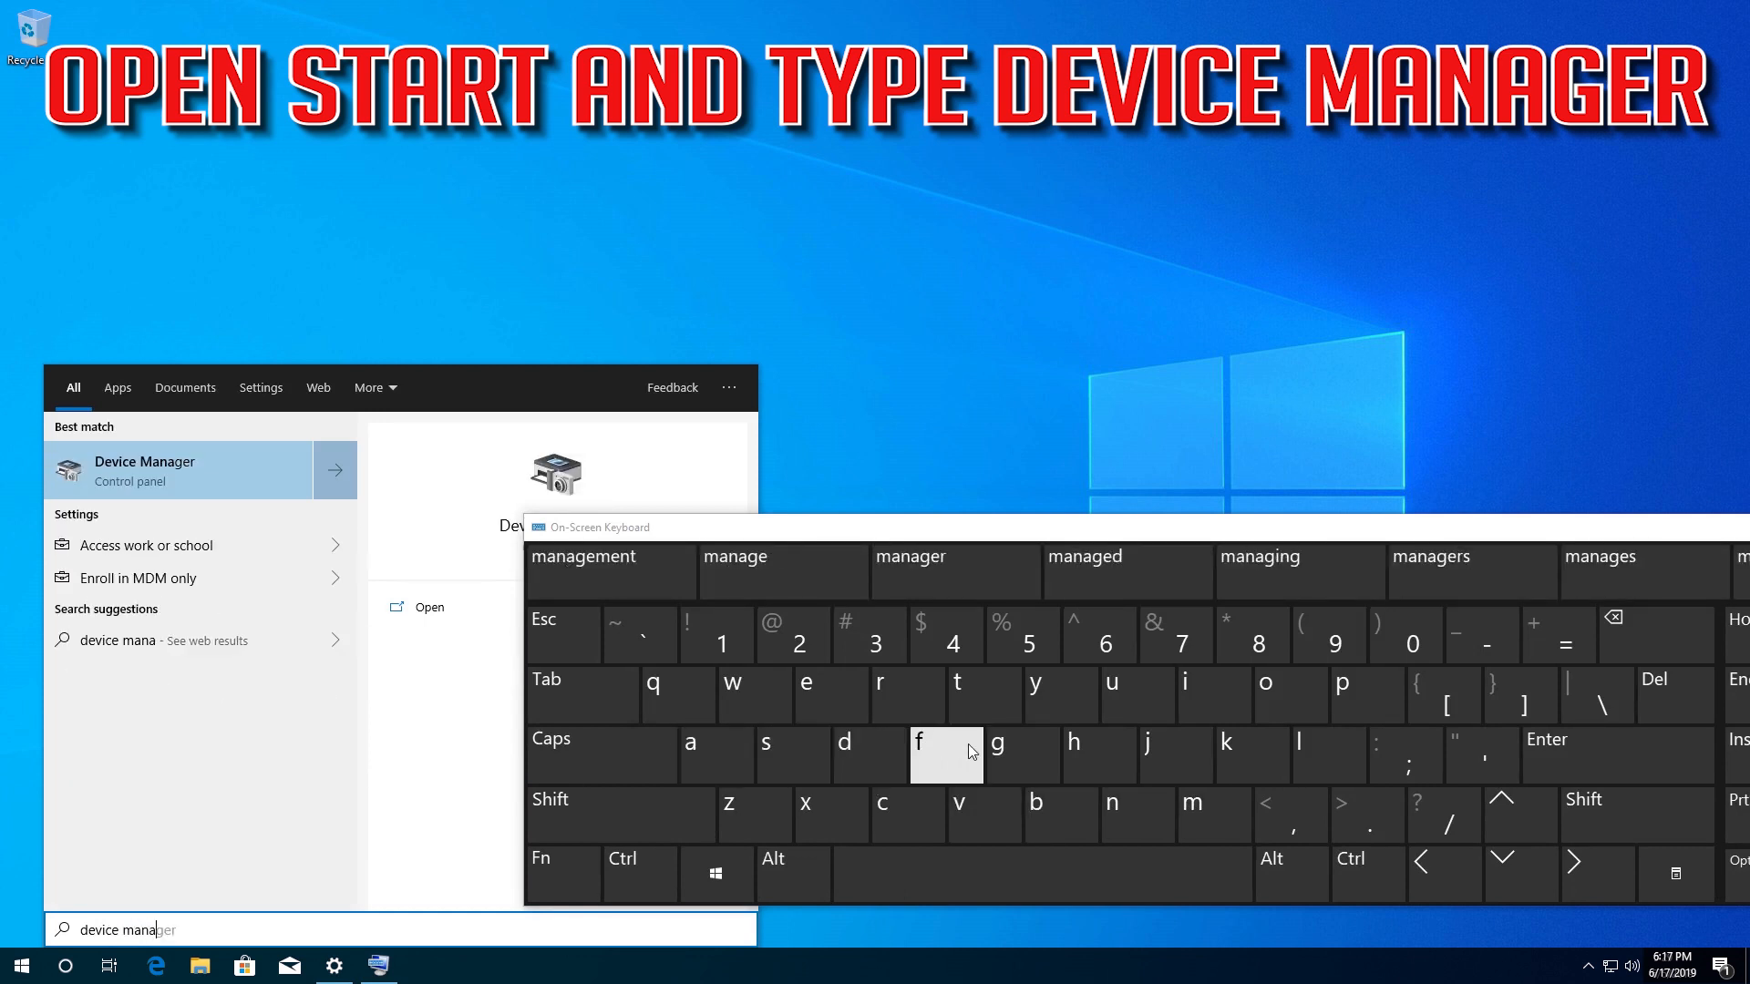
click(908, 696)
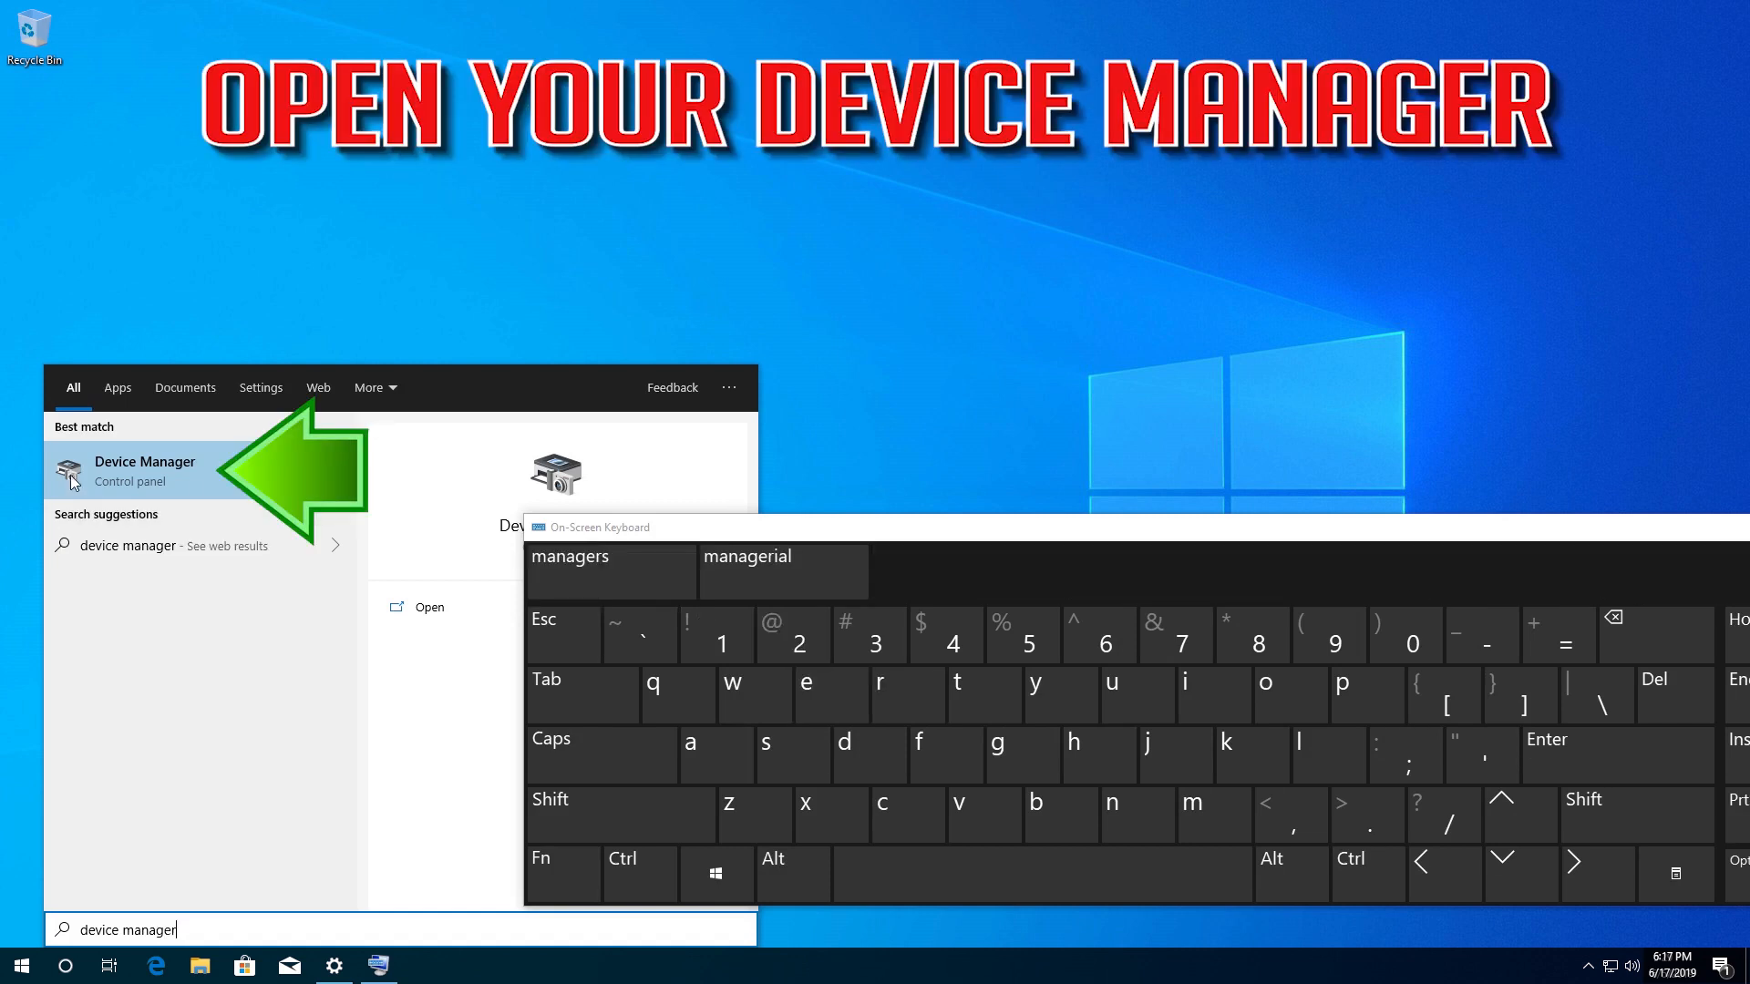
mouse_move(176, 480)
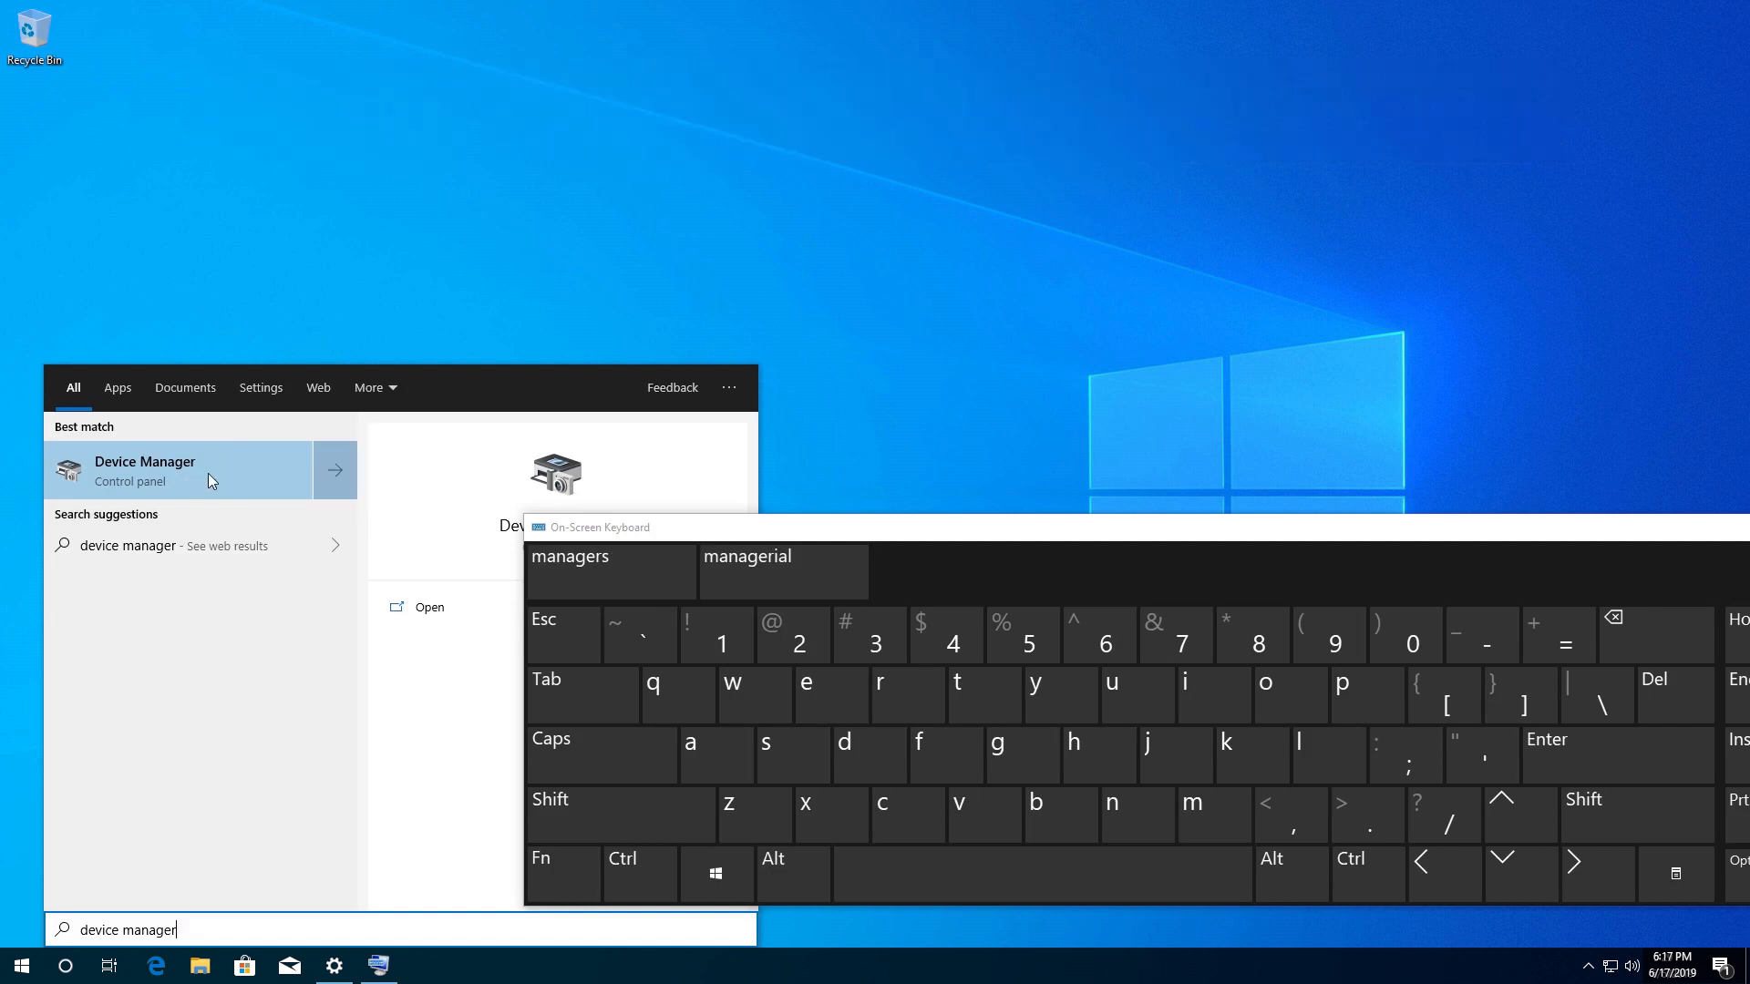
Expand Keyboards in Device Manager and bring up the Standard PS/2 Keyboard's context menu.
click(211, 479)
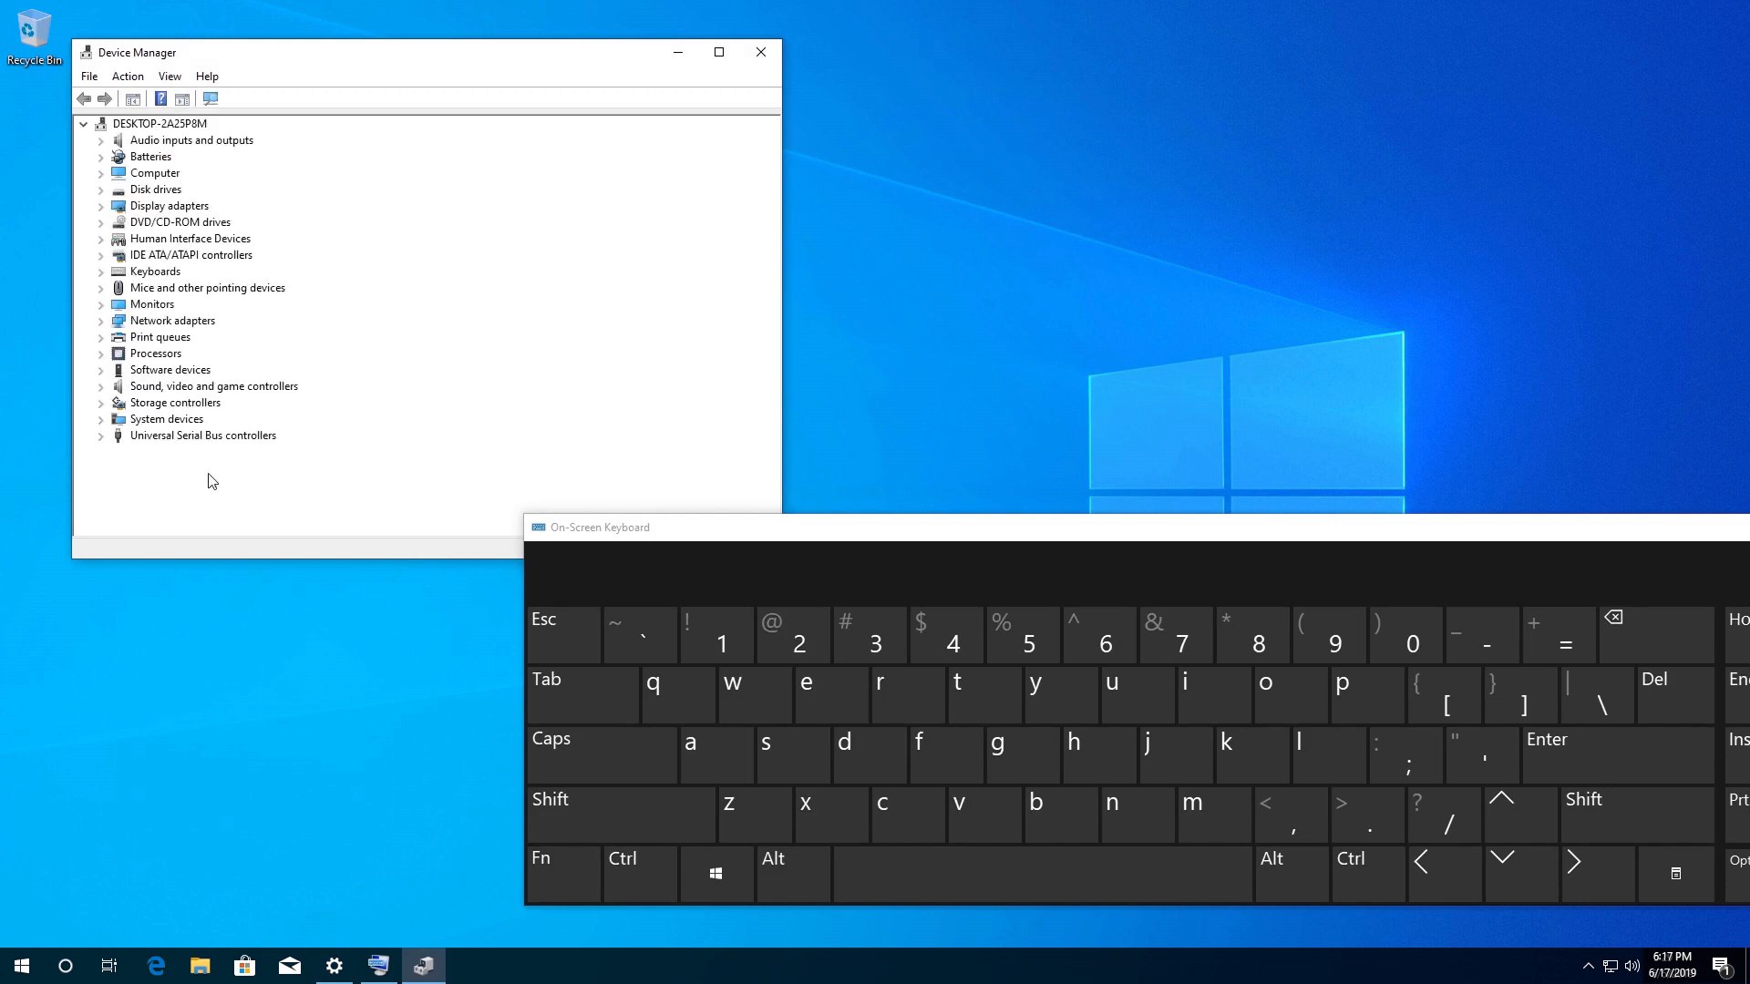
mouse_move(424, 93)
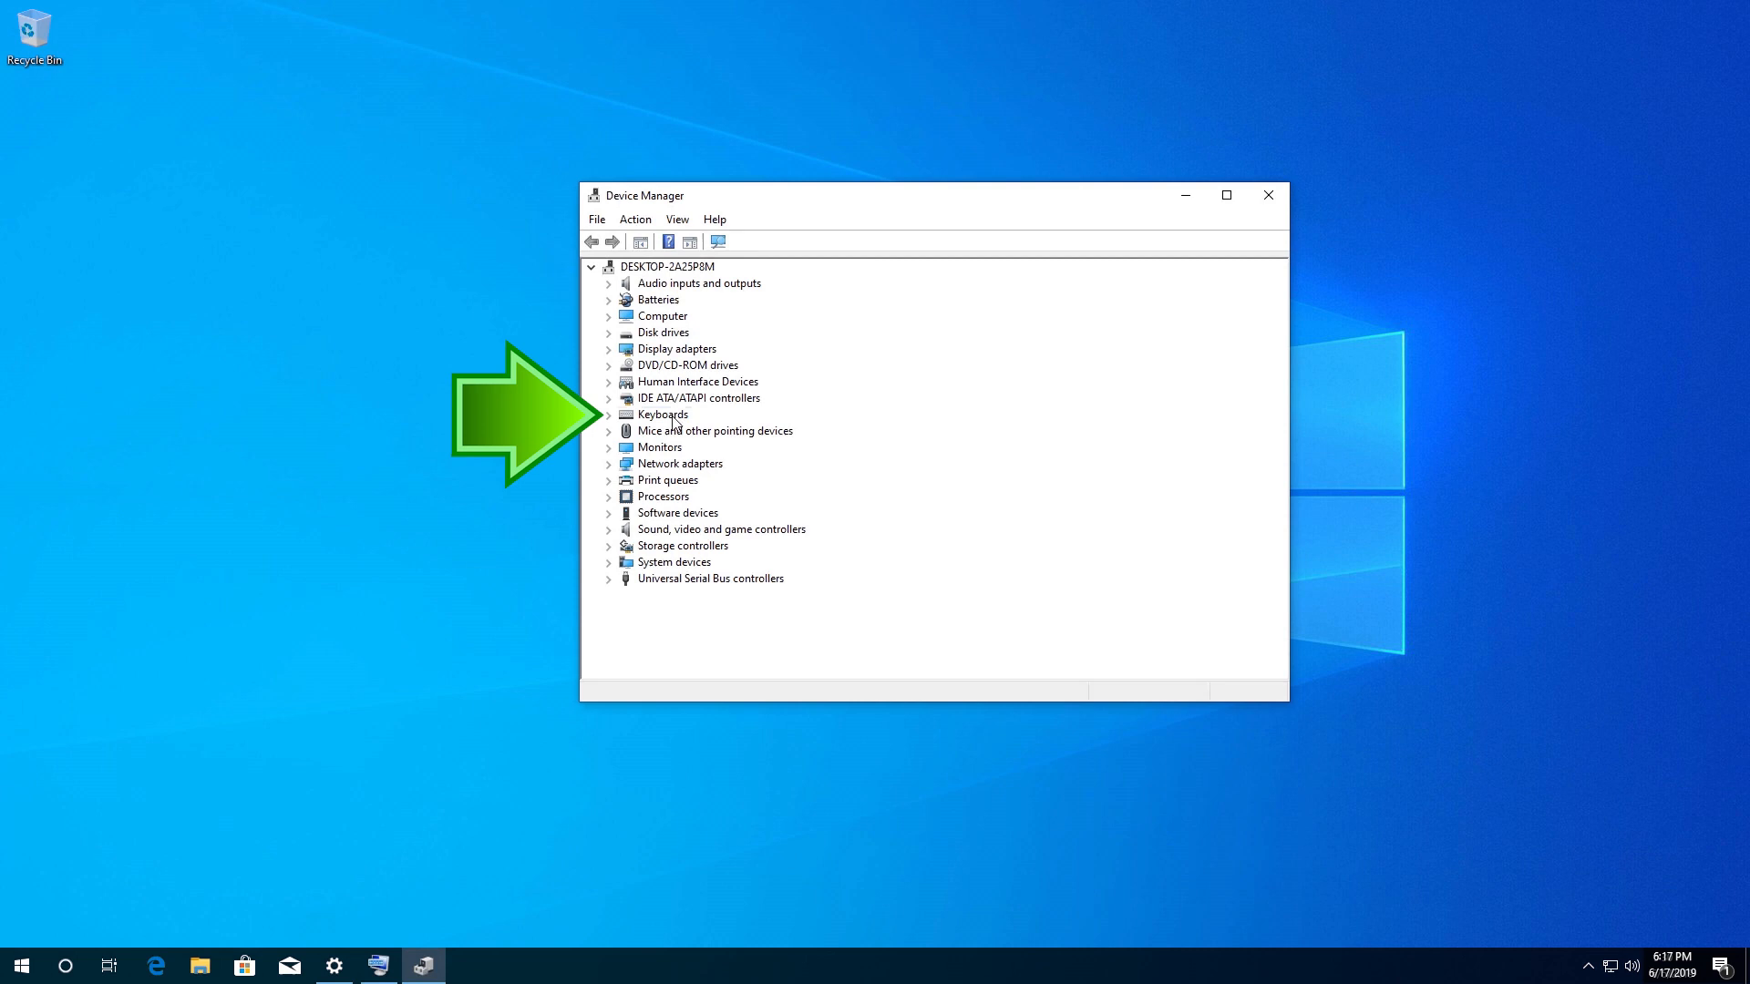
click(661, 413)
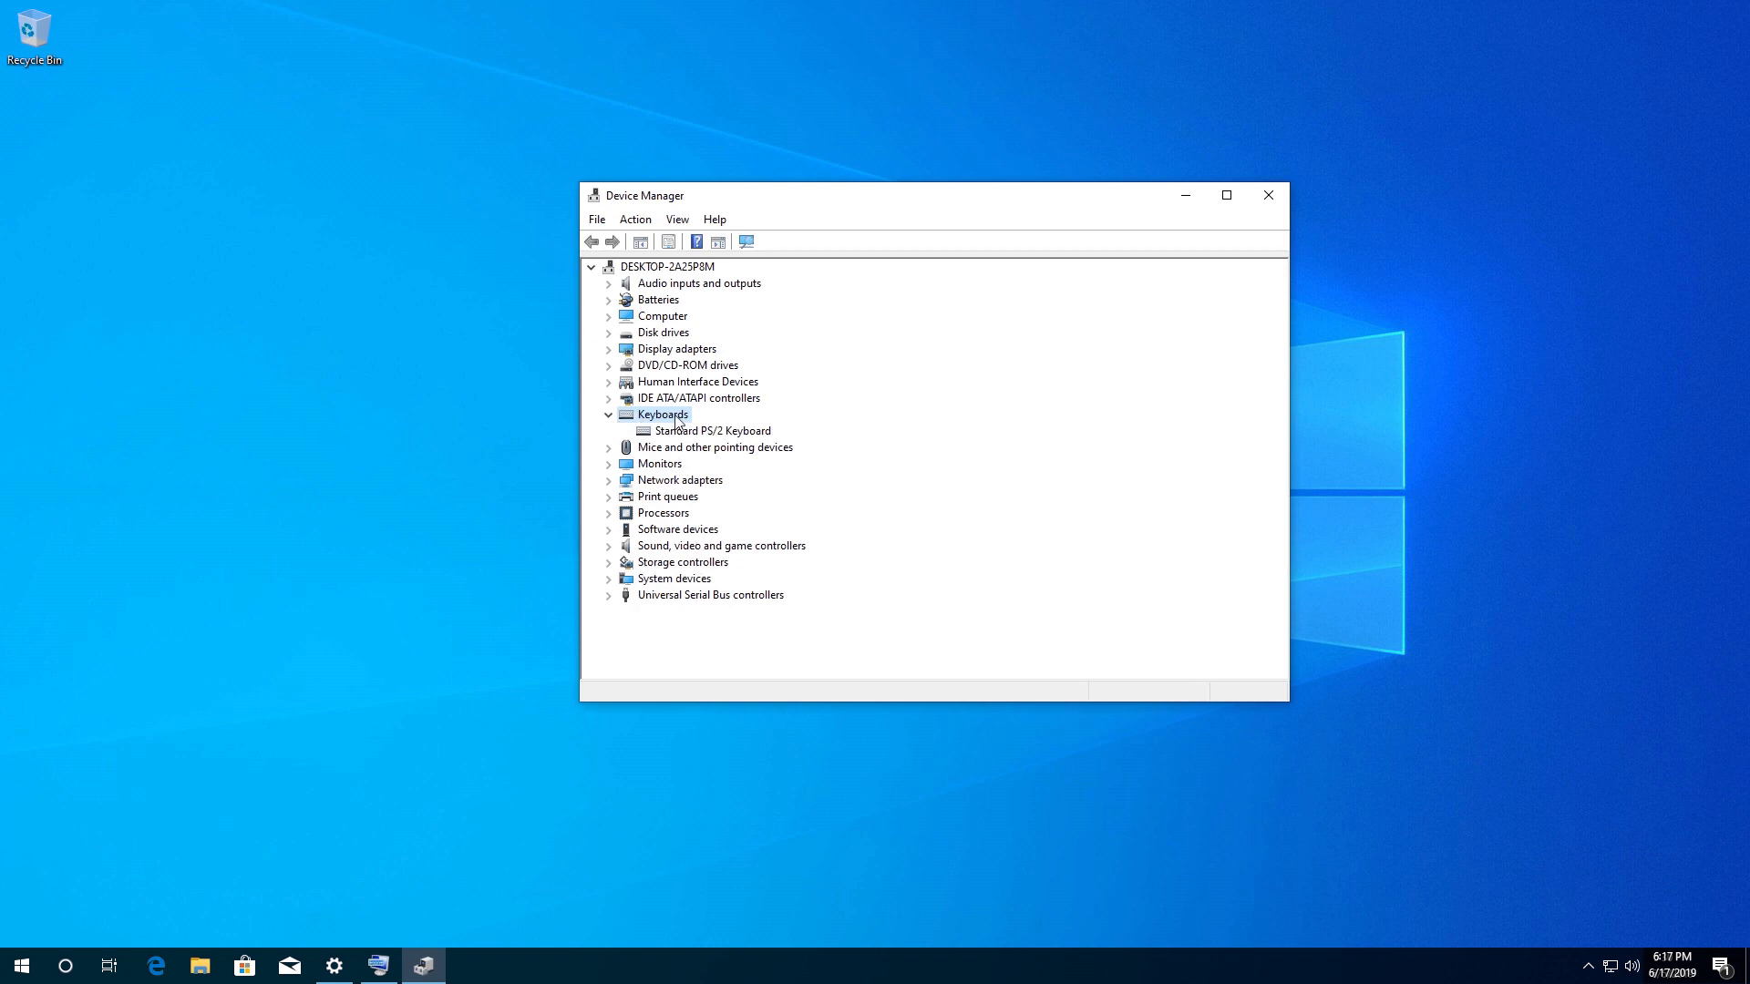
click(713, 430)
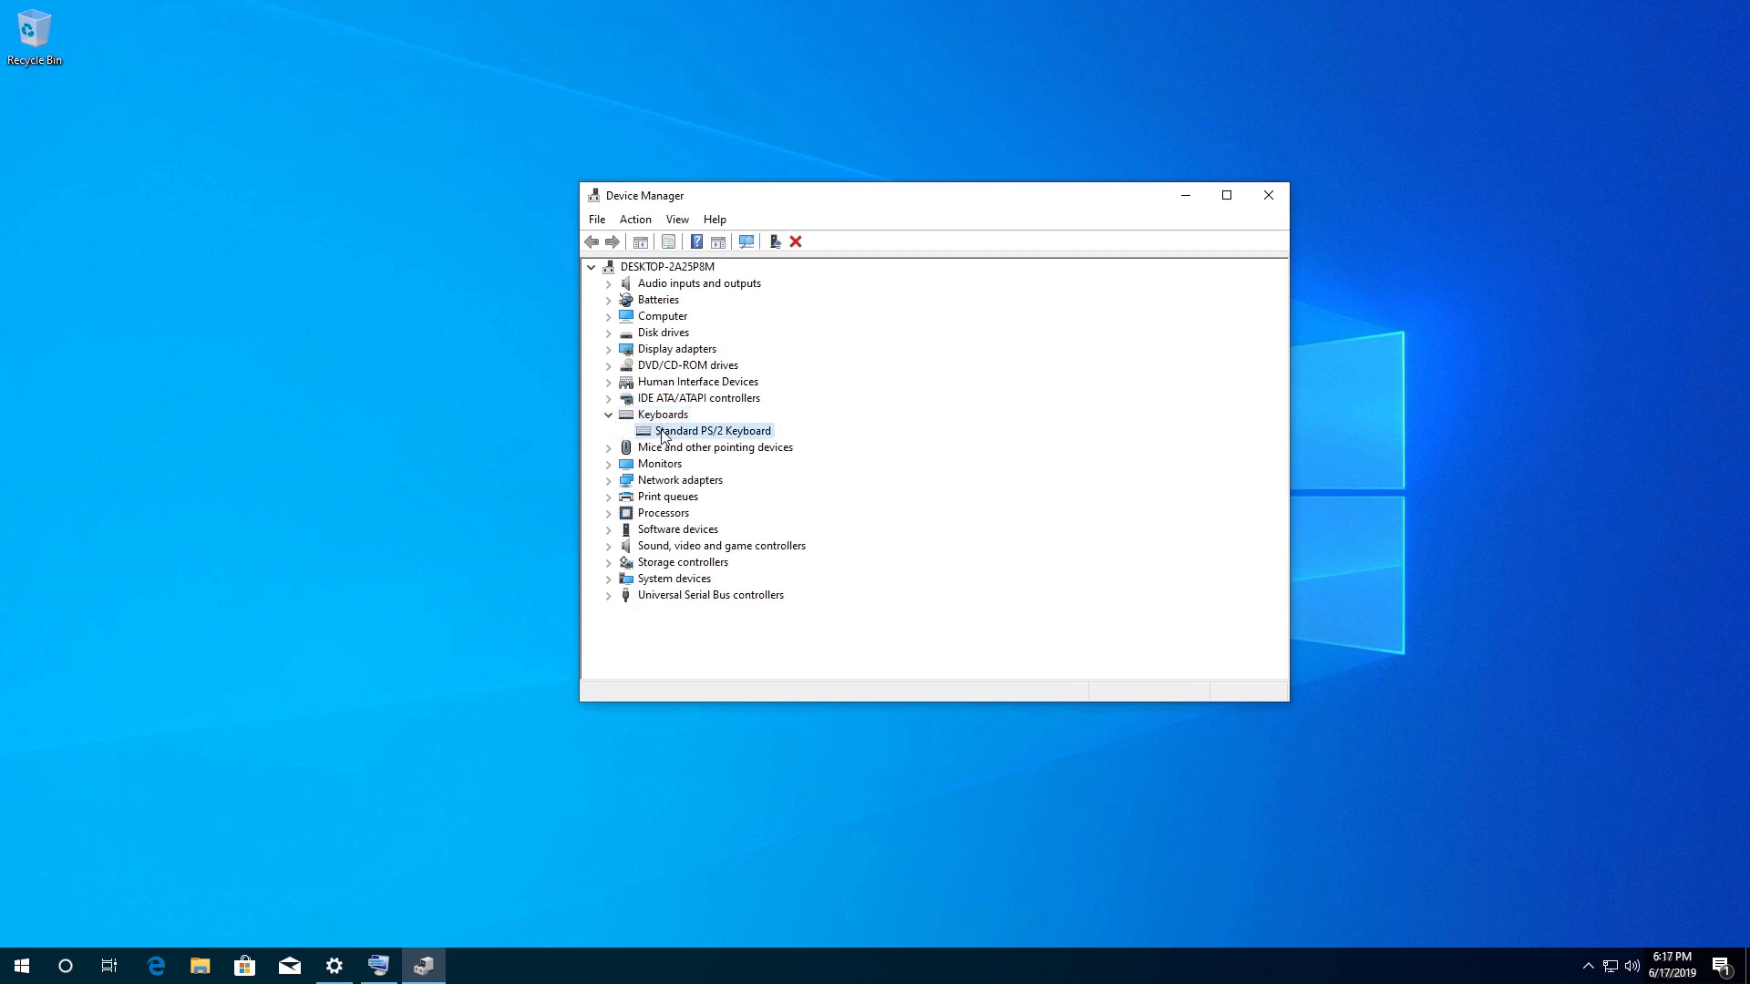
mouse_move(715, 439)
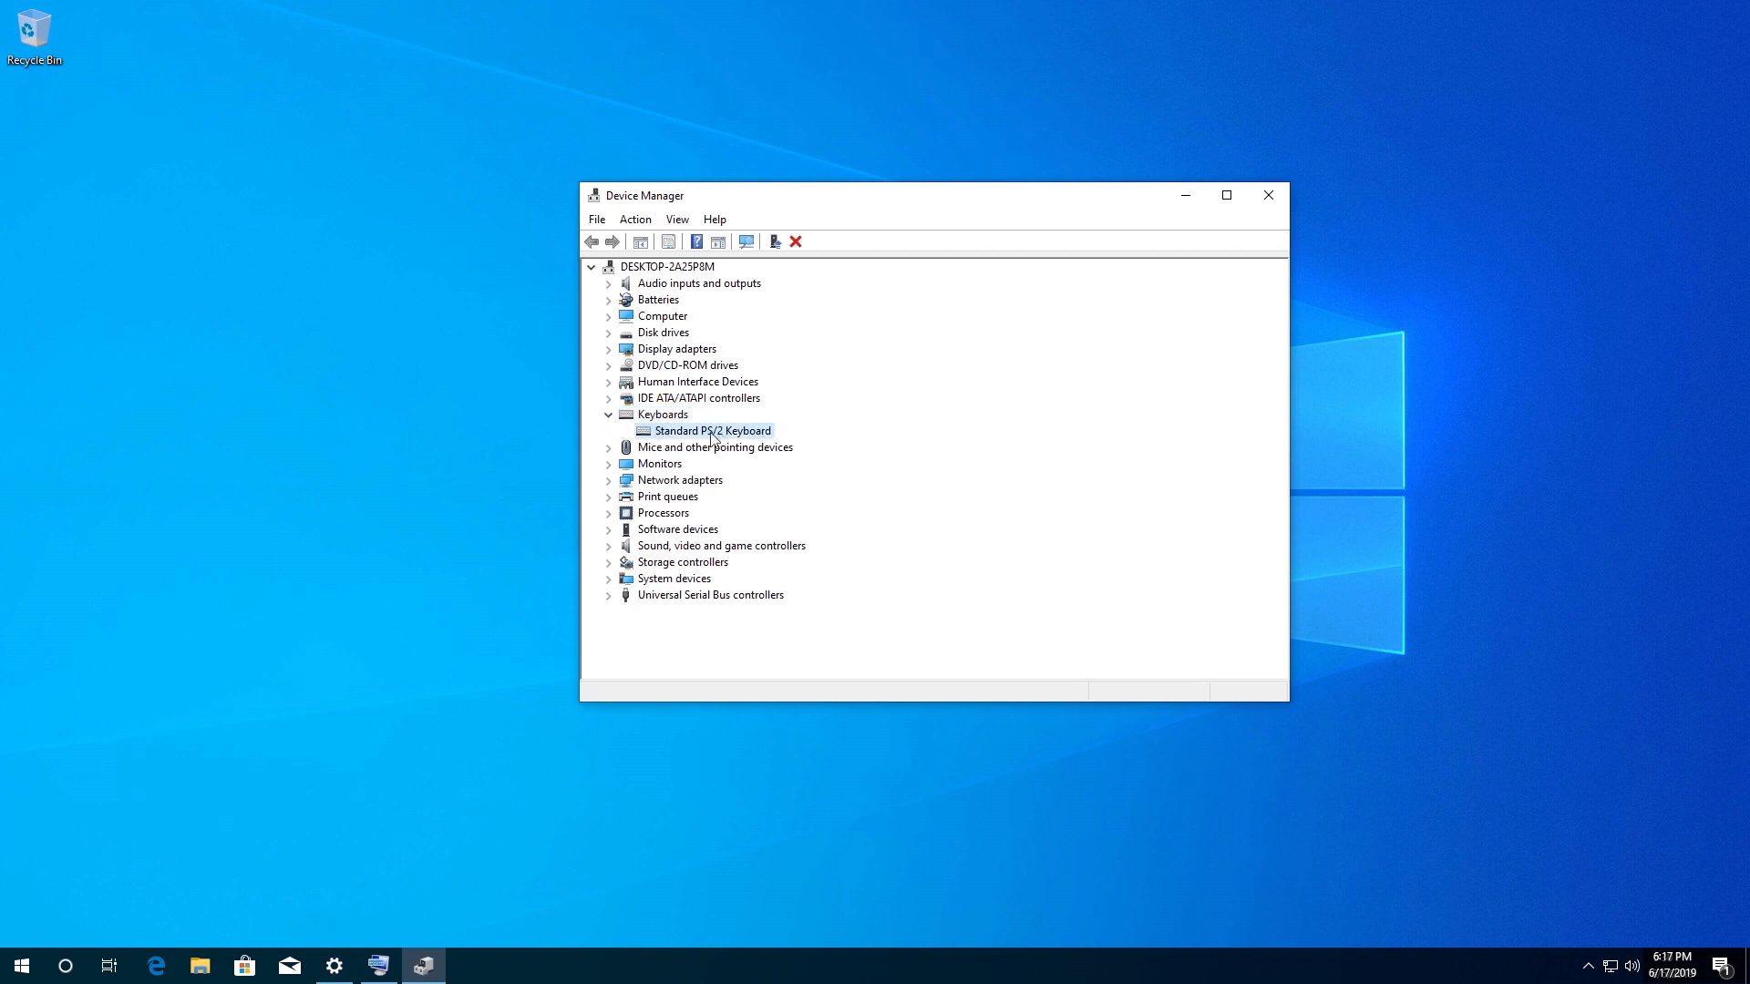
right_click(711, 430)
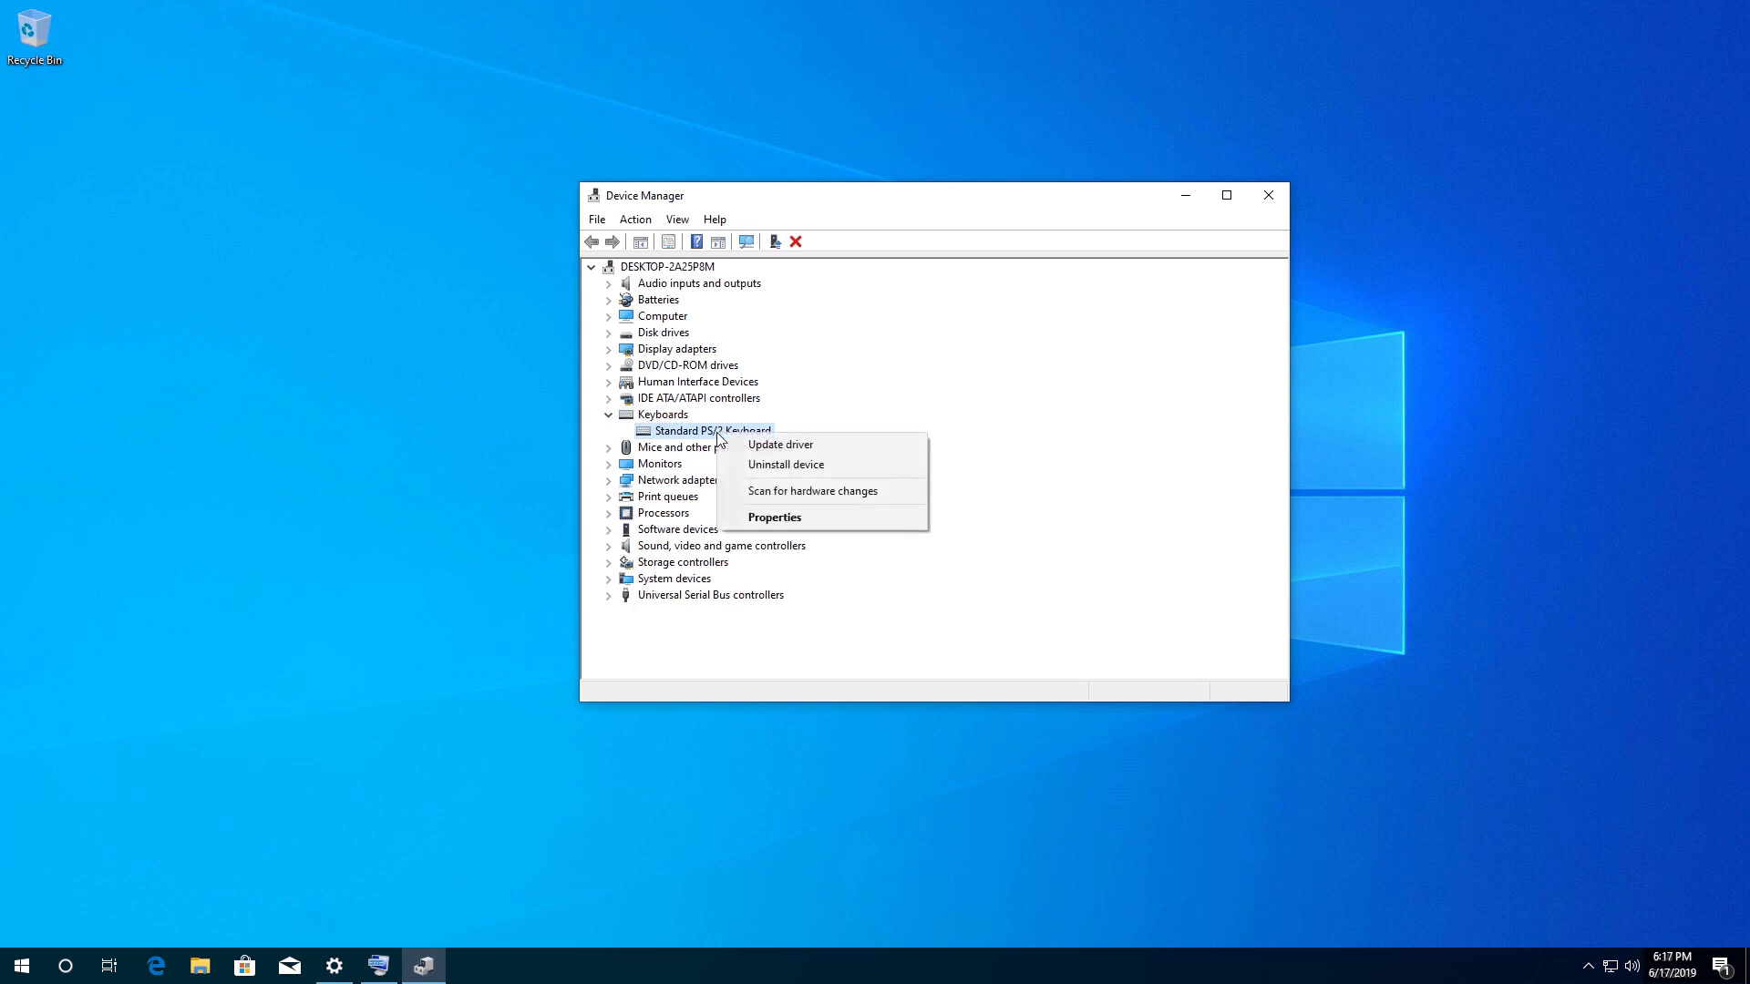
mouse_move(778, 445)
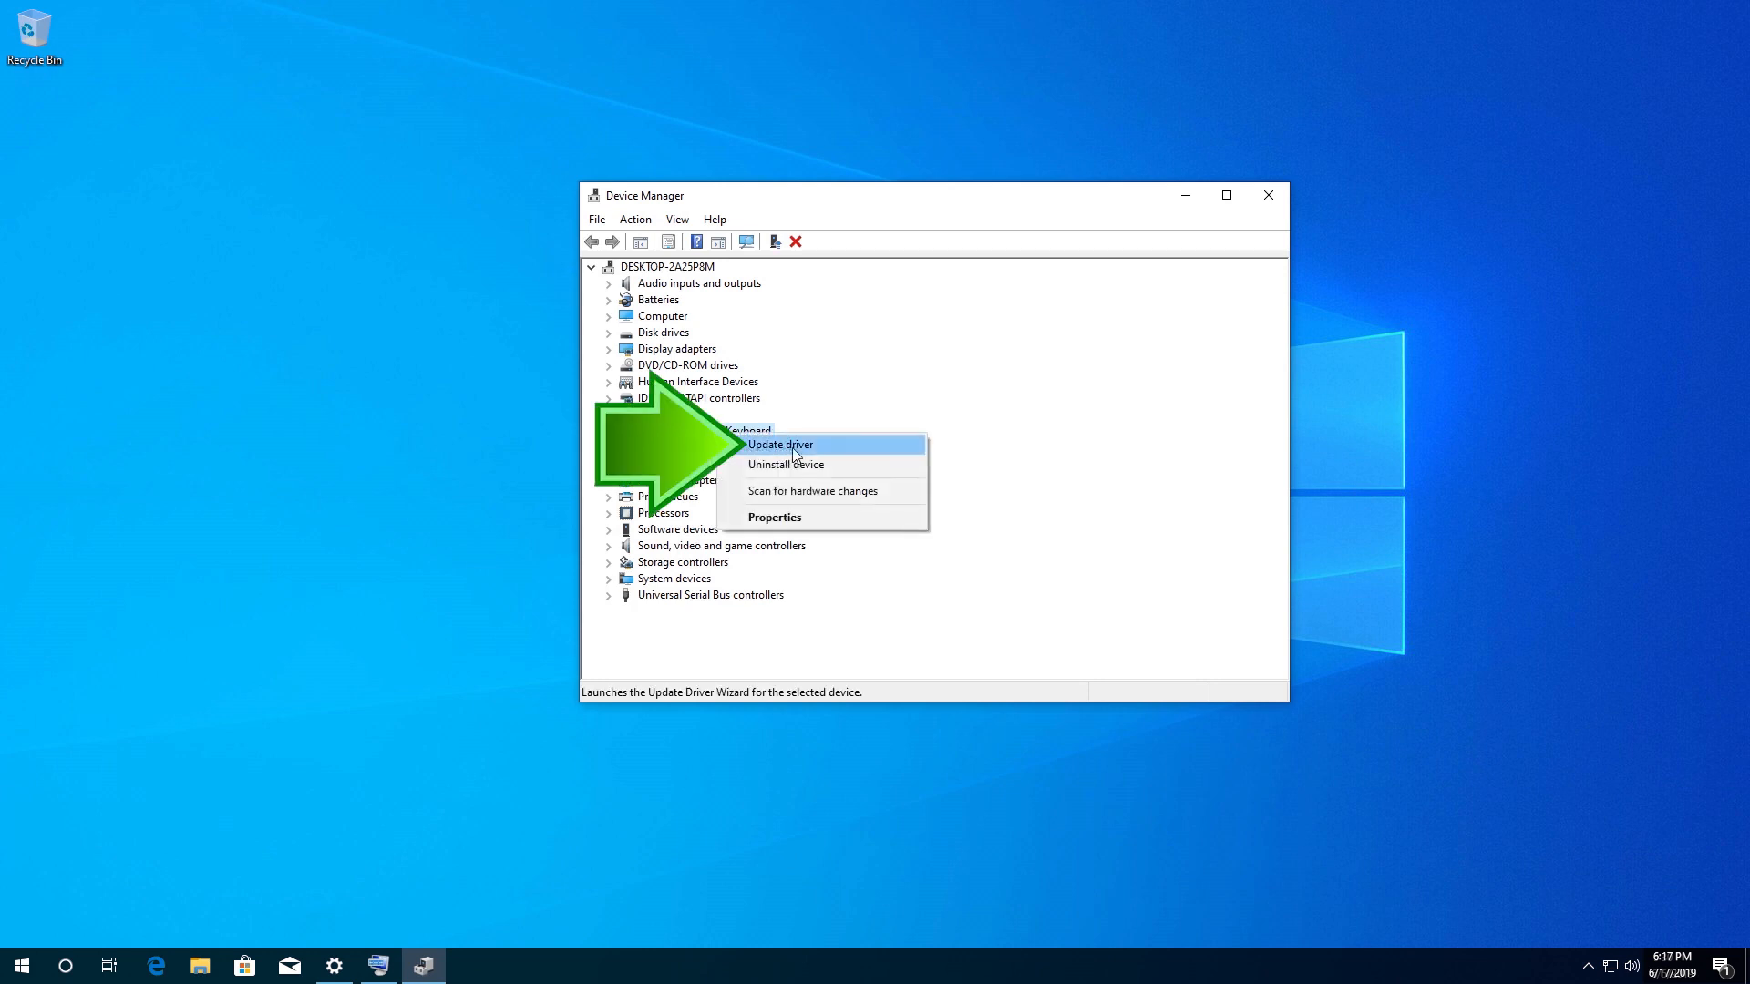
Reinstall the Standard PS/2 Keyboard driver from the compatible-driver list and agree to restart.
click(778, 445)
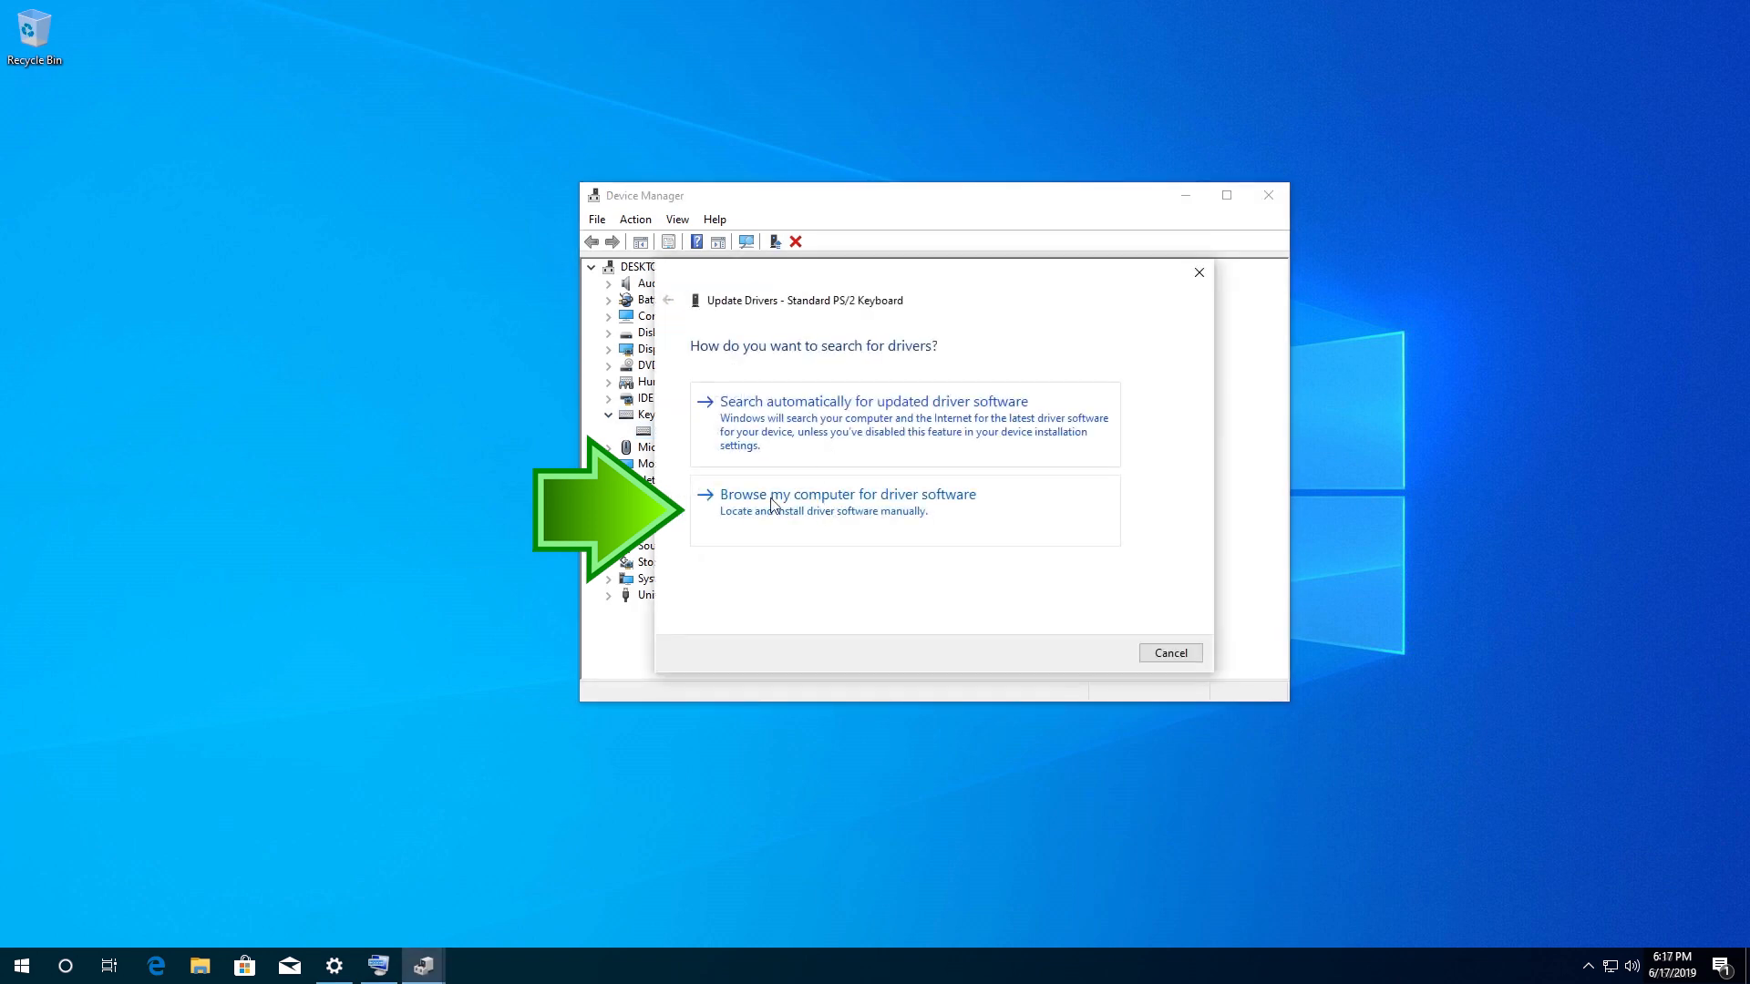
mouse_move(878, 521)
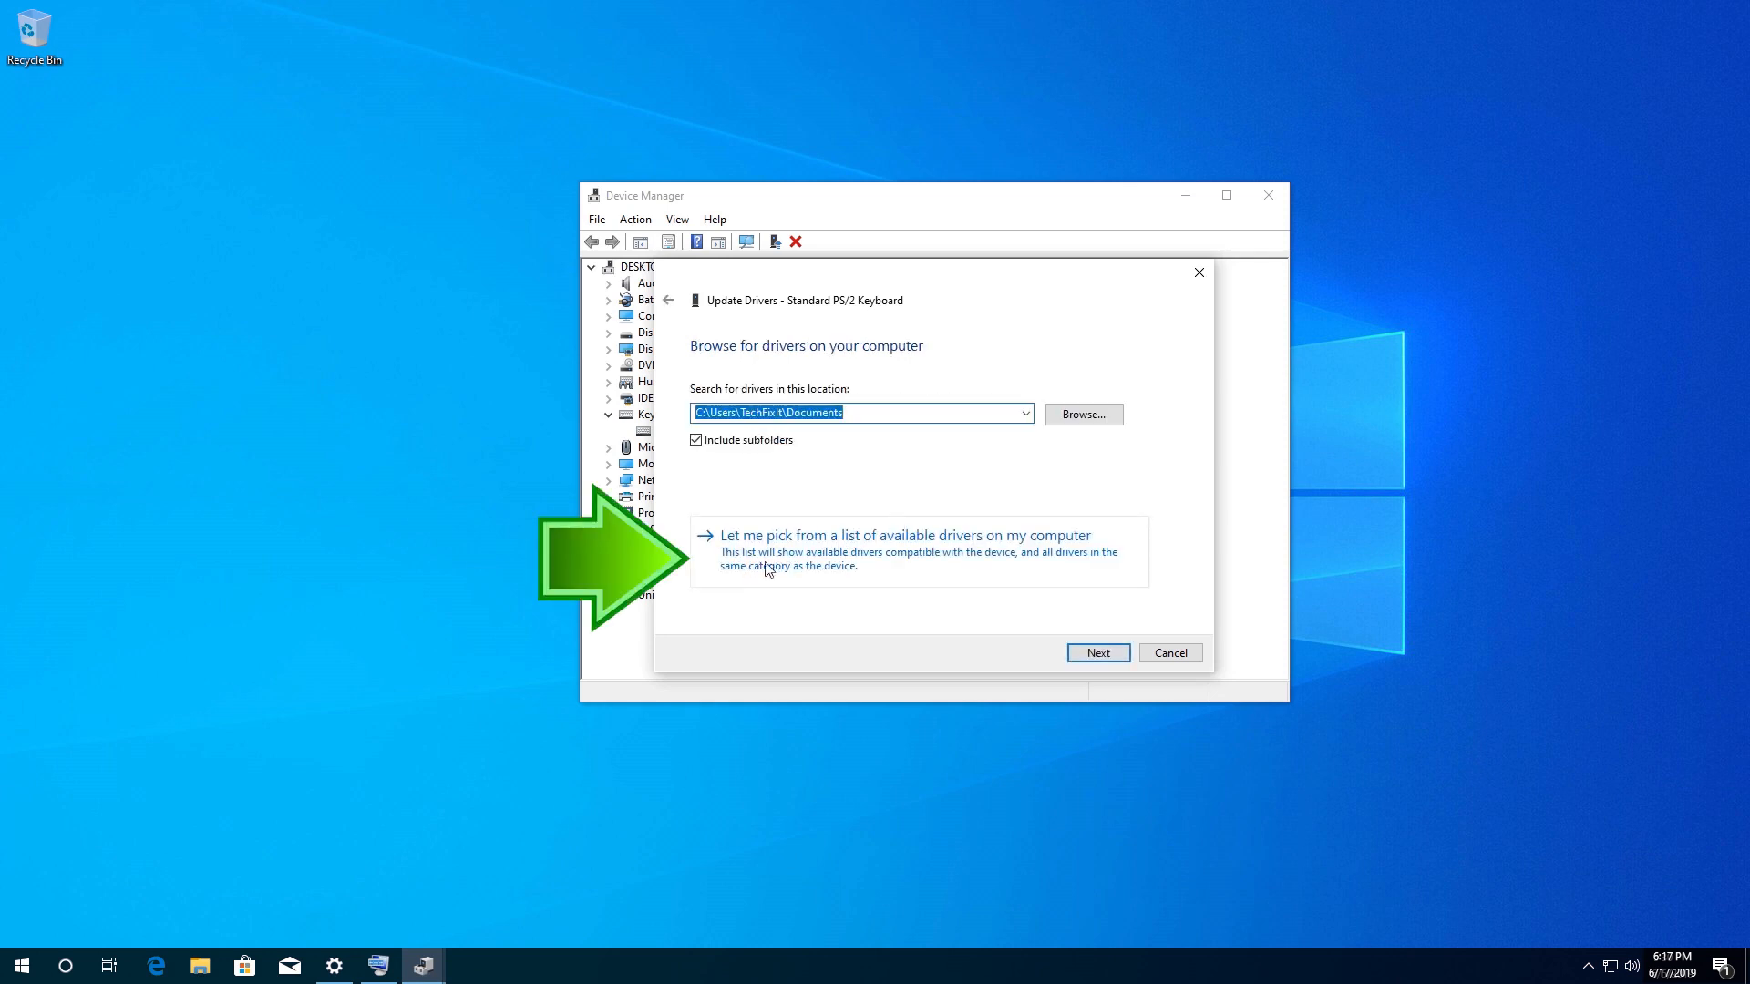
mouse_move(878, 574)
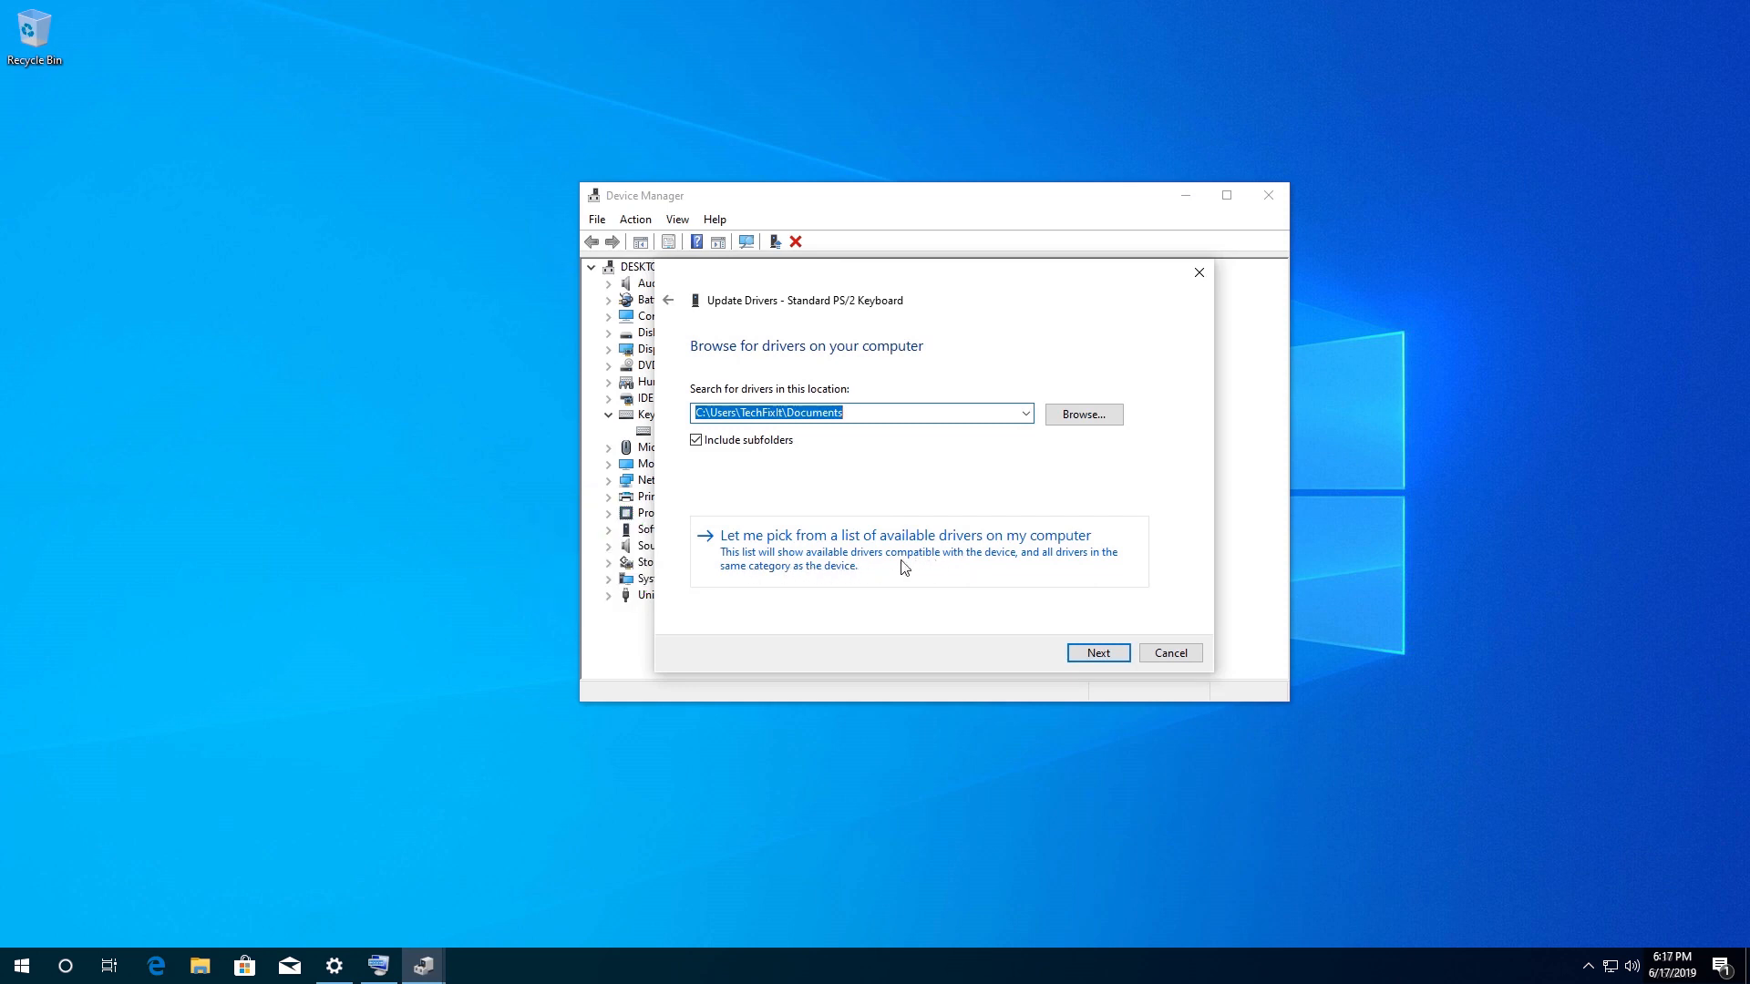
click(904, 534)
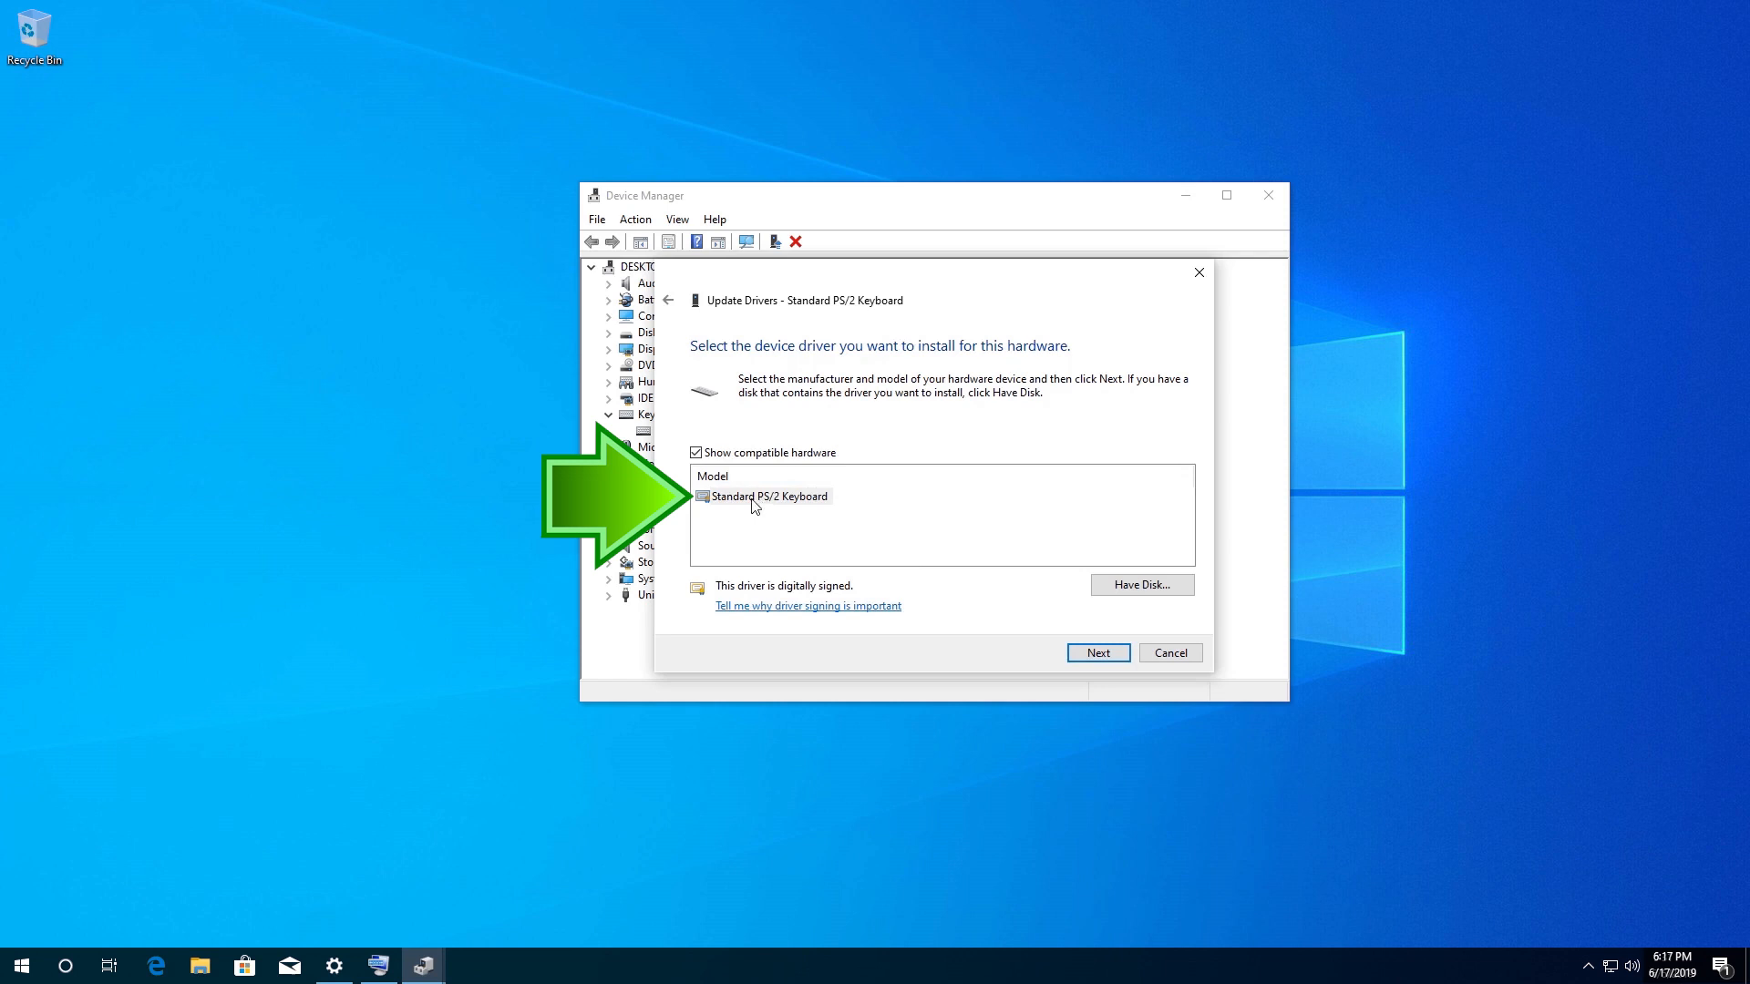
mouse_move(897, 578)
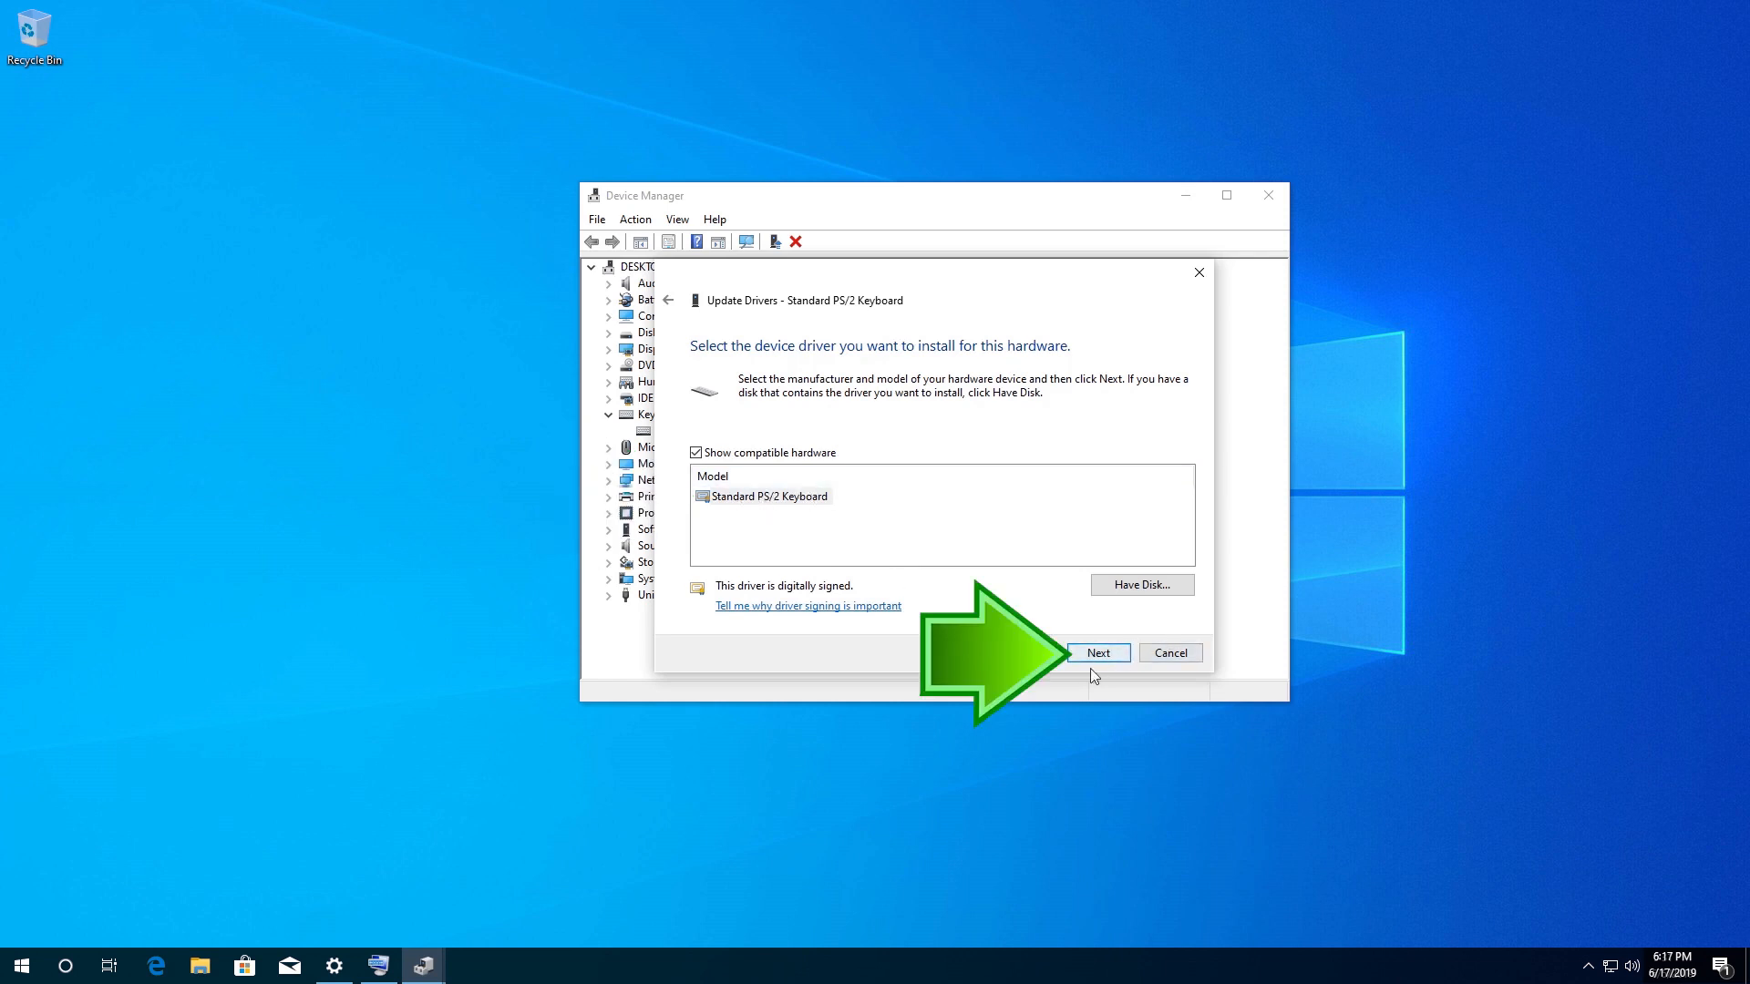
click(1097, 653)
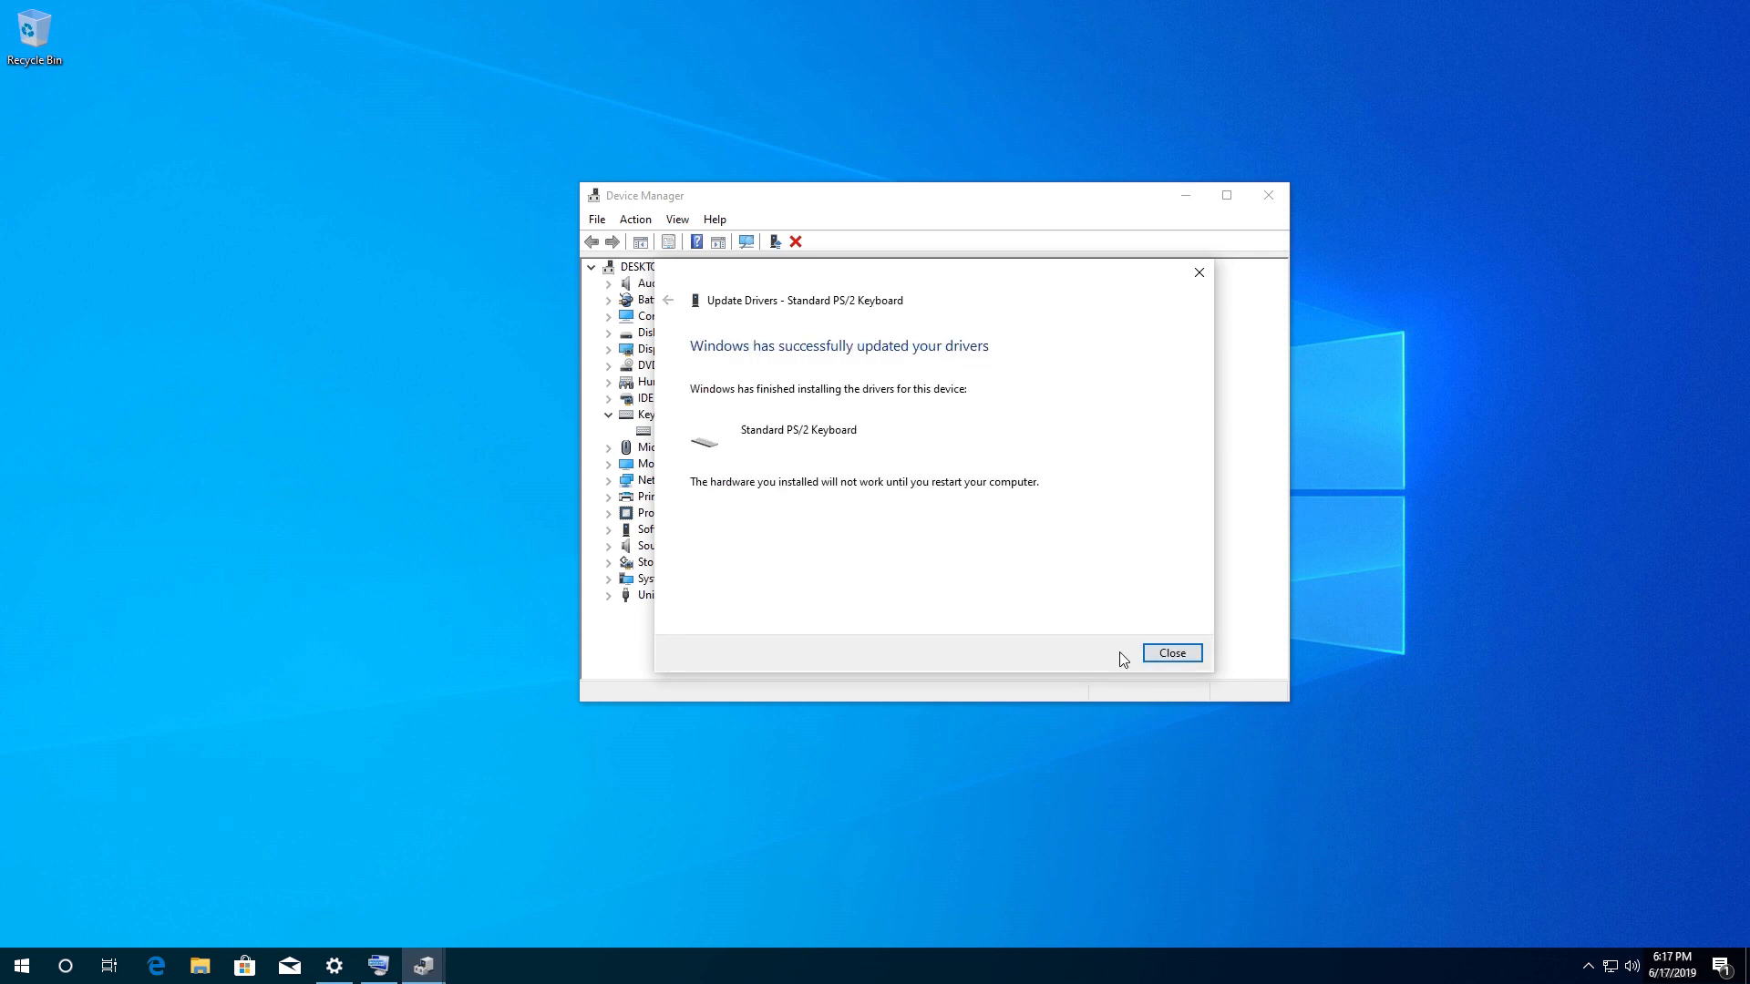
mouse_move(1123, 679)
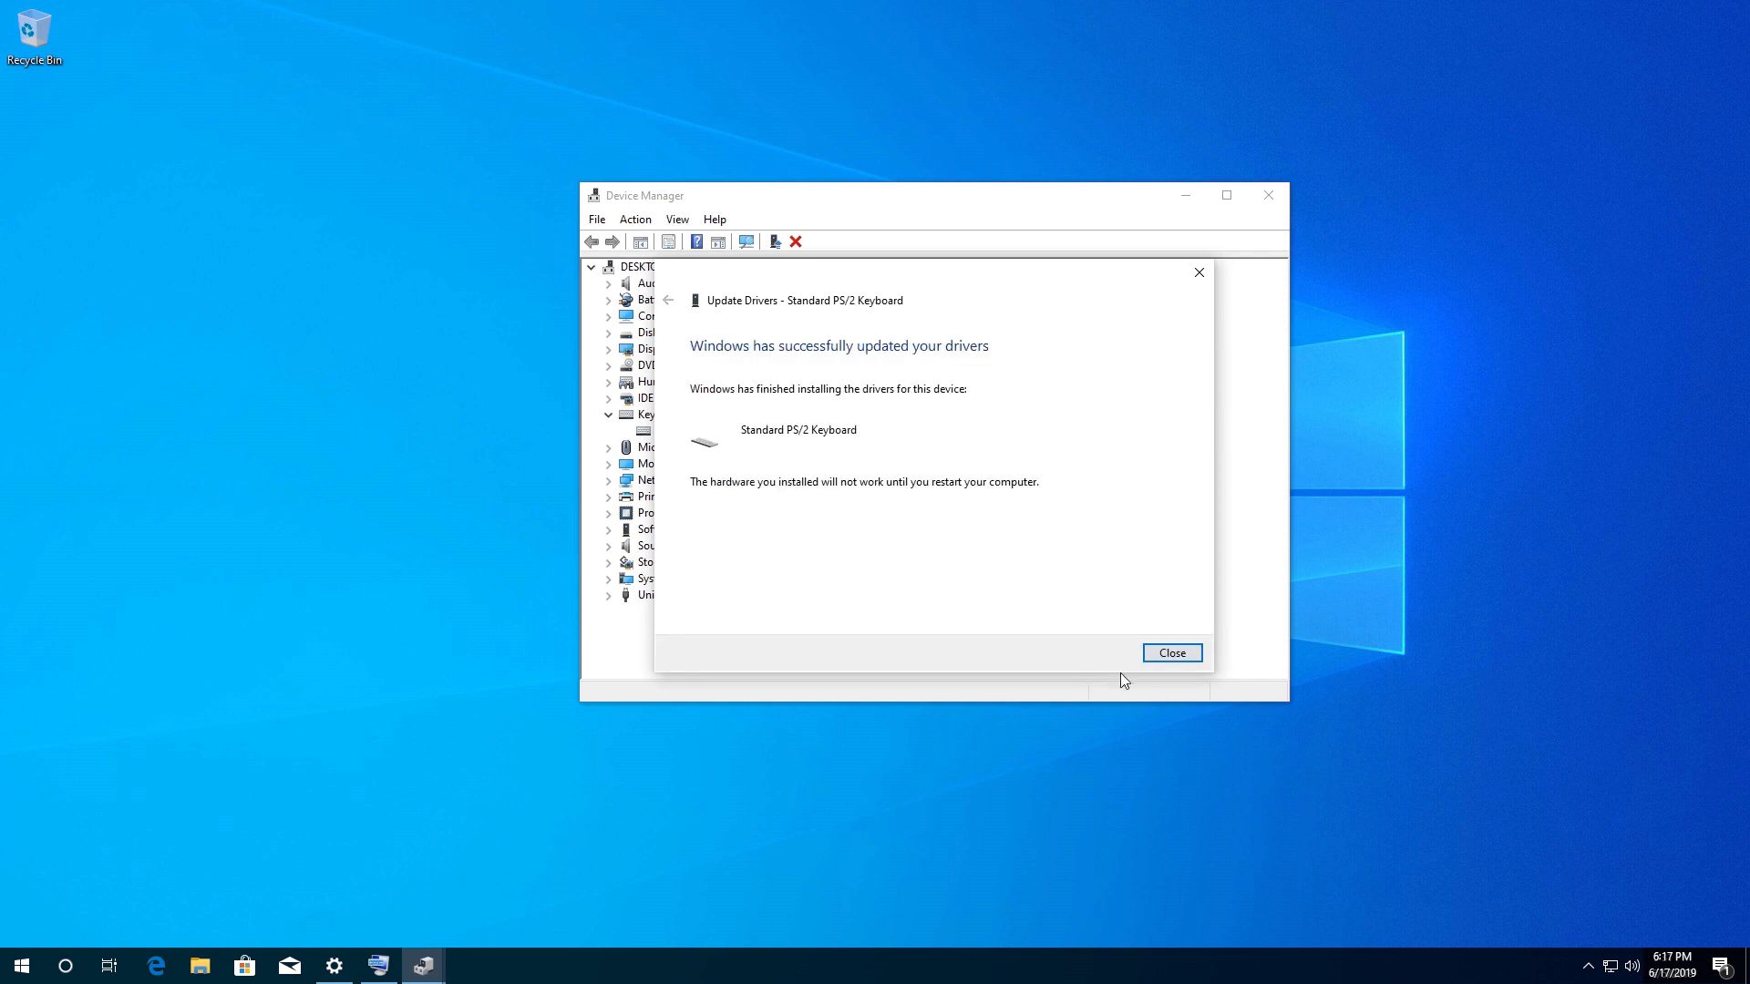
mouse_move(1170, 652)
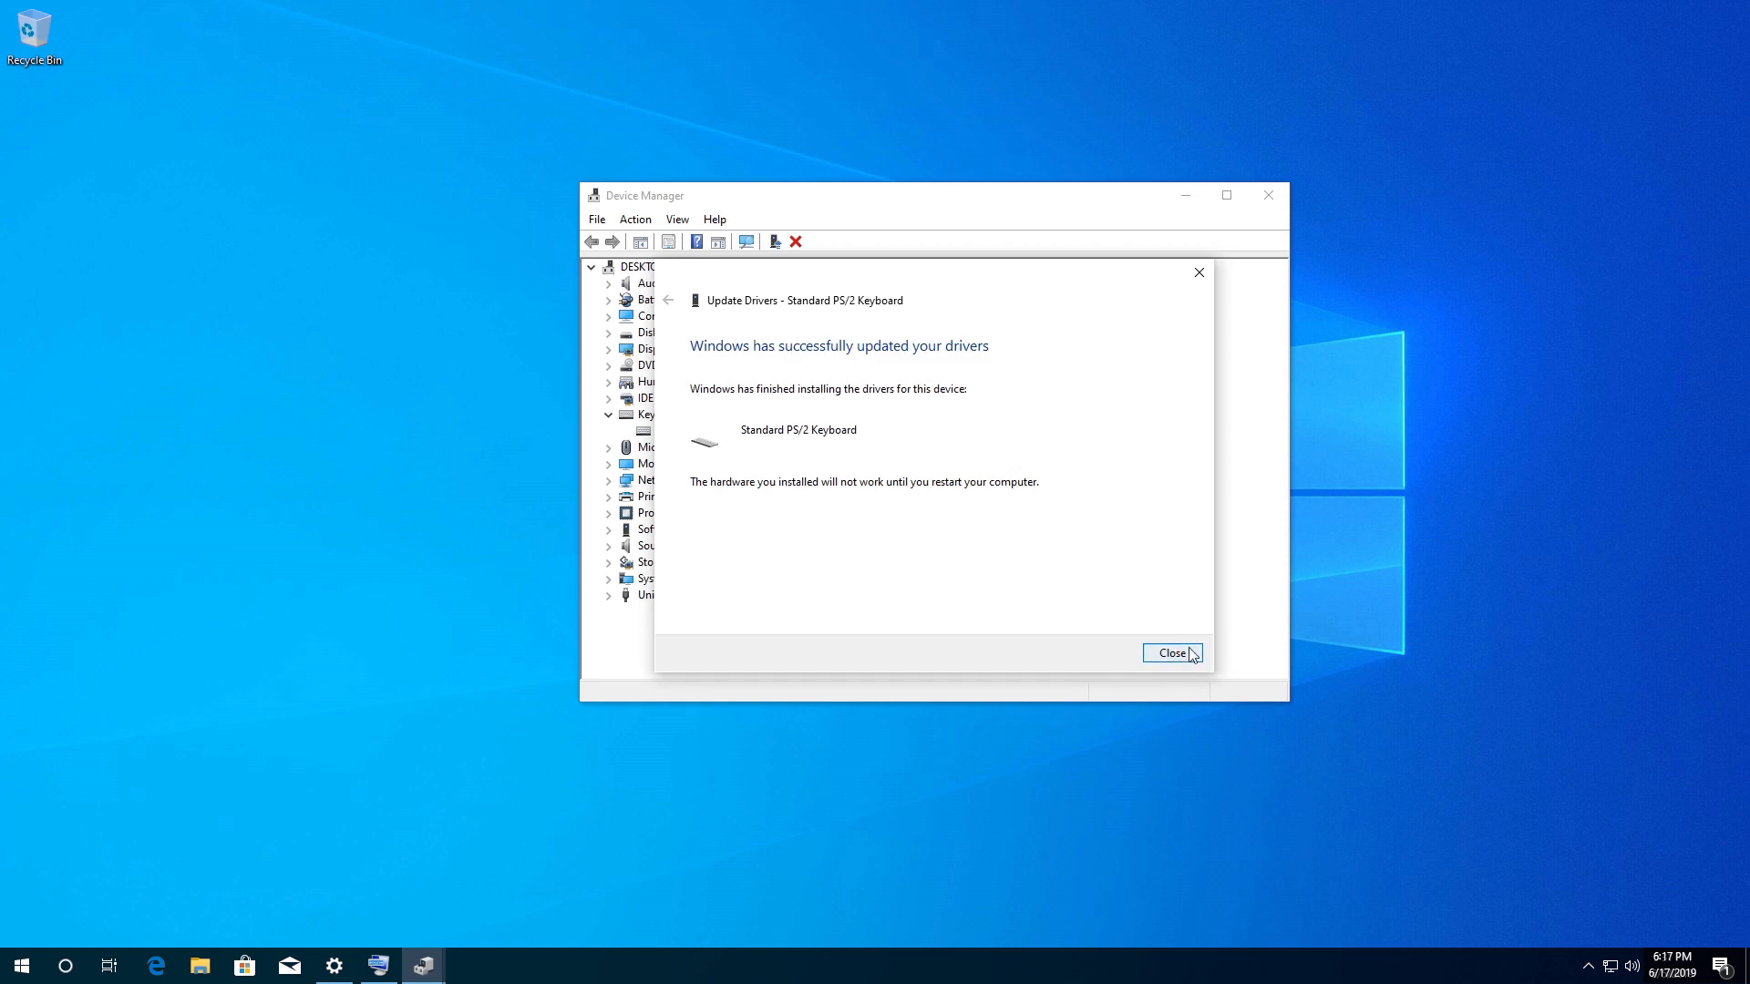
click(1172, 652)
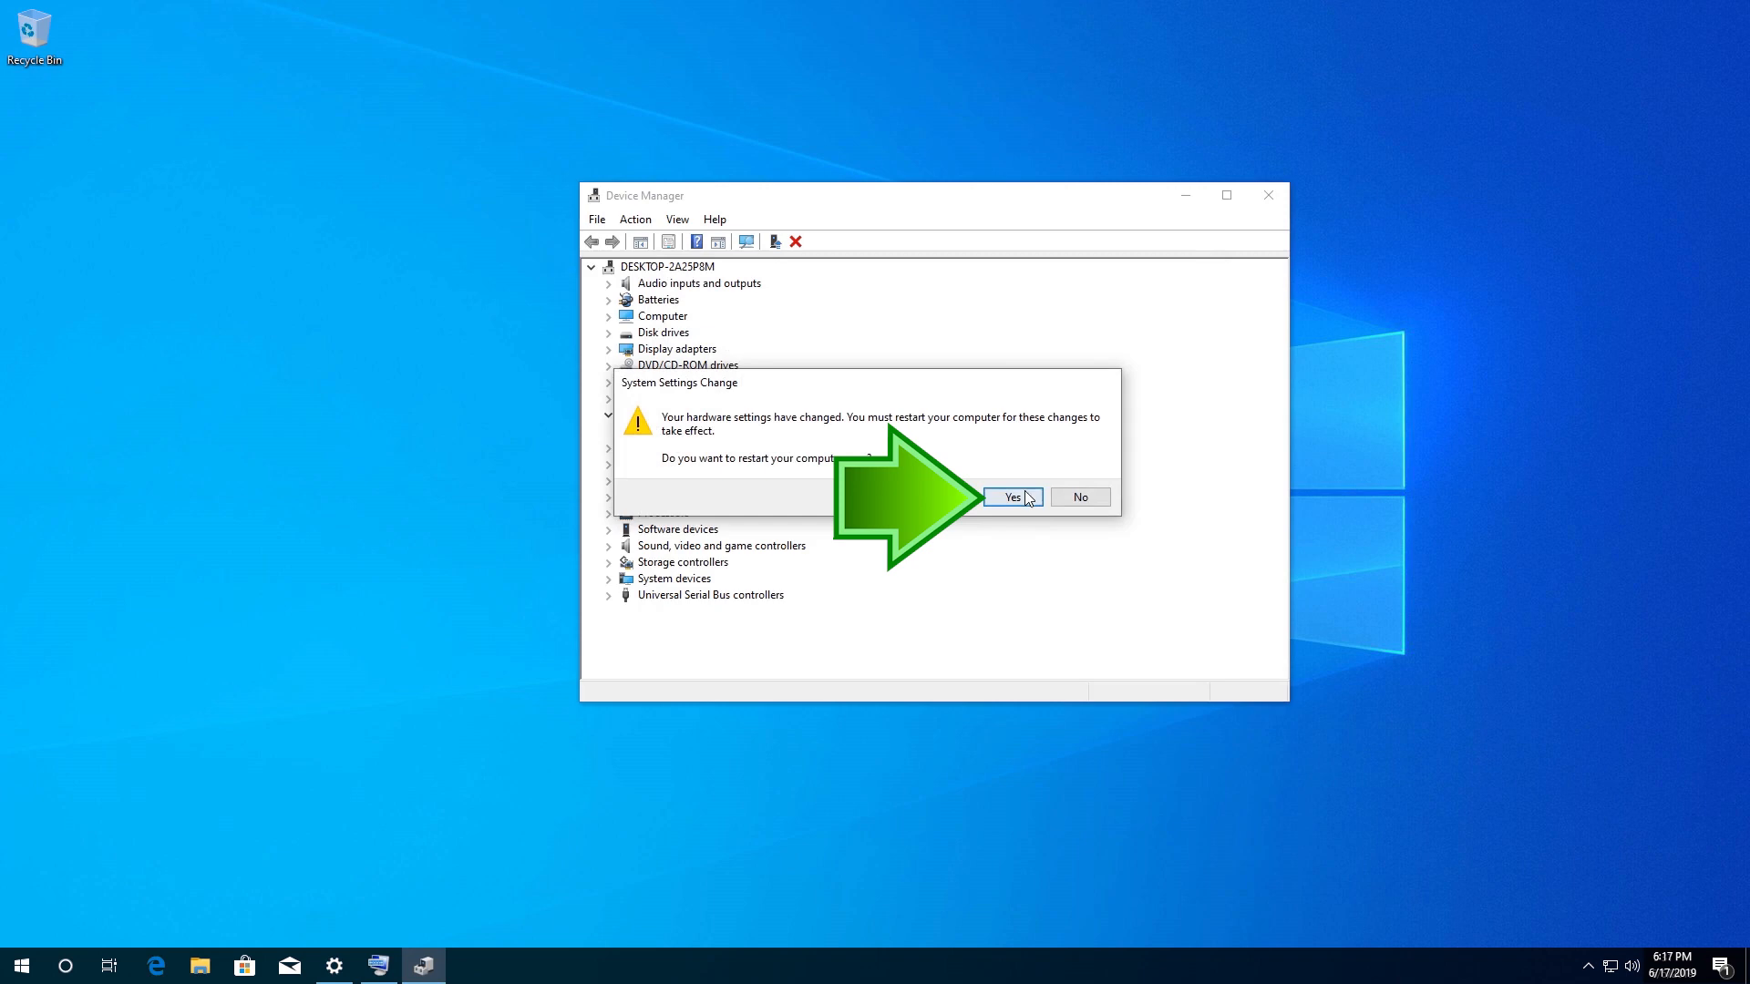
click(1011, 495)
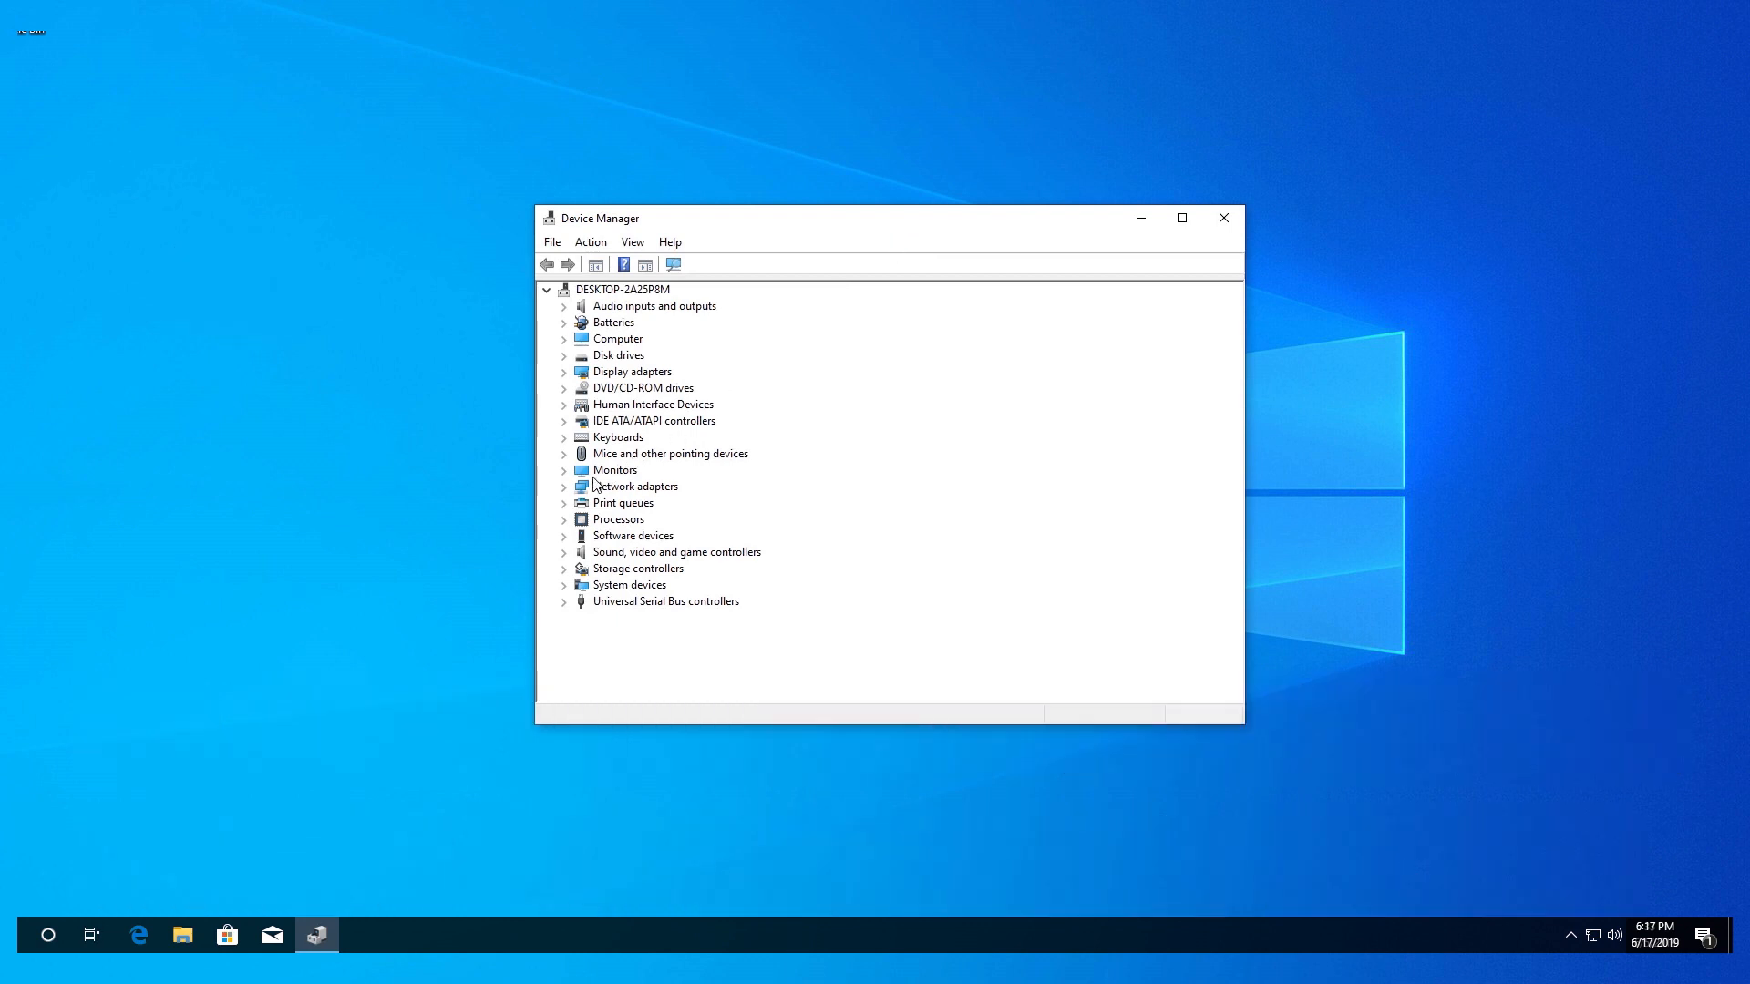
Uninstall the Standard PS/2 Keyboard device under Keyboards and agree to restart.
click(563, 436)
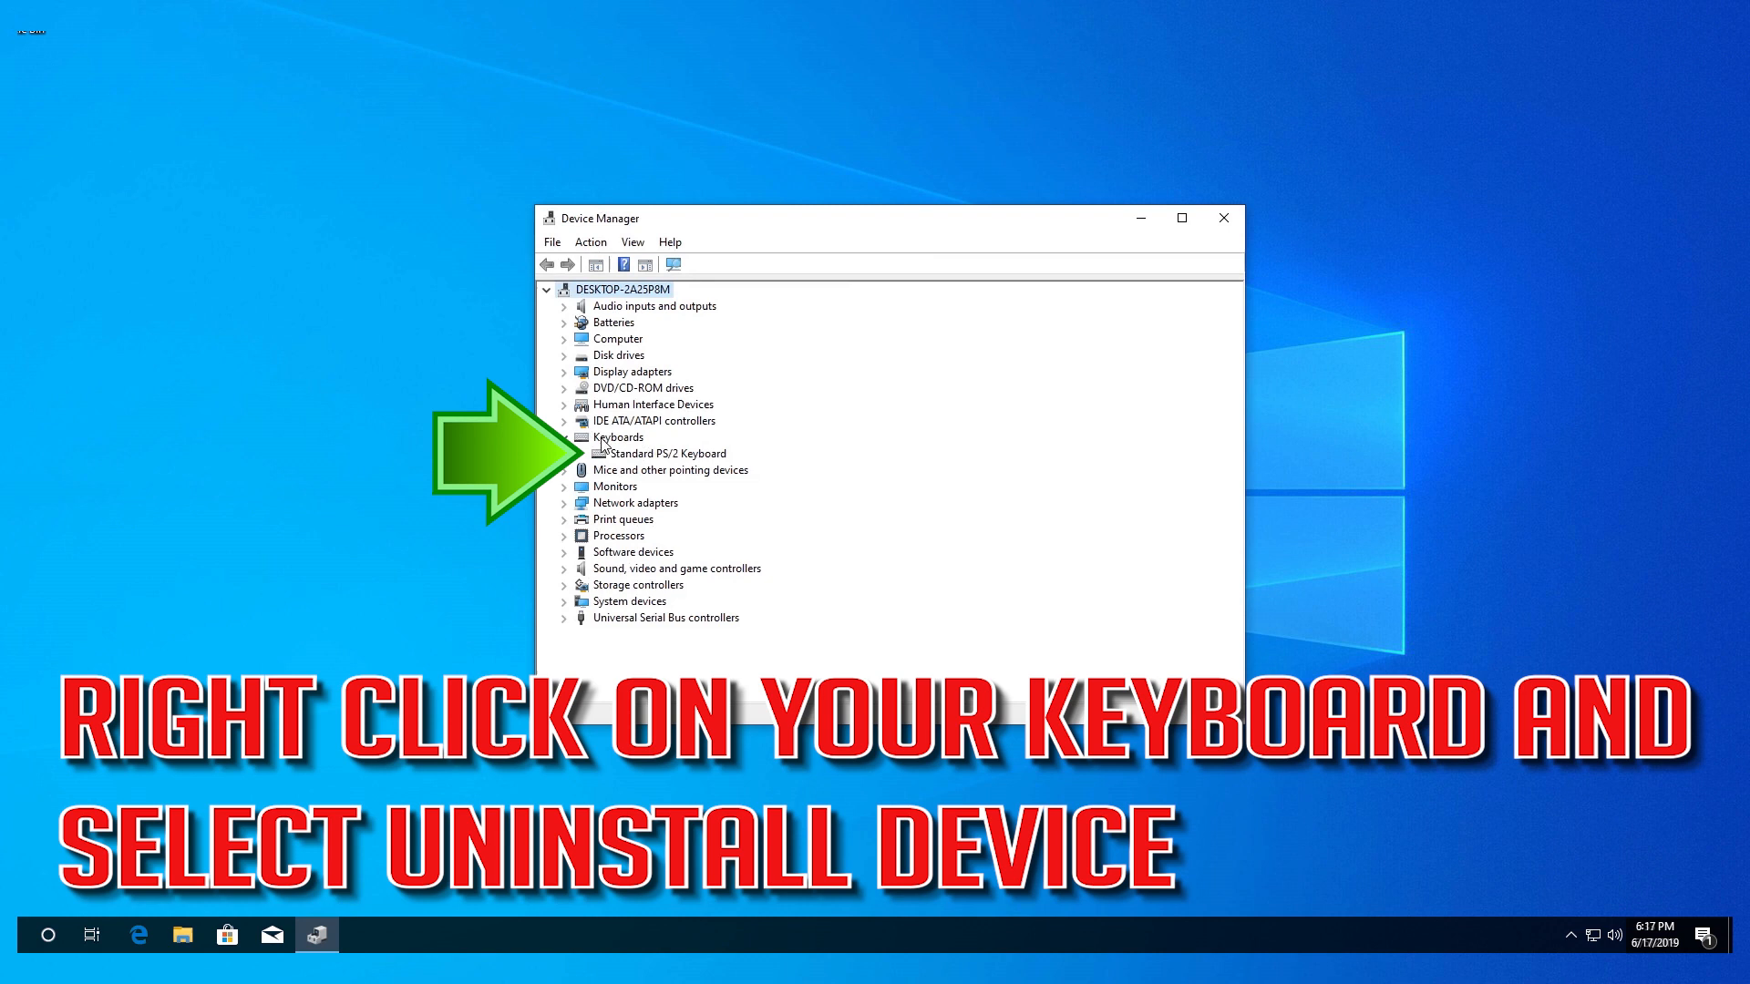
click(663, 454)
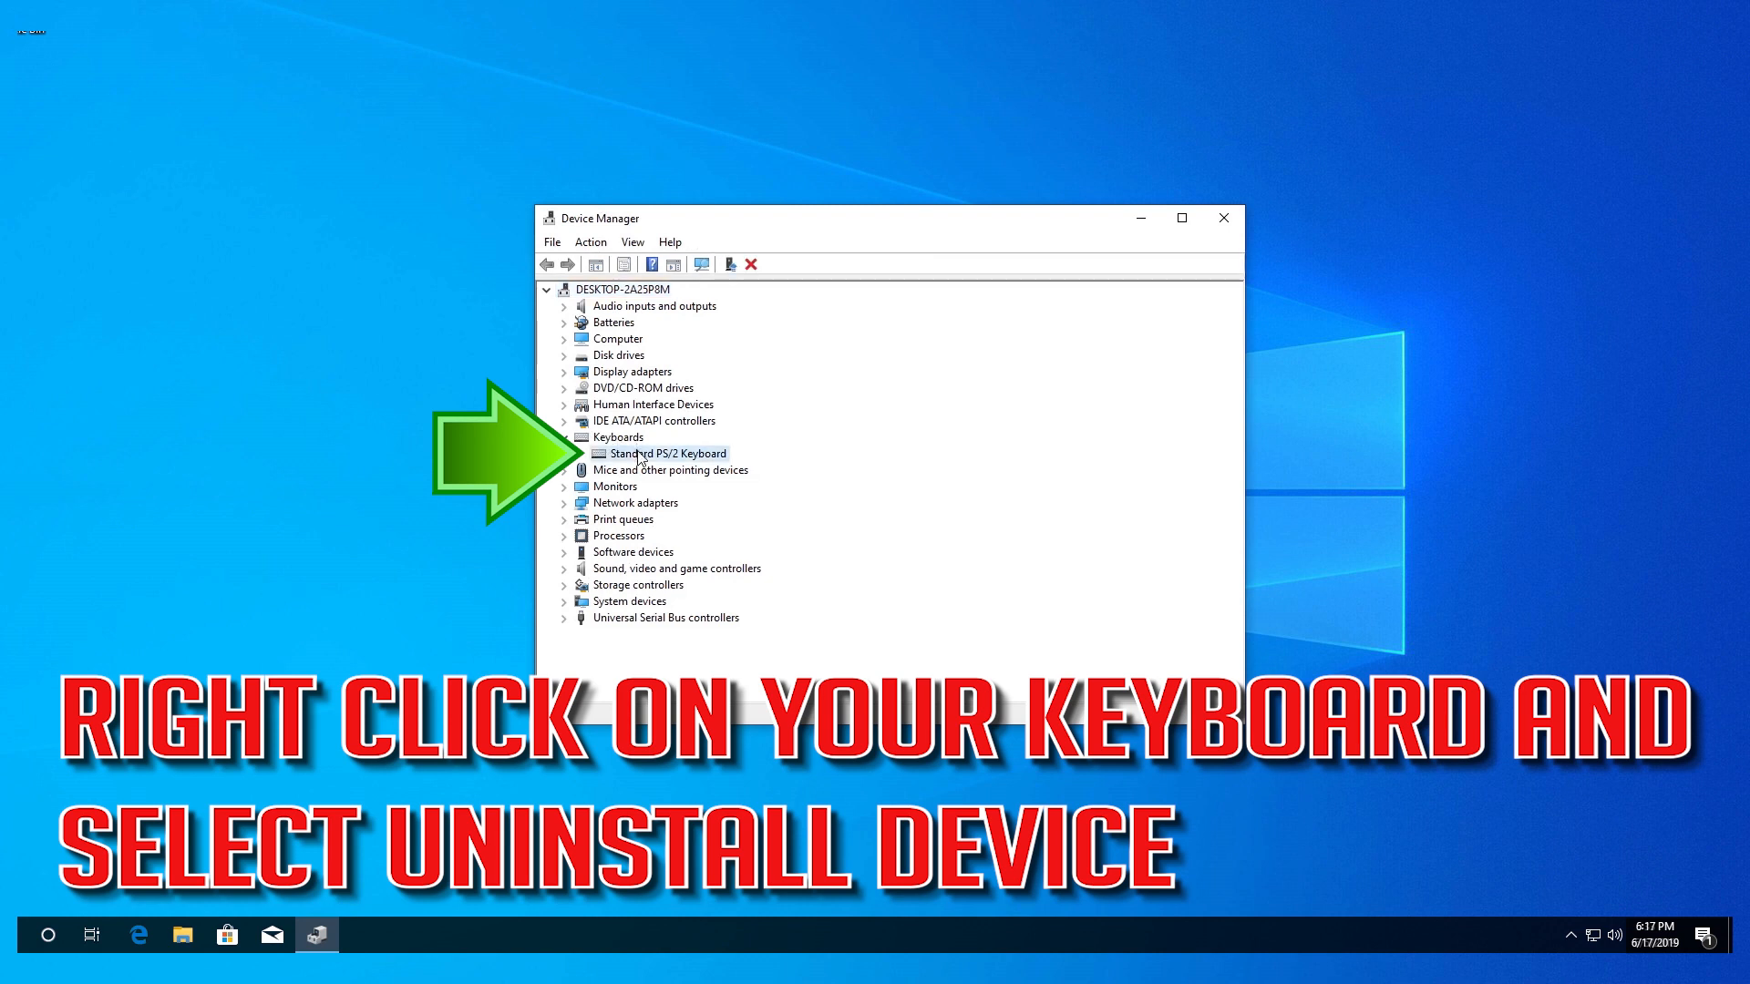
right_click(667, 453)
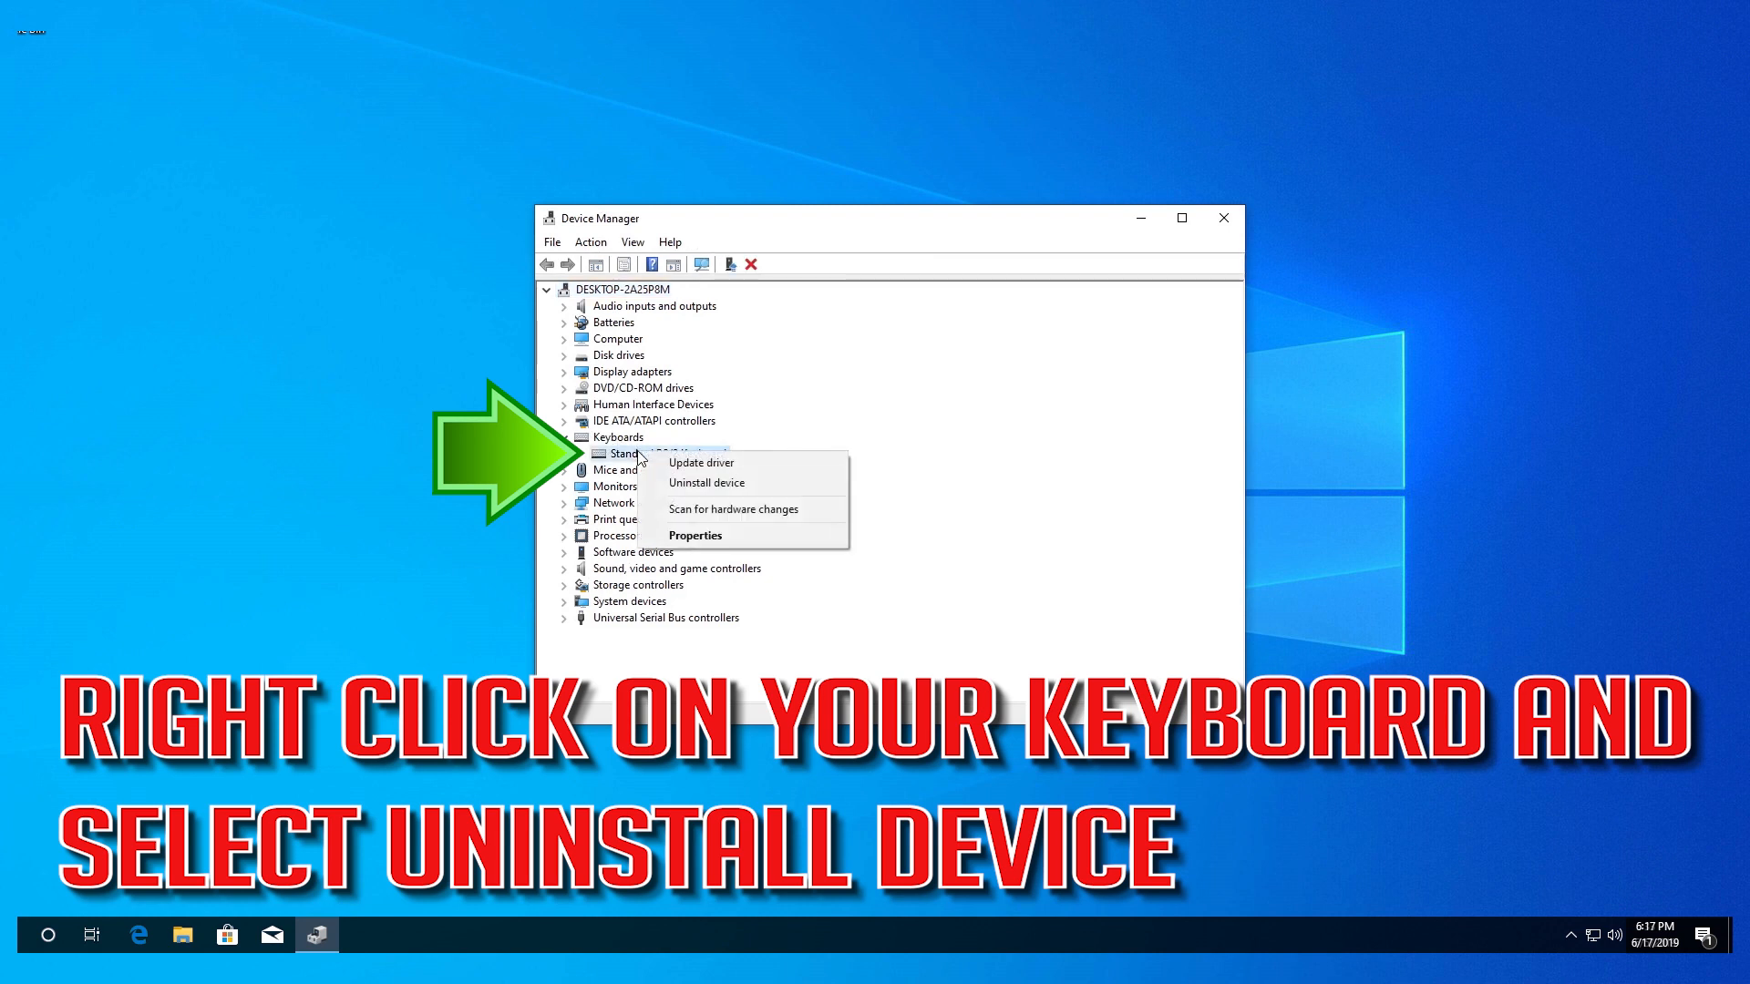
mouse_move(707, 490)
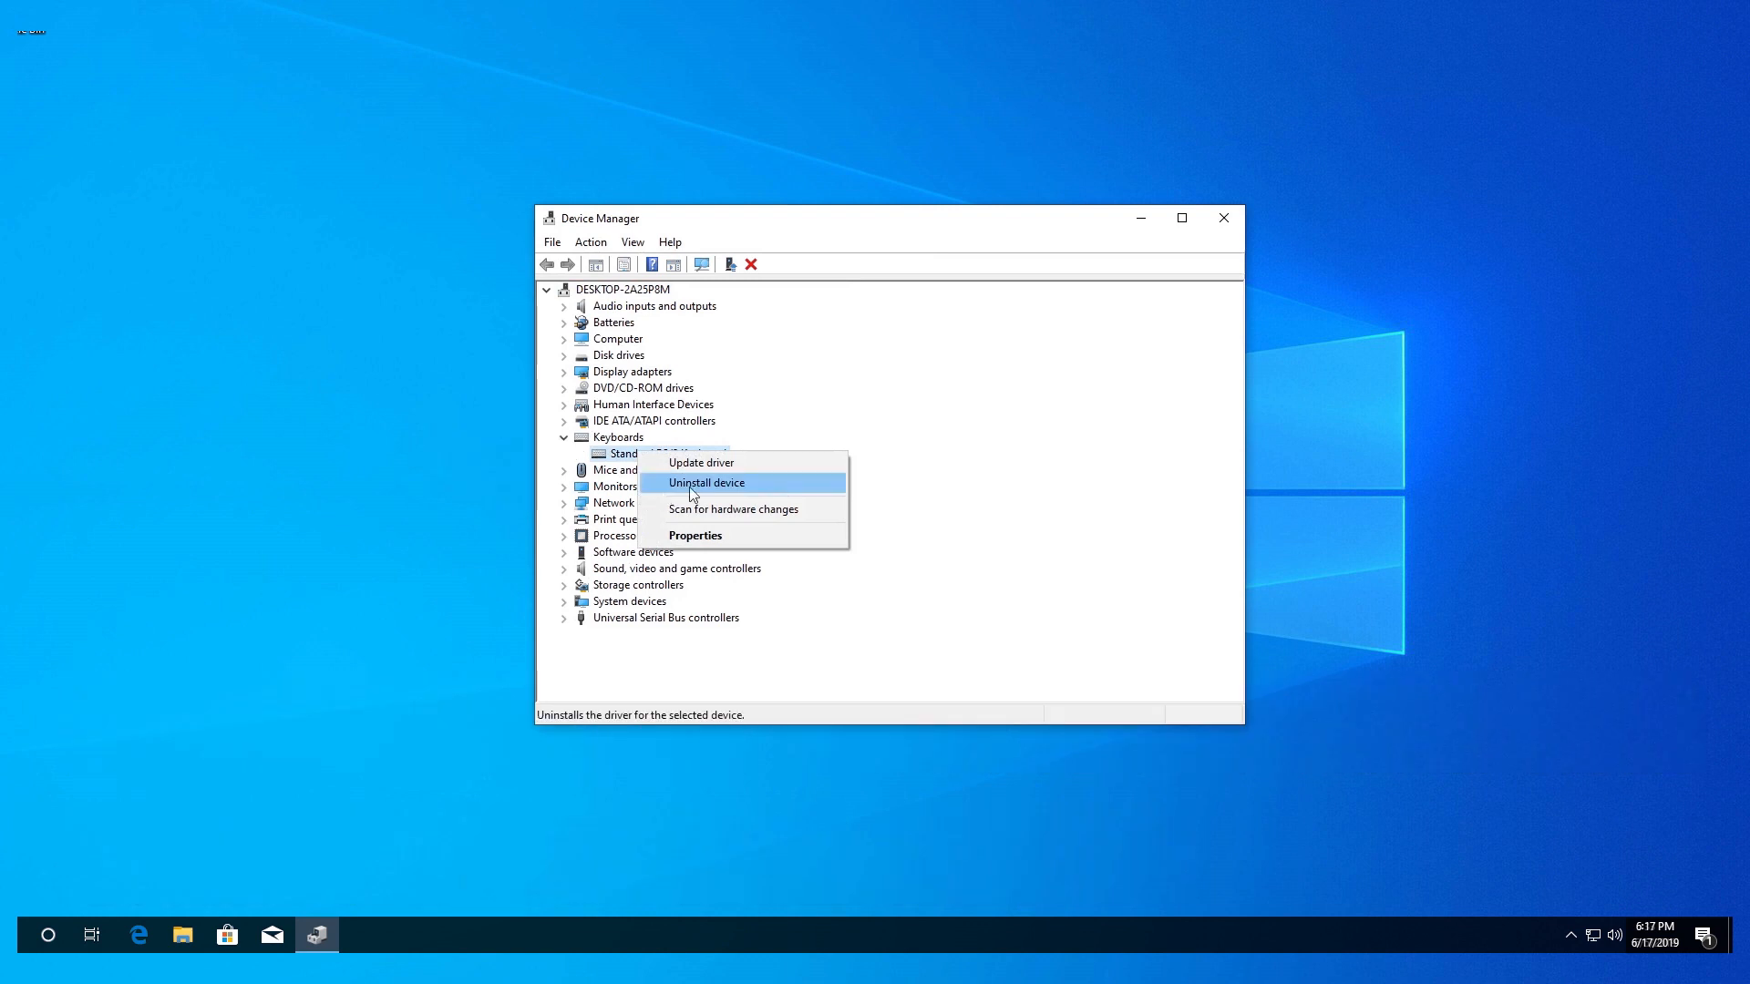
mouse_move(751, 487)
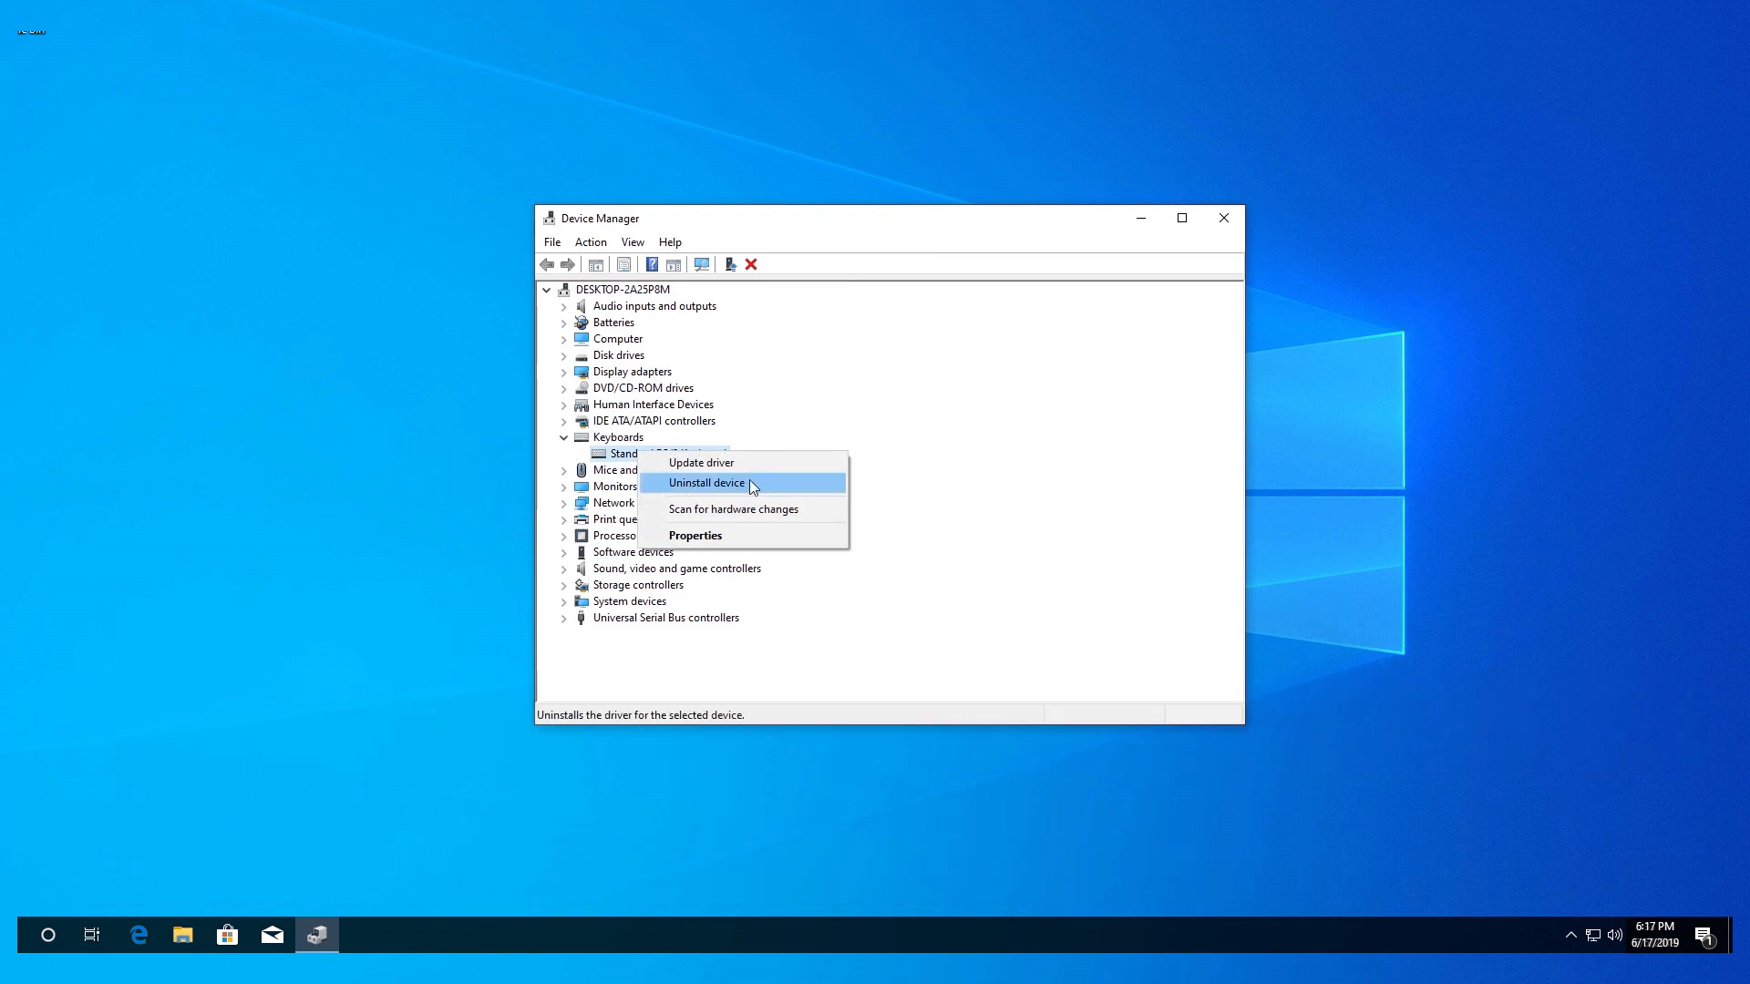
click(707, 481)
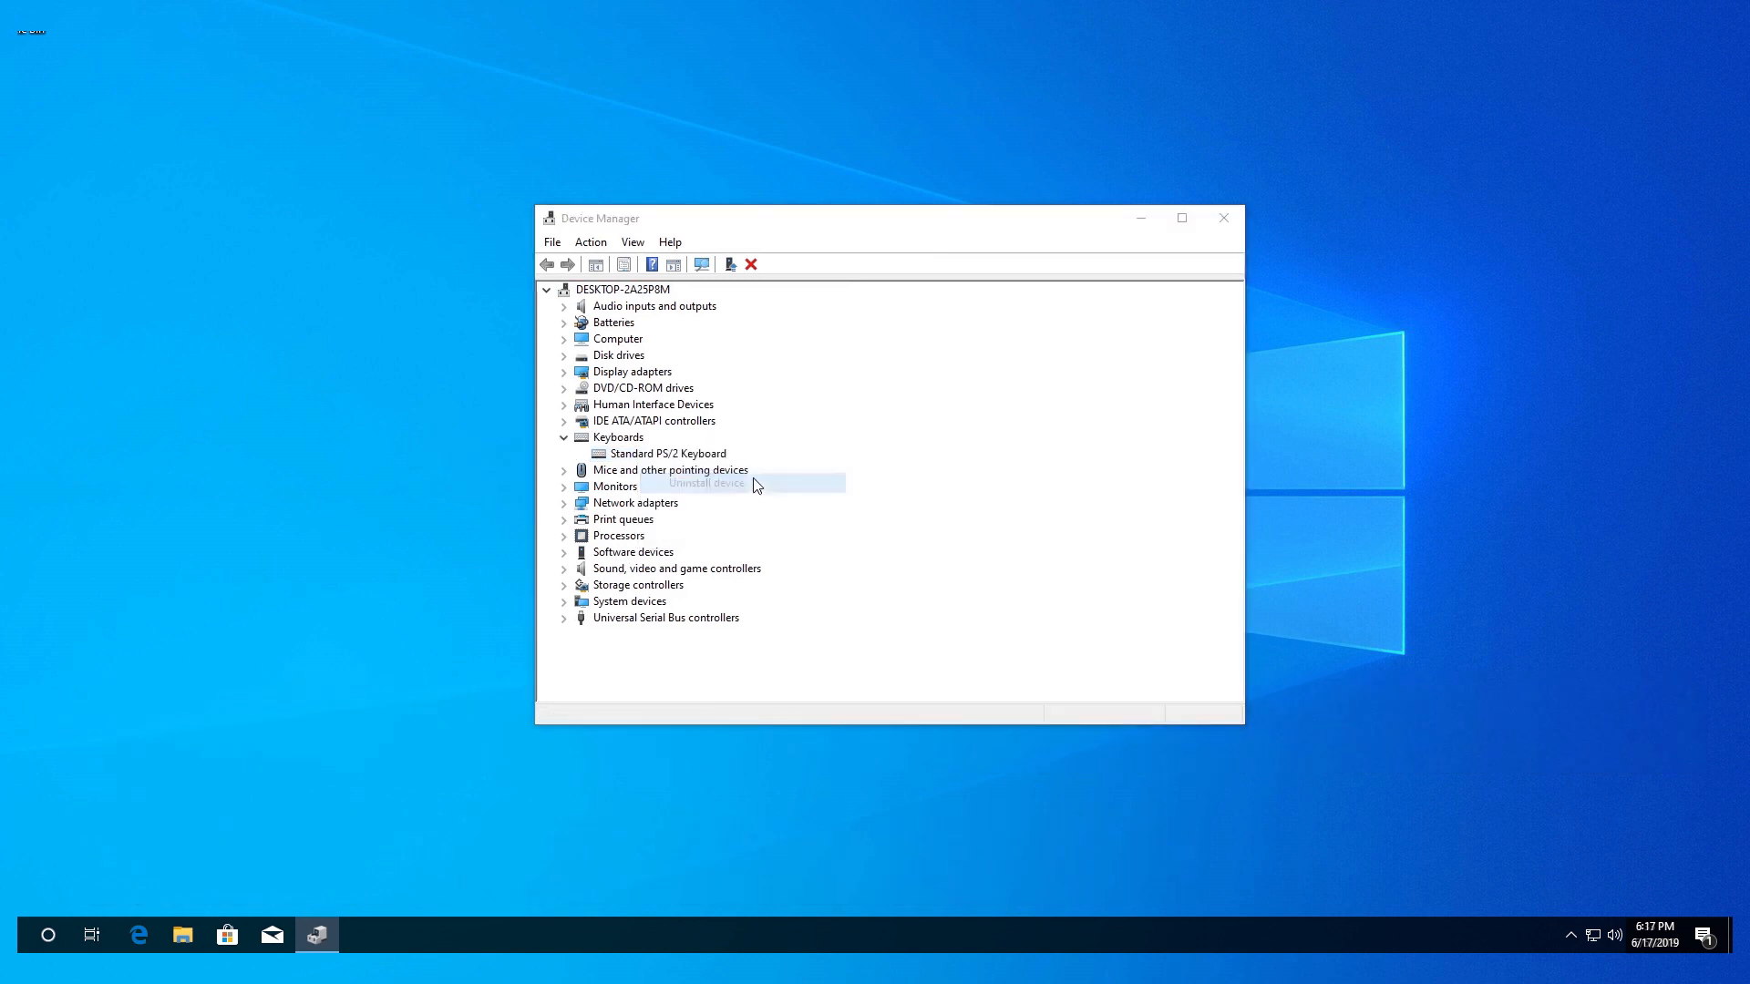
click(705, 483)
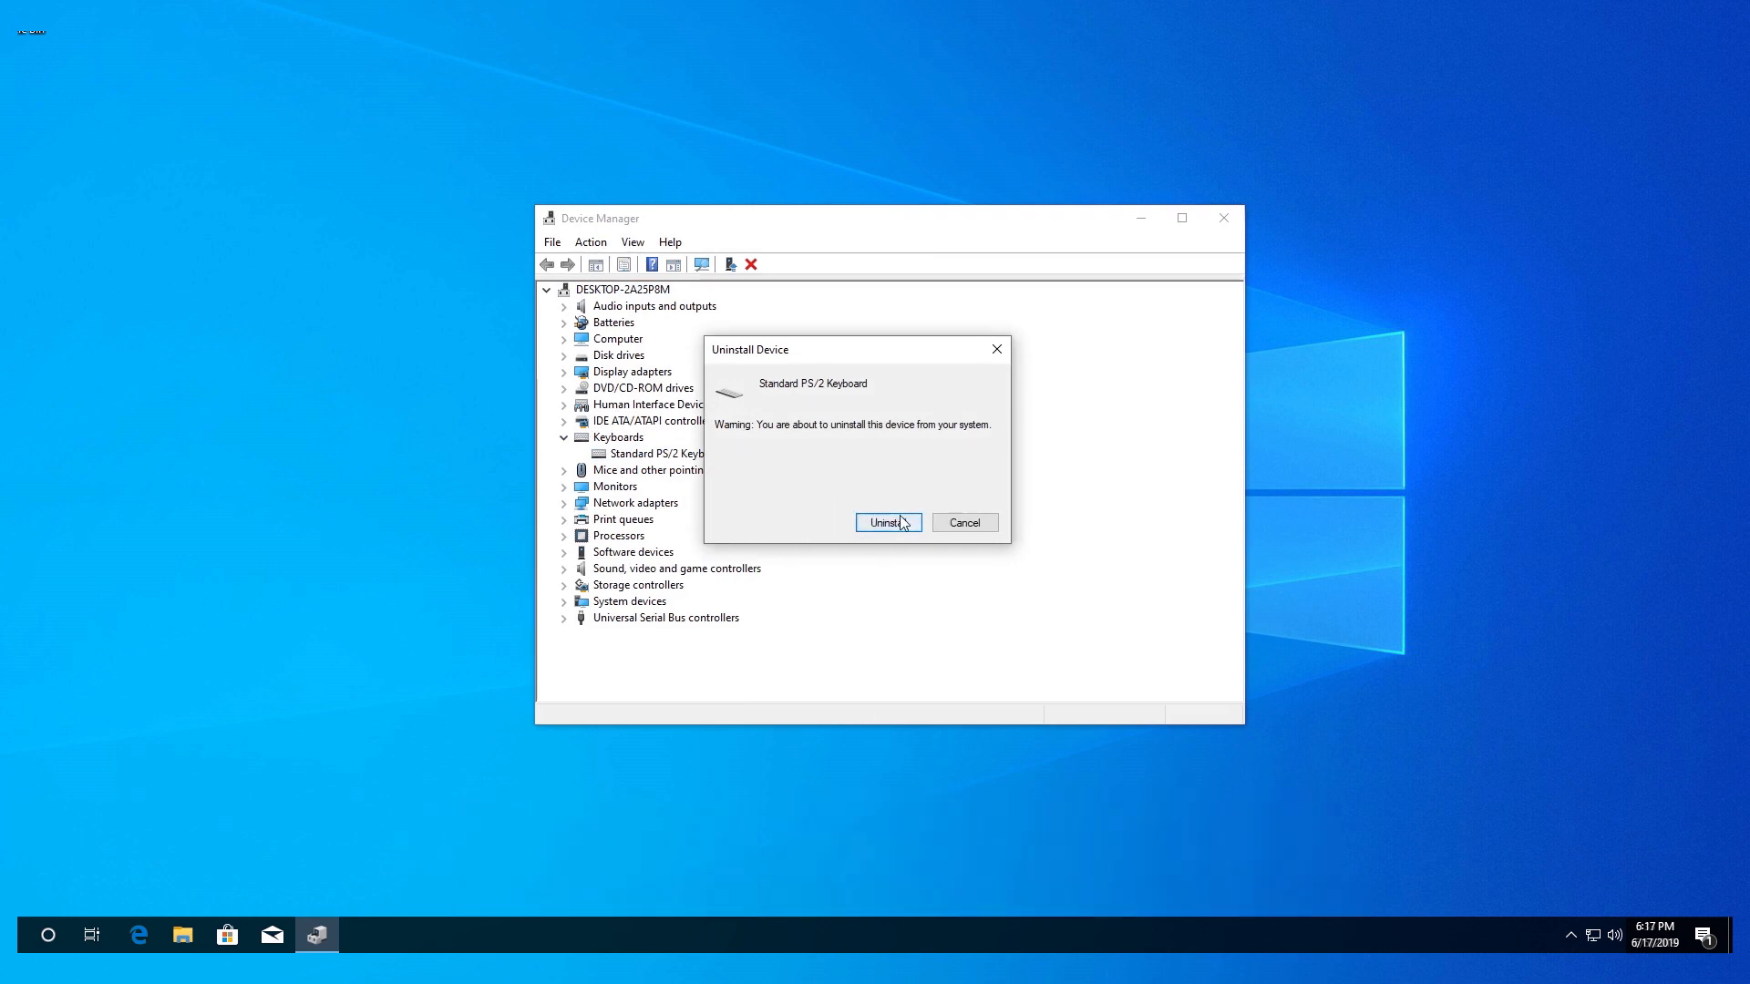
click(888, 523)
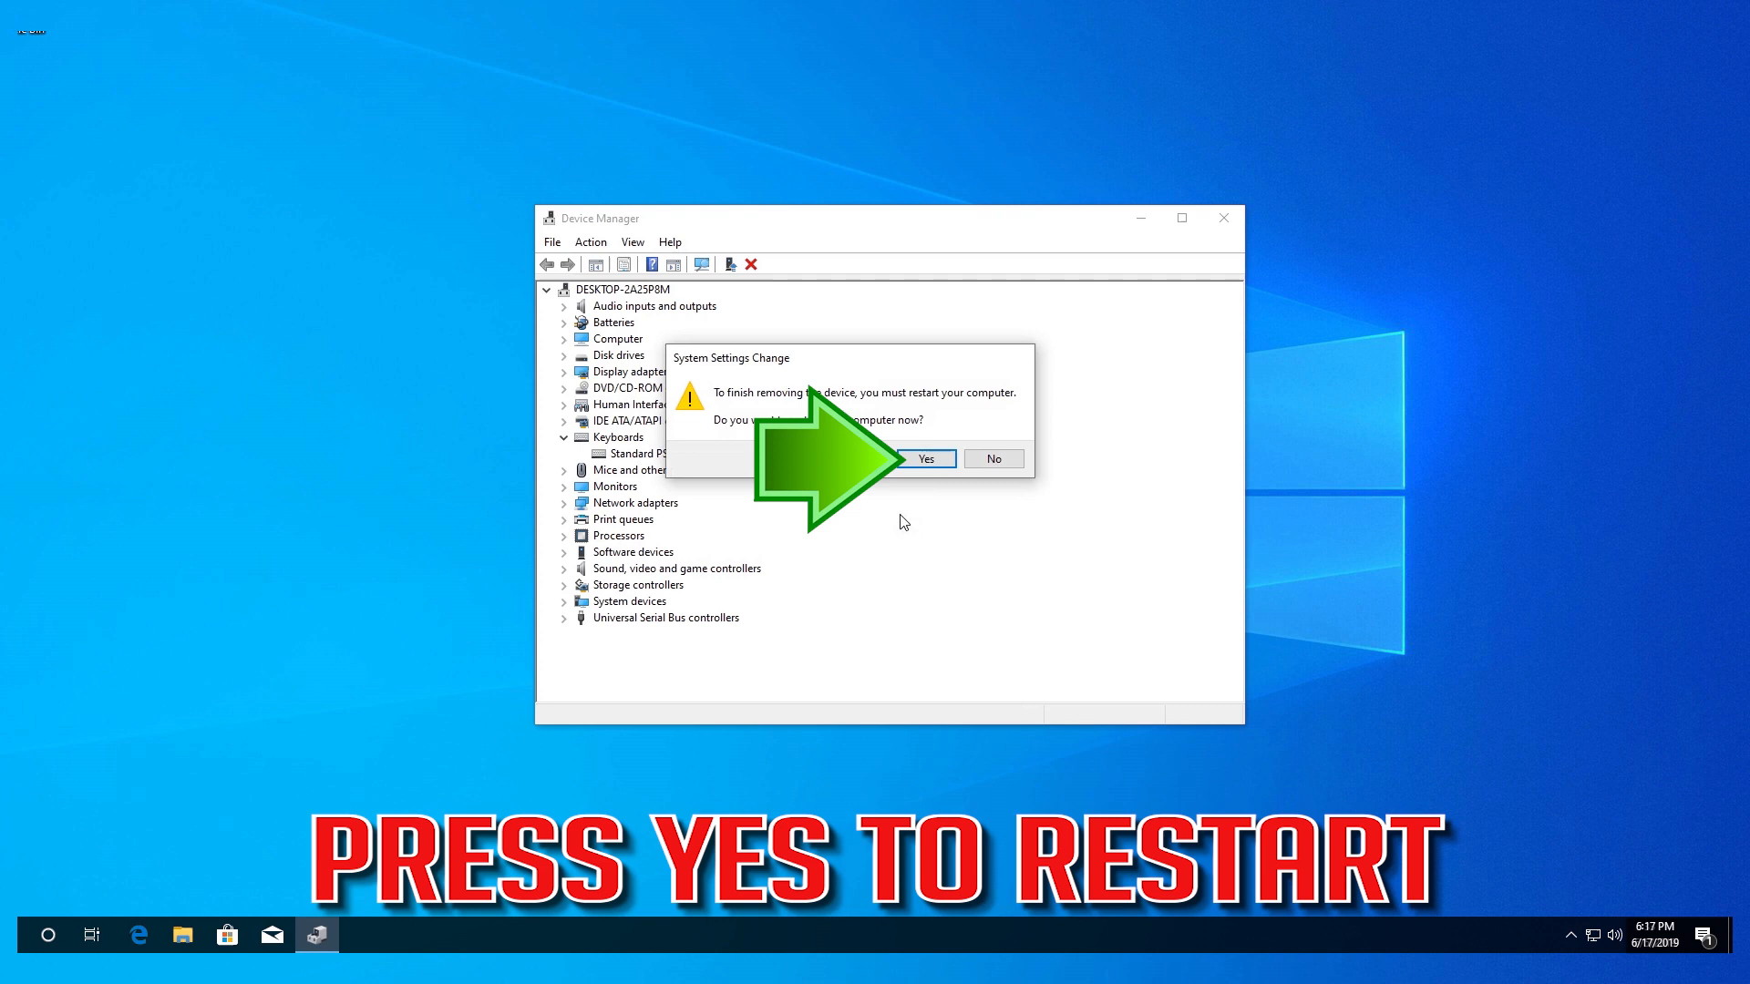
mouse_move(917, 461)
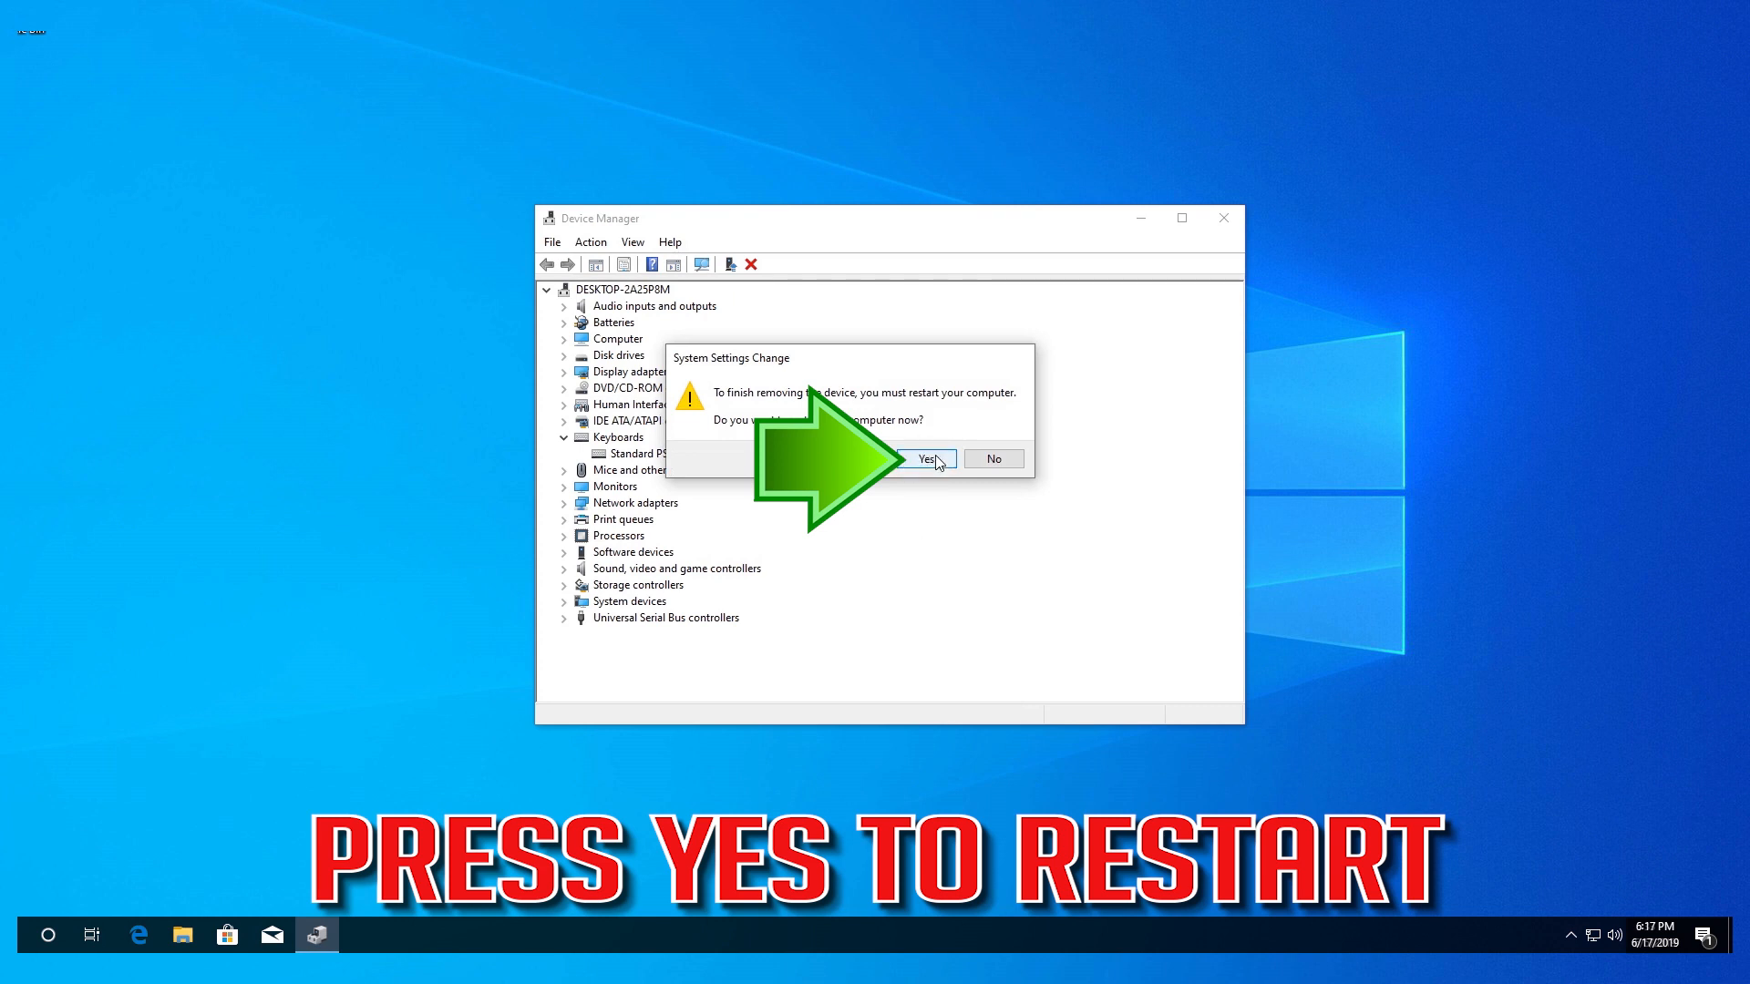
click(925, 459)
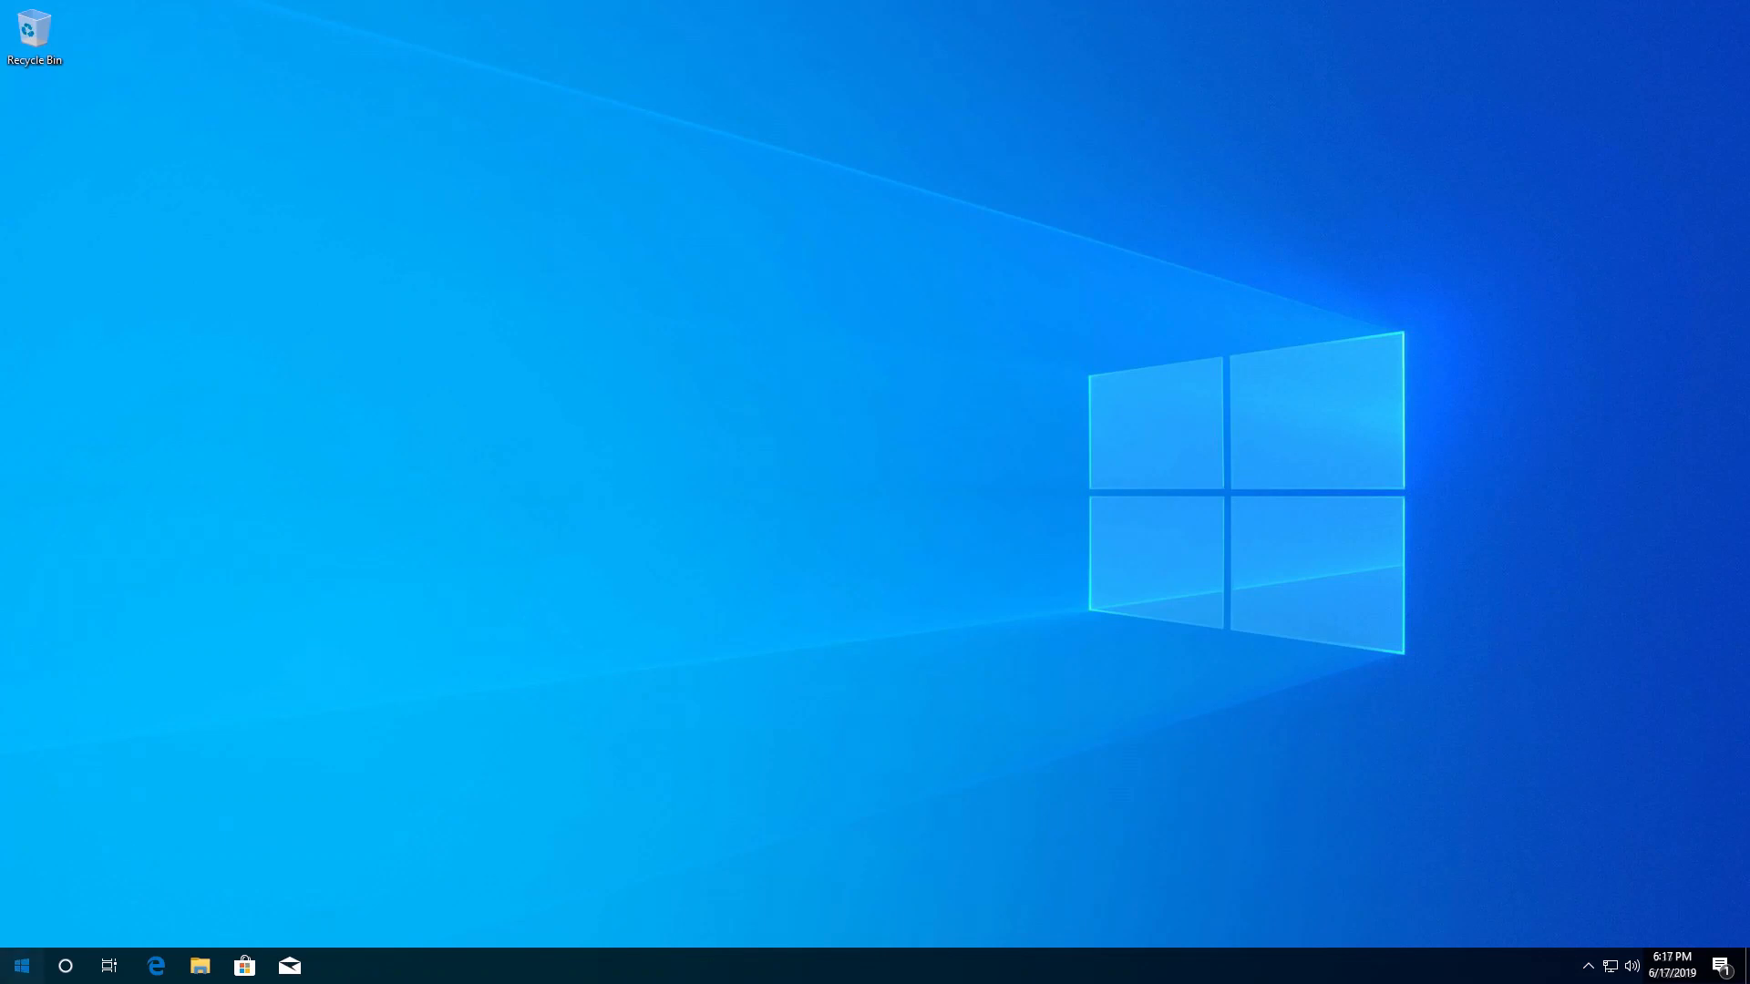
Reach the Ease of Access > Keyboard page in Windows Settings via Start.
click(20, 966)
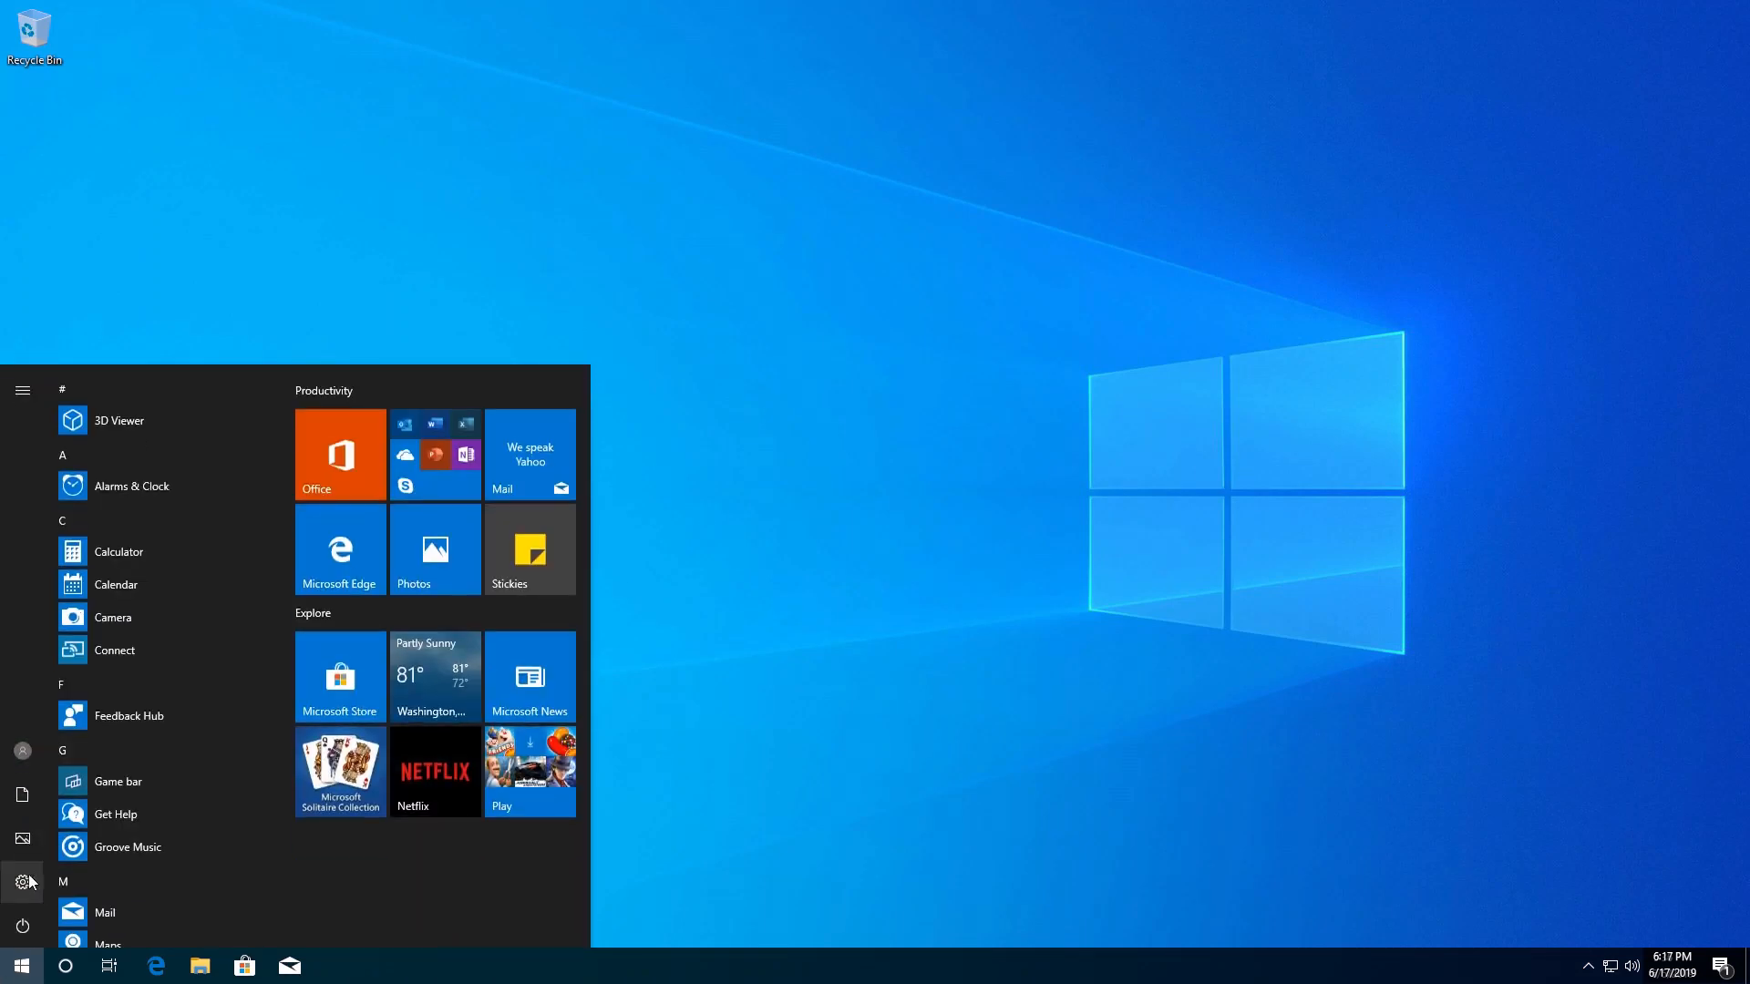
mouse_move(22, 882)
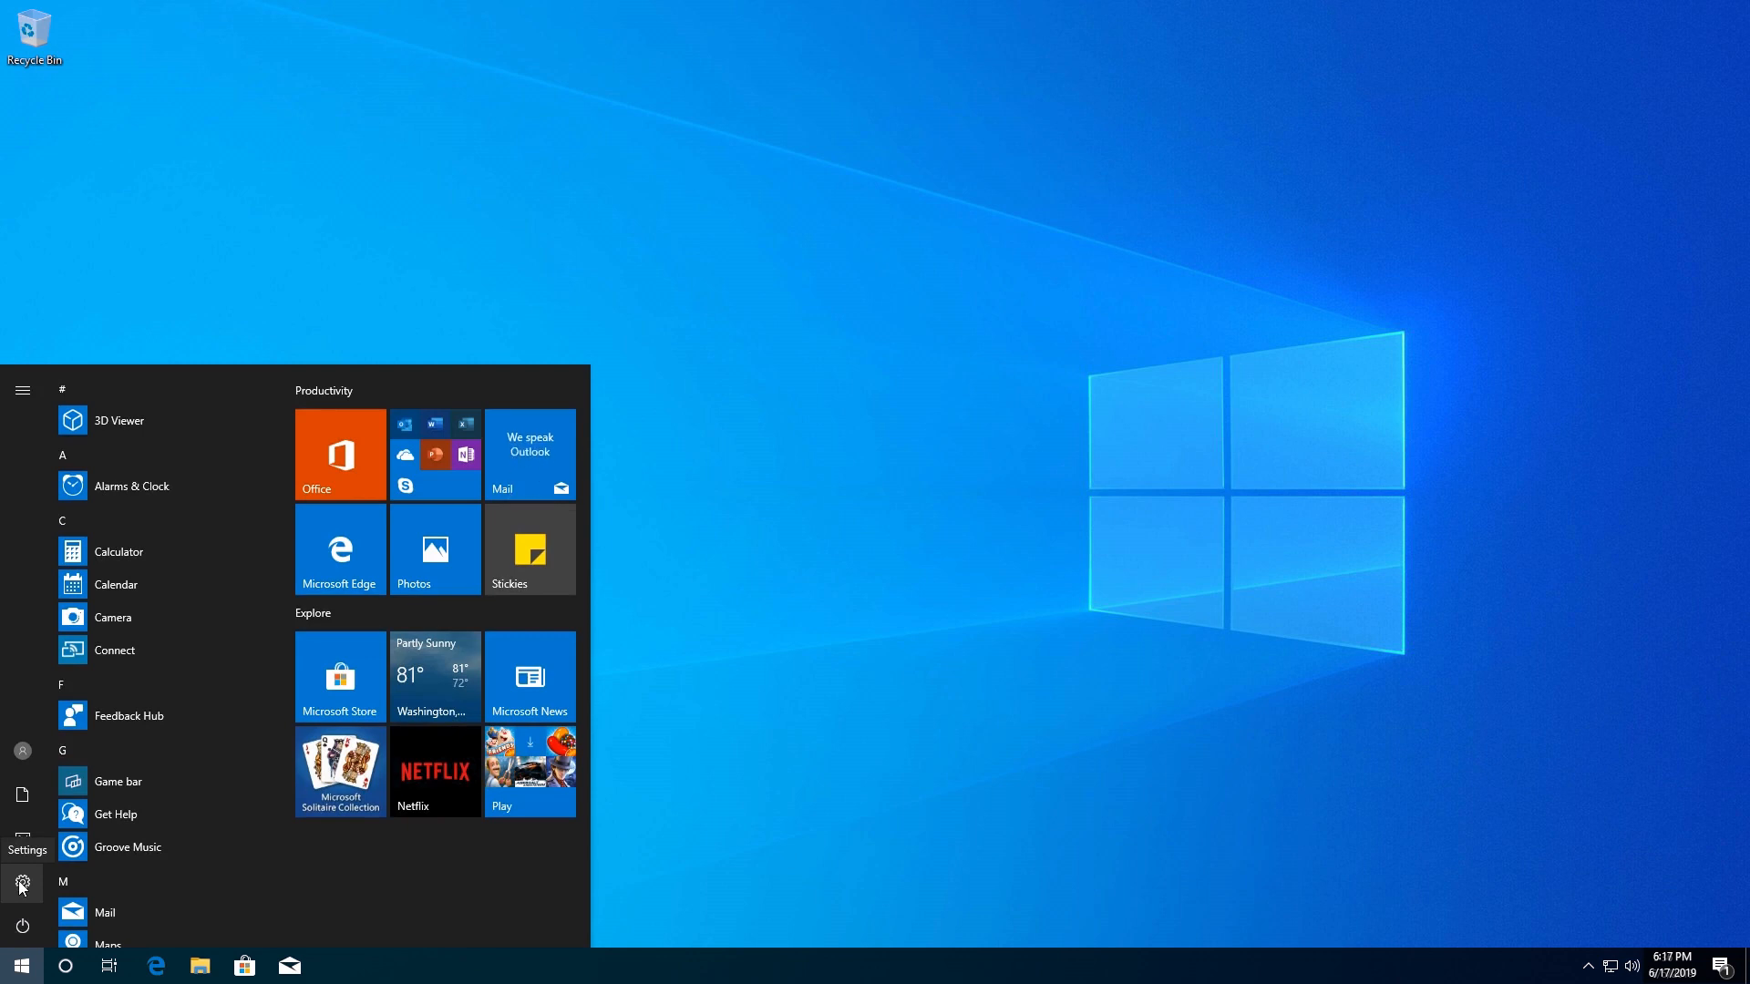
click(22, 884)
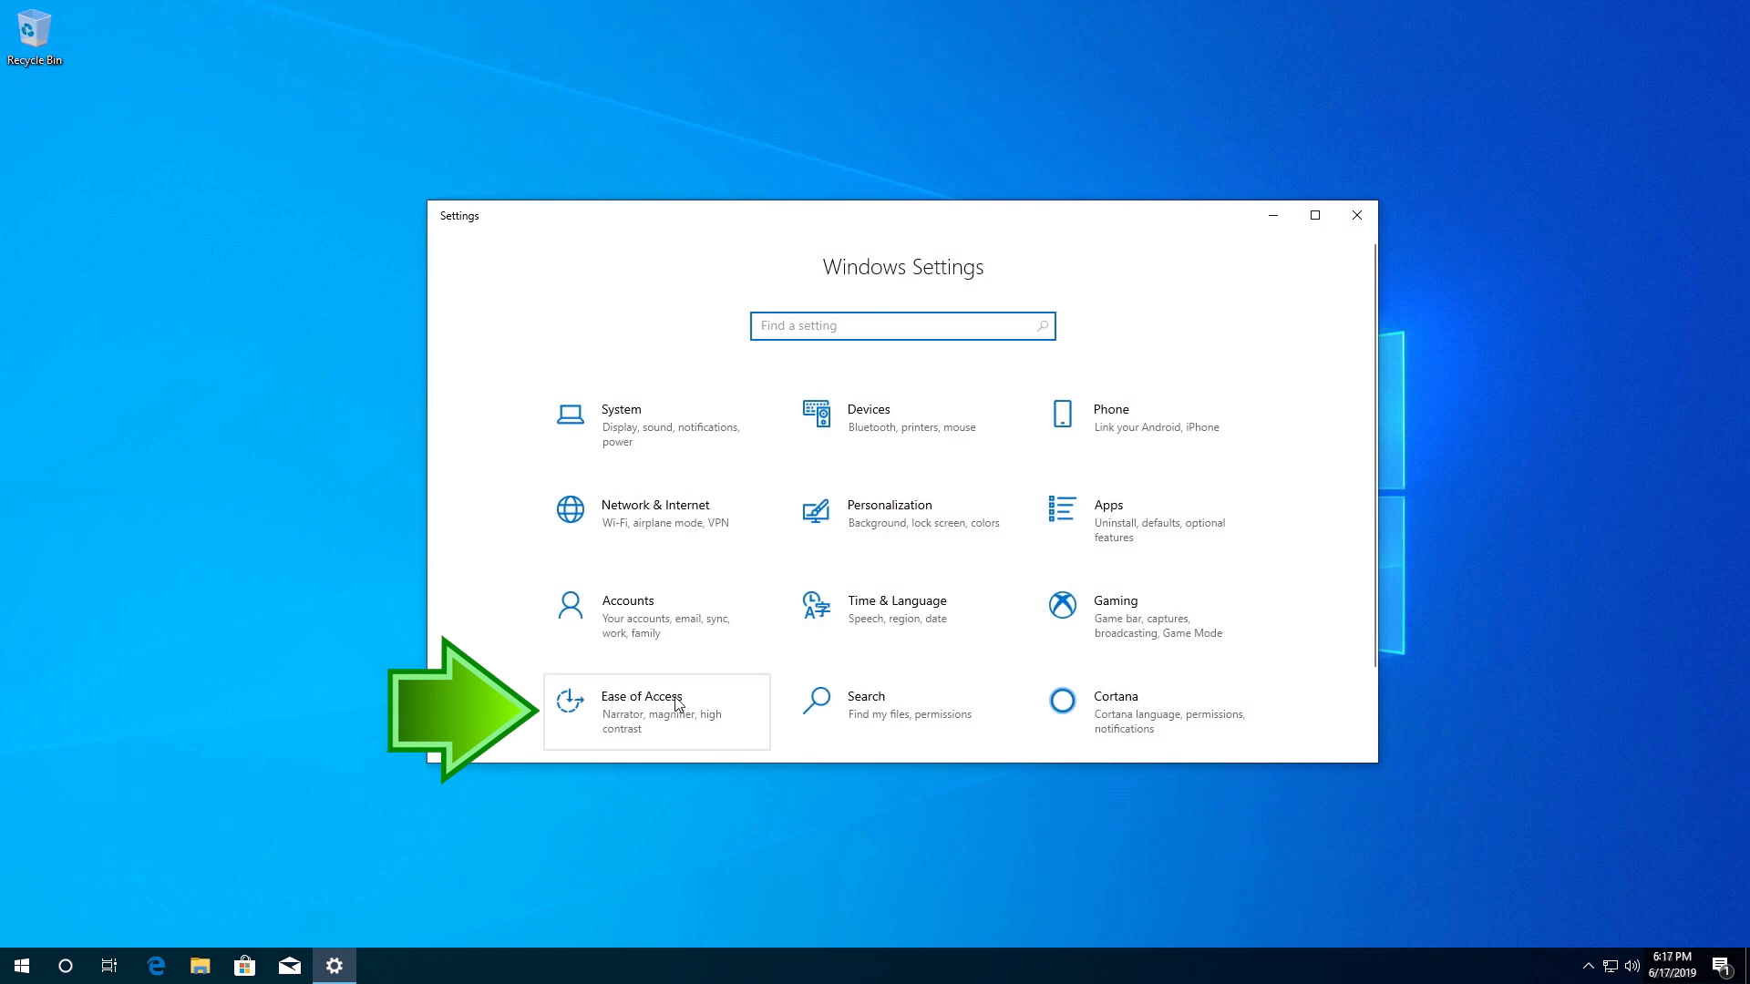
mouse_move(660, 716)
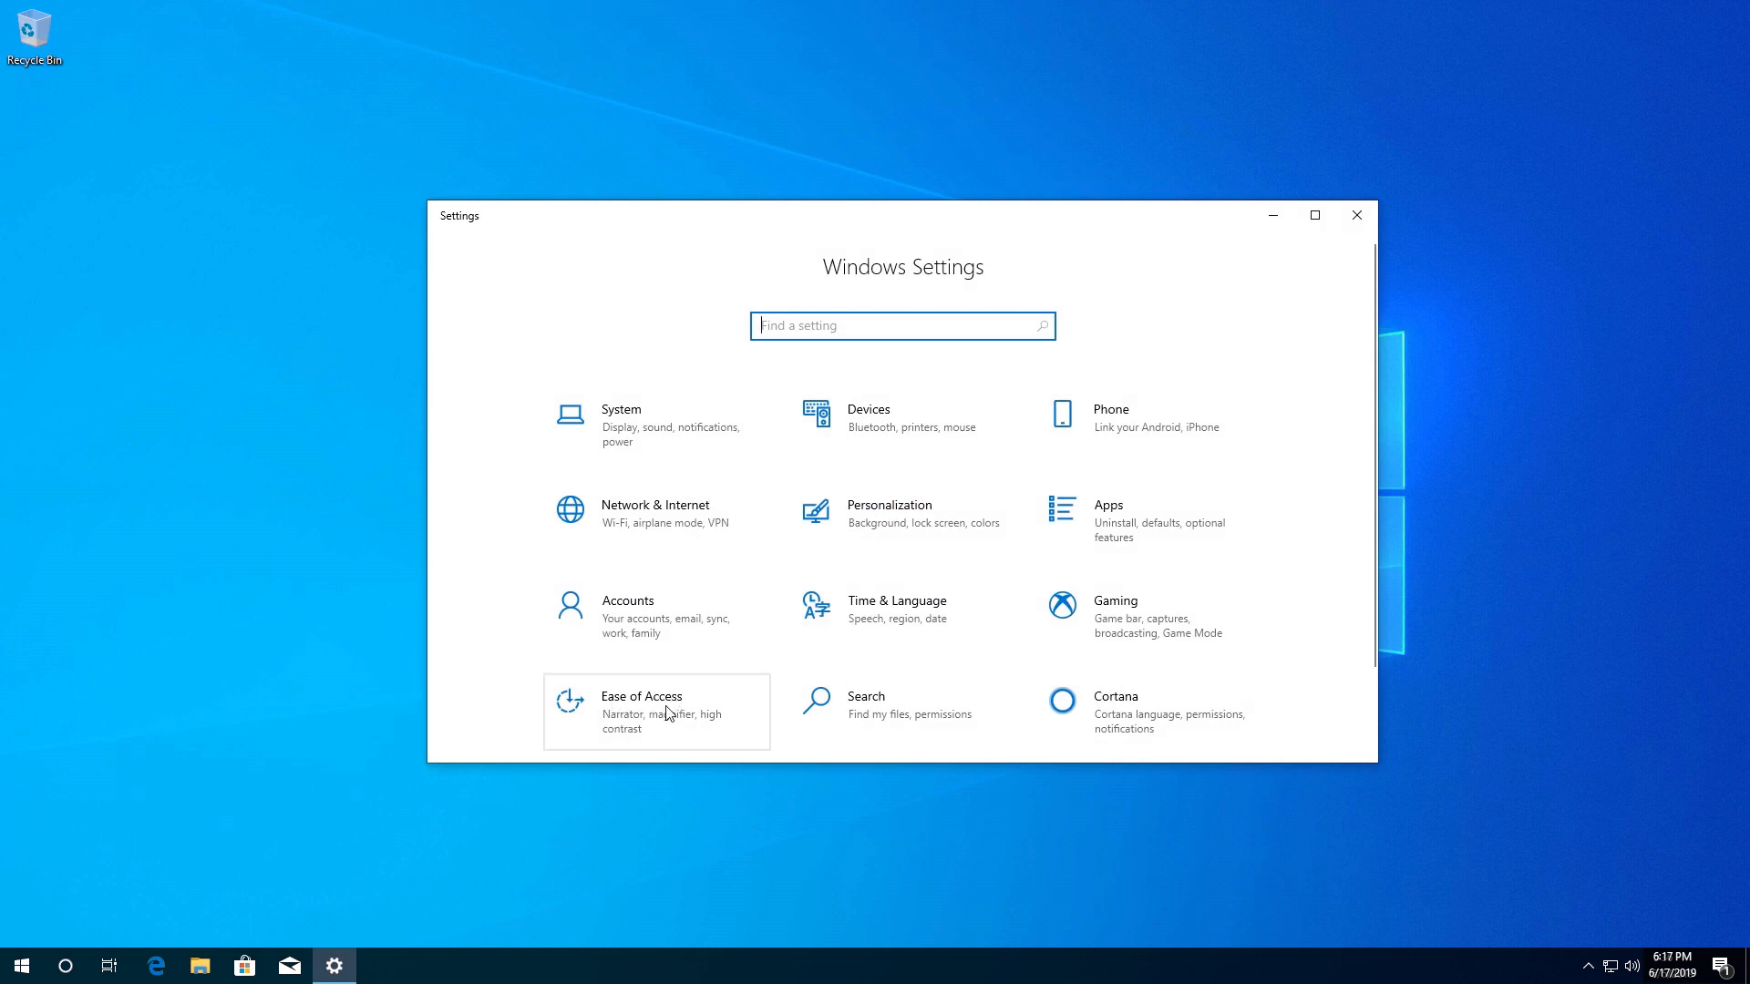
click(655, 710)
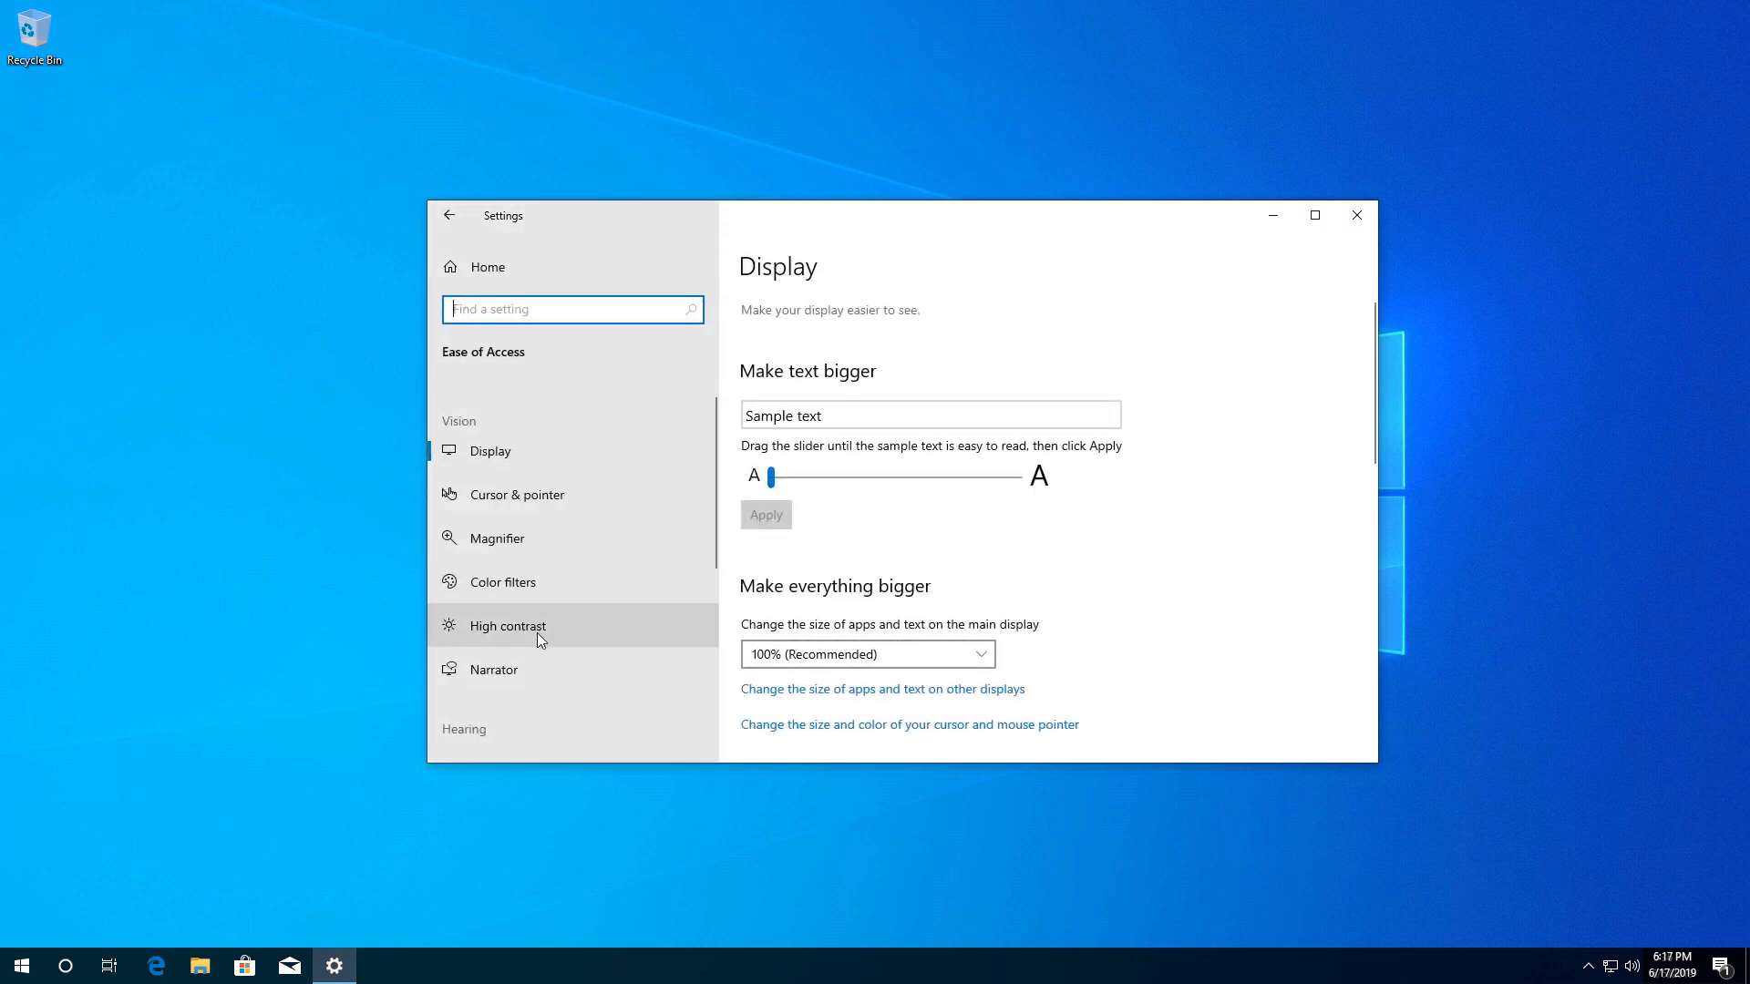
scroll(down, 3)
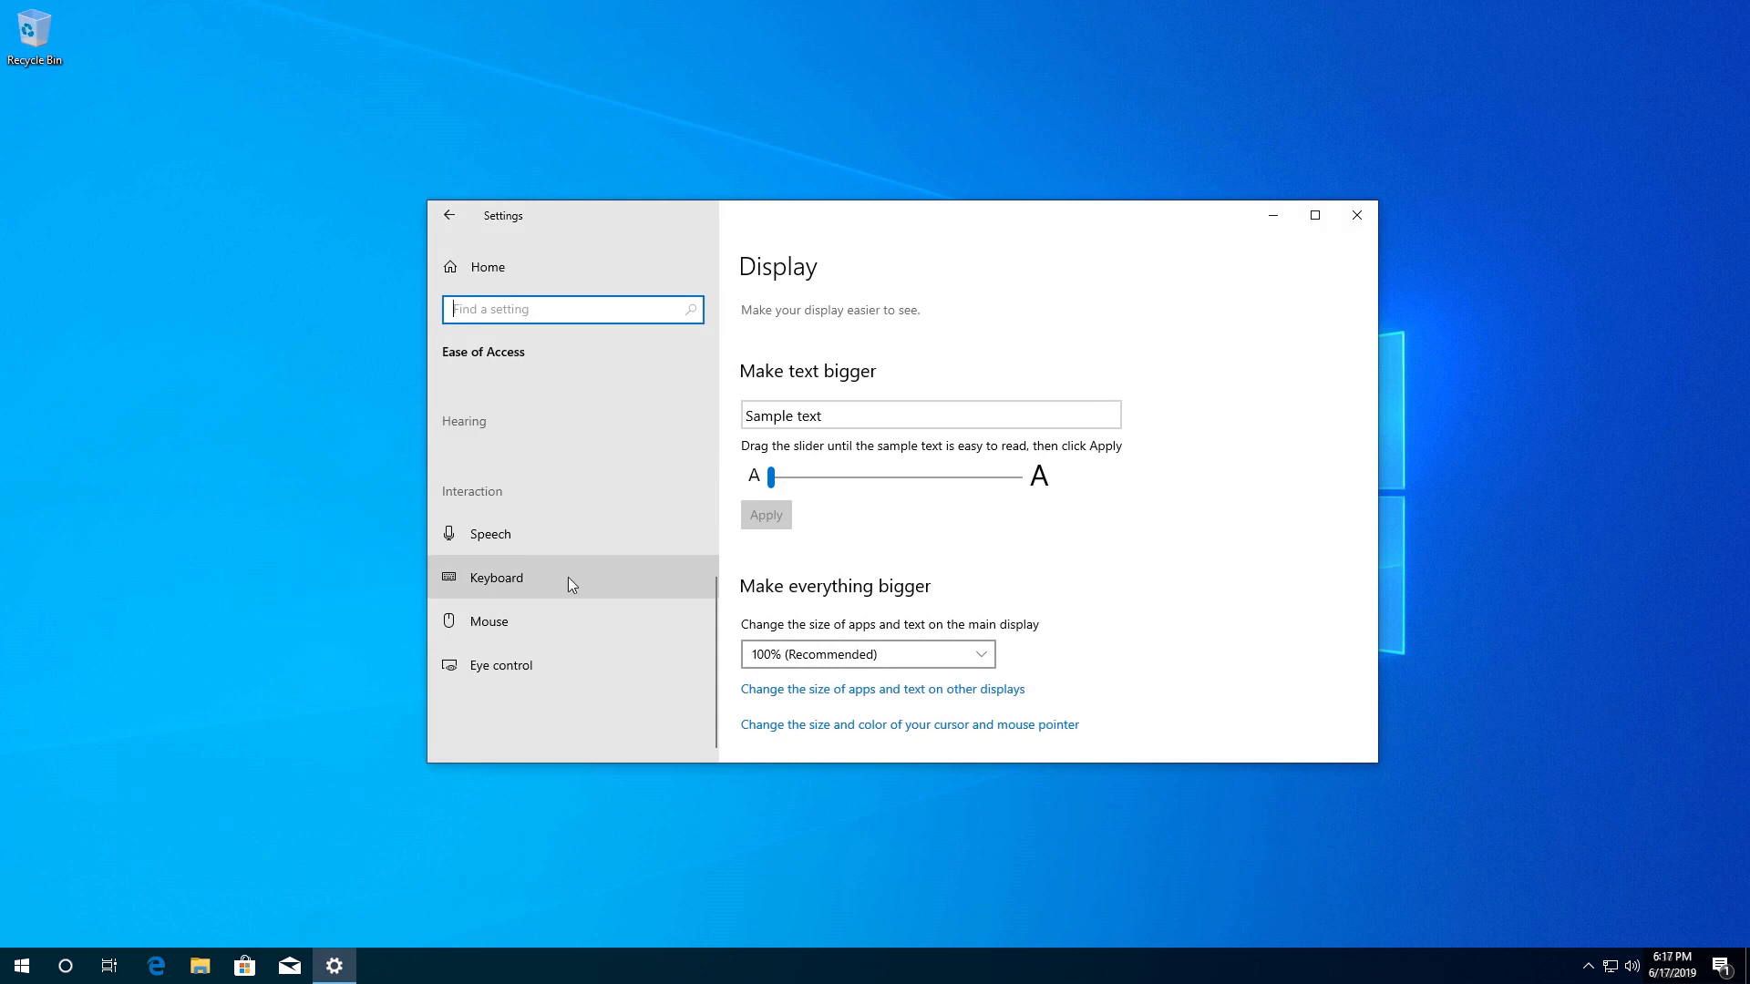
mouse_move(518, 579)
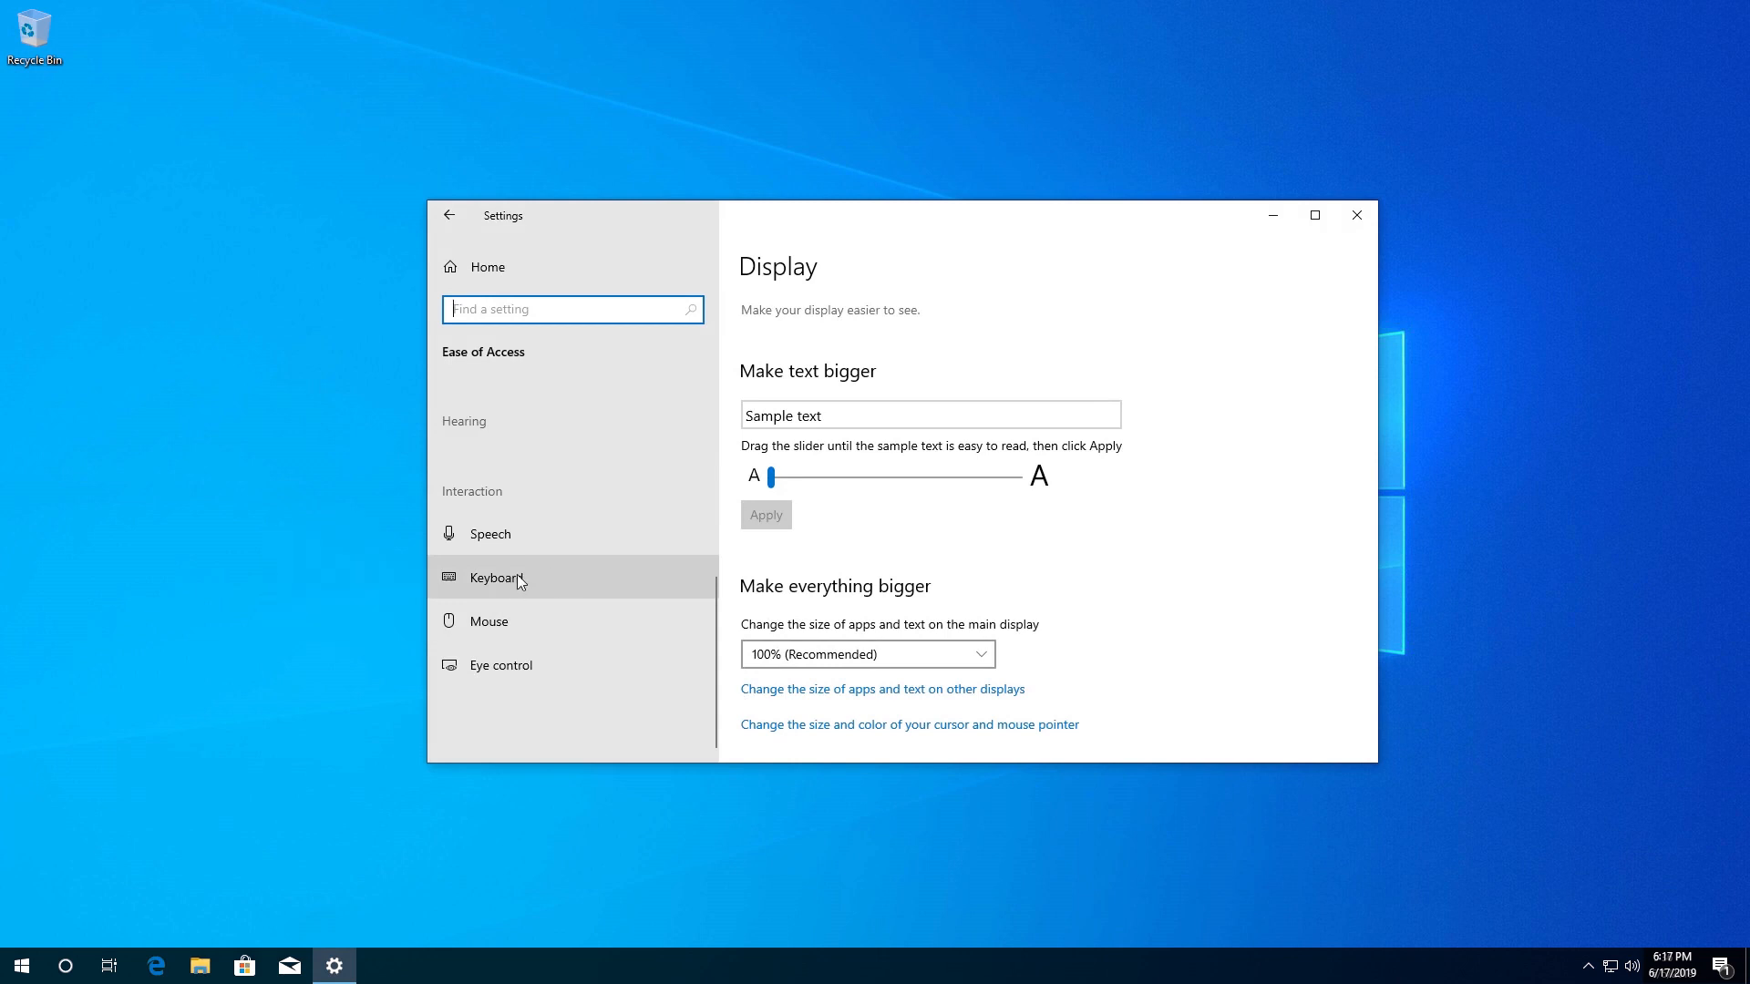
click(494, 578)
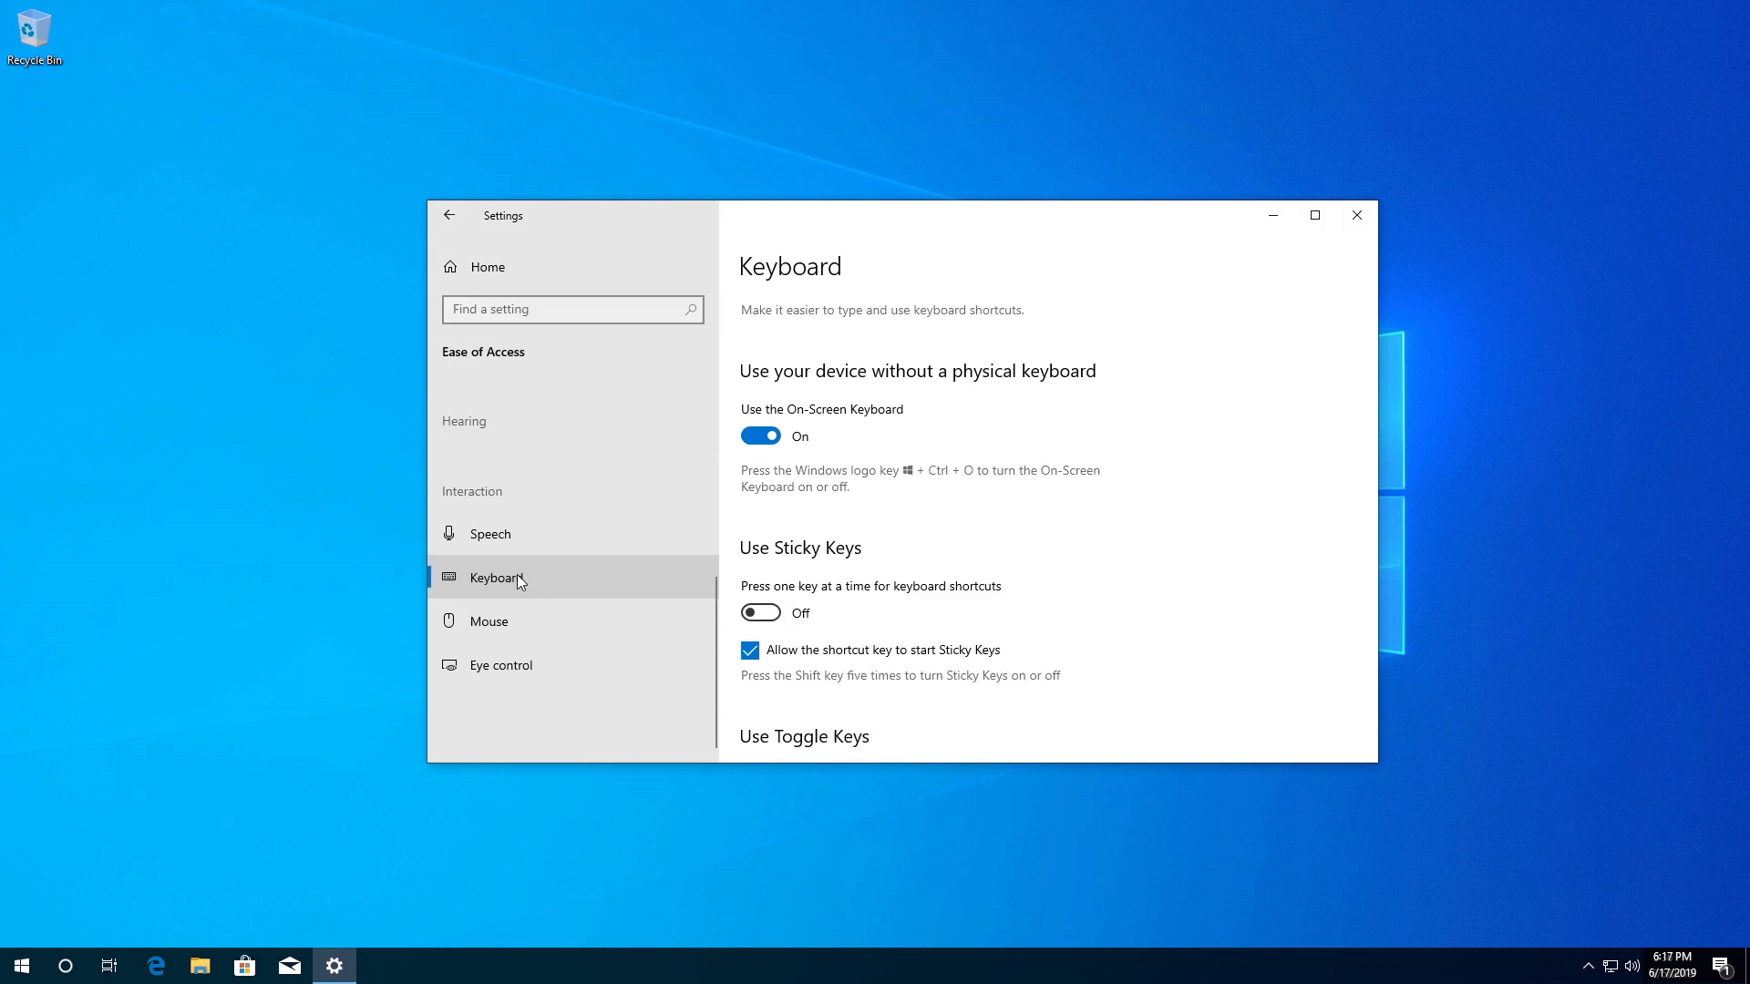
mouse_move(1017, 616)
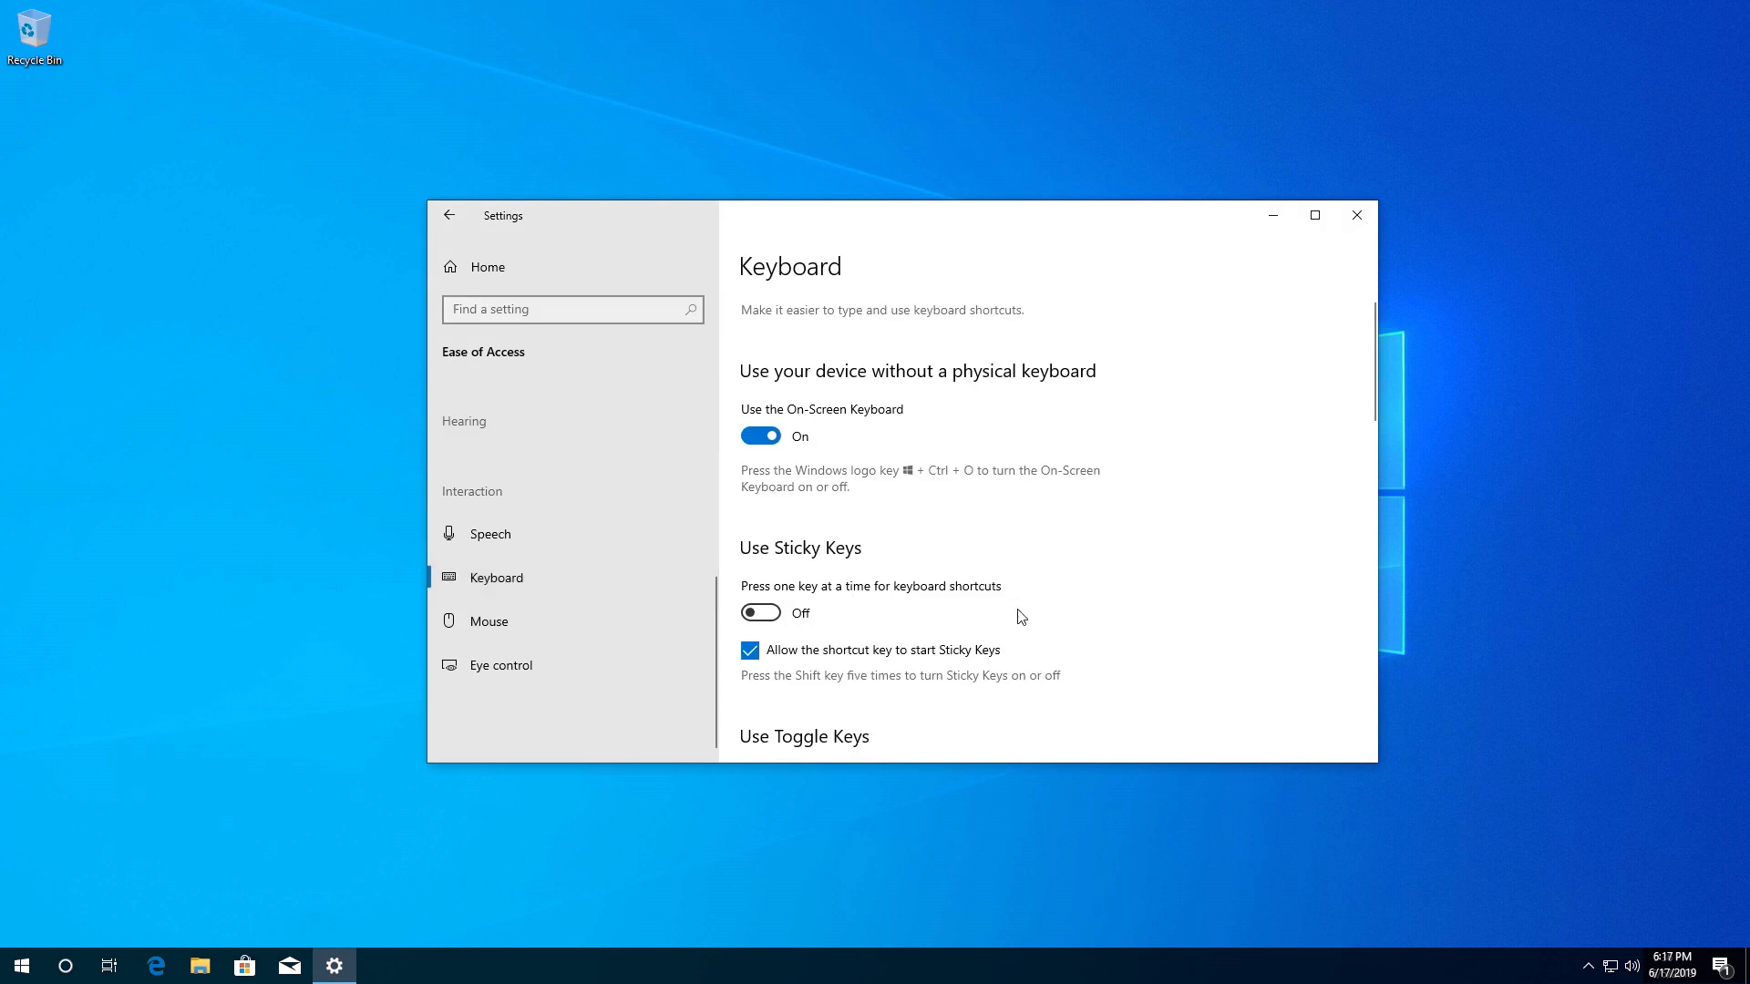
Switch Use Filter Keys off and close the Settings window.
scroll(down, 3)
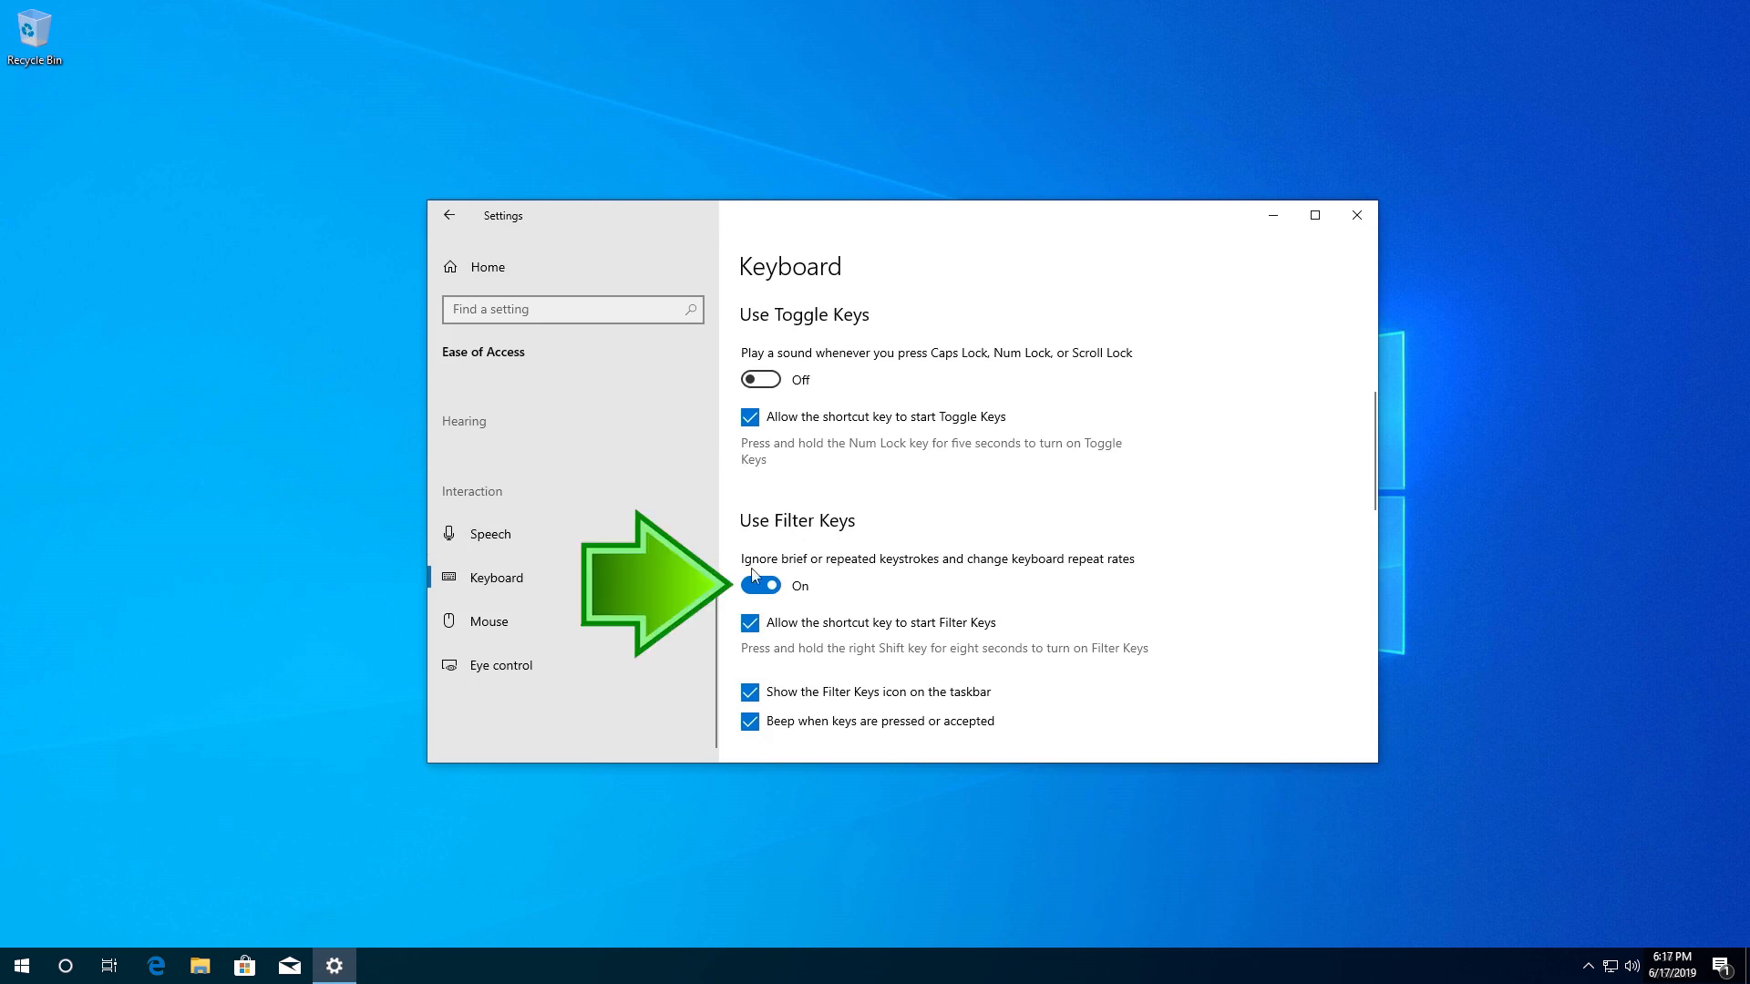
mouse_move(819, 587)
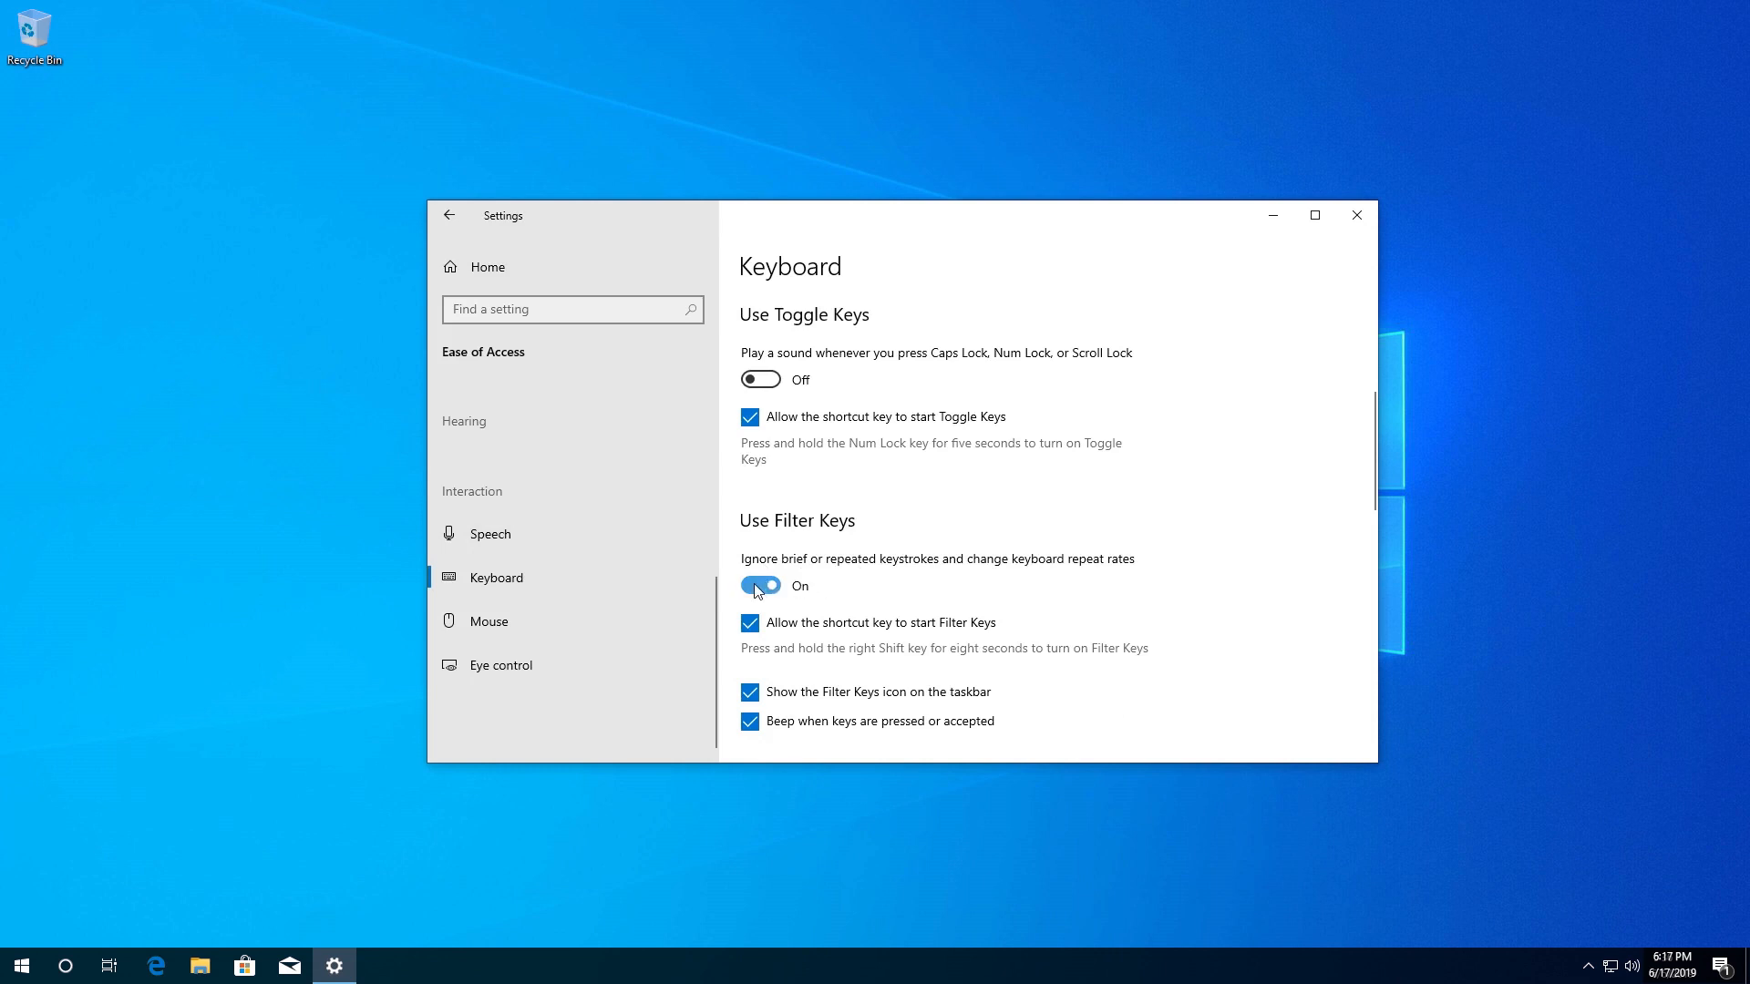
click(759, 585)
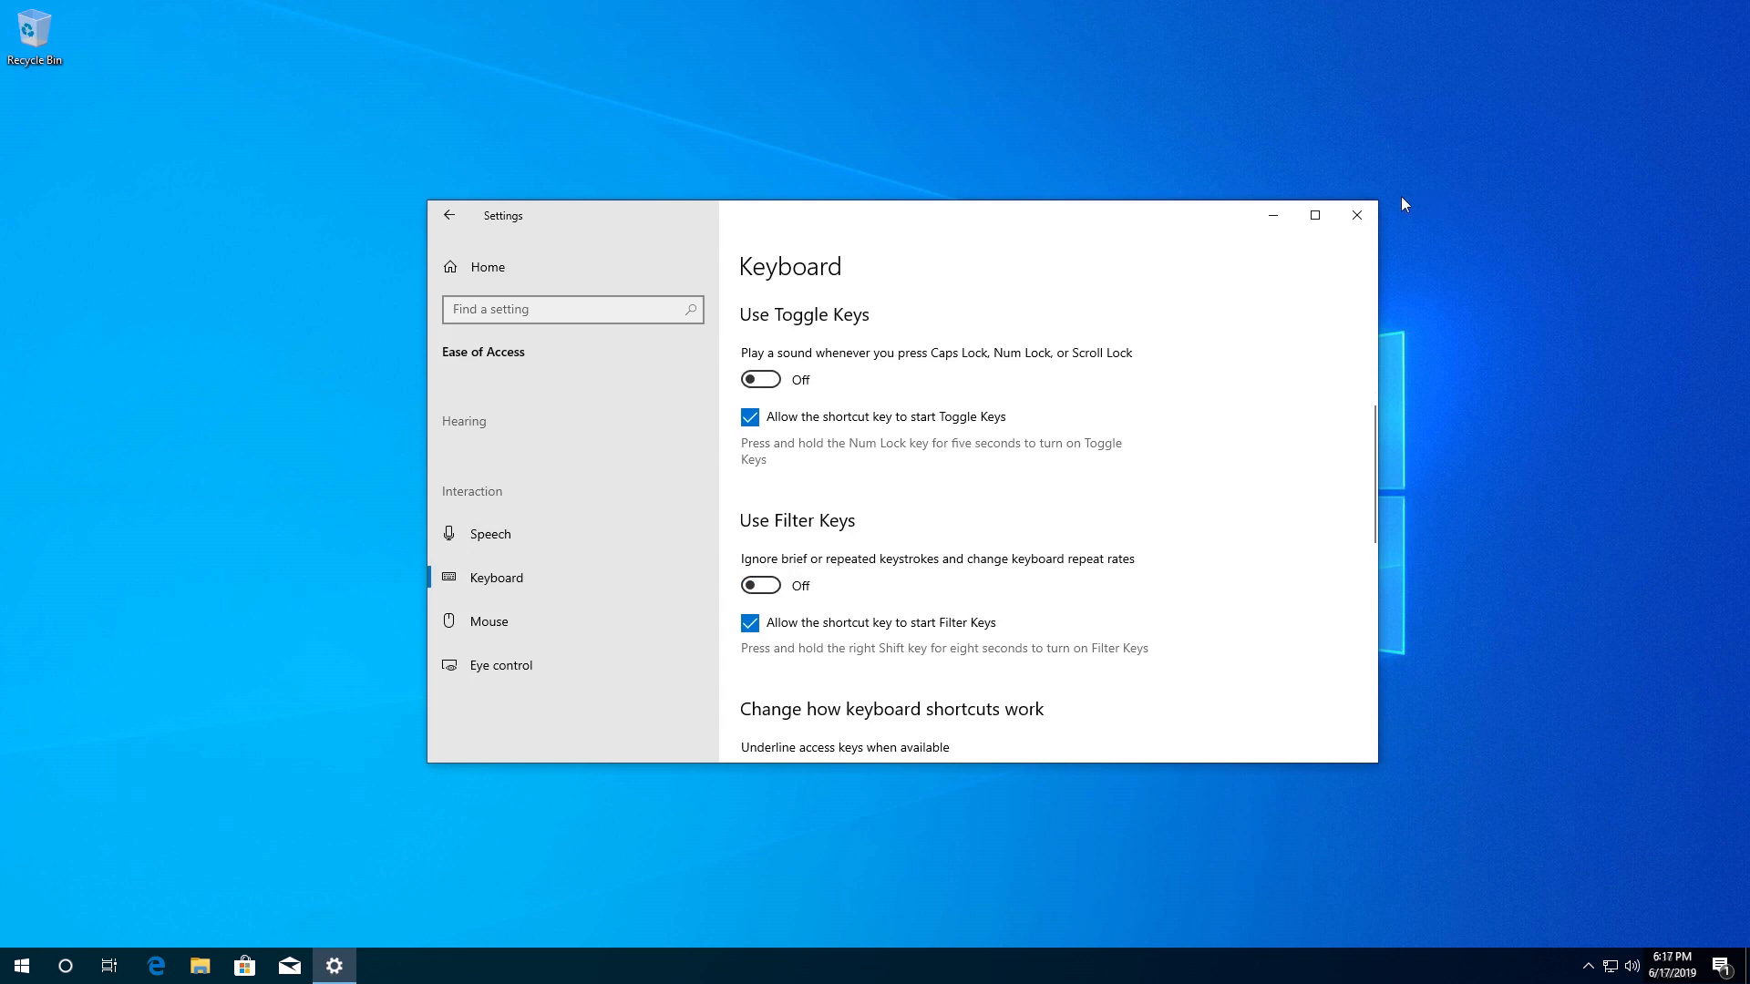
click(1356, 215)
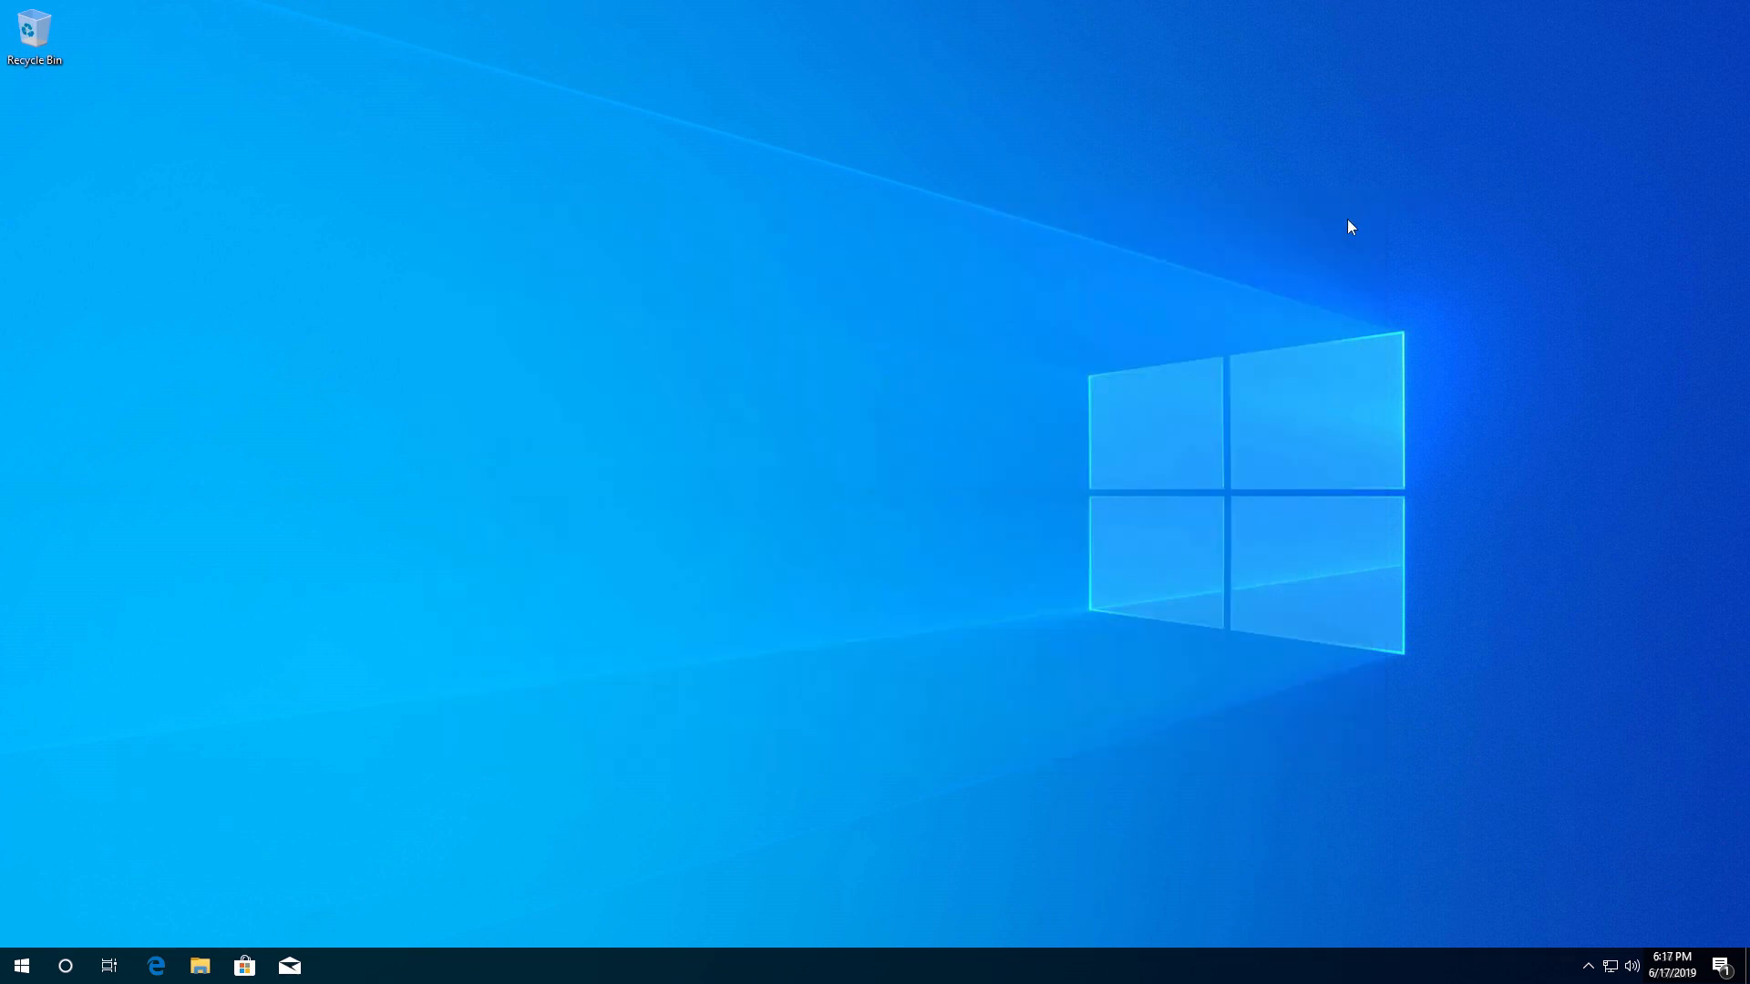
Launch Notepad from Start search, type a few test letters, then leave it.
text(notepad)
text(da)
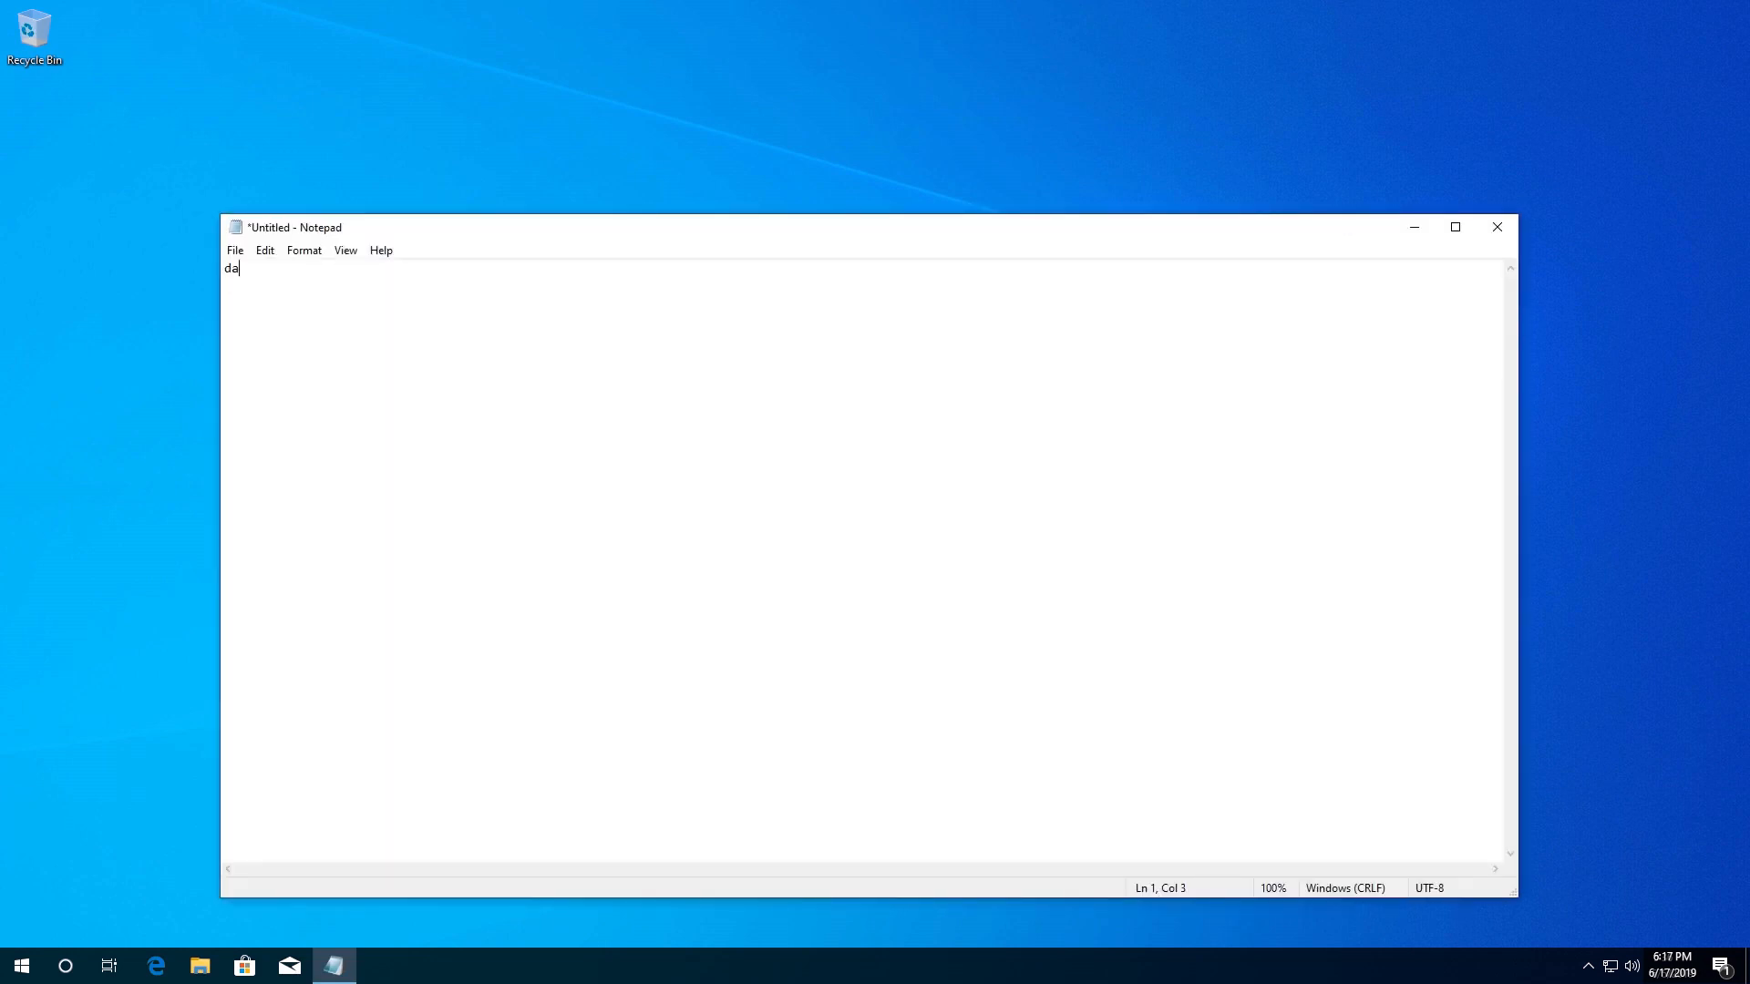
click(20, 966)
text(tas)
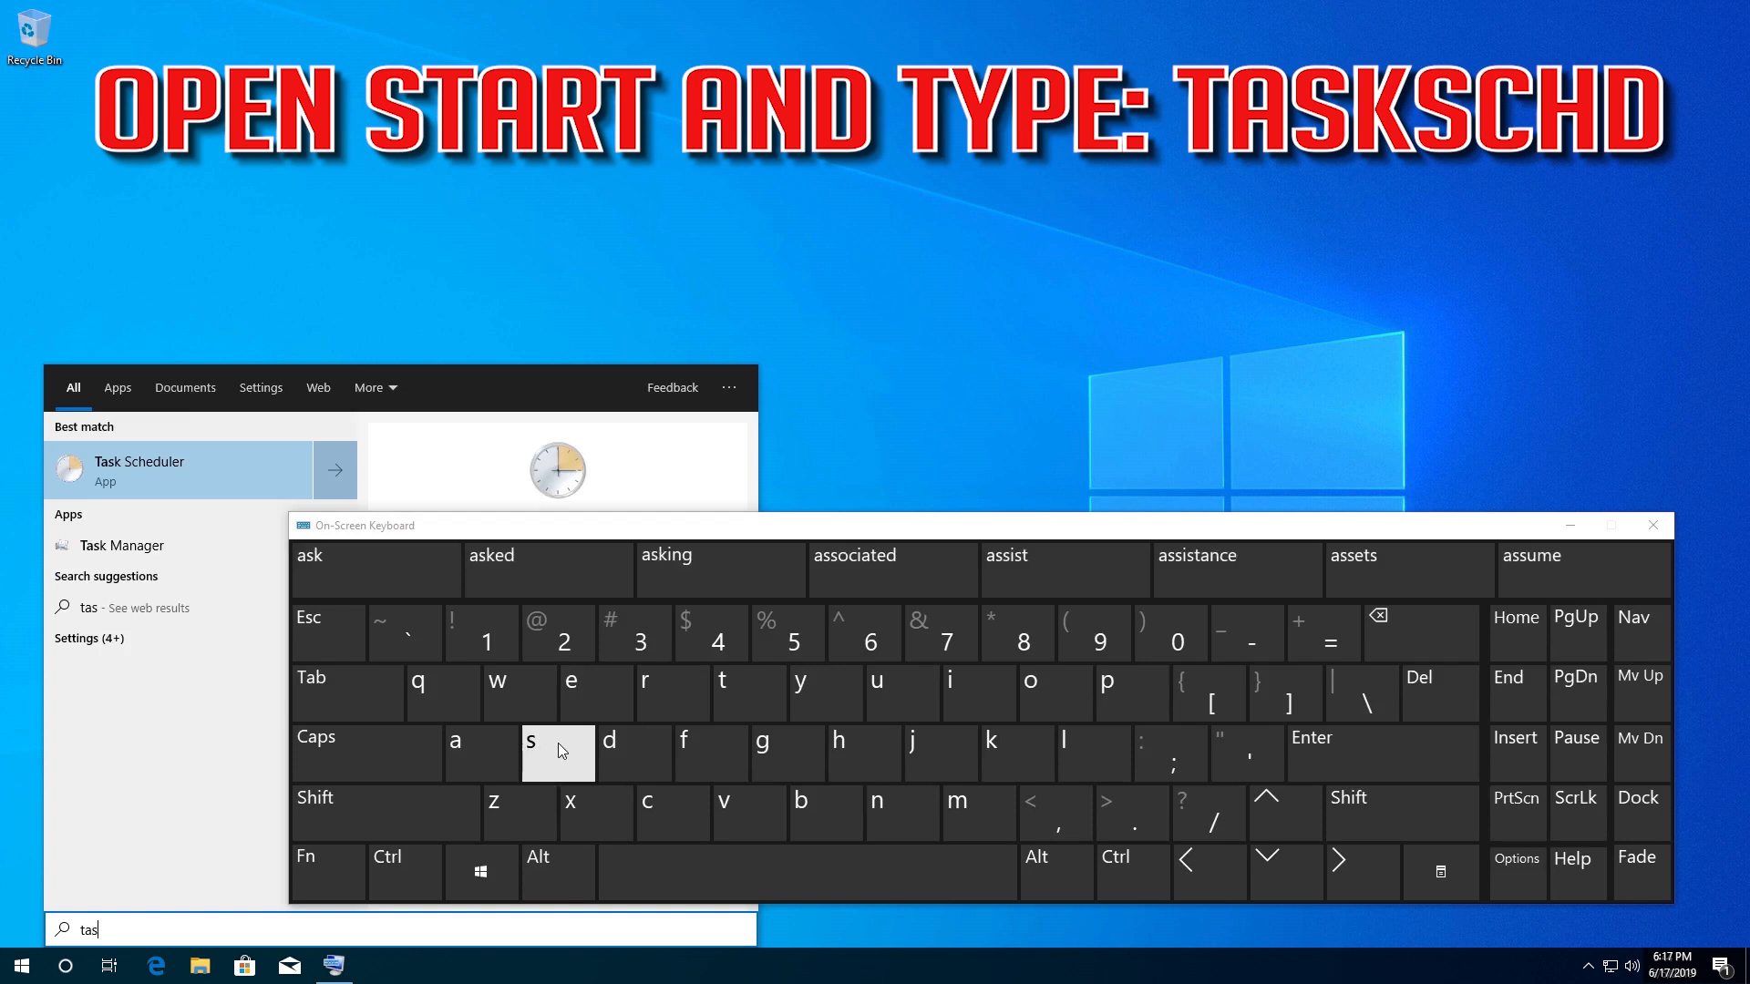
Spell out 'task scheduler' in Start search, launch it, and close the on-screen keyboard.
click(806, 871)
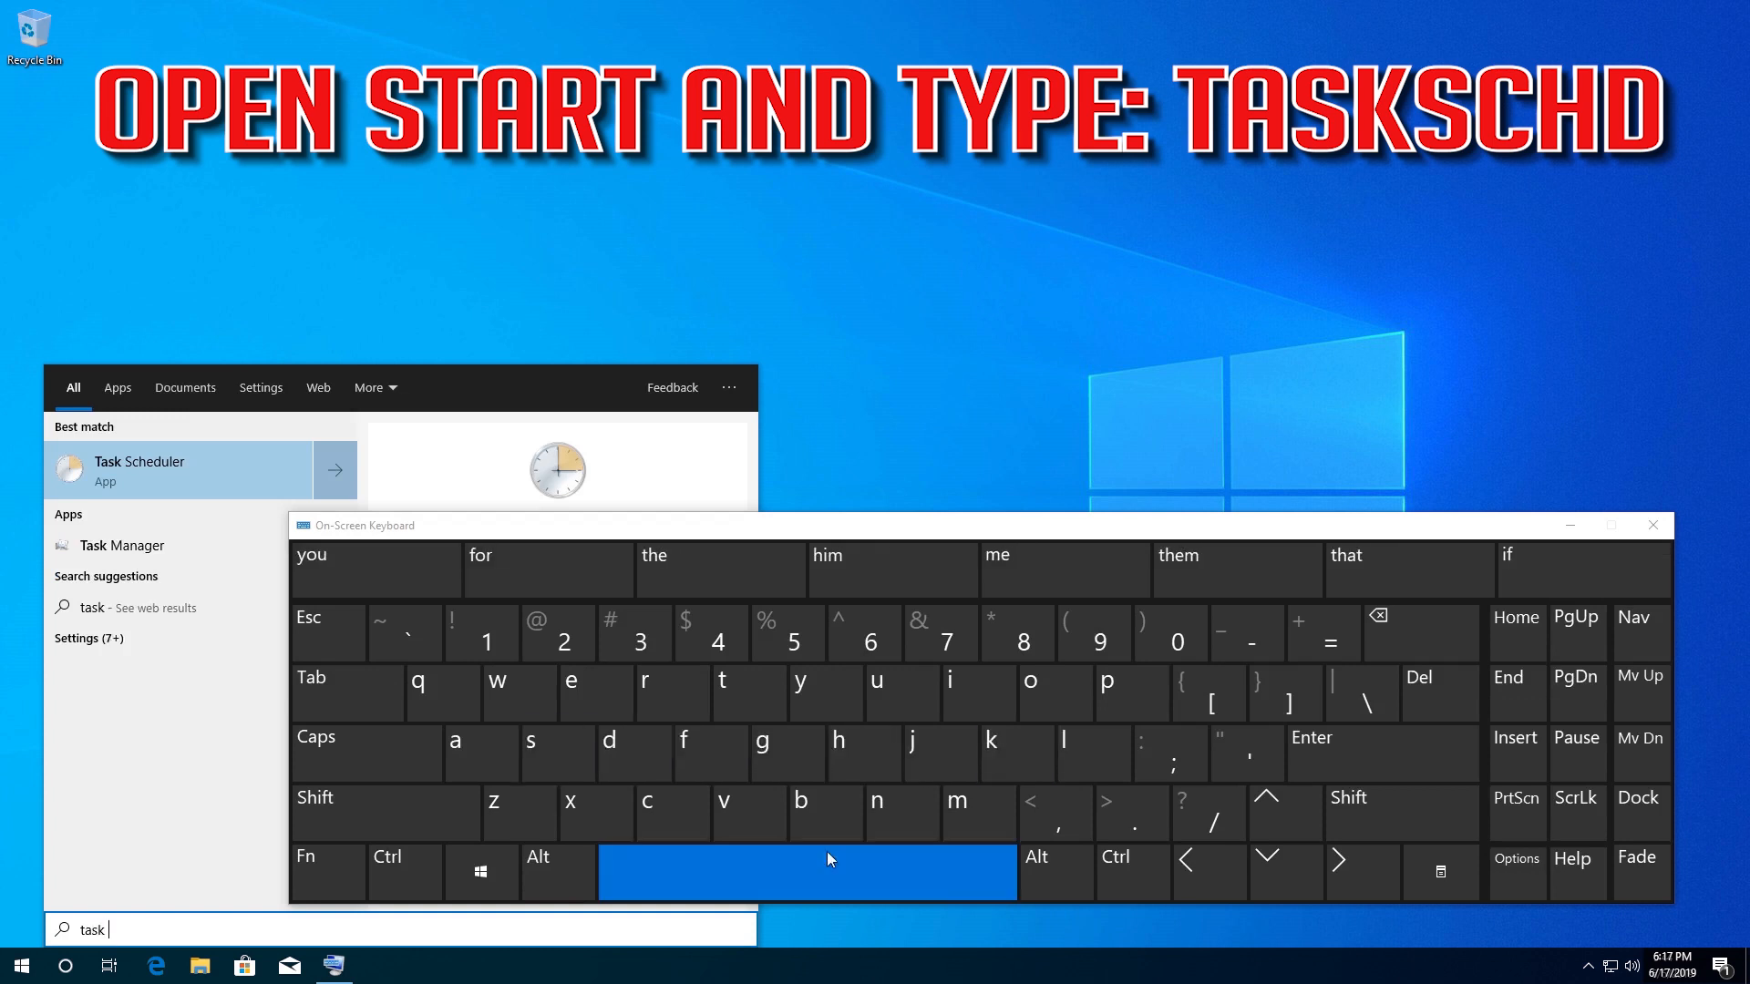
click(670, 811)
text( schedu)
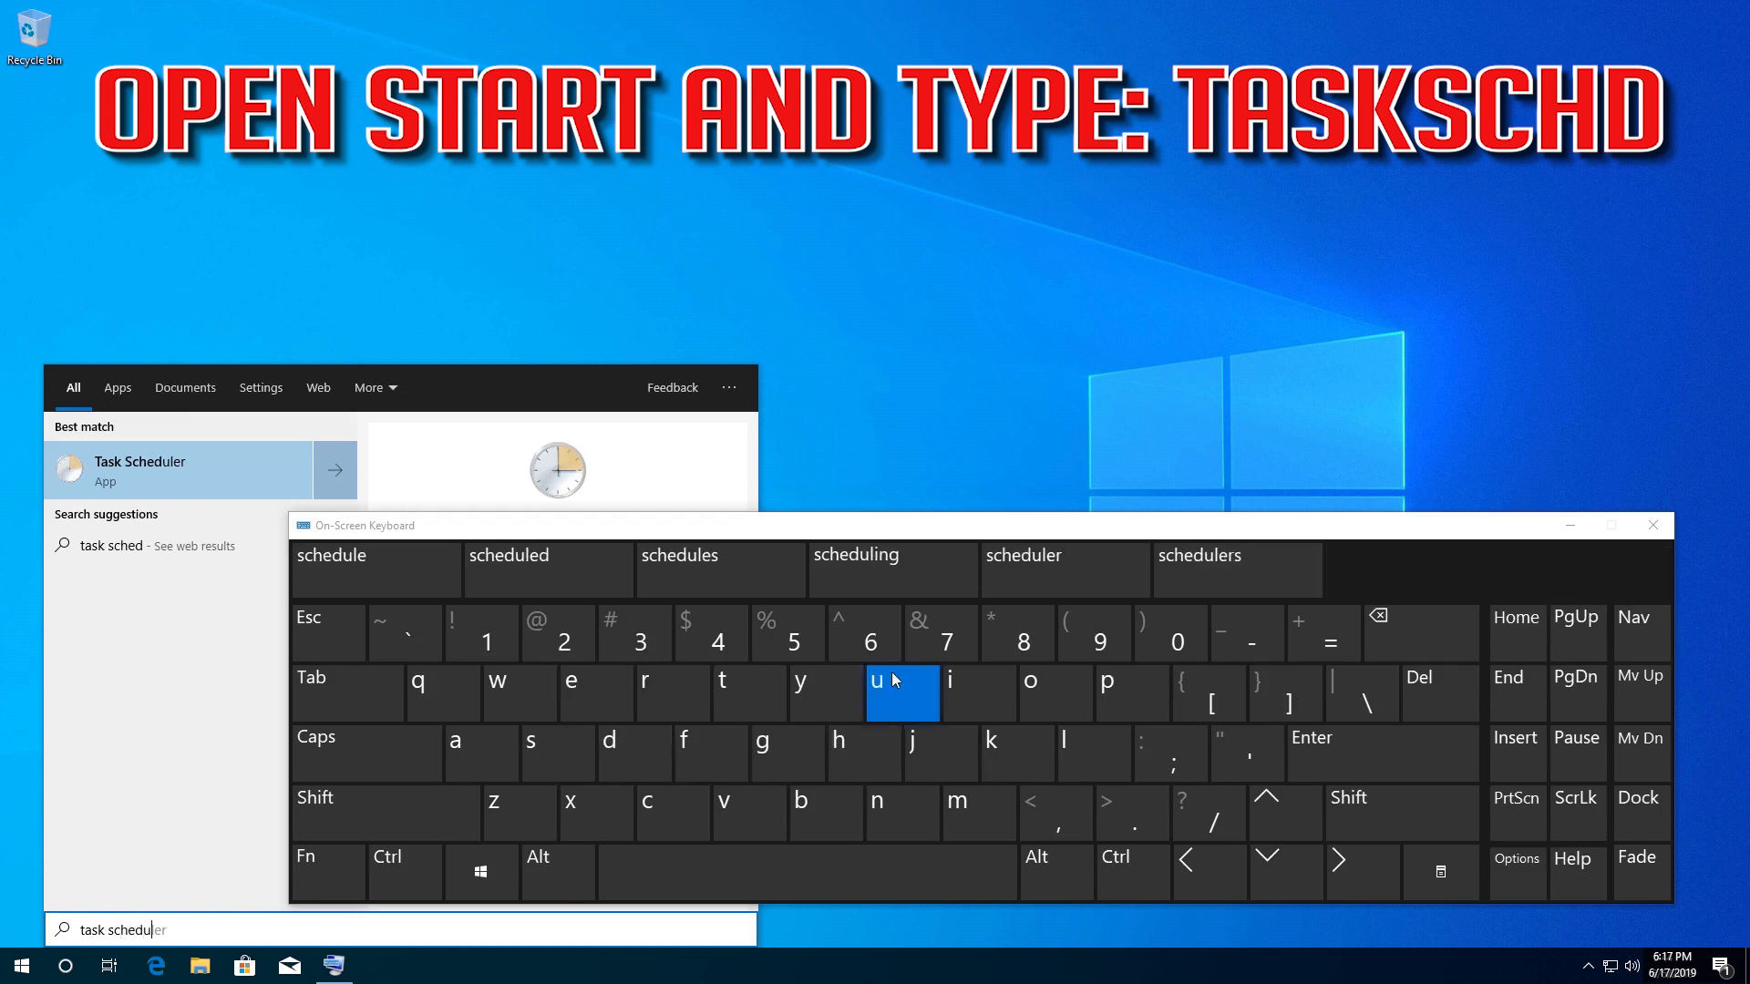
mouse_move(496, 680)
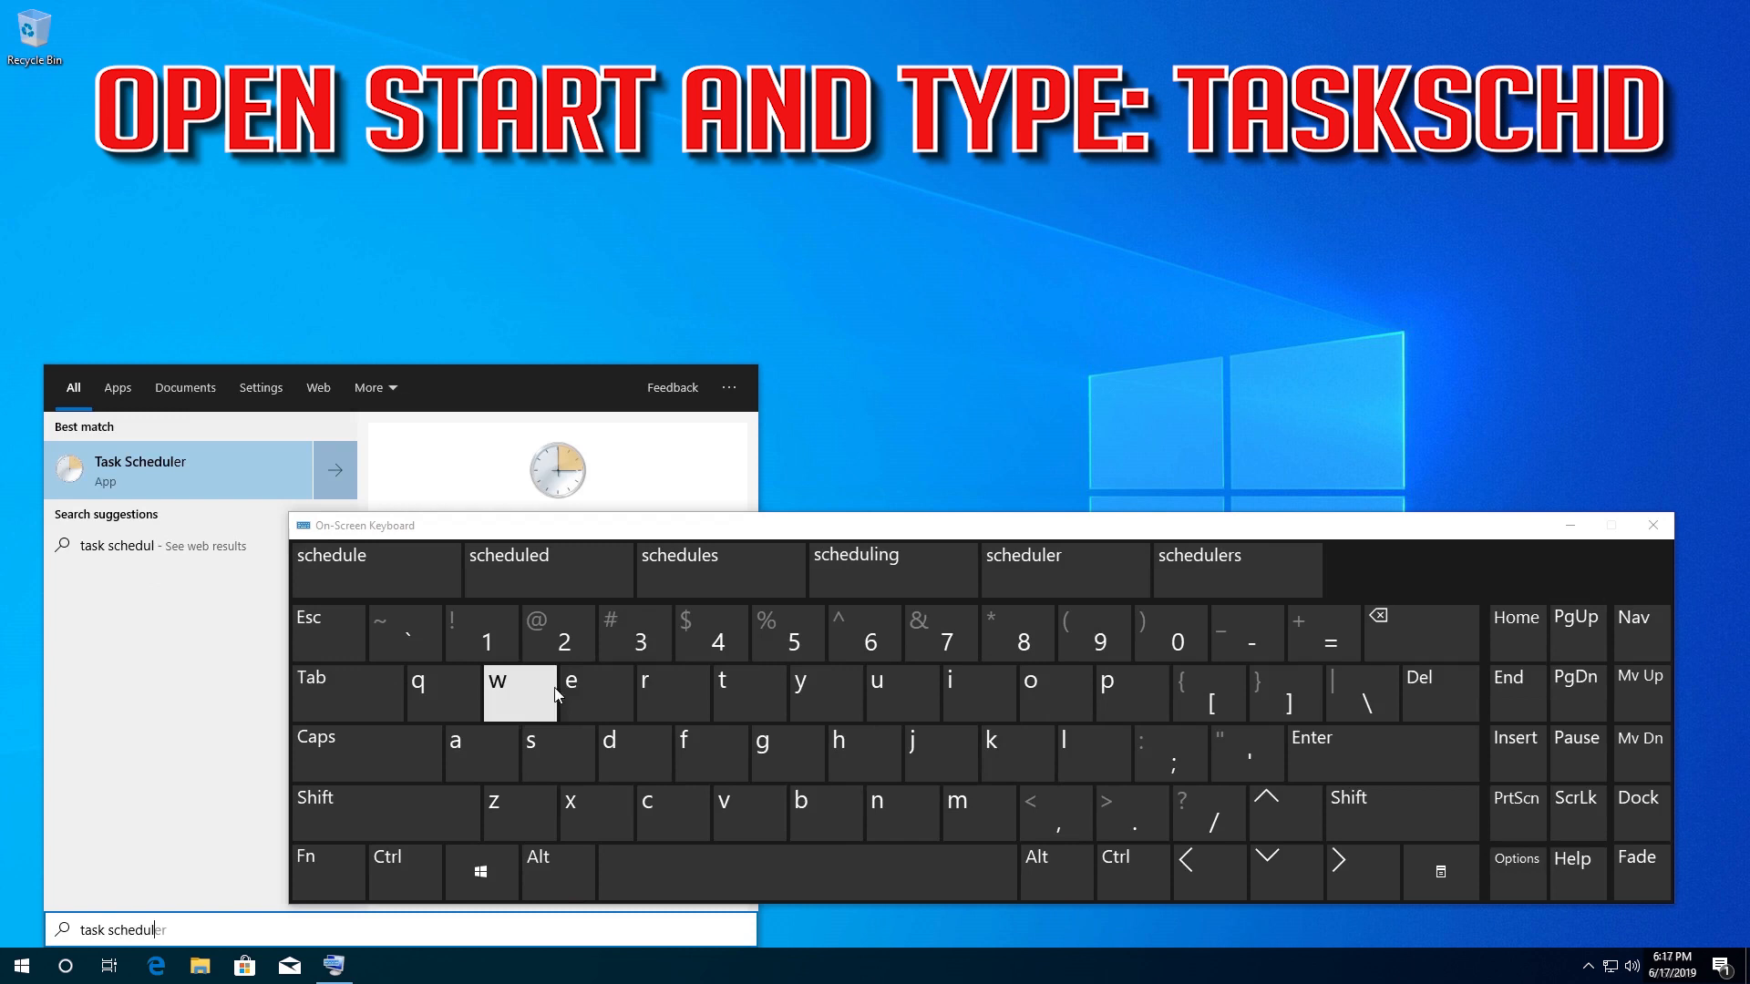
click(670, 679)
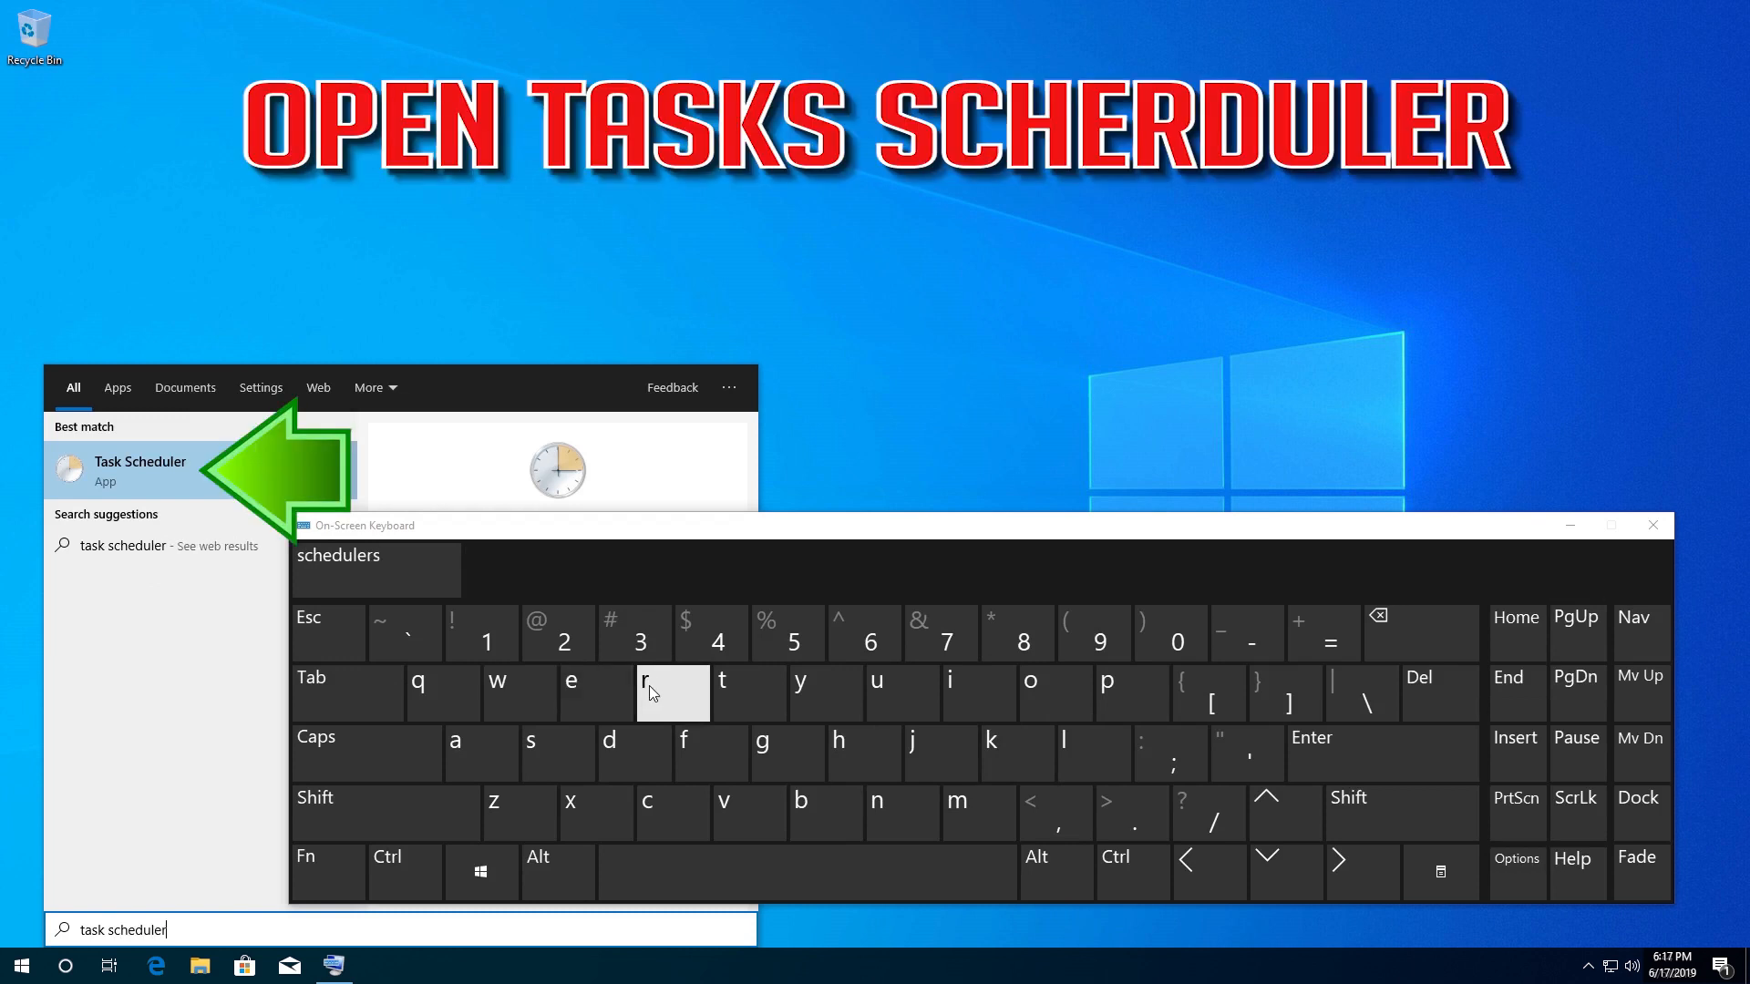
mouse_move(173, 474)
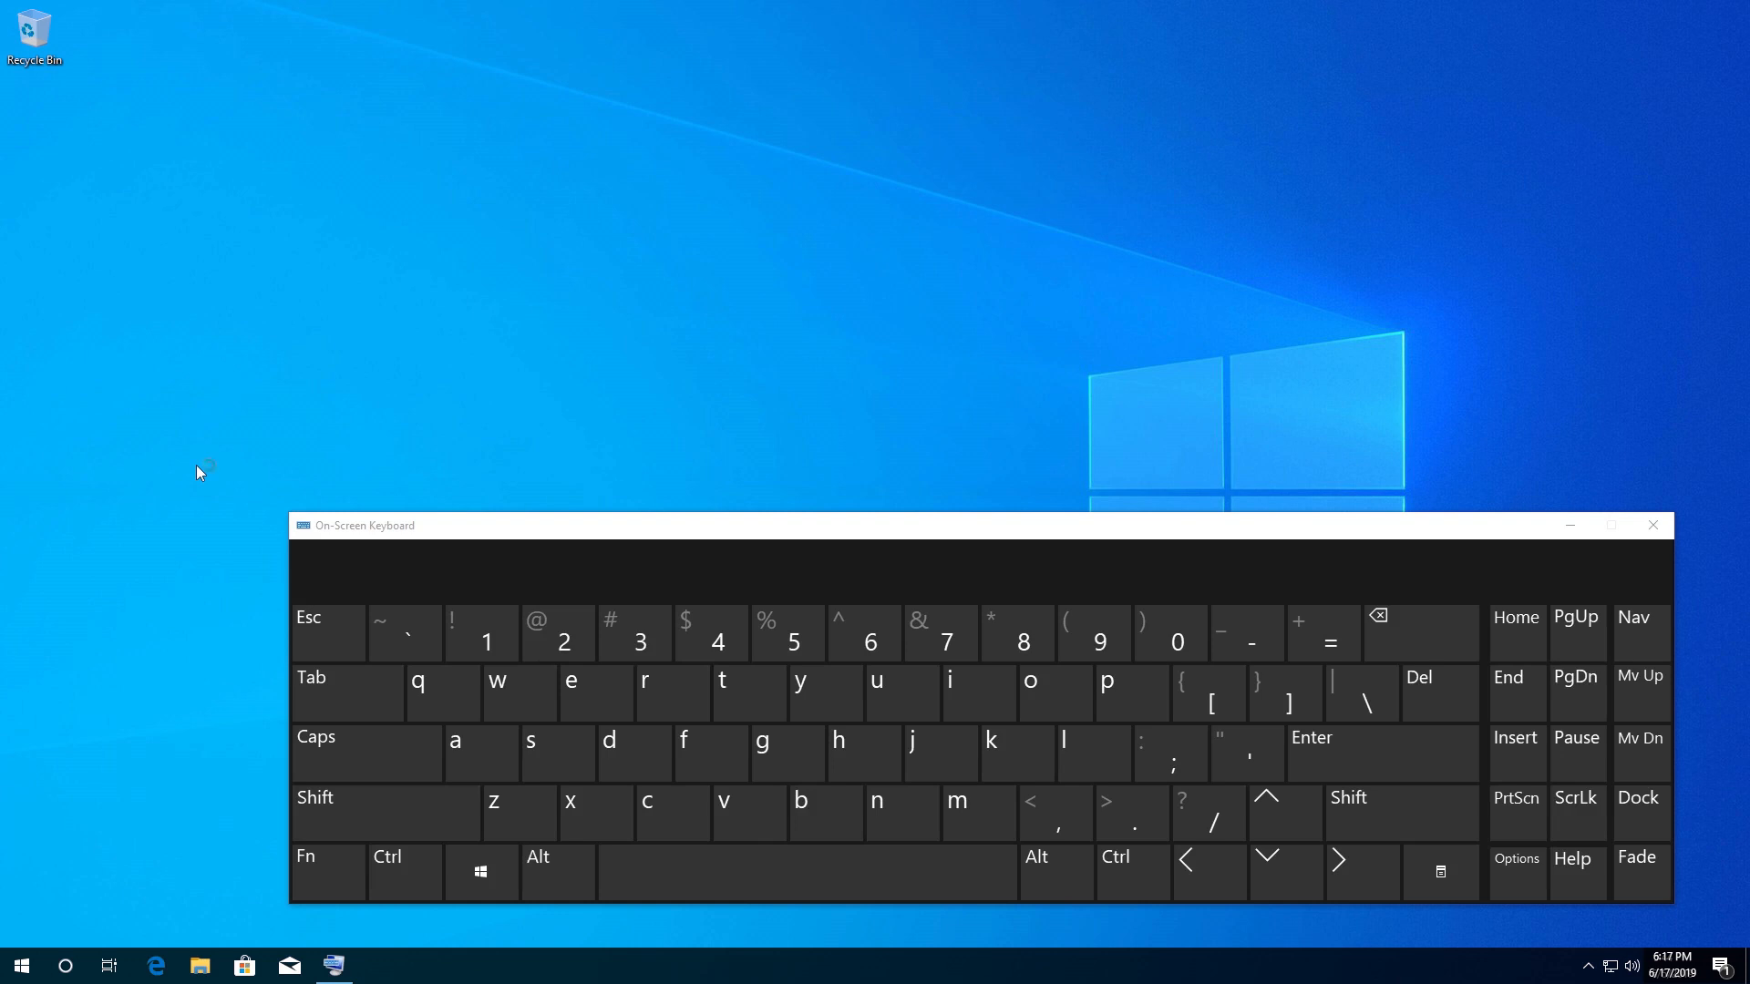
click(379, 965)
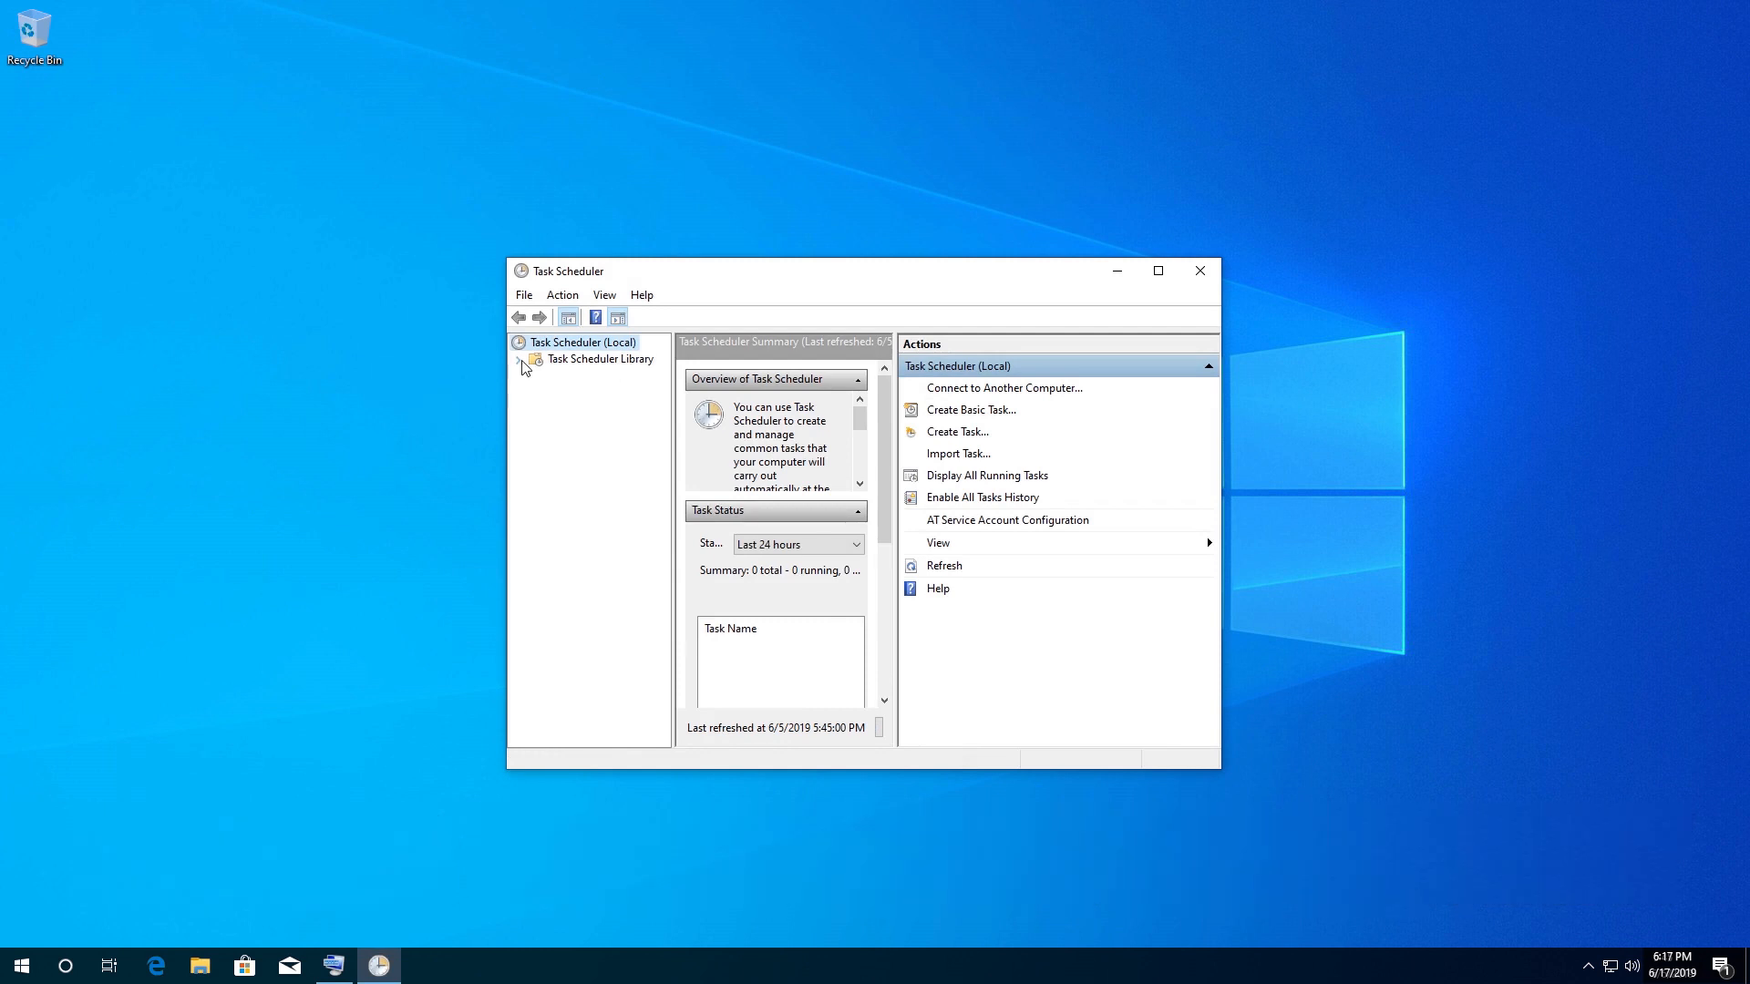
Expand Task Scheduler Library, then Microsoft, then Windows in the folder tree.
click(521, 359)
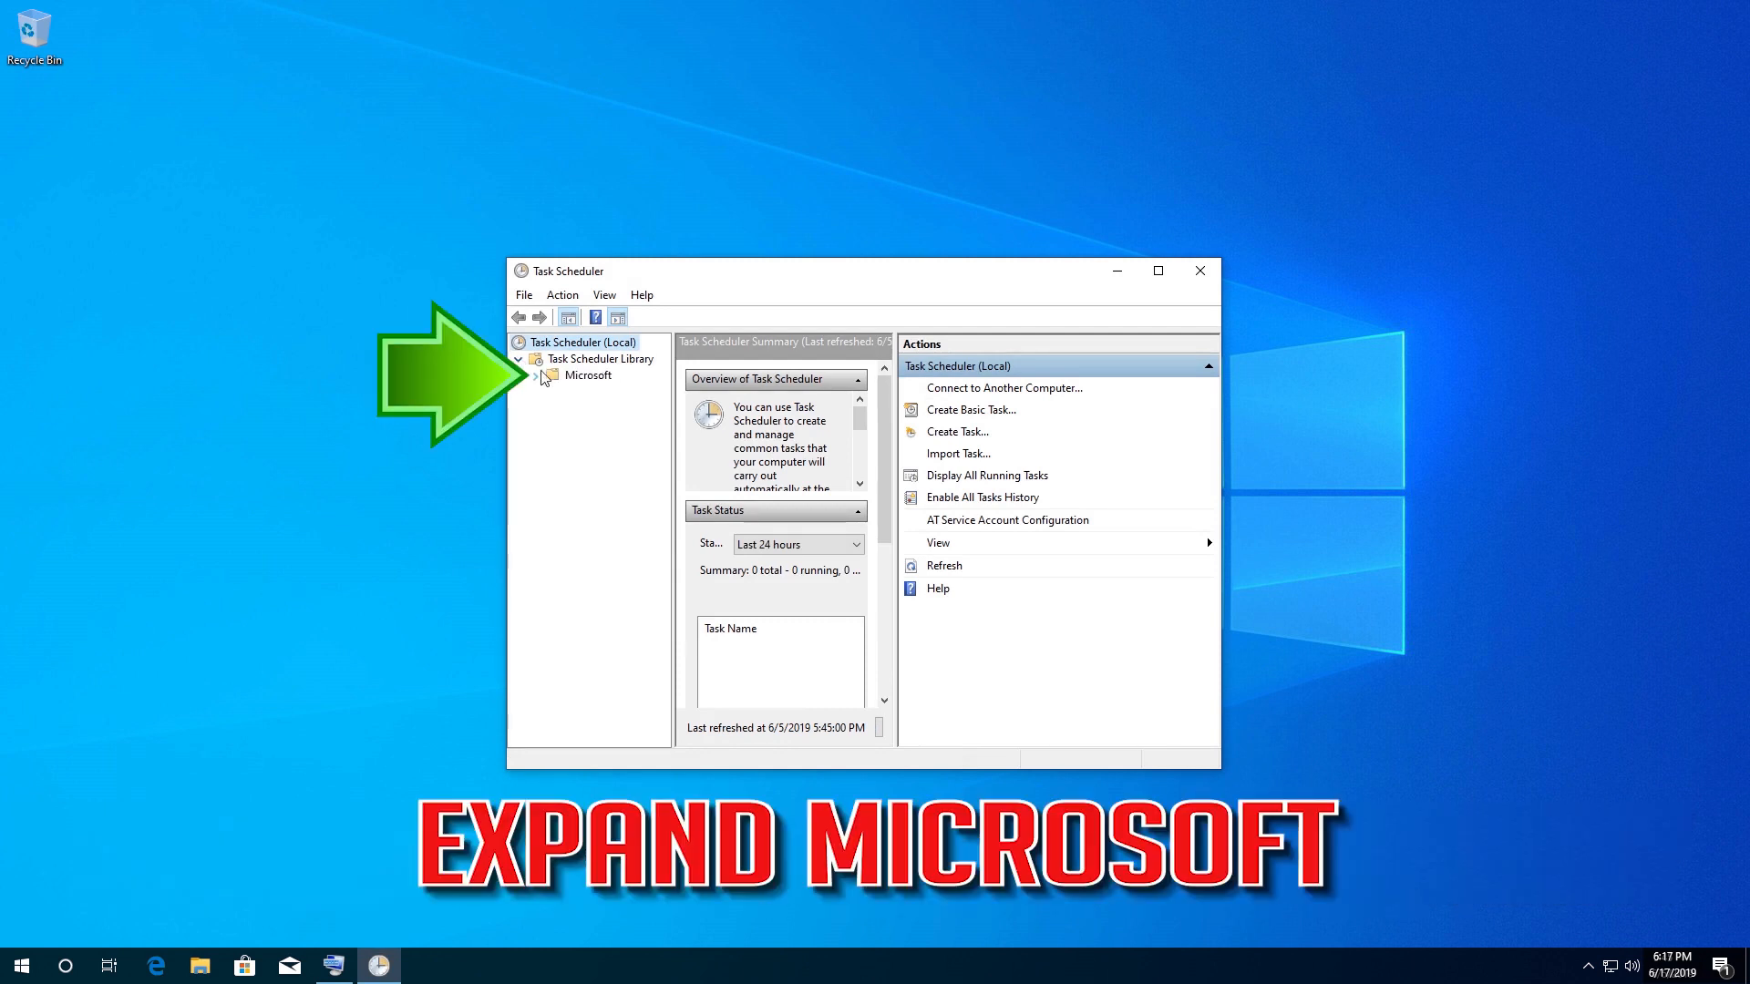
click(589, 375)
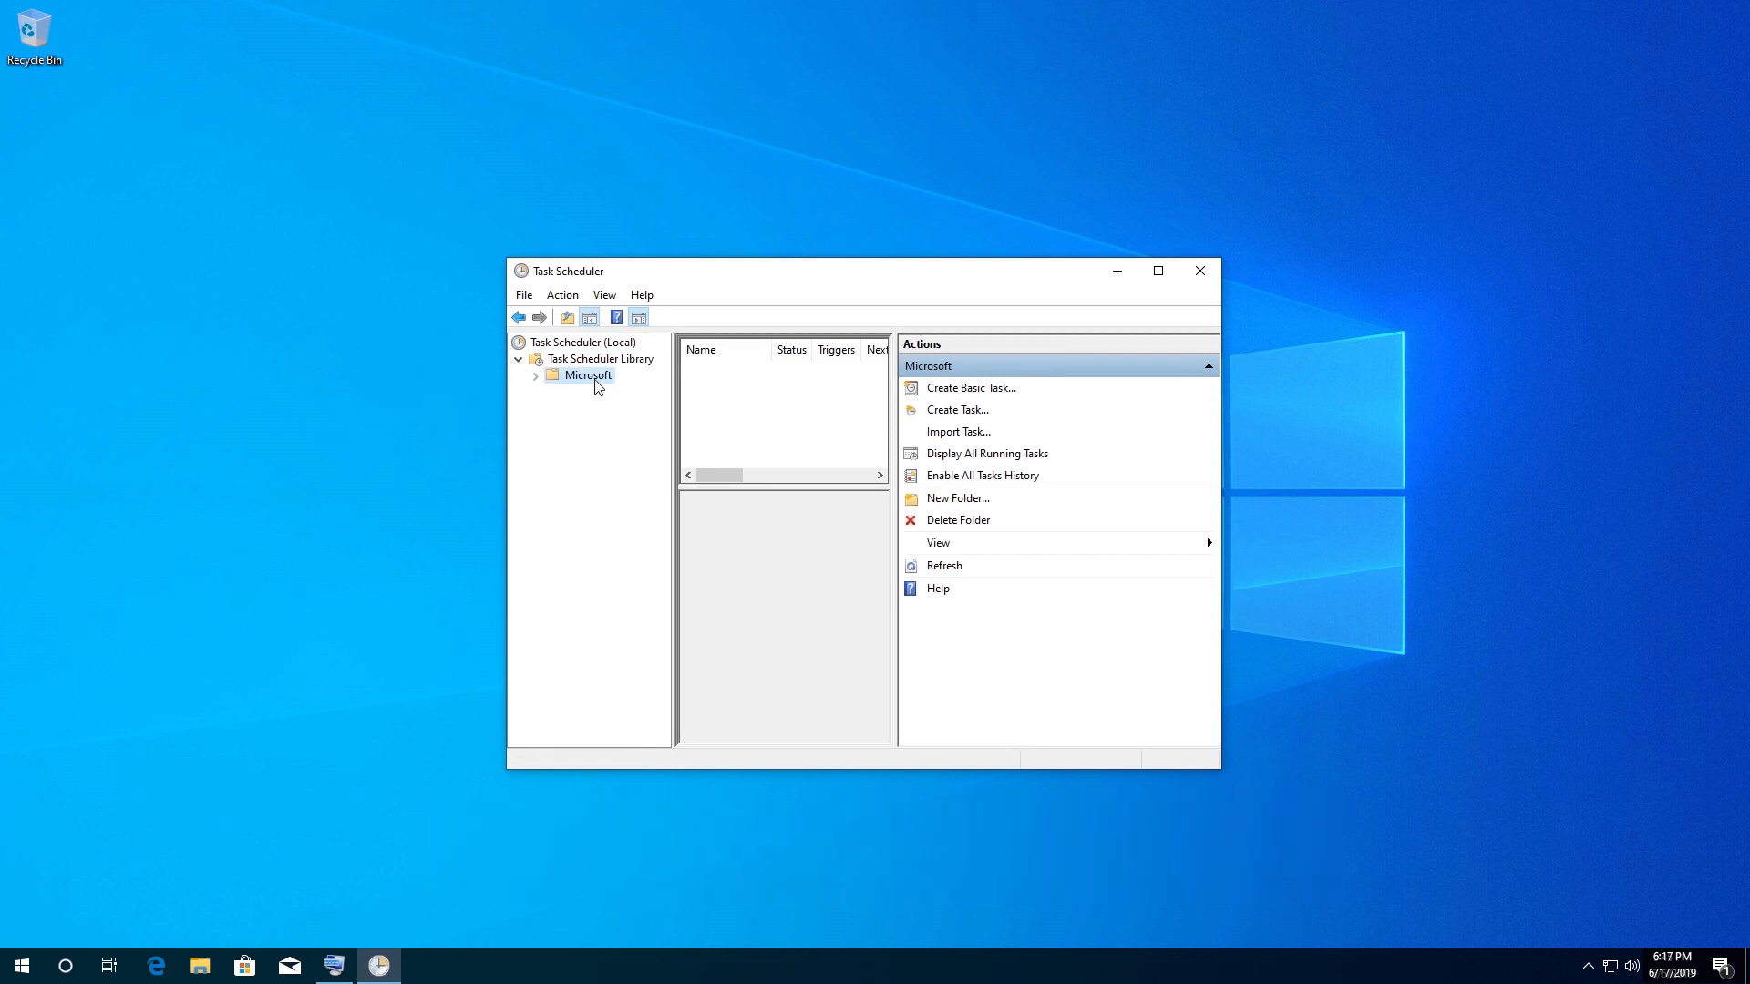
mouse_move(538, 385)
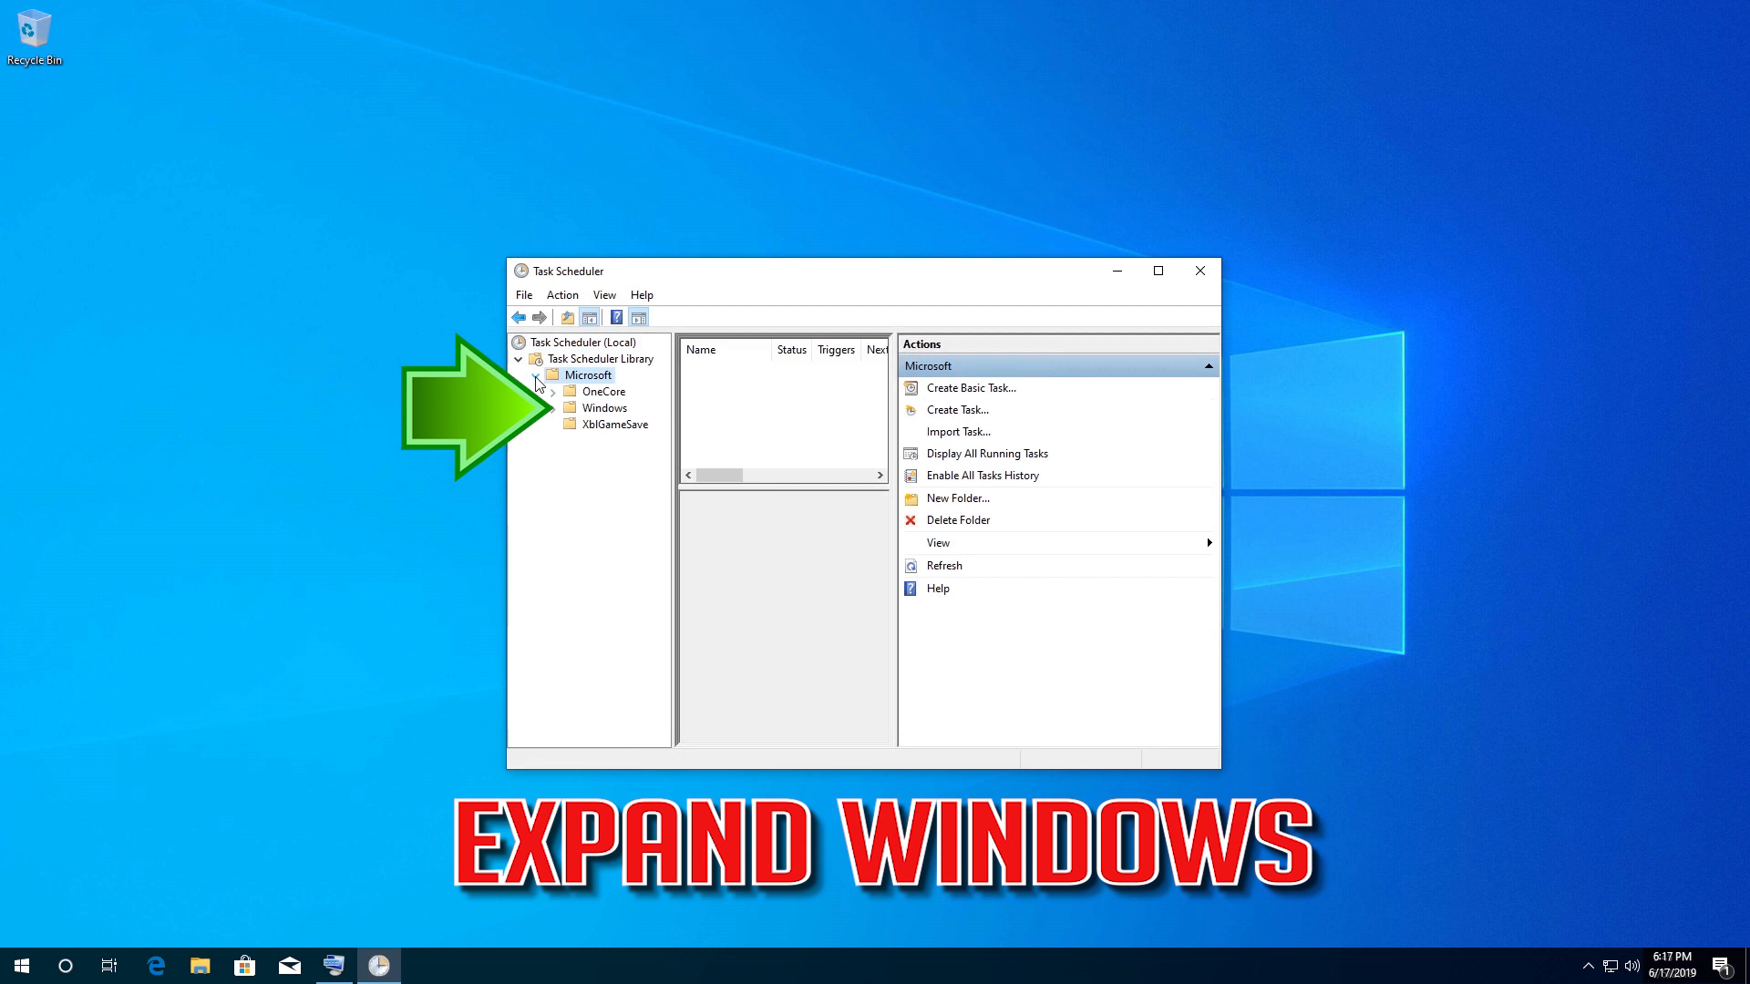
click(603, 407)
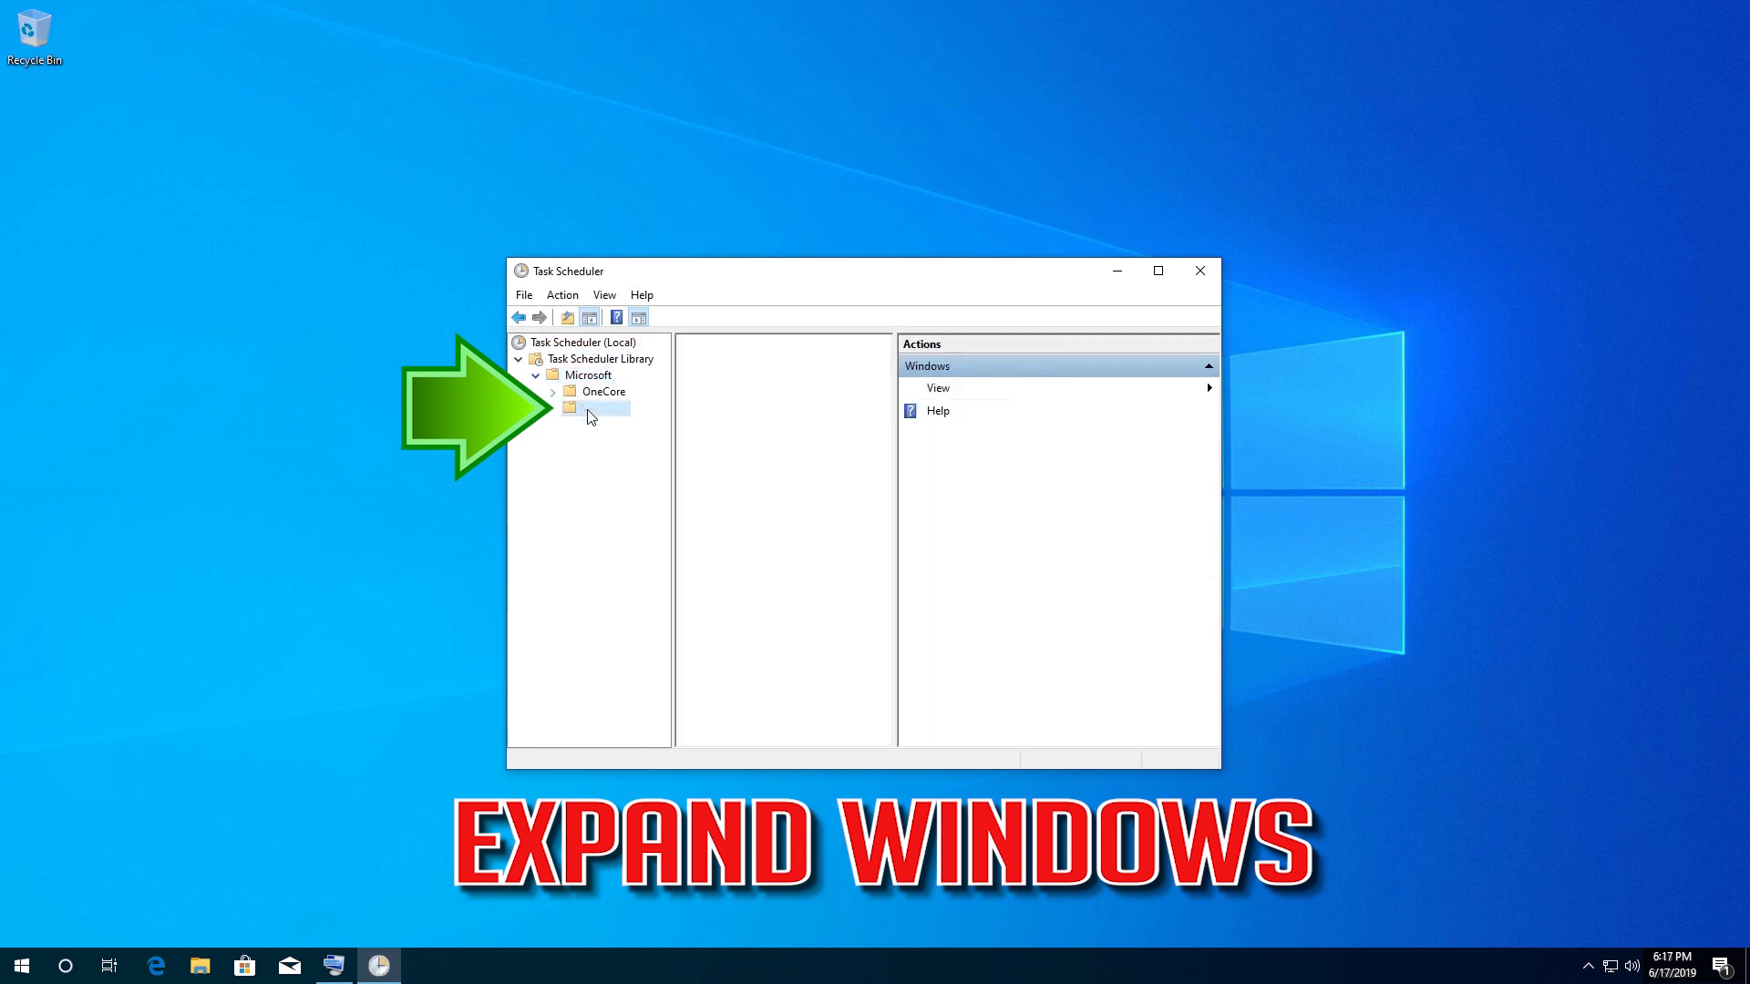
click(603, 407)
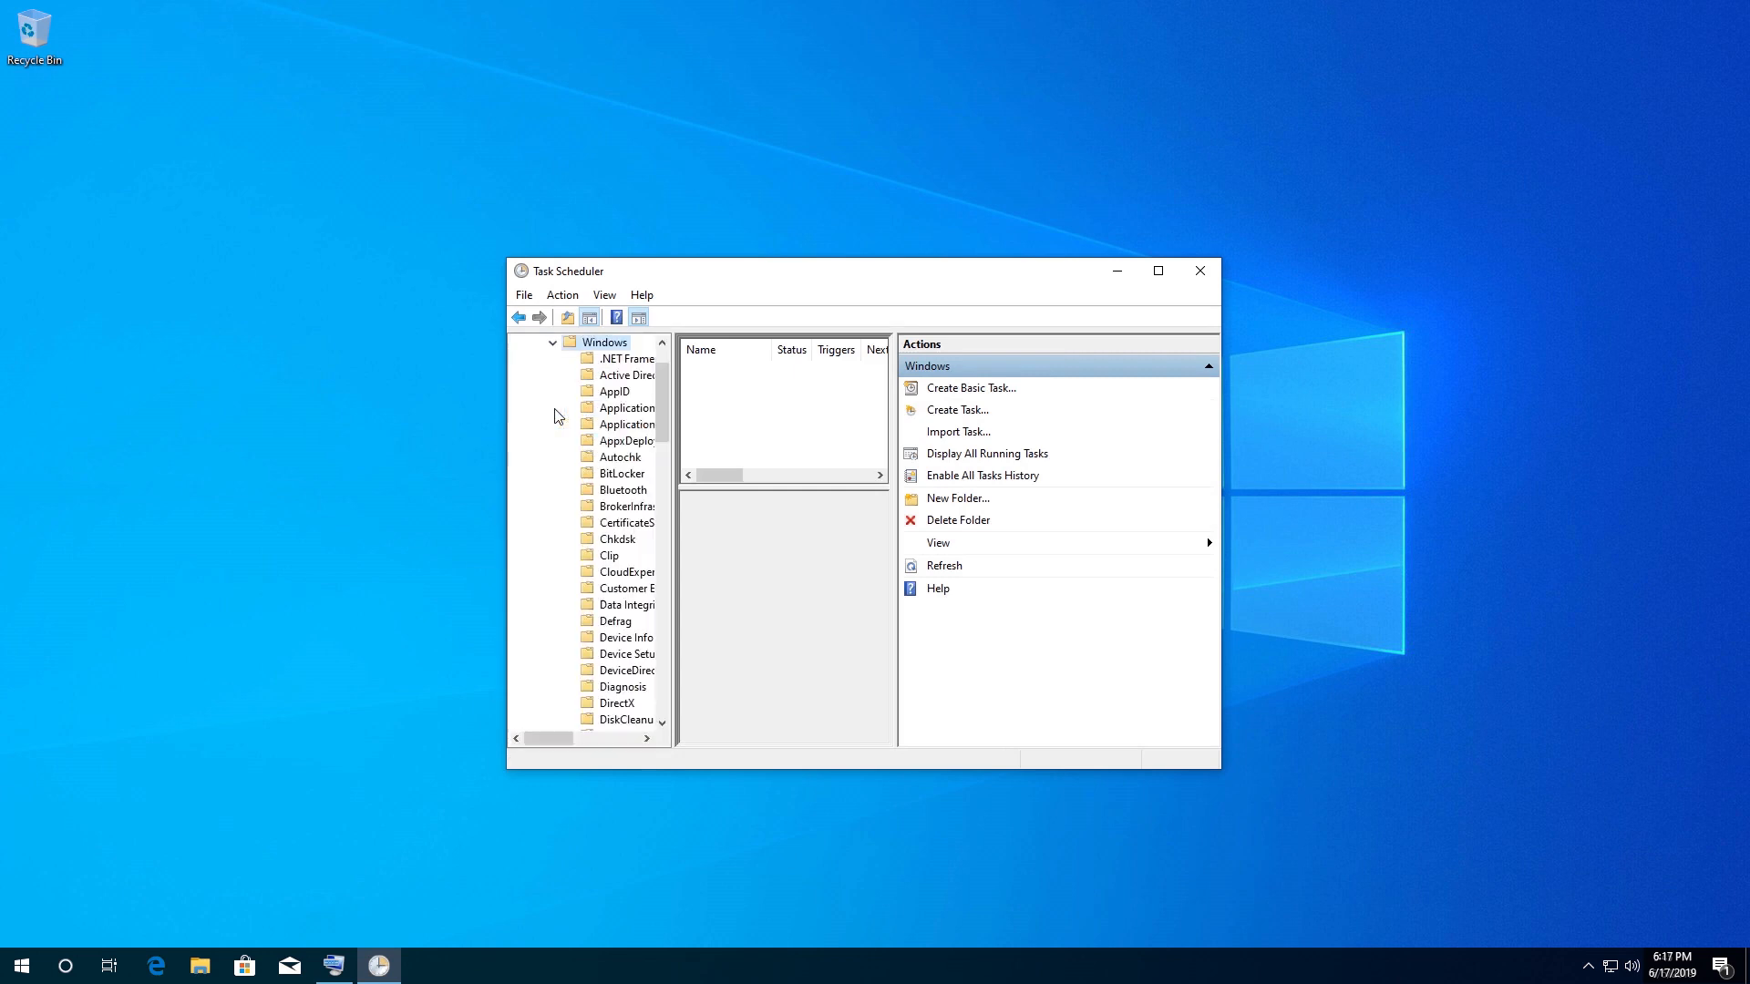
Scroll down the Windows subfolders and select the TextServicesFramework folder.
scroll(down, 3)
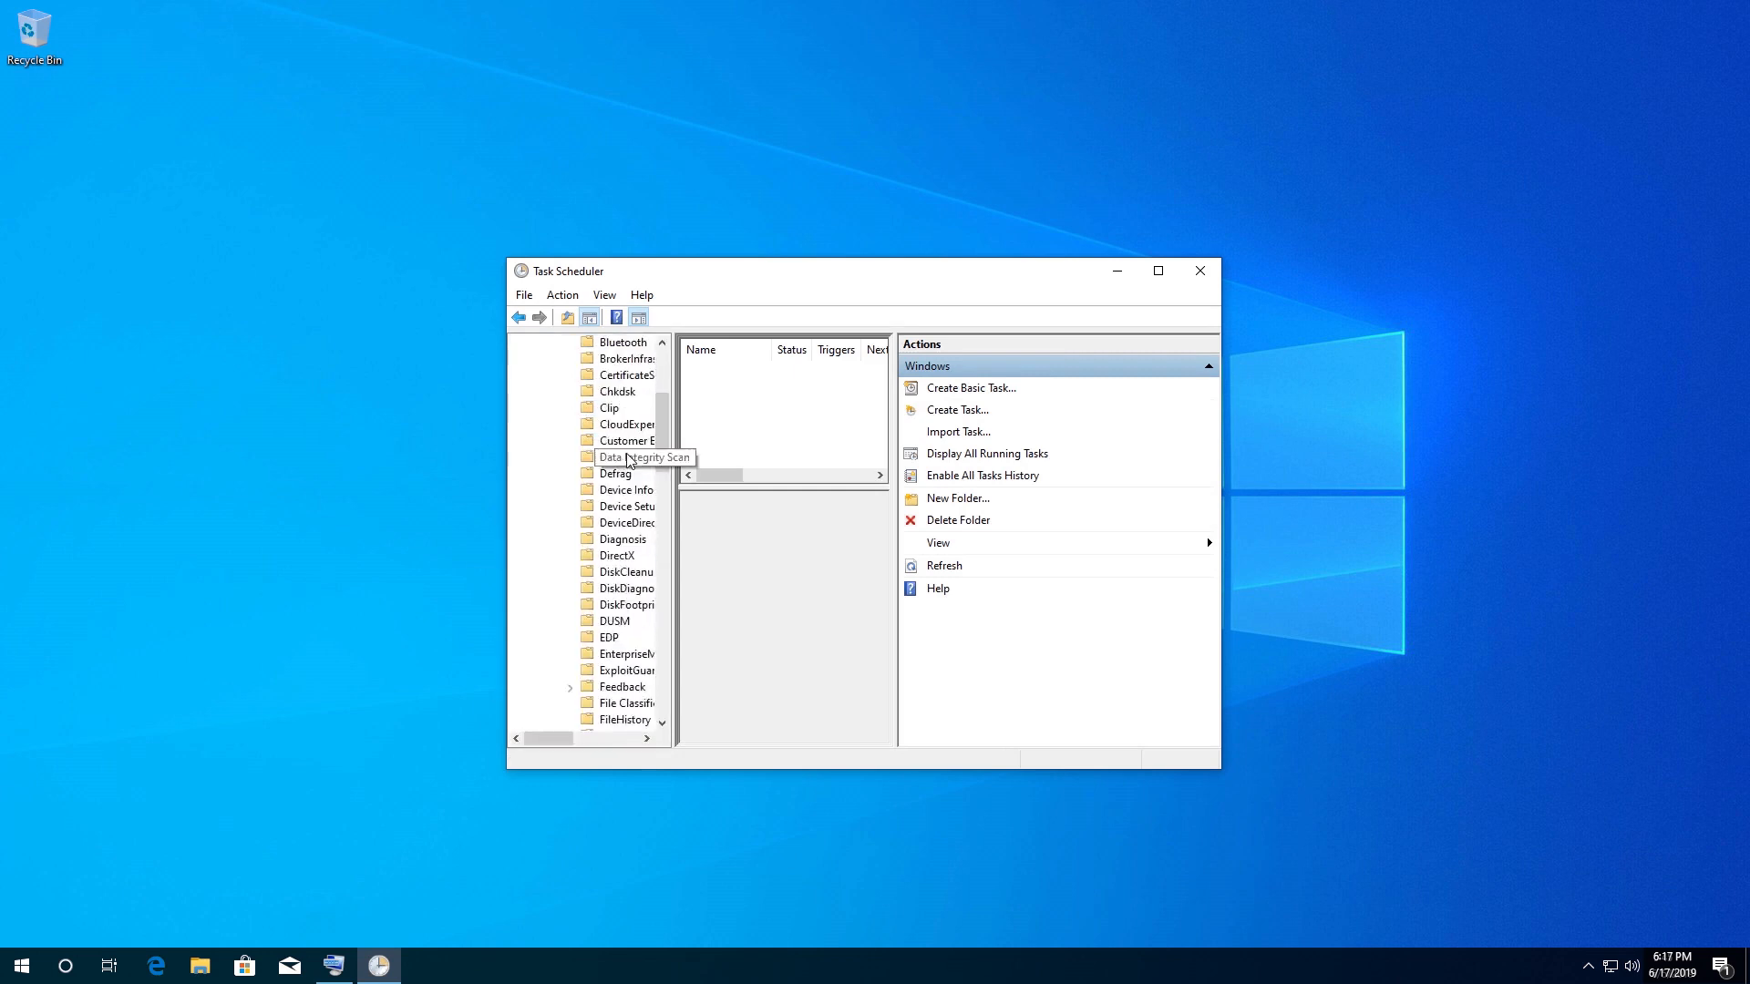
scroll(down, 3)
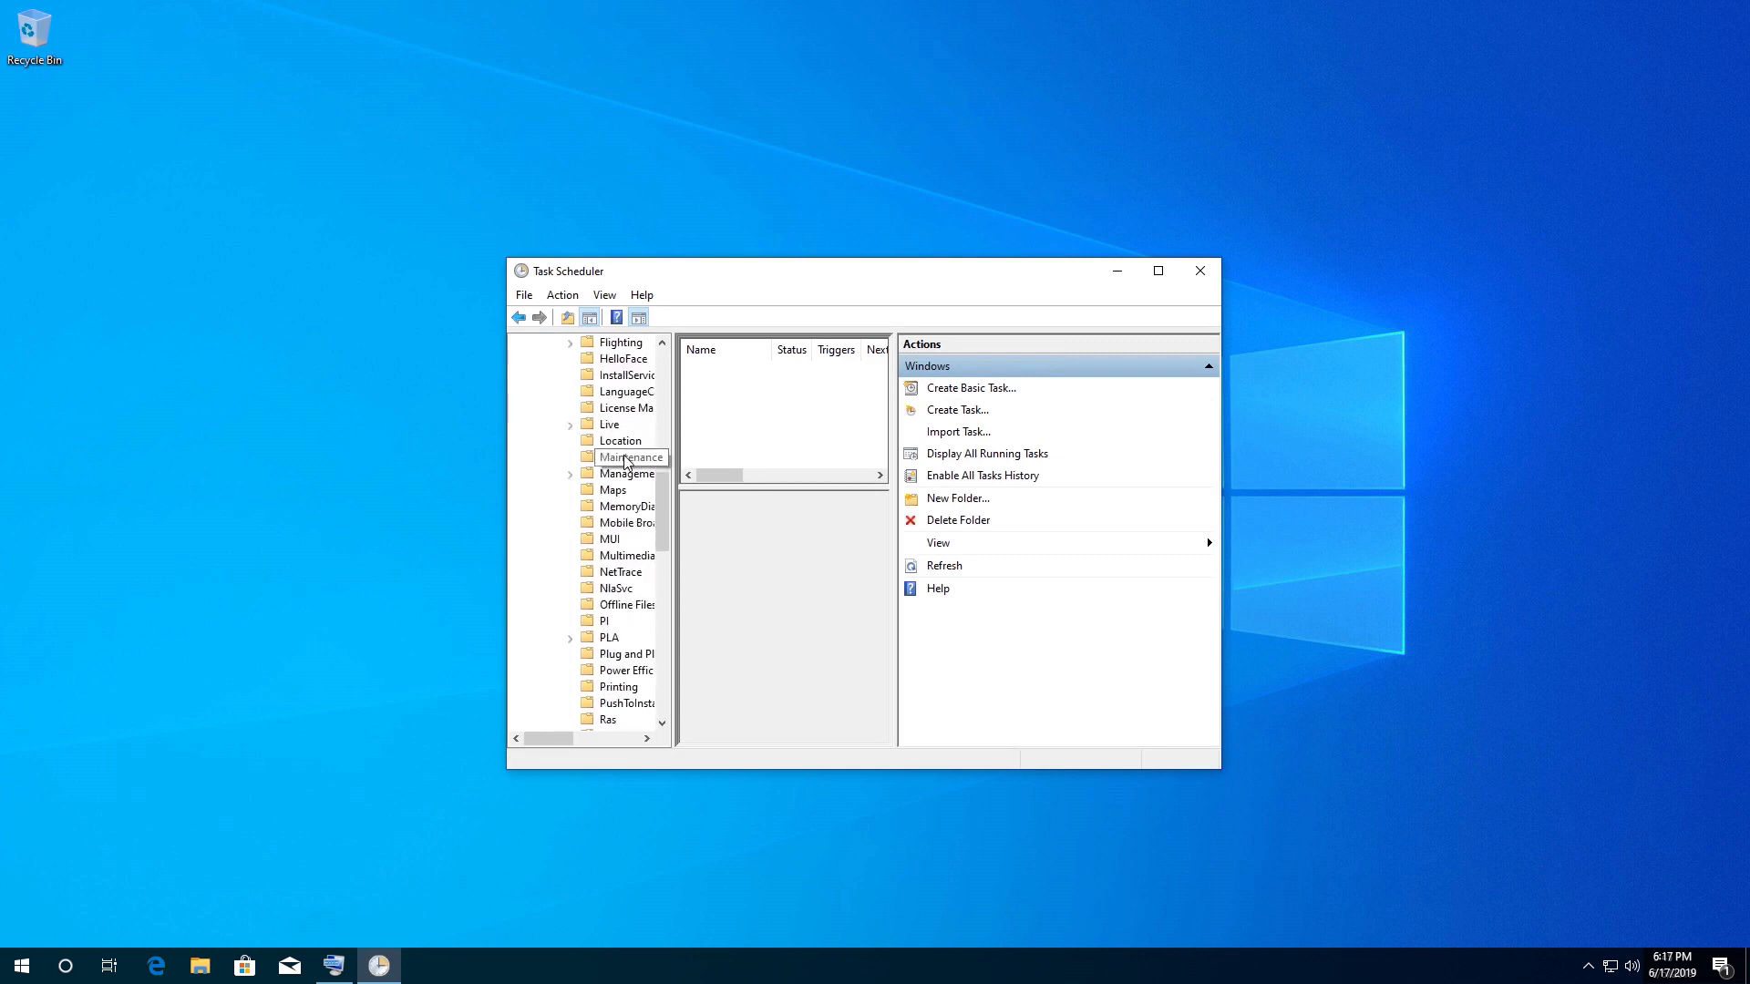
scroll(down, 3)
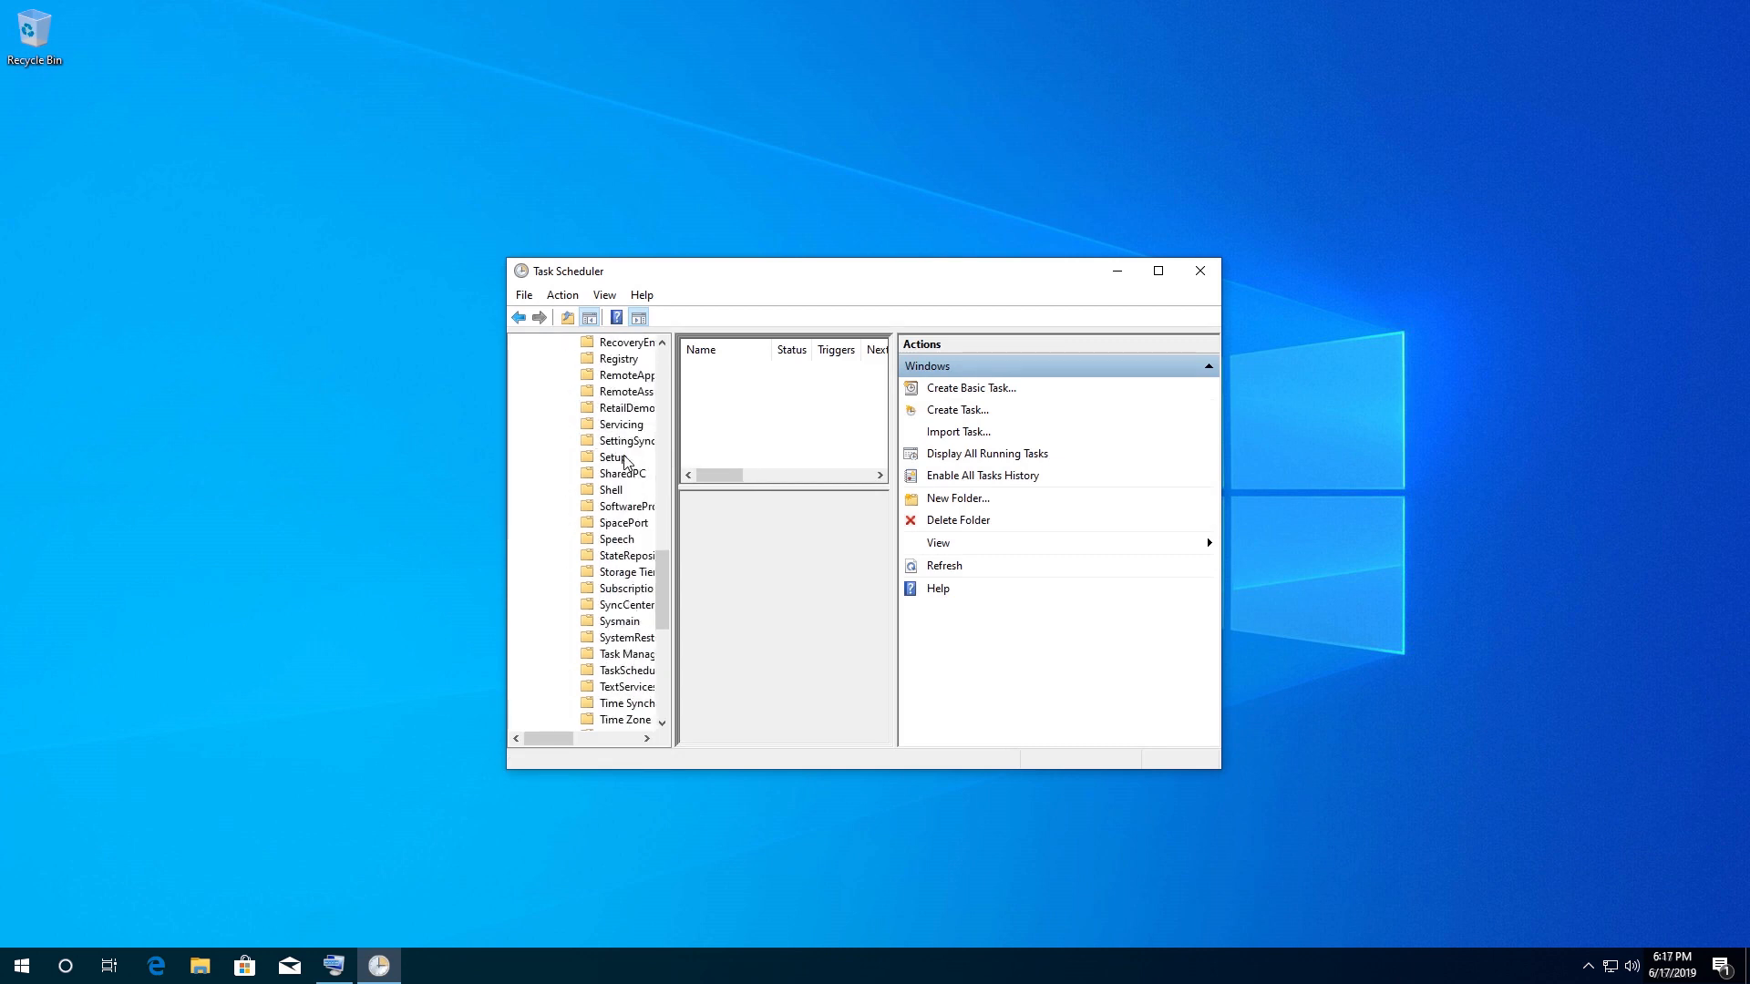
click(628, 669)
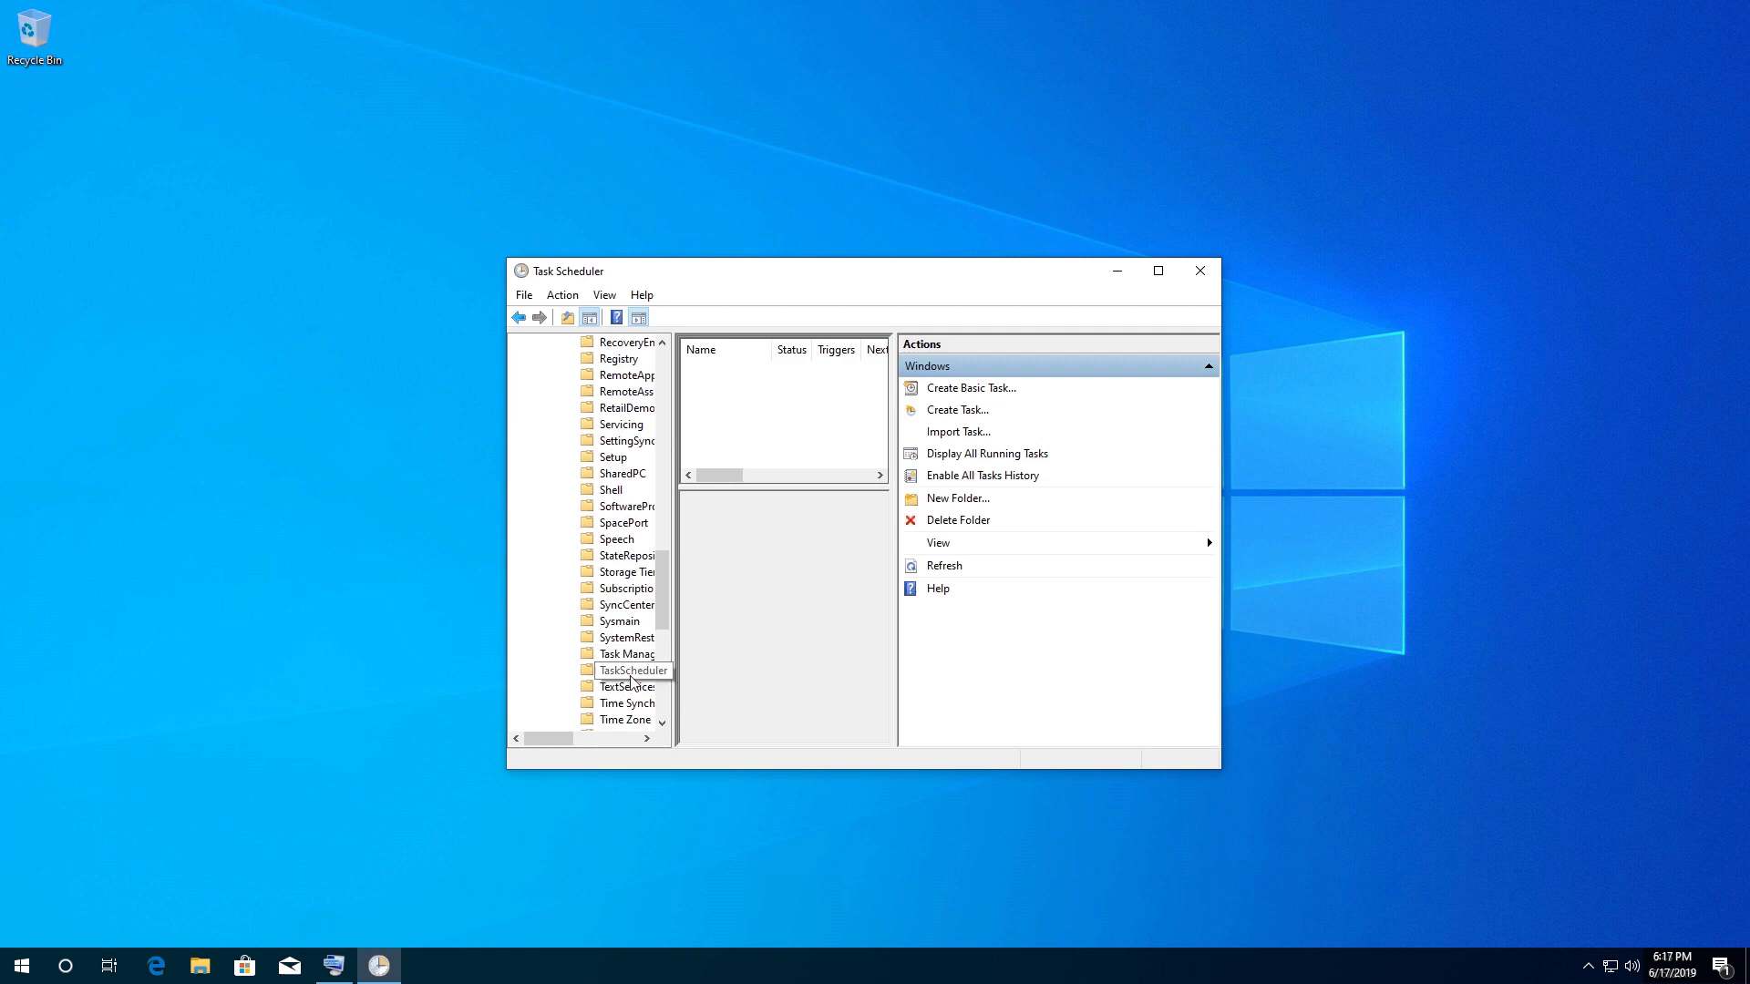
click(631, 687)
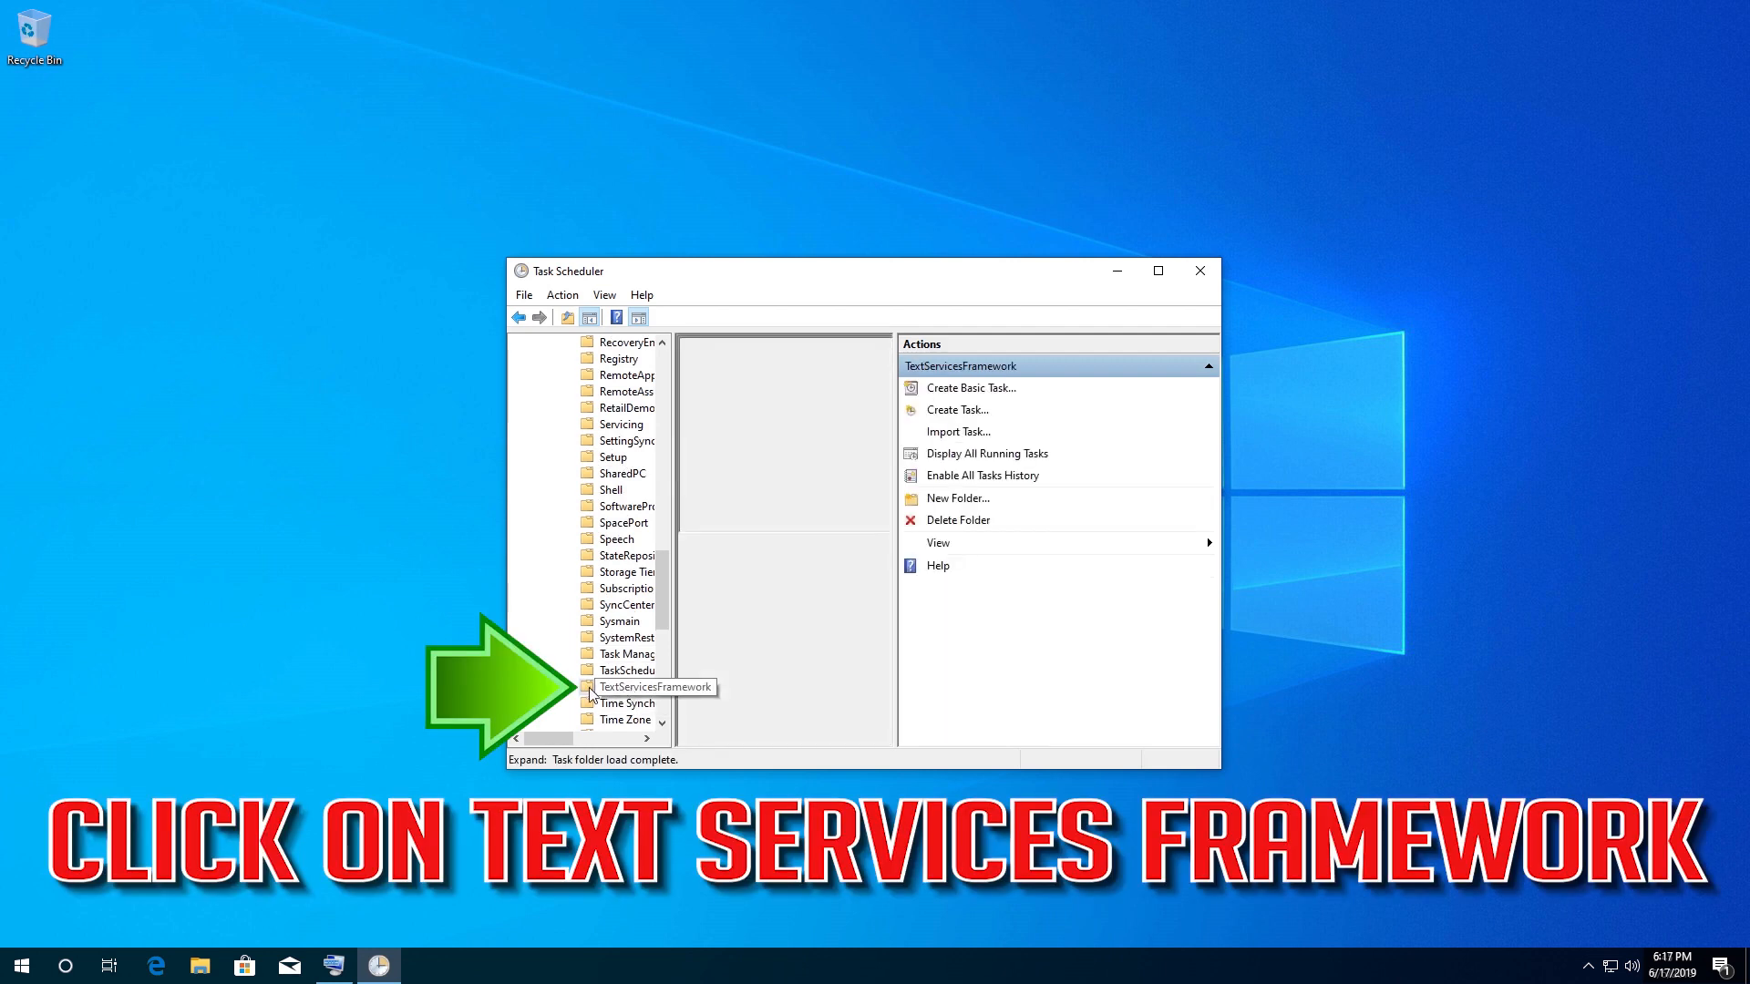
Enable and run the MsCtfMonitor task, then close Task Scheduler.
click(654, 687)
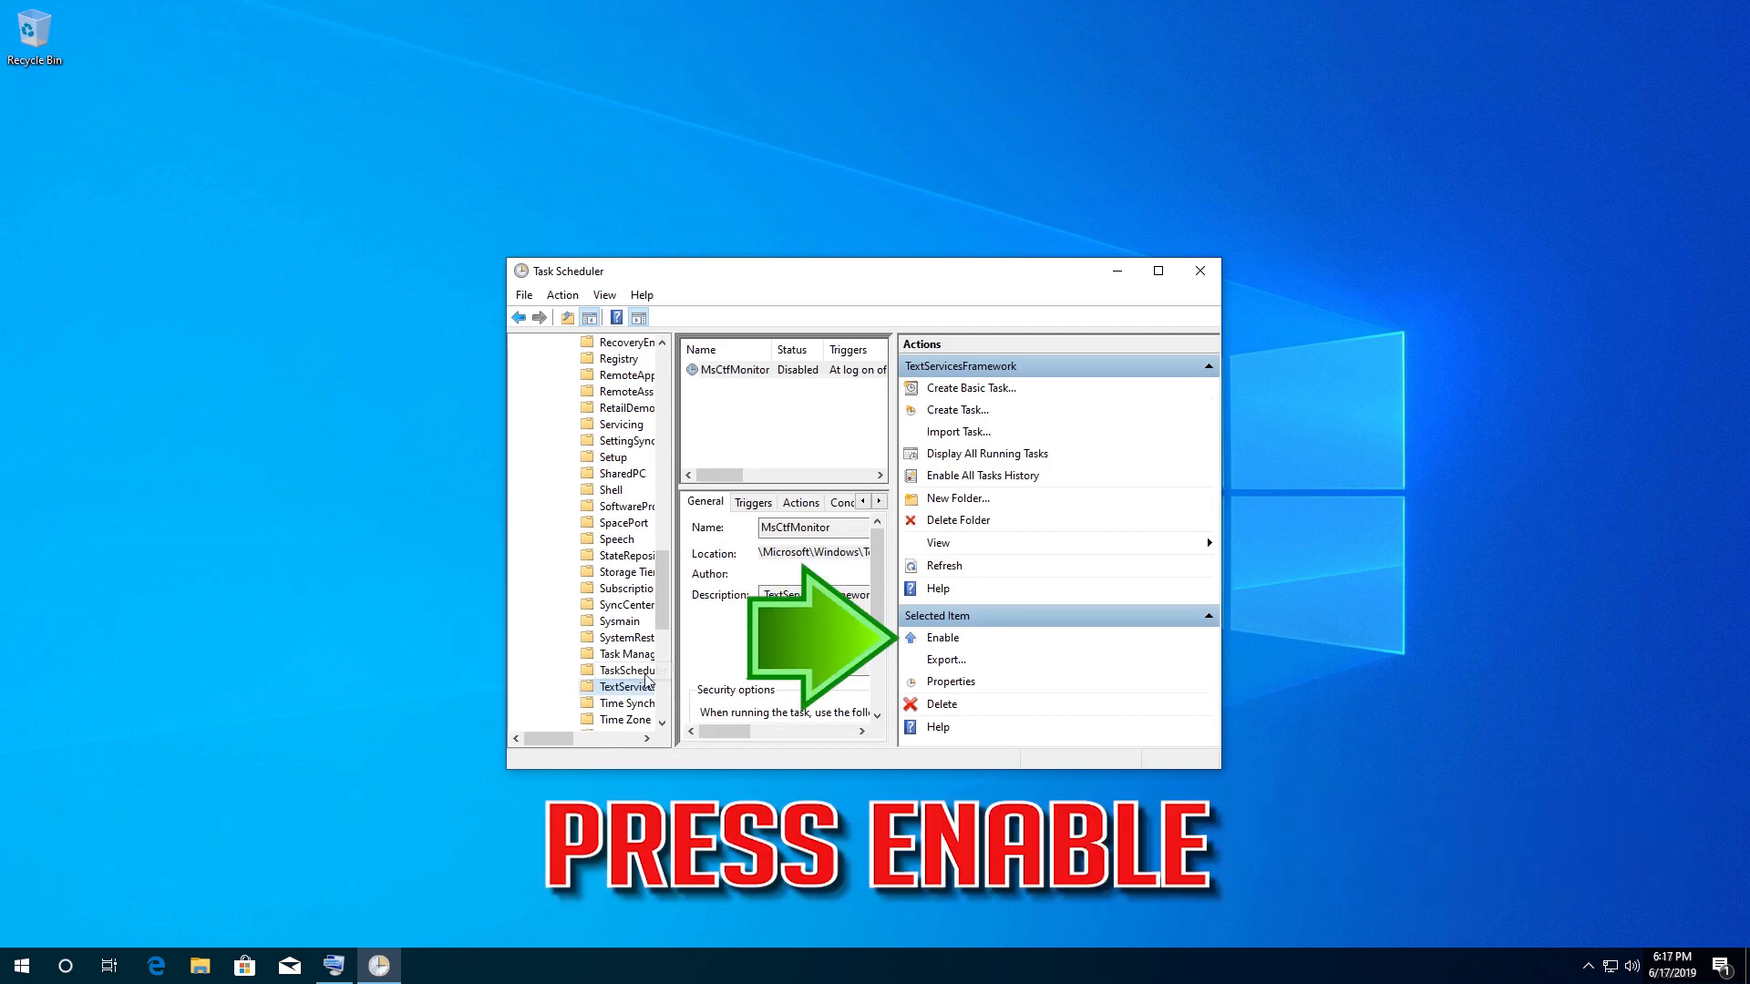
mouse_move(1009, 647)
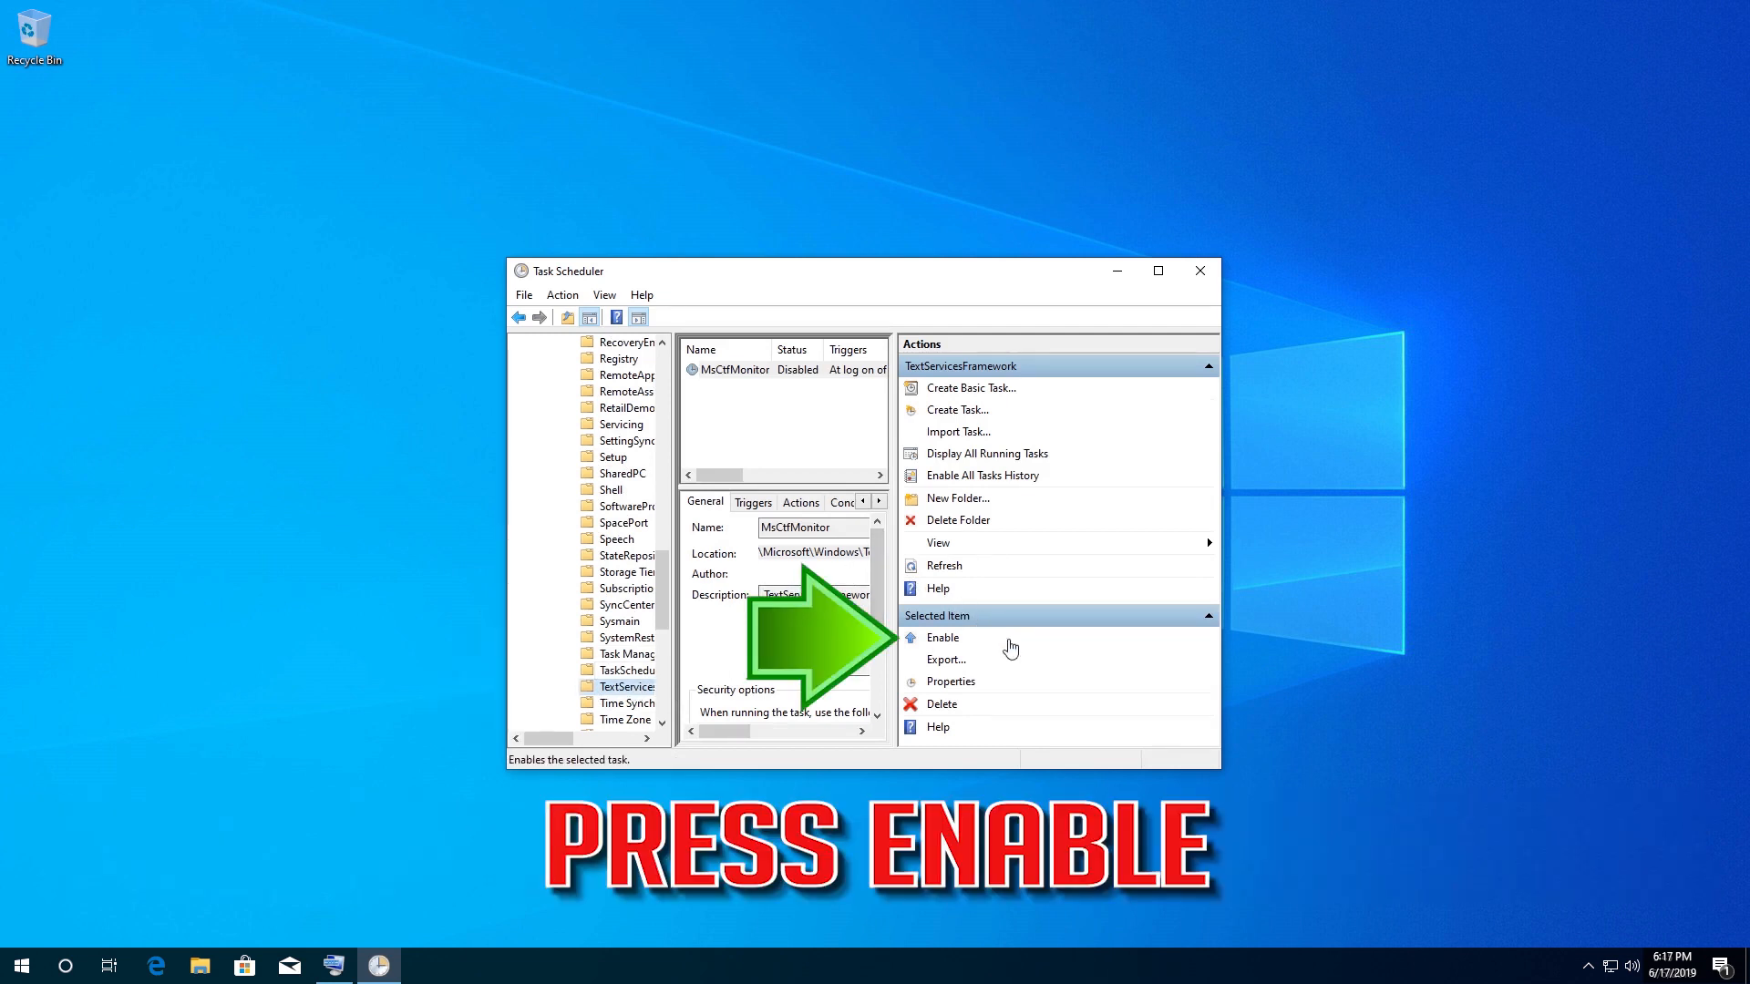
mouse_move(951, 643)
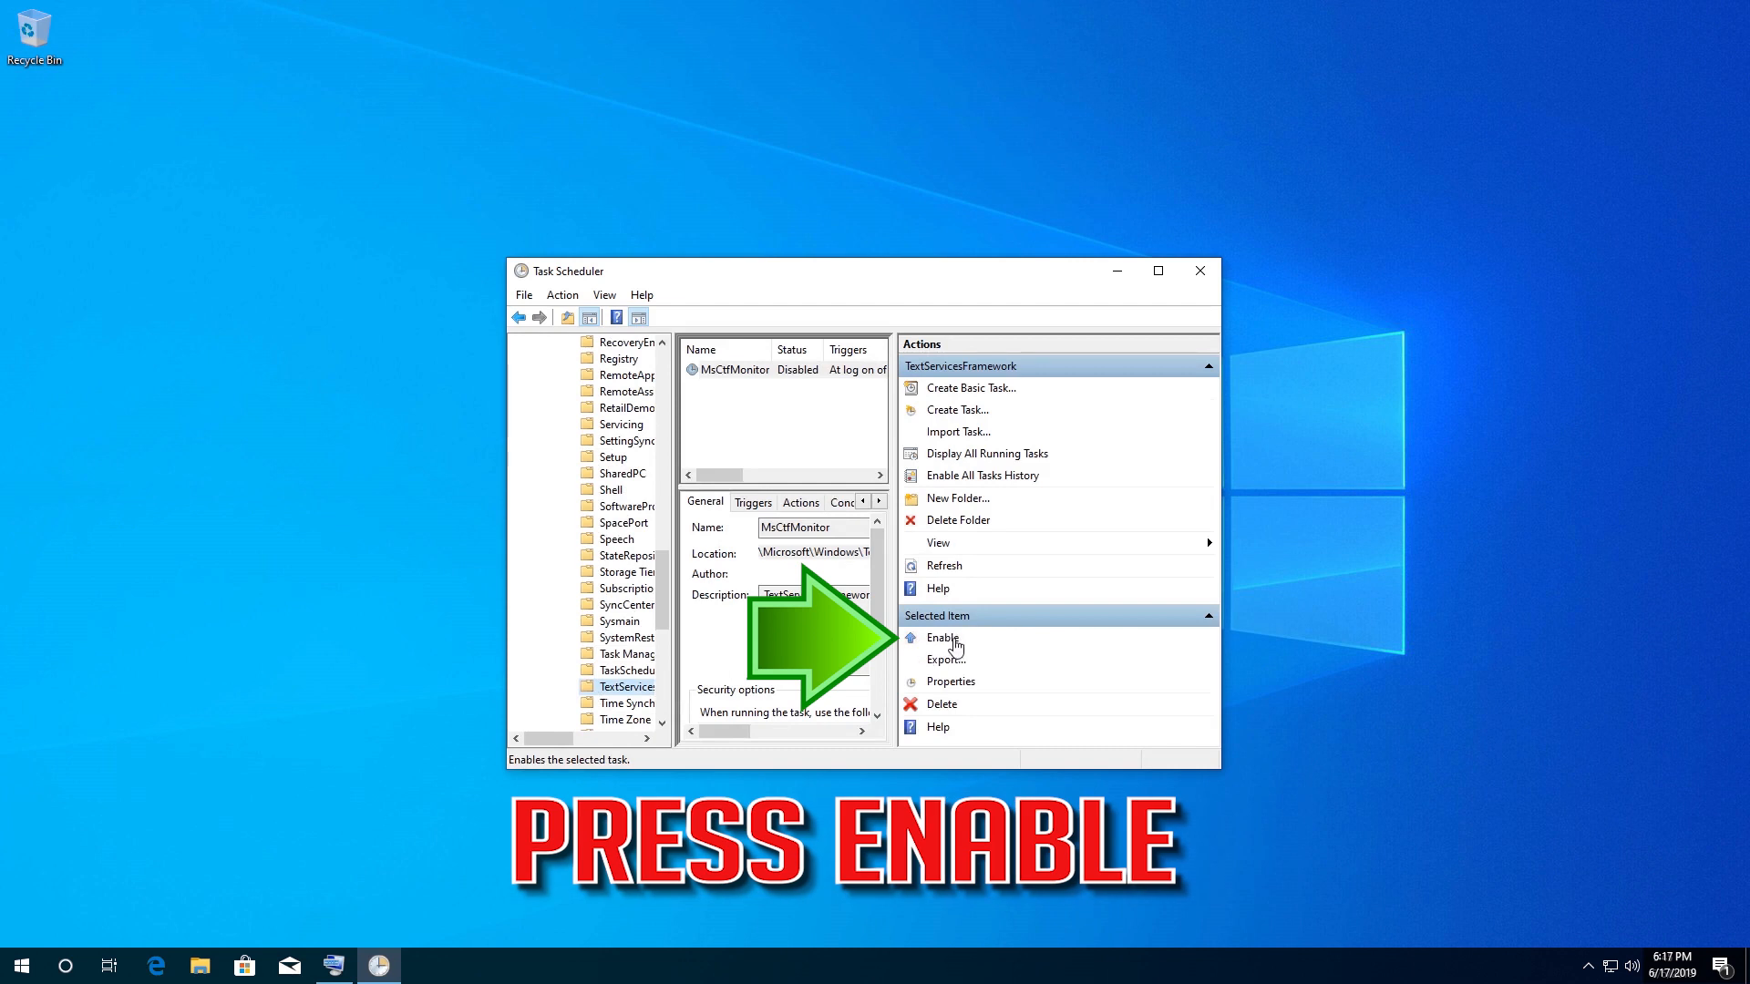
click(942, 638)
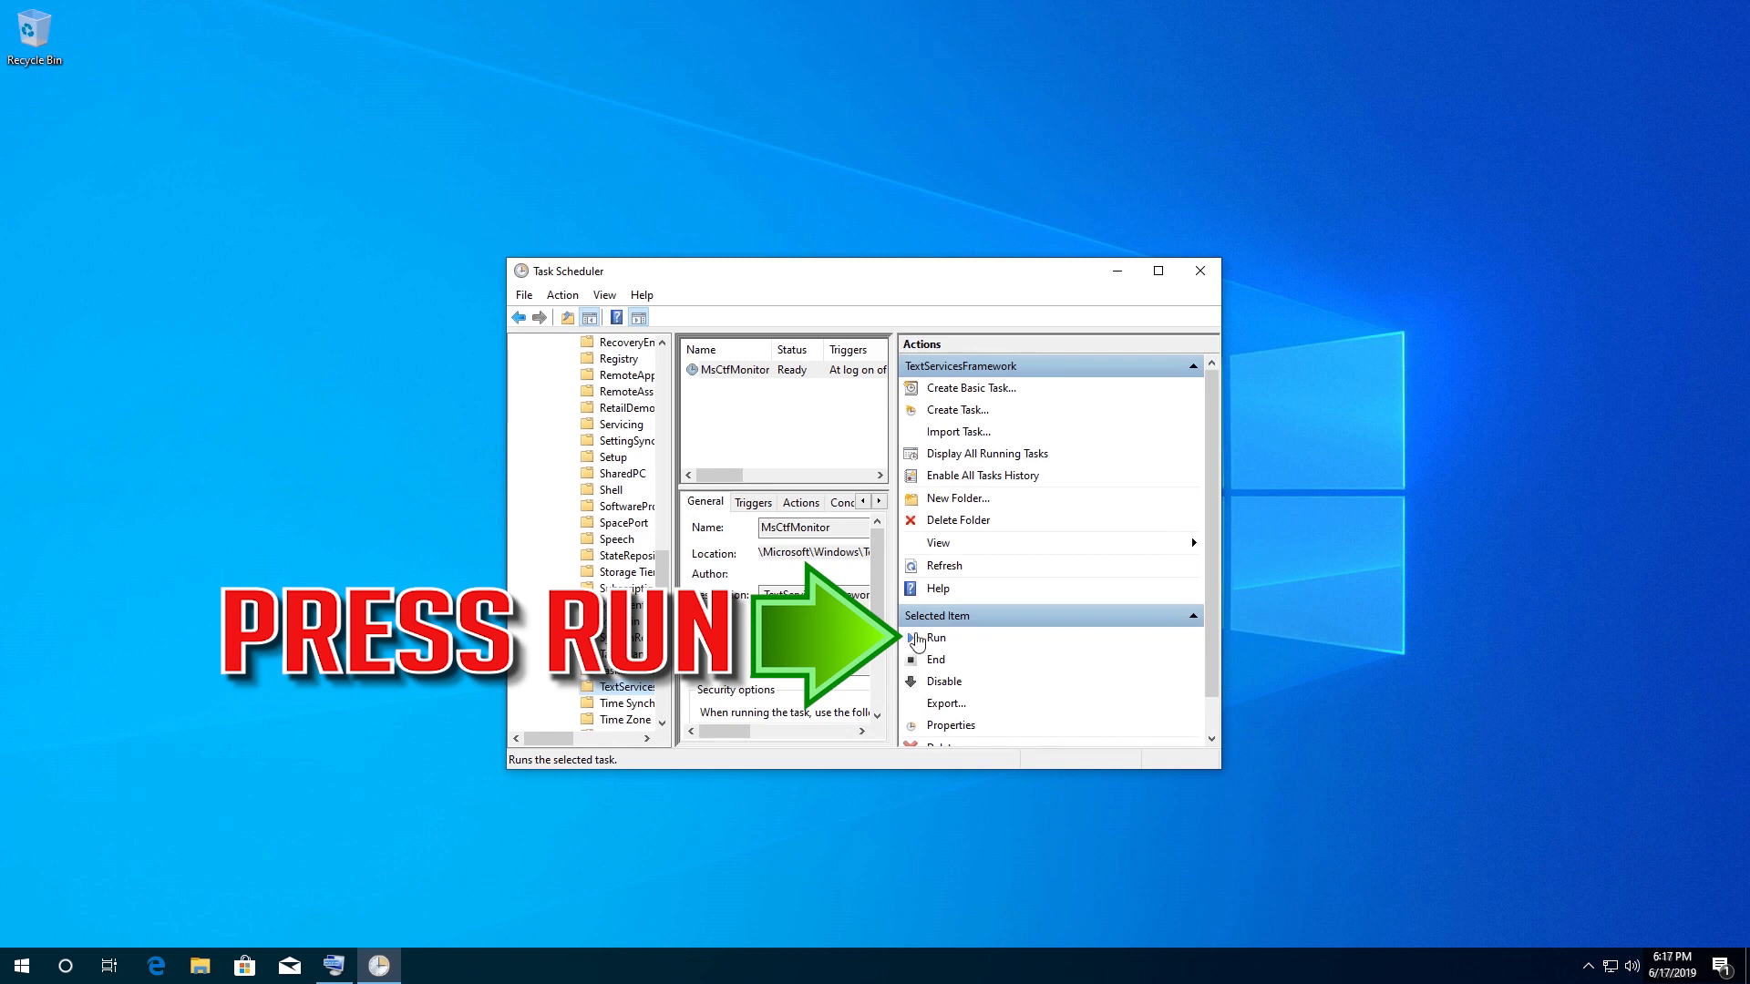
click(931, 638)
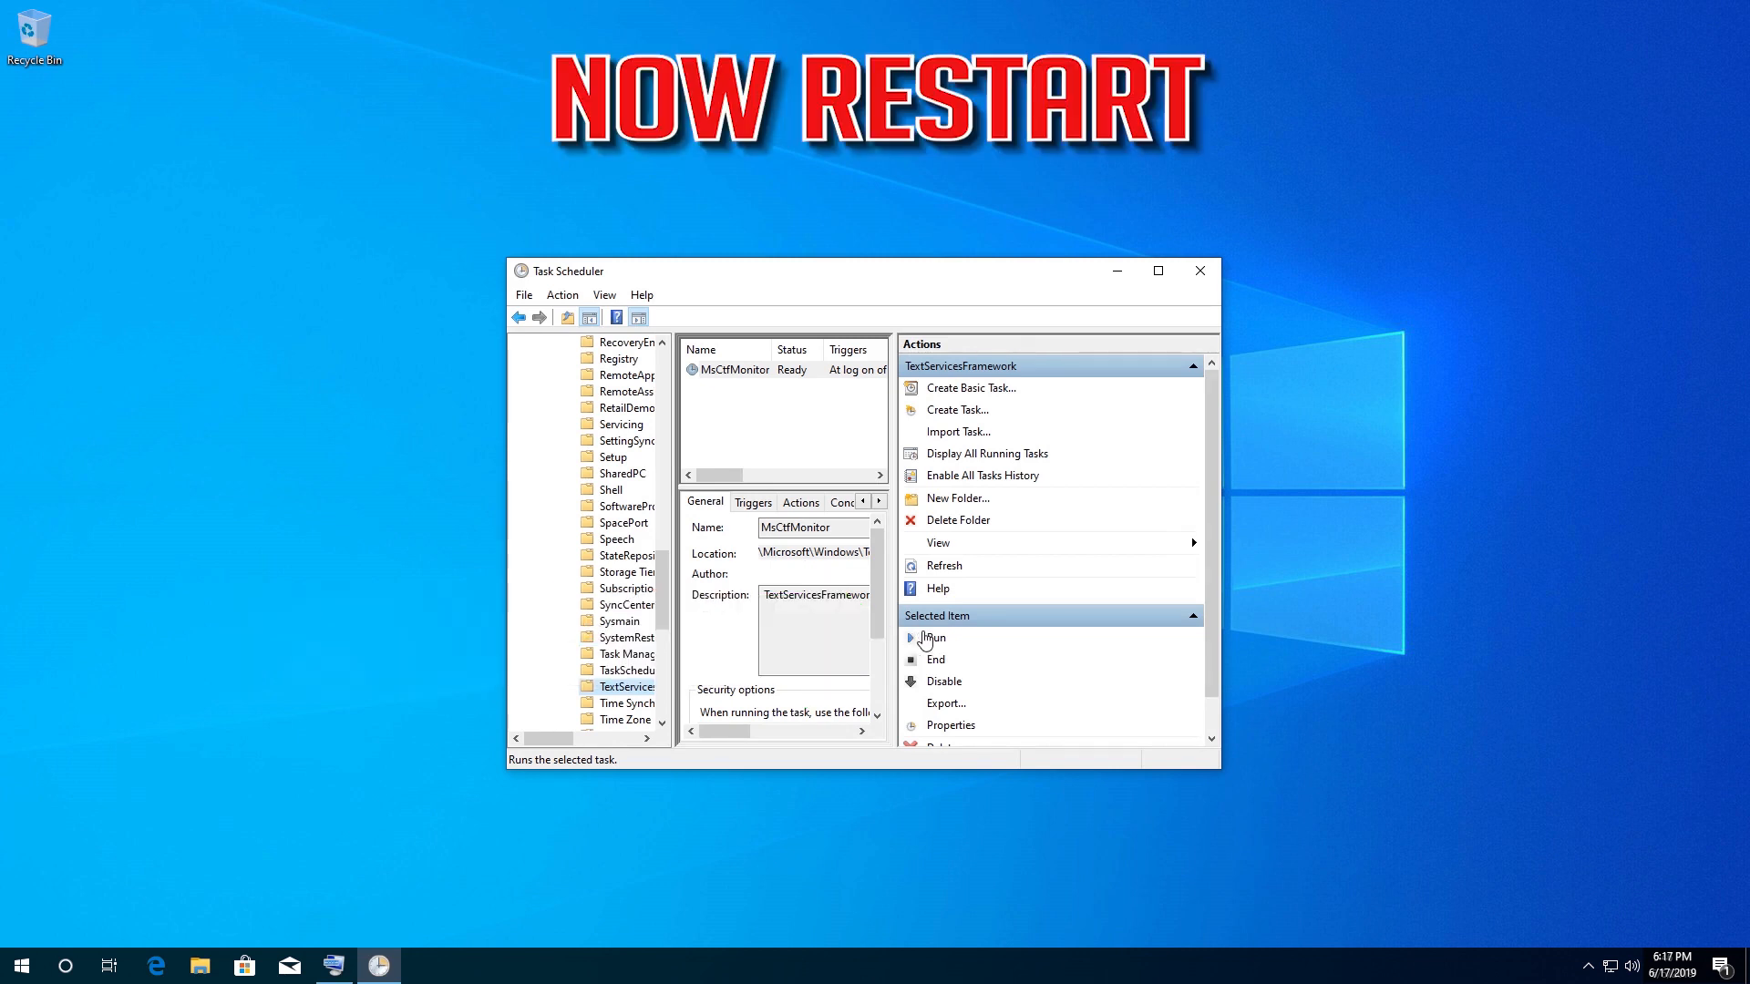
mouse_move(1210, 268)
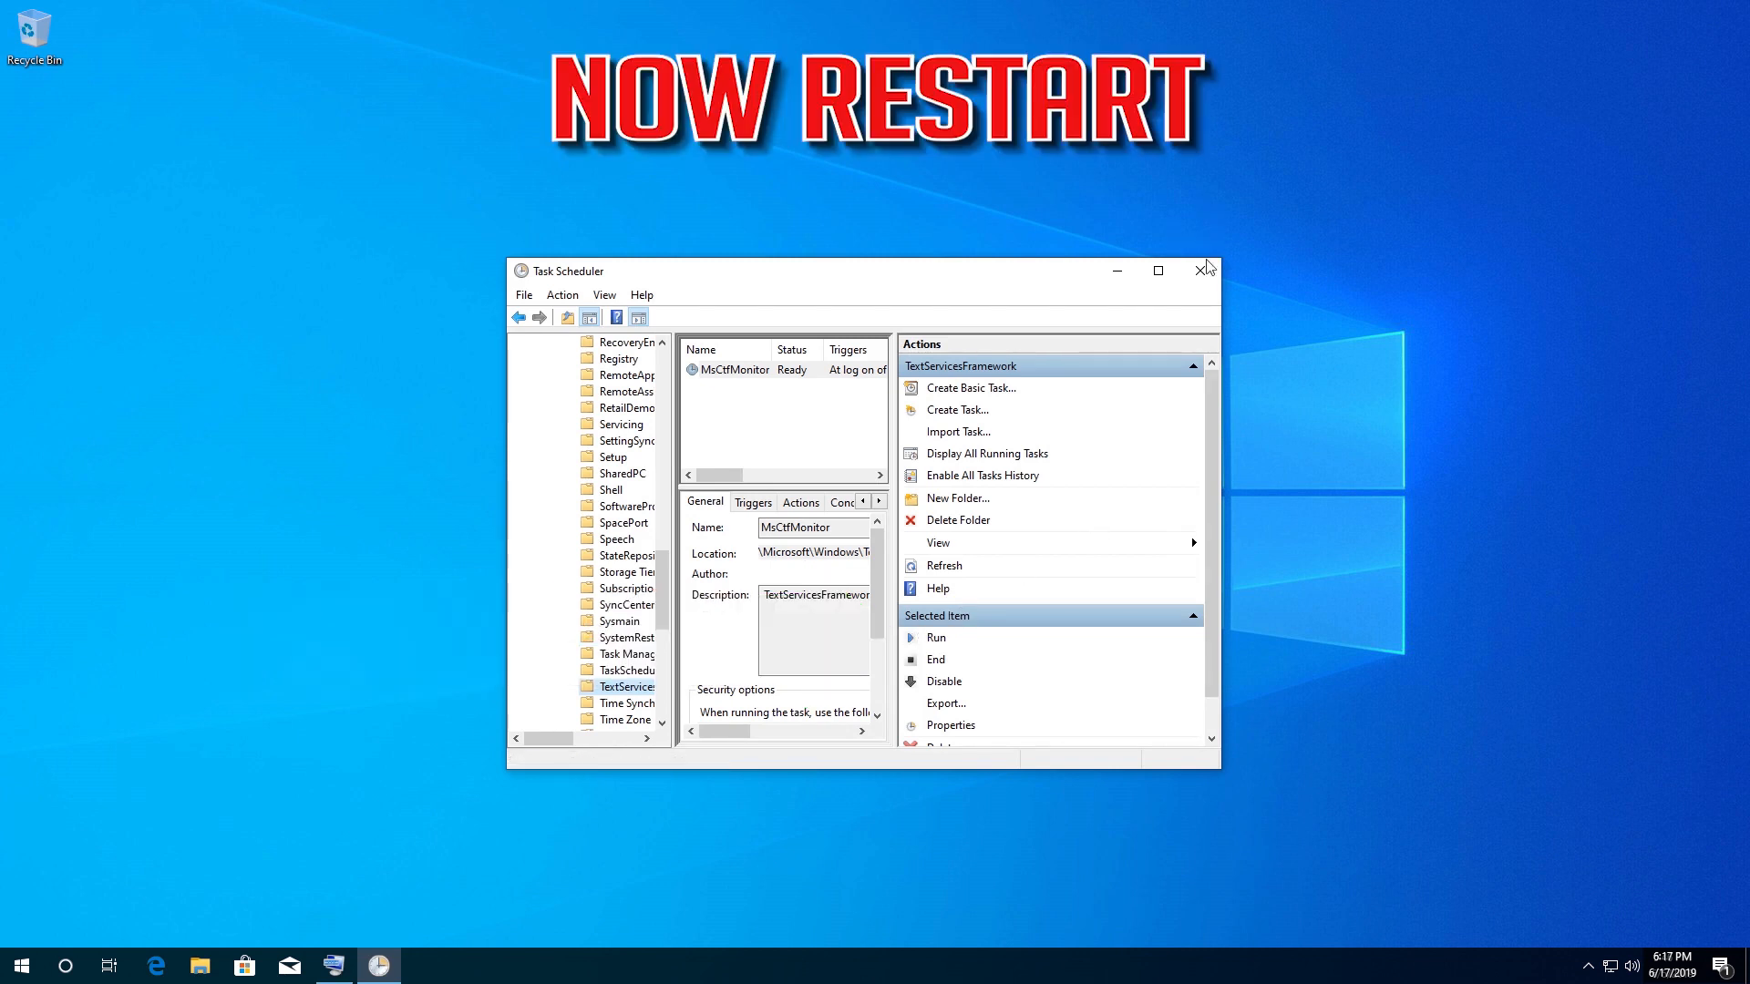
click(1205, 270)
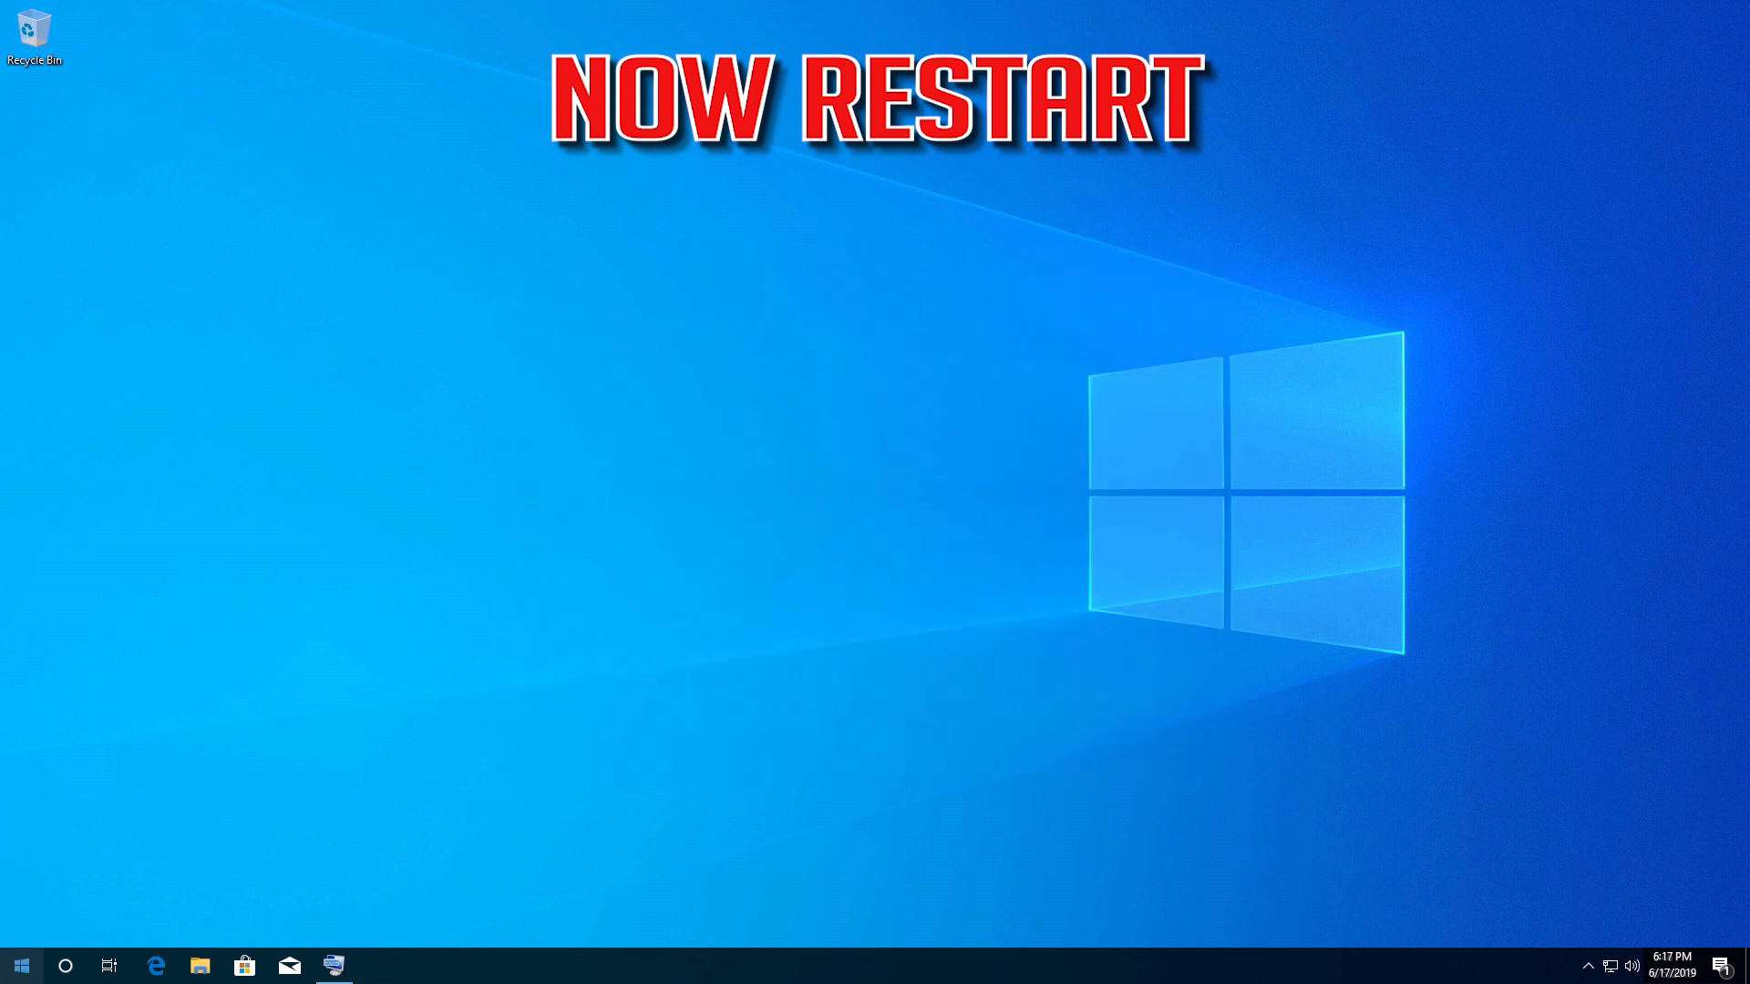
Restart the computer from the Start menu power options.
click(20, 964)
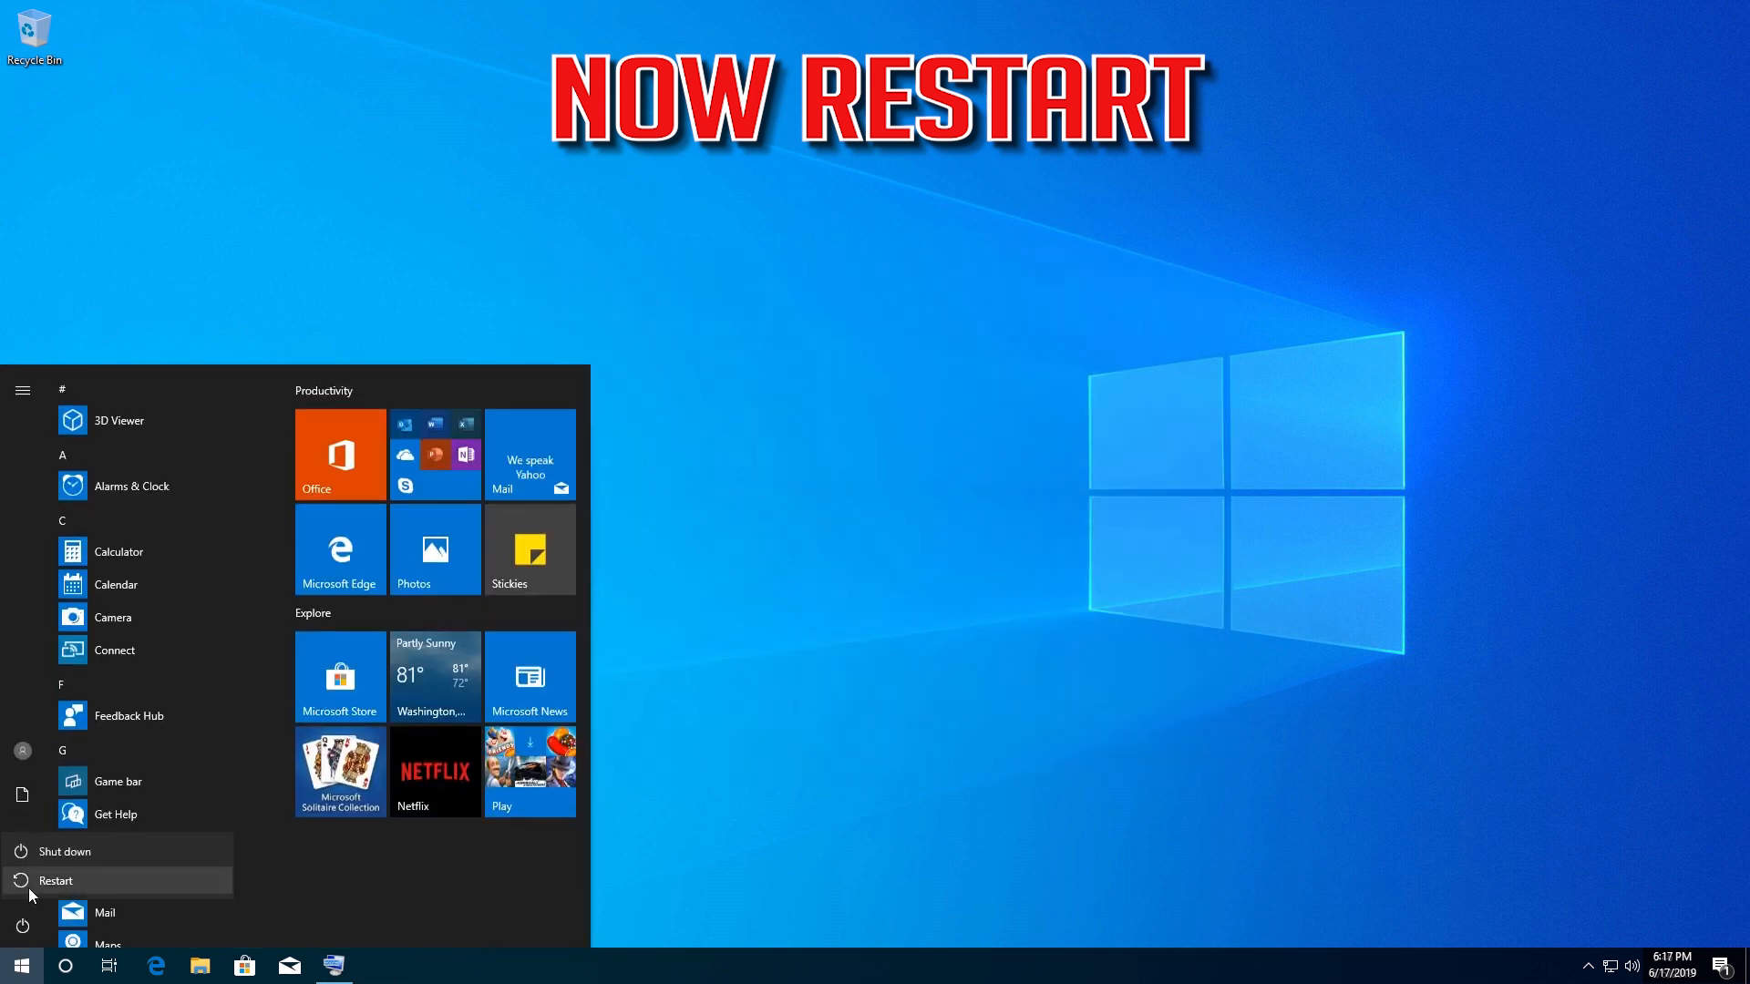
click(55, 880)
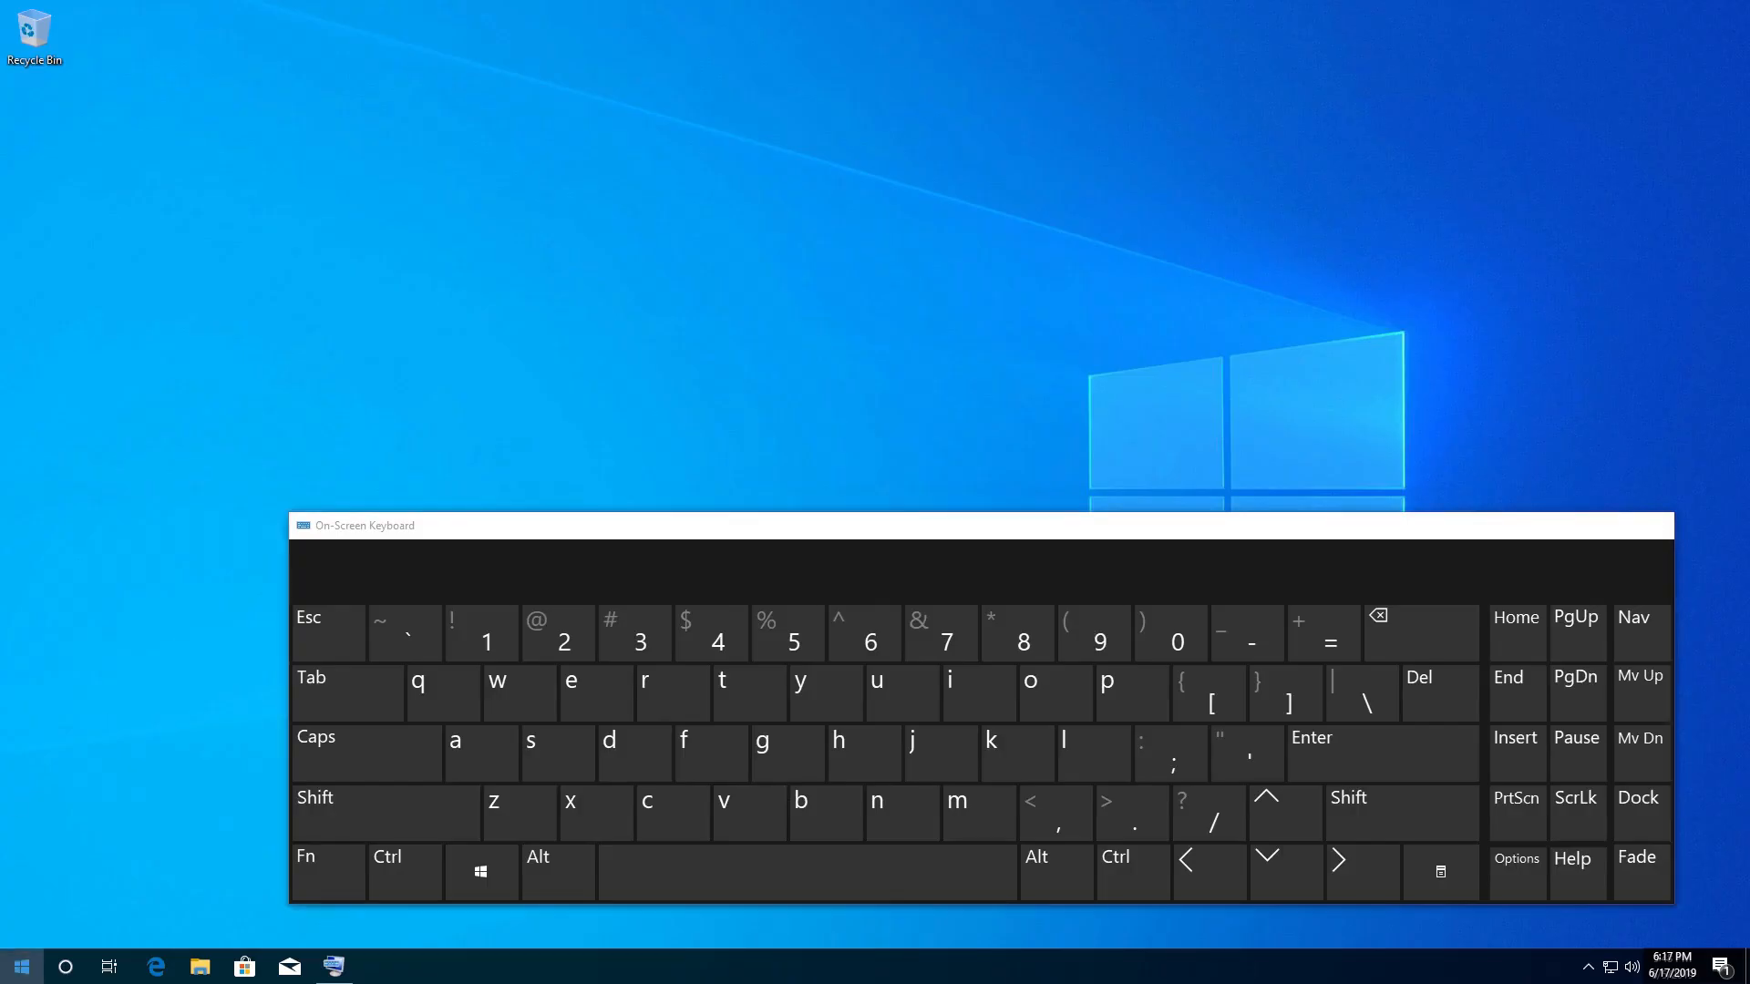
Search 'task manager' from Start and launch Task Manager from the results.
click(18, 966)
text(tas)
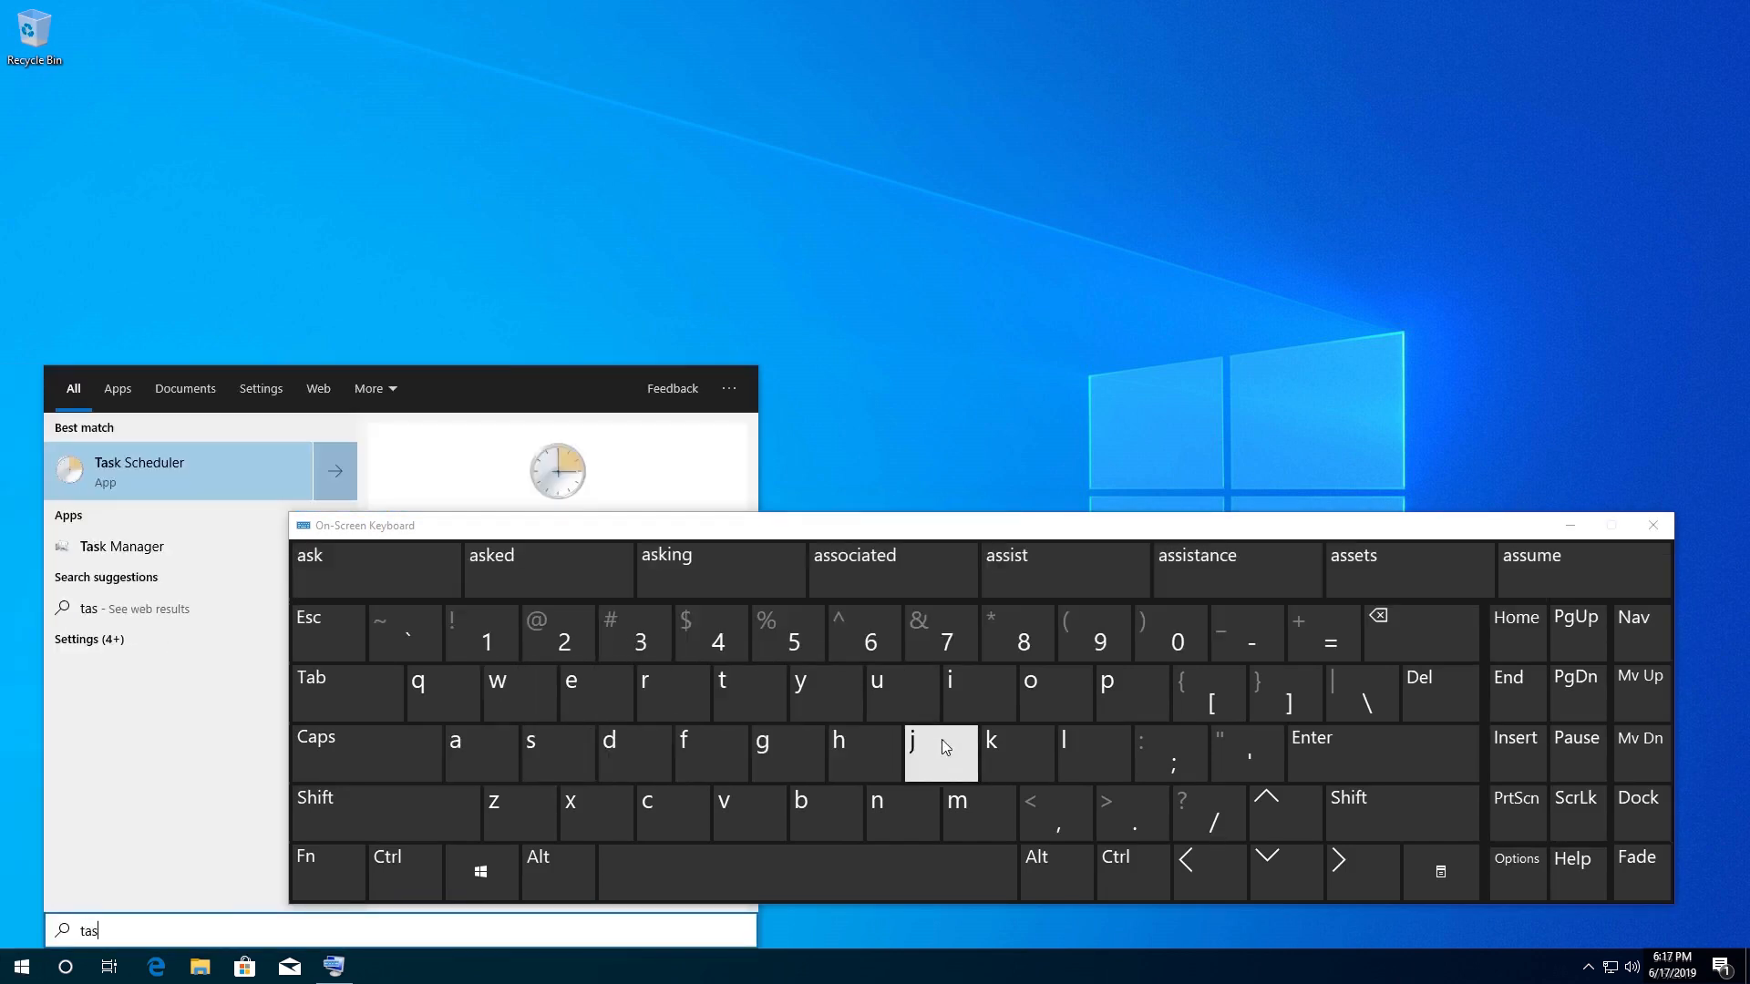
click(992, 748)
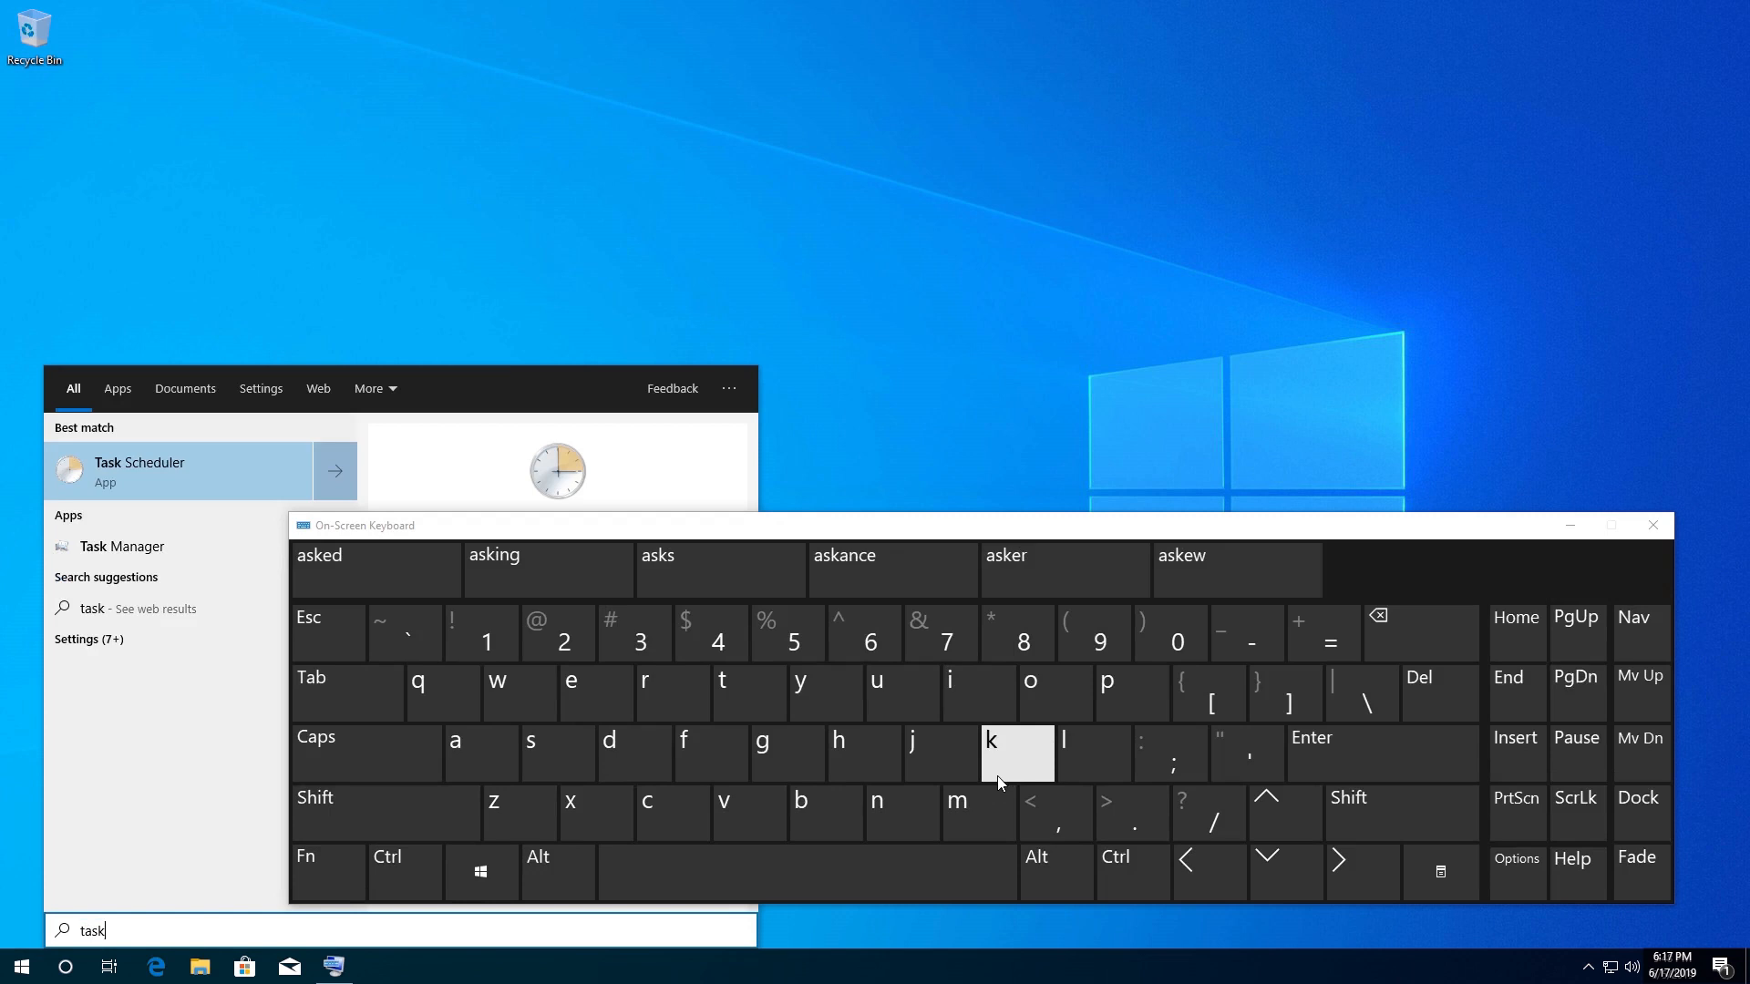
click(957, 810)
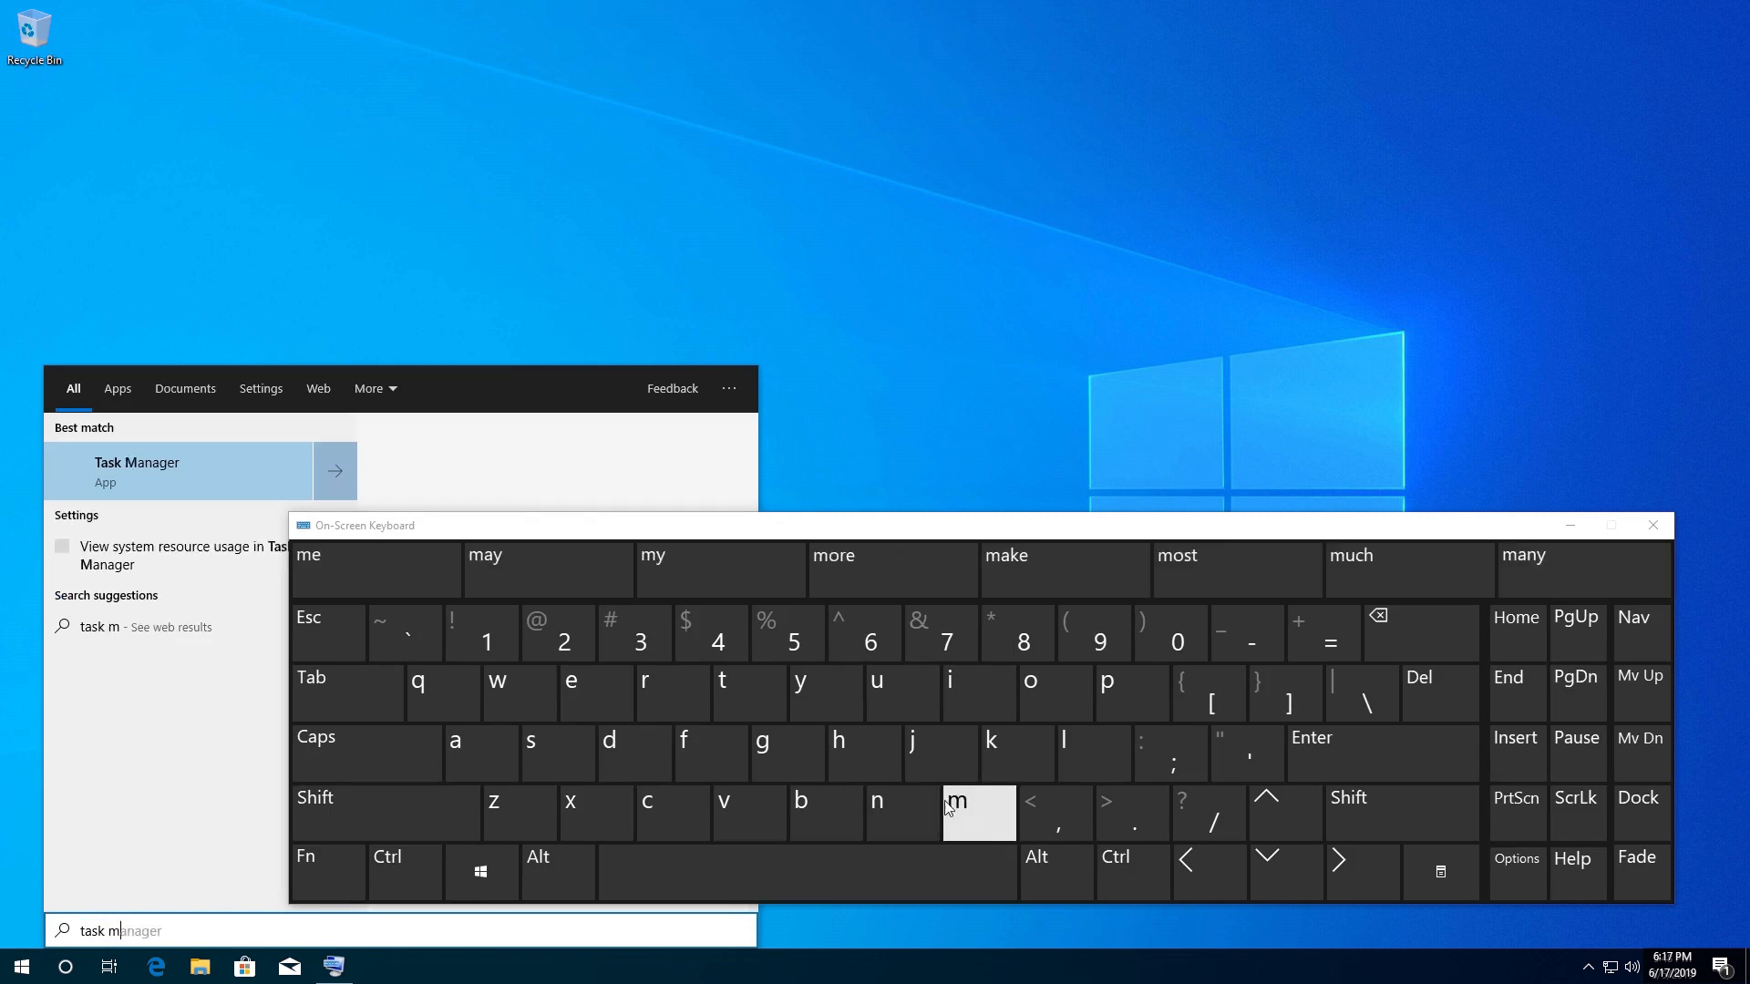
click(454, 749)
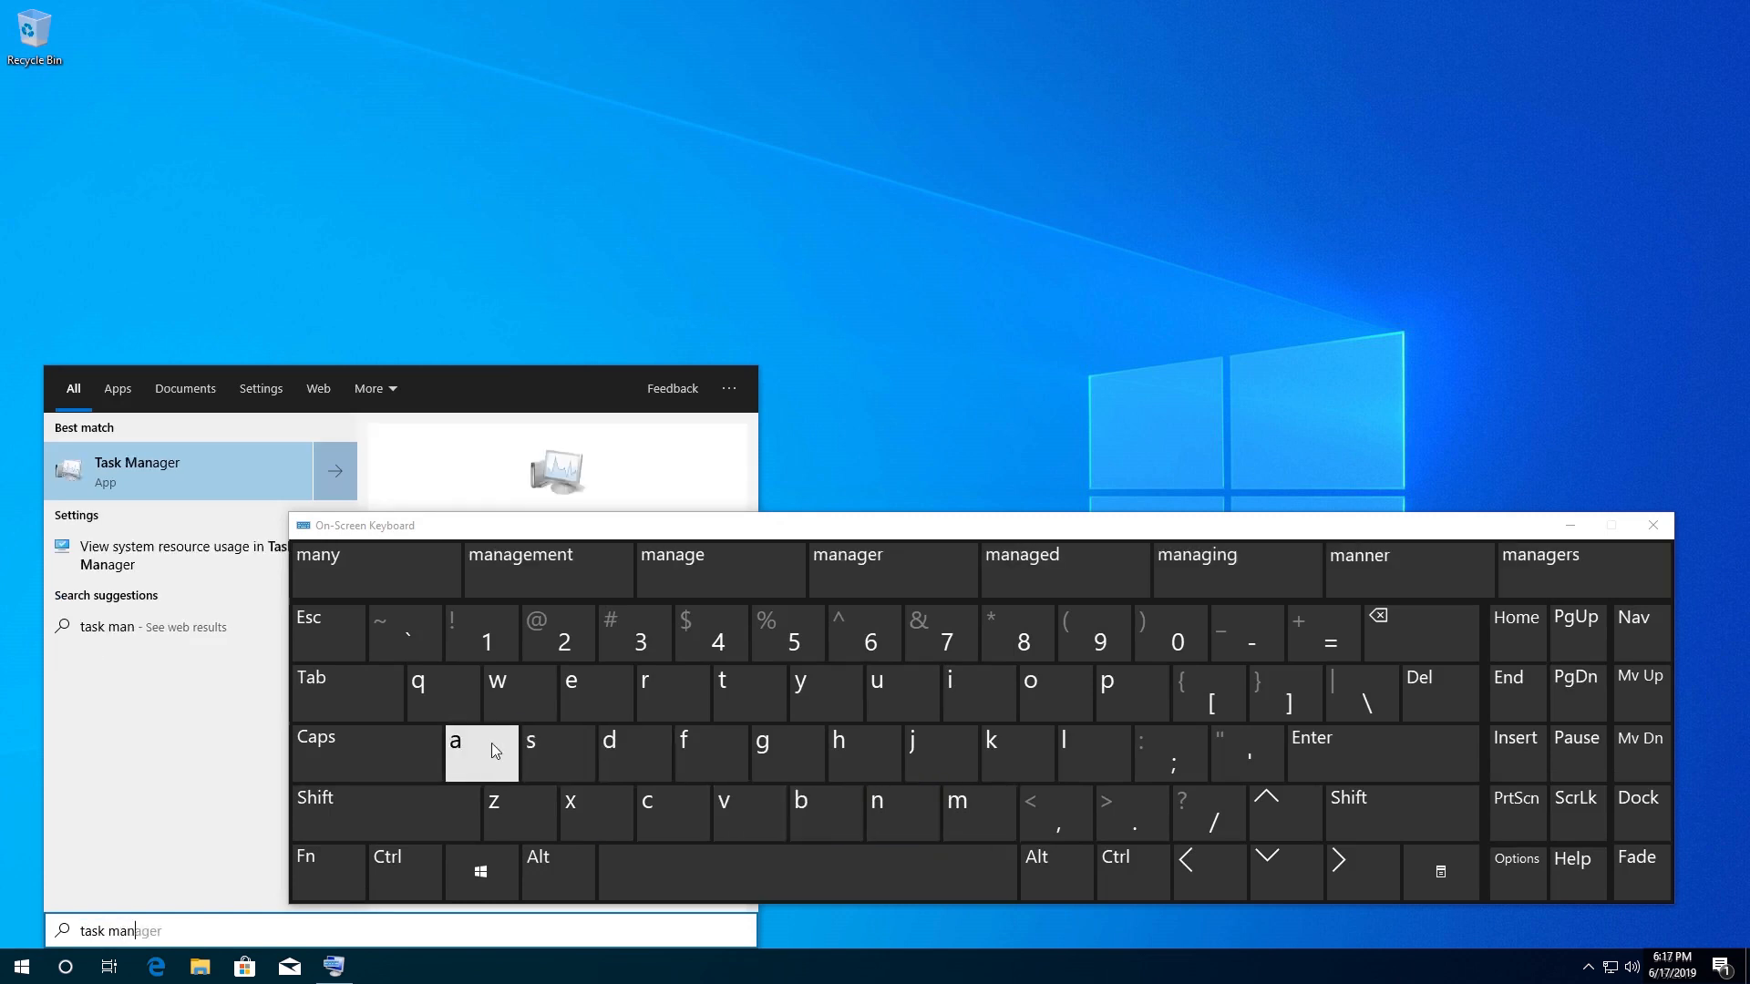
click(481, 753)
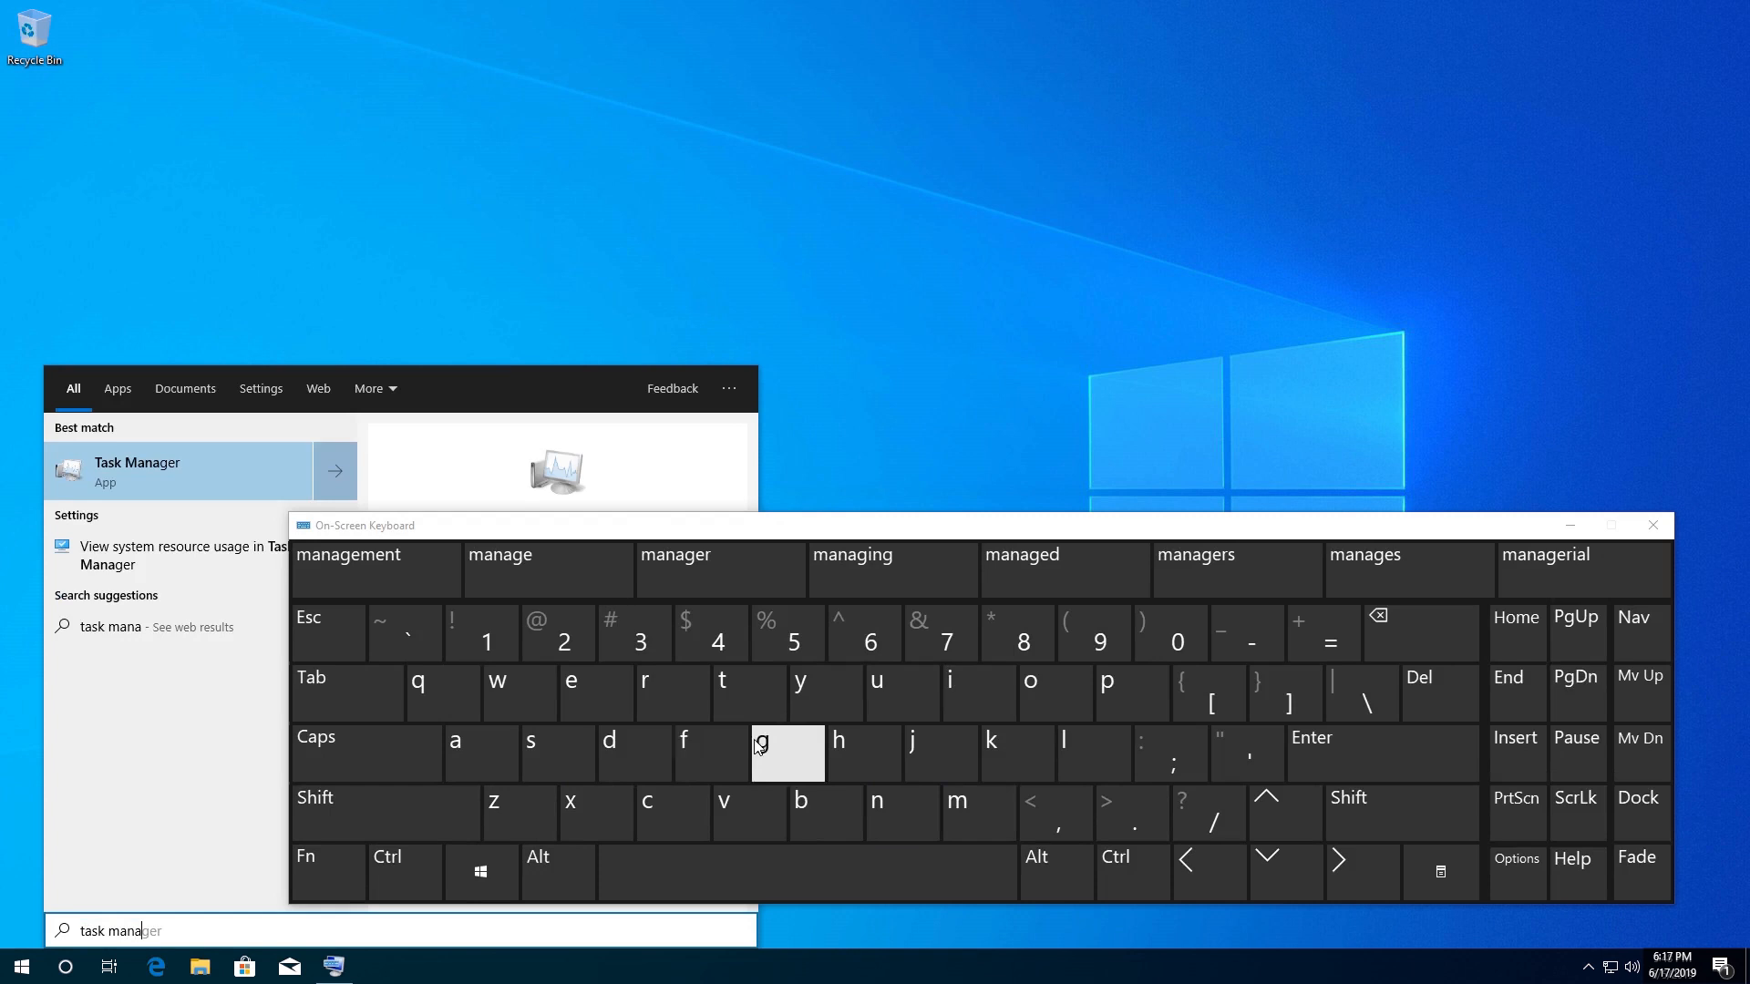
click(673, 680)
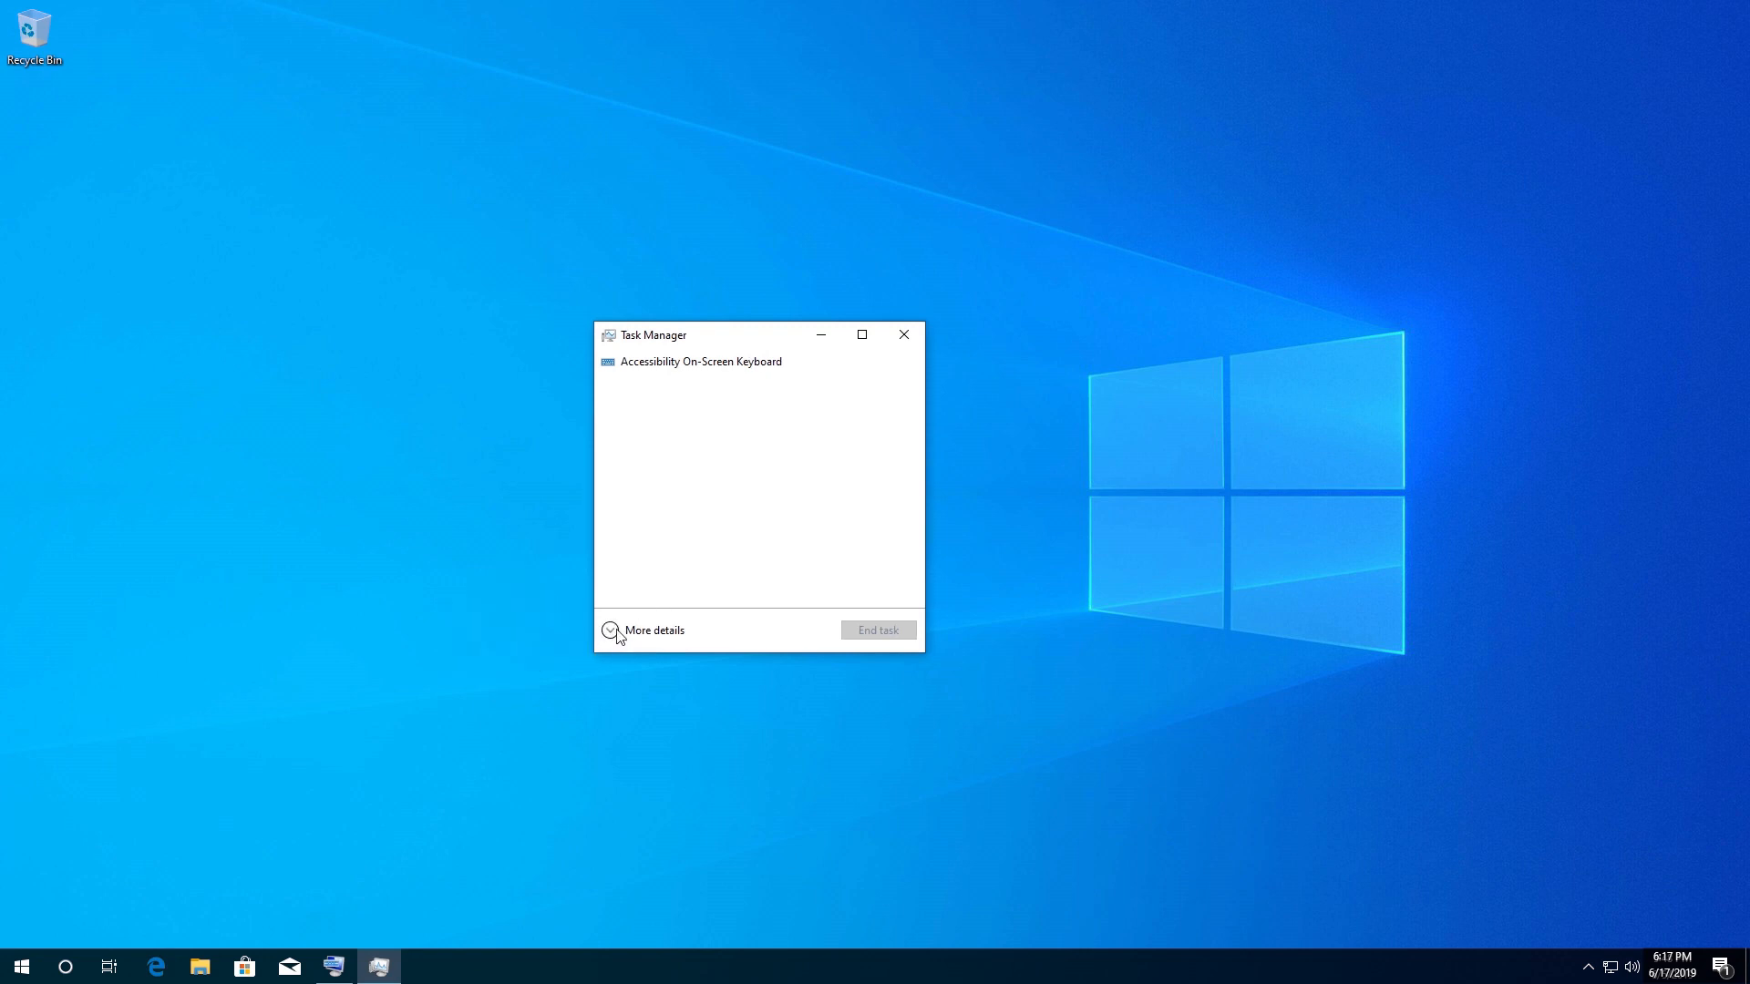
Expand to More details and end the Cortana background process from its context menu.
click(613, 629)
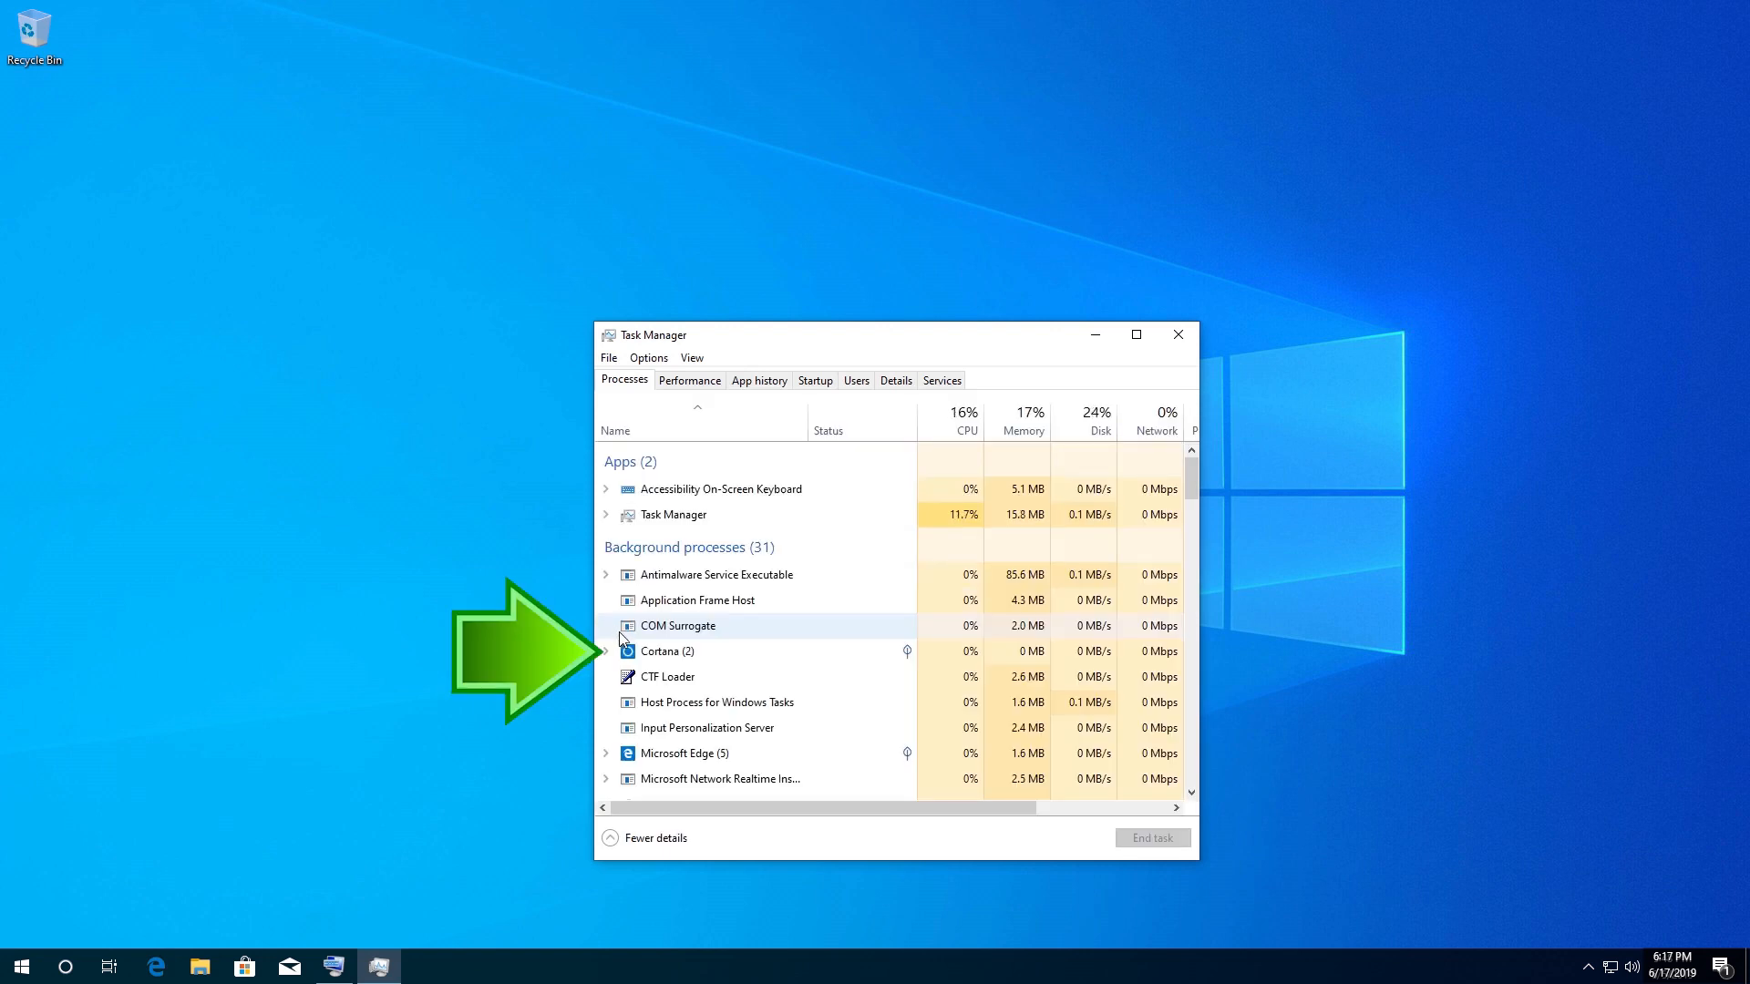
click(665, 650)
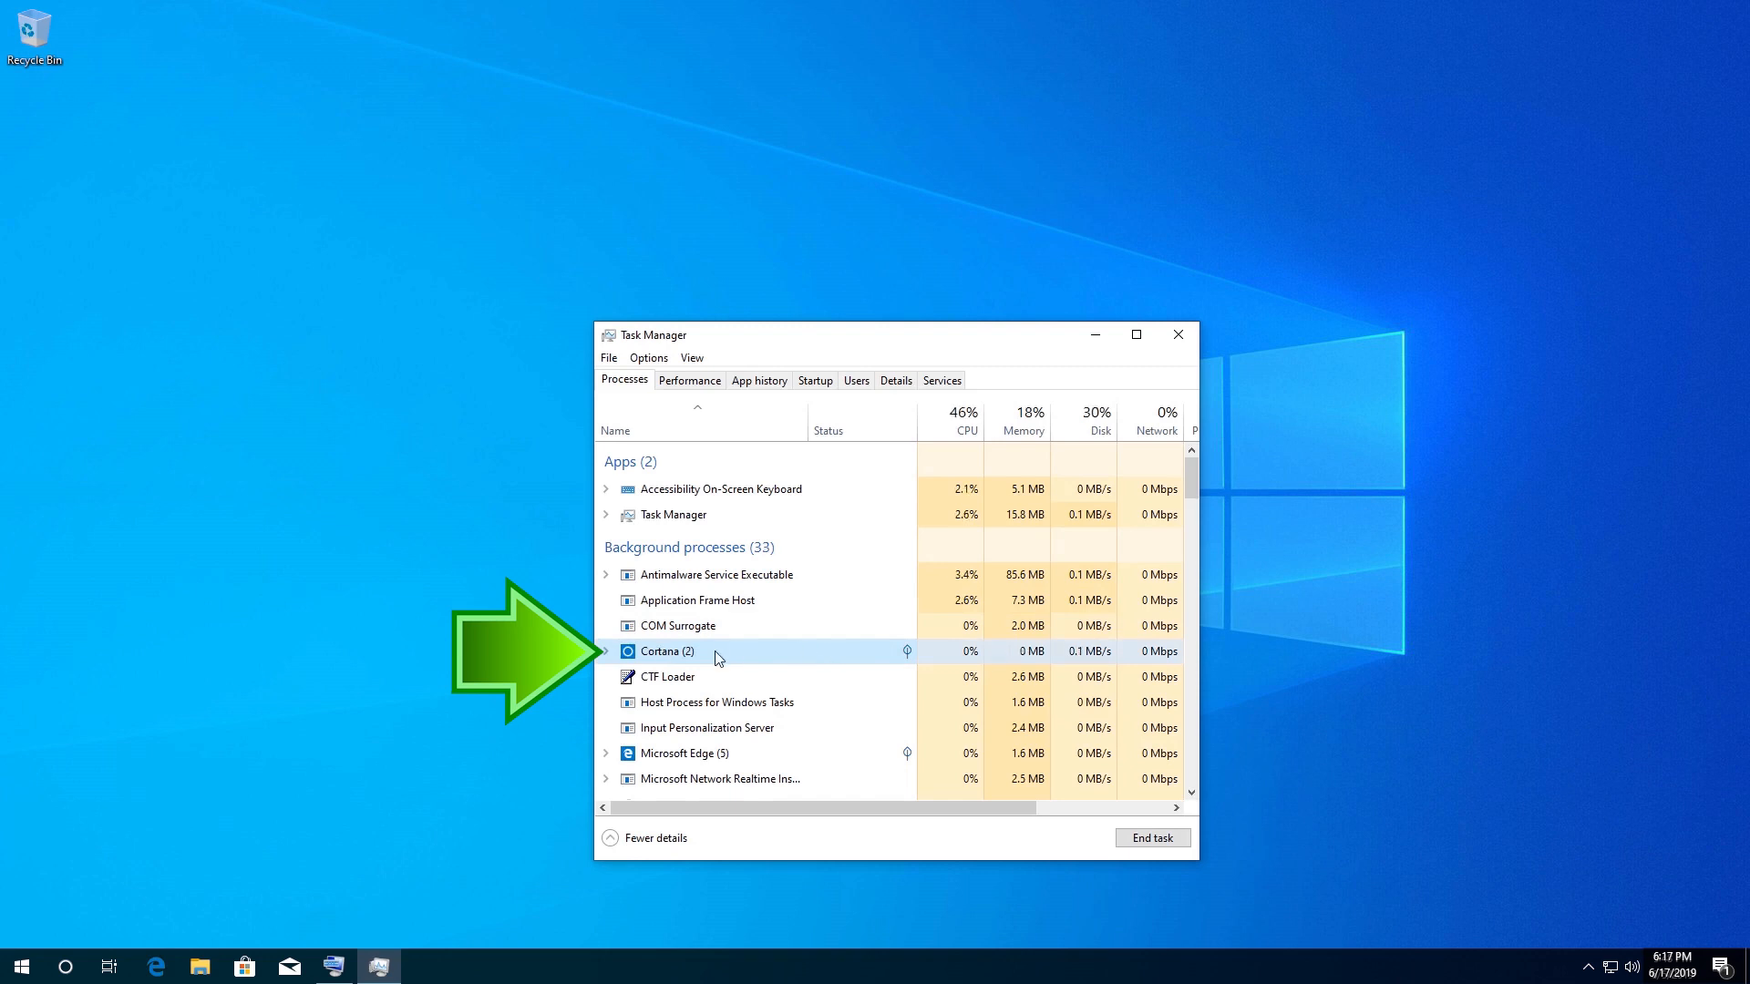
right_click(716, 650)
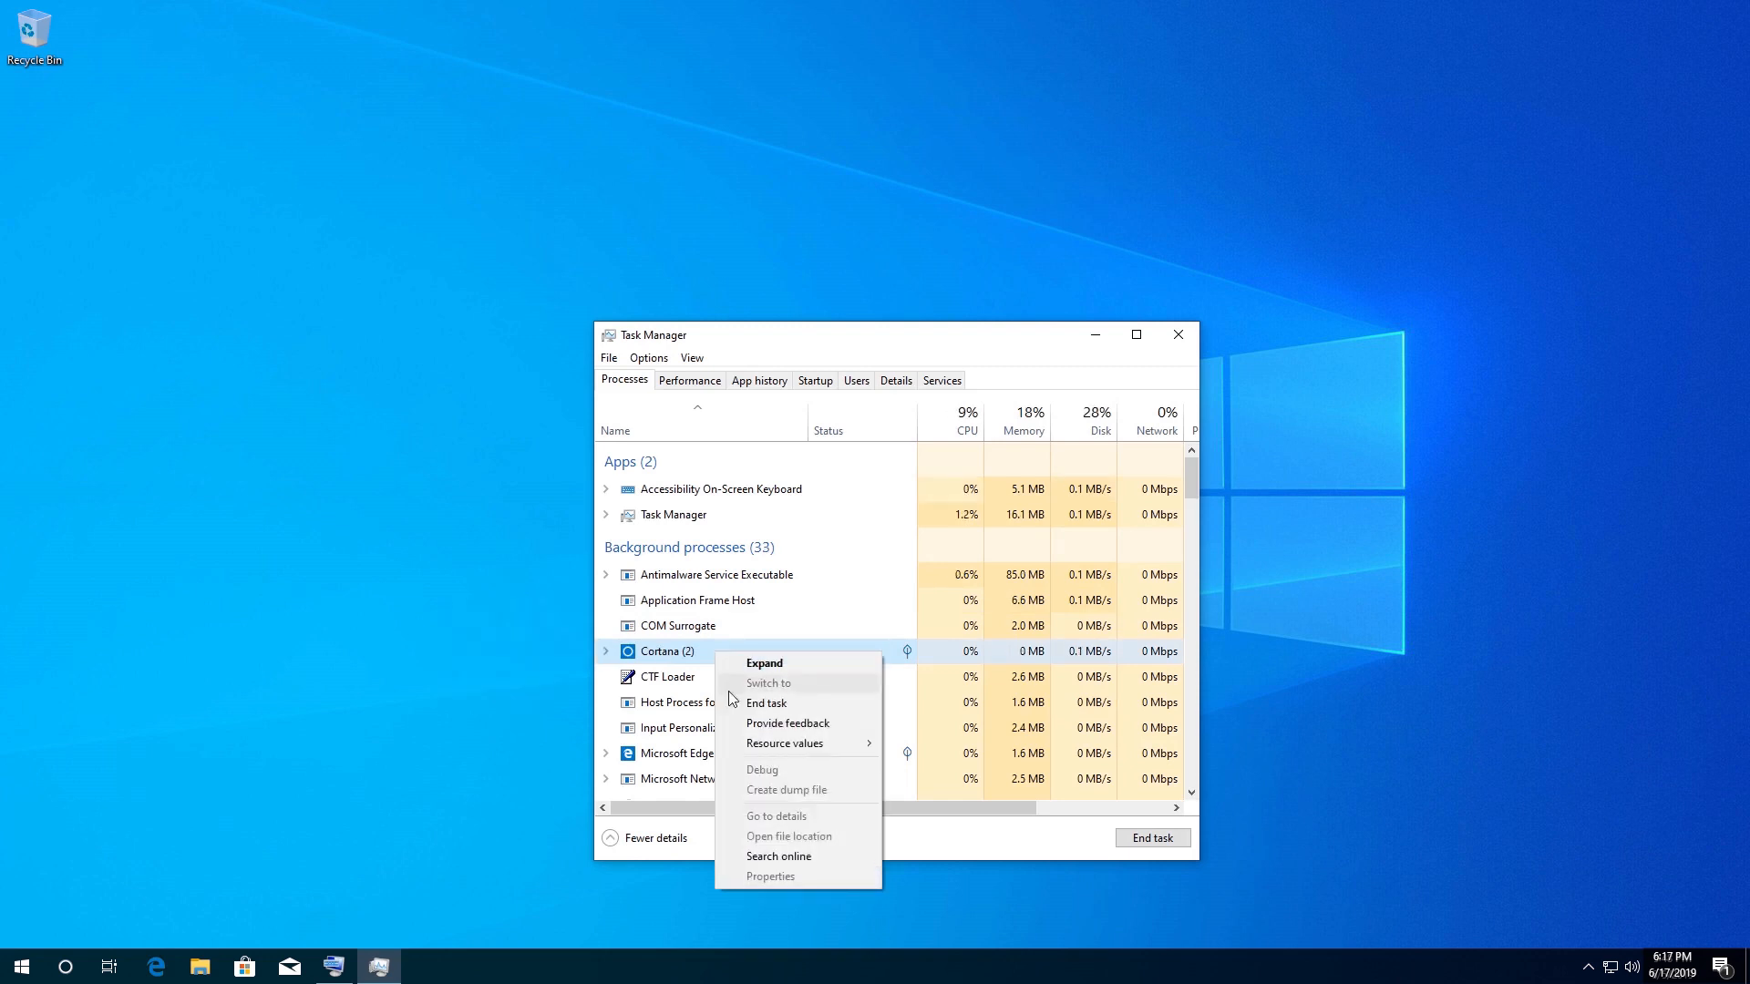
mouse_move(795, 703)
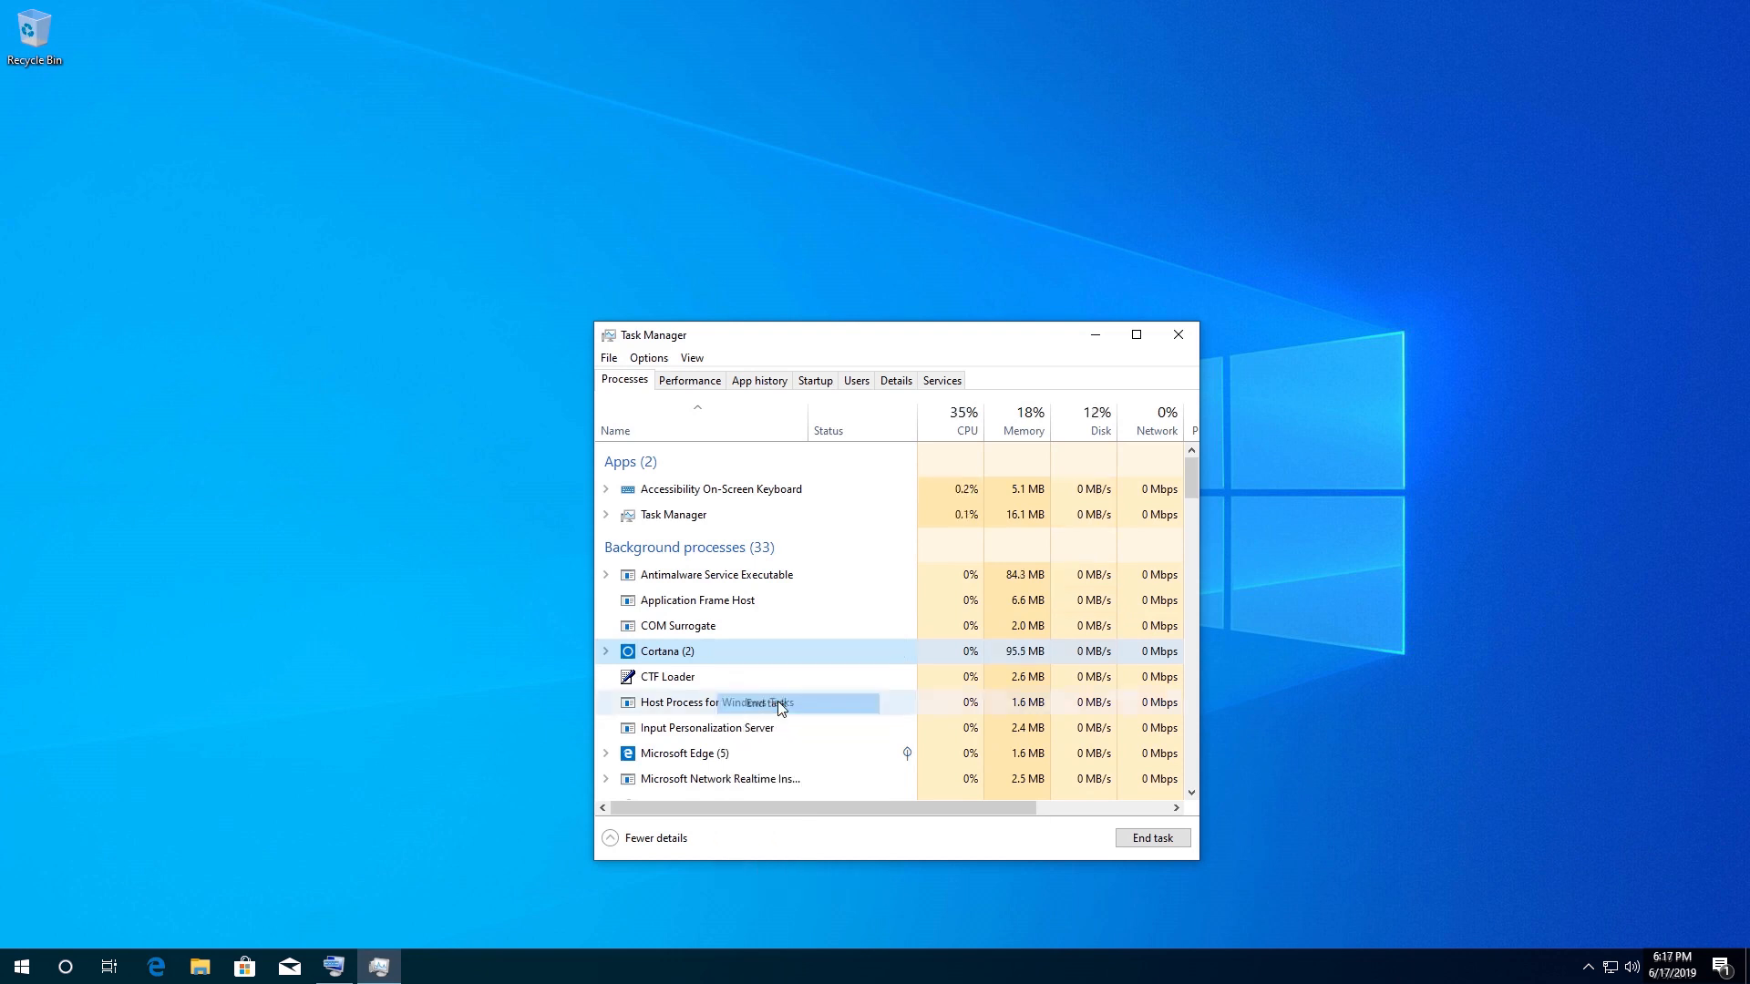
click(20, 966)
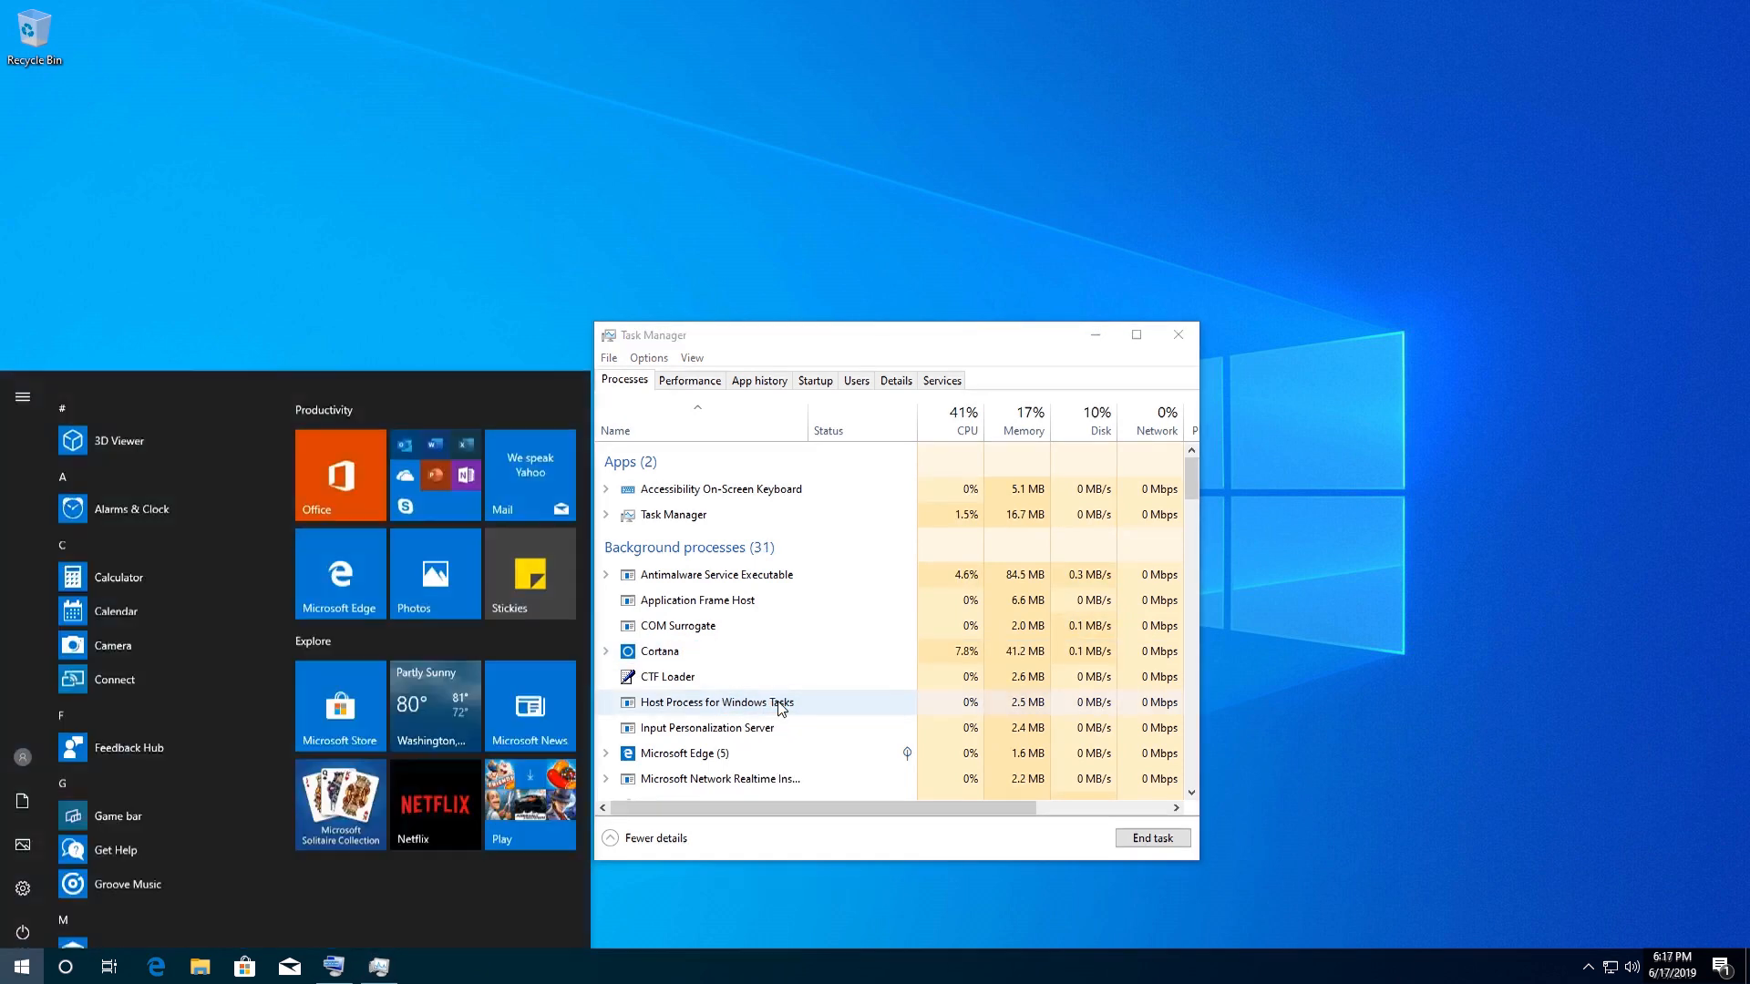
text(notepad)
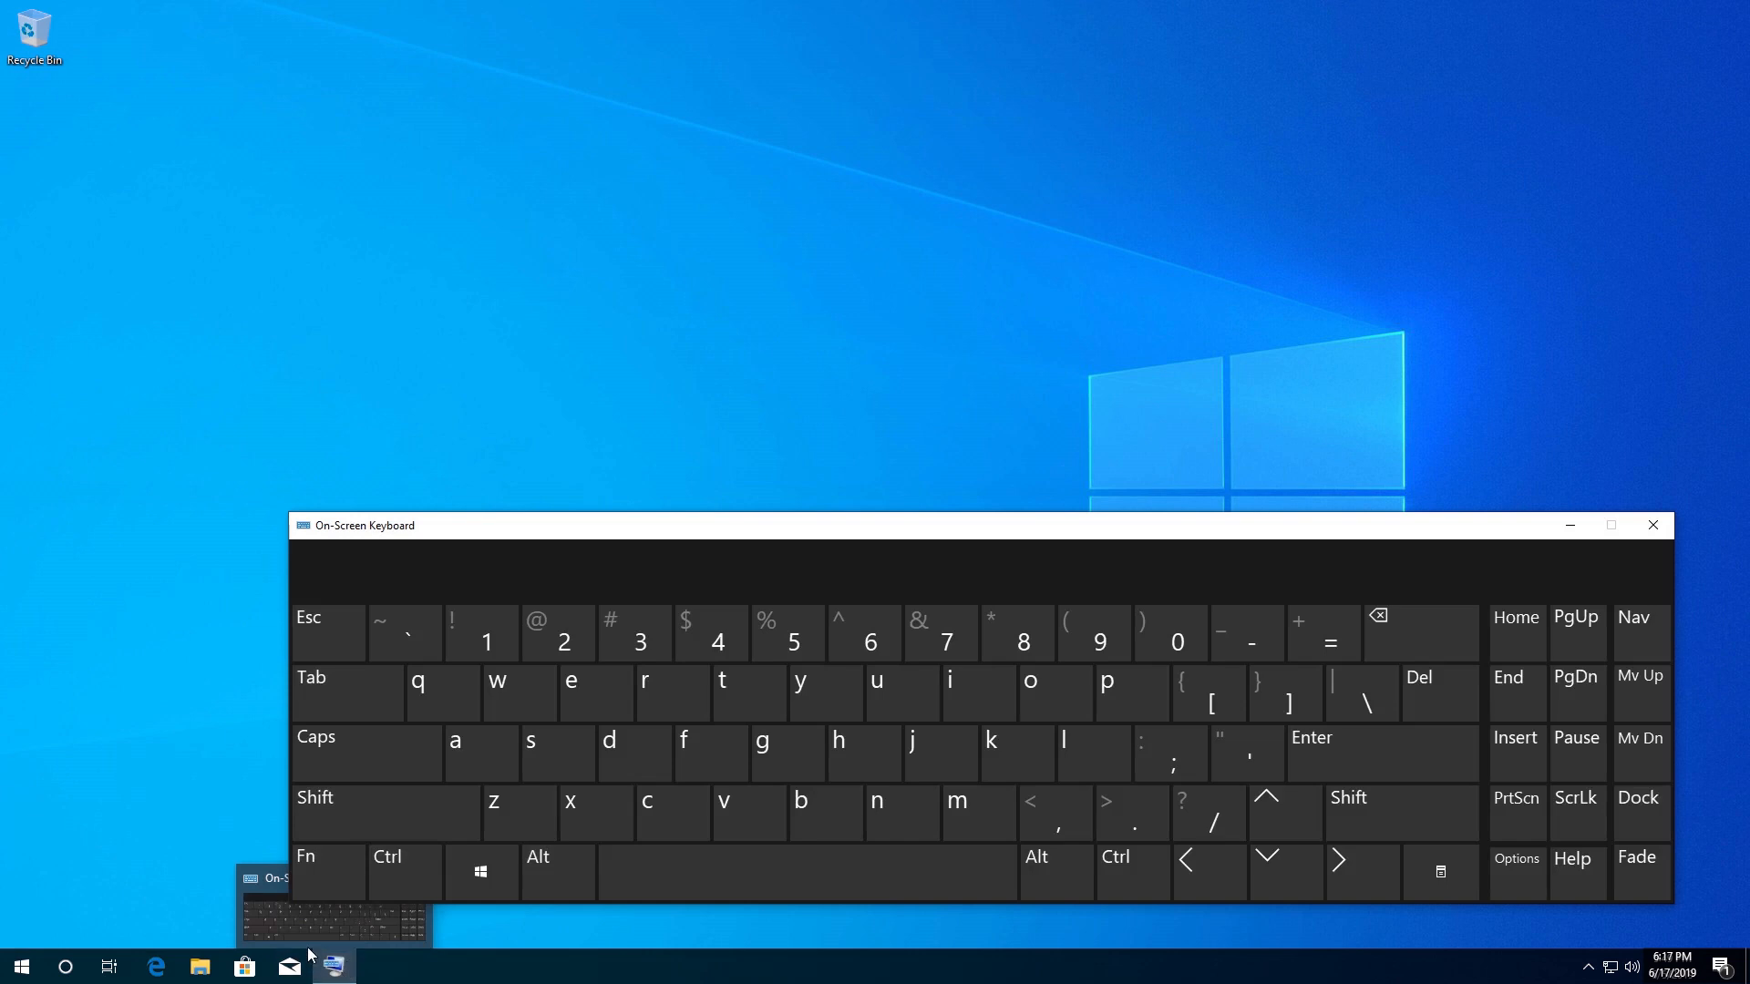
Search 'run' from Start and launch the Run dialog.
click(20, 966)
text(r)
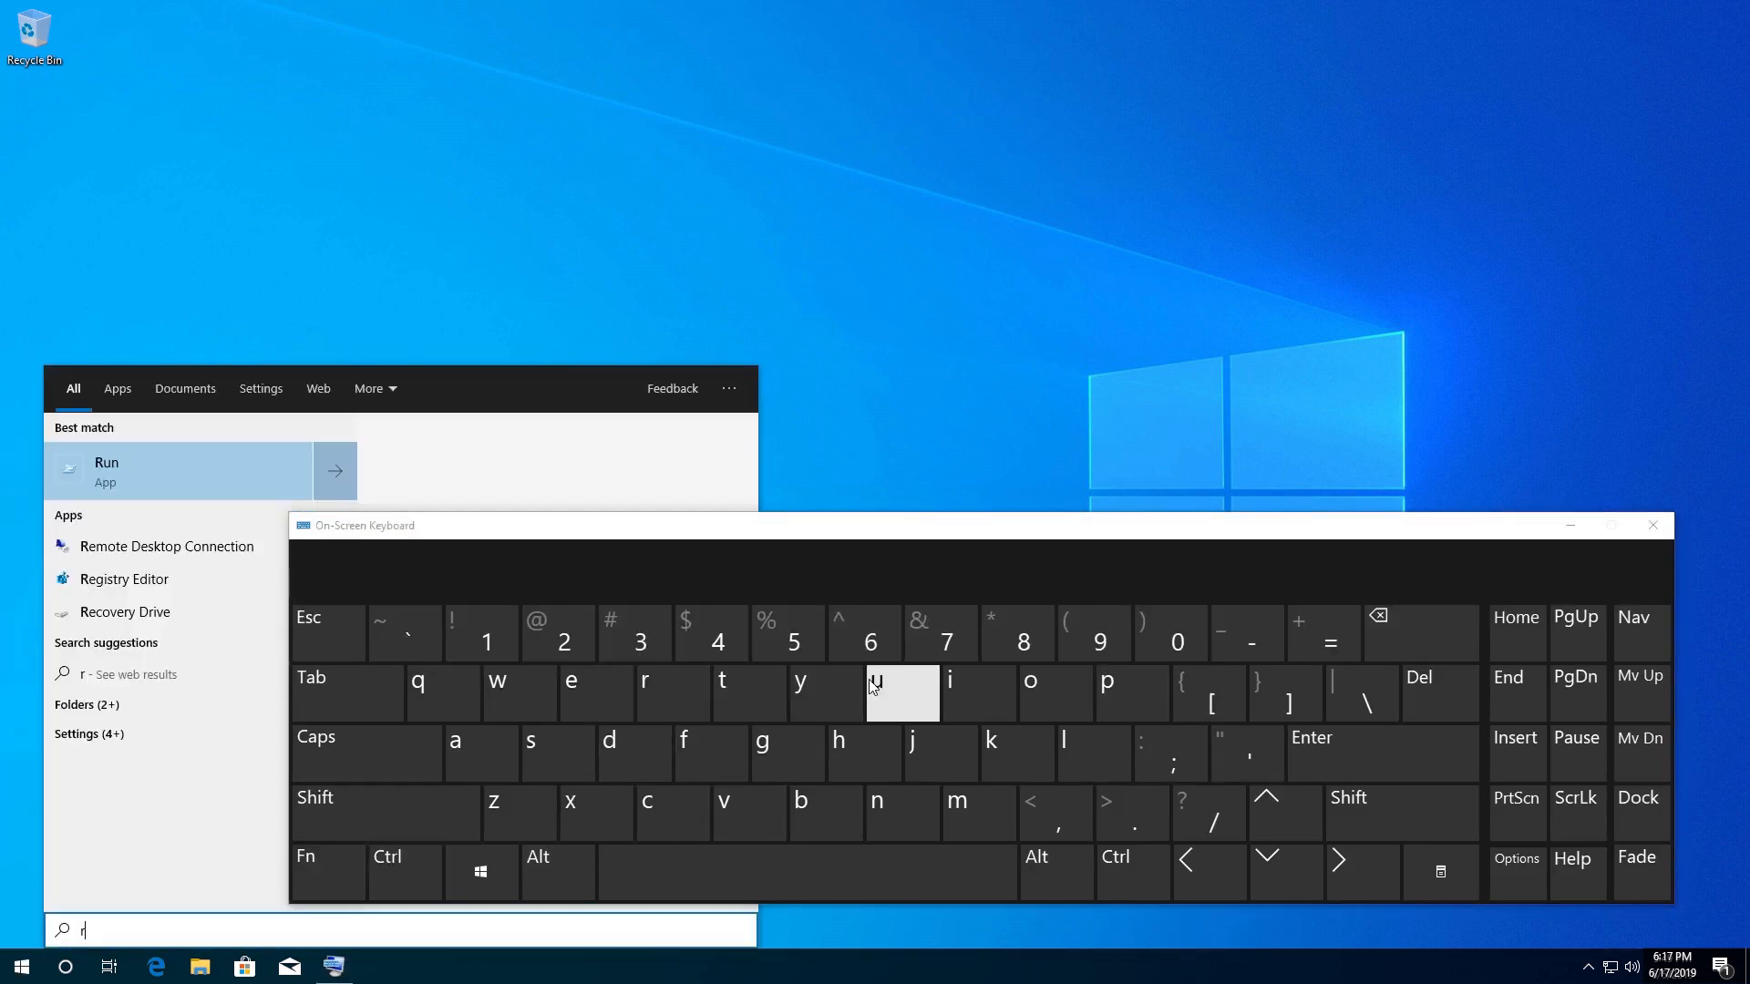
click(900, 808)
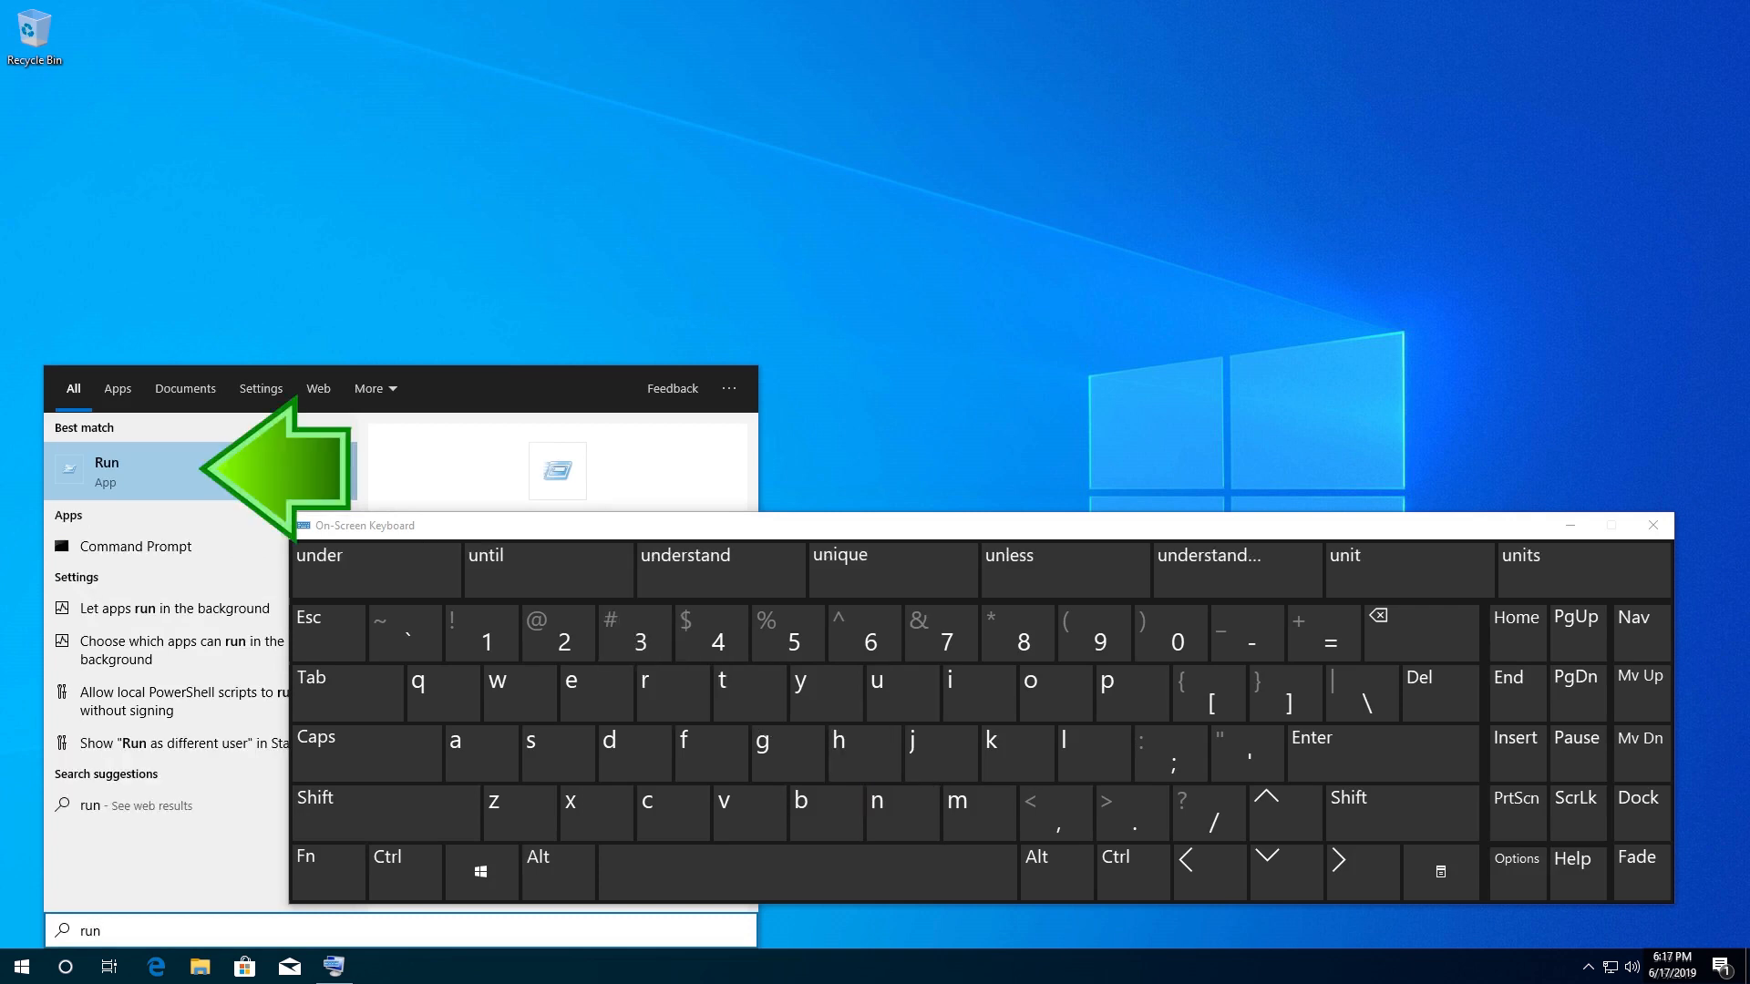
mouse_move(184, 479)
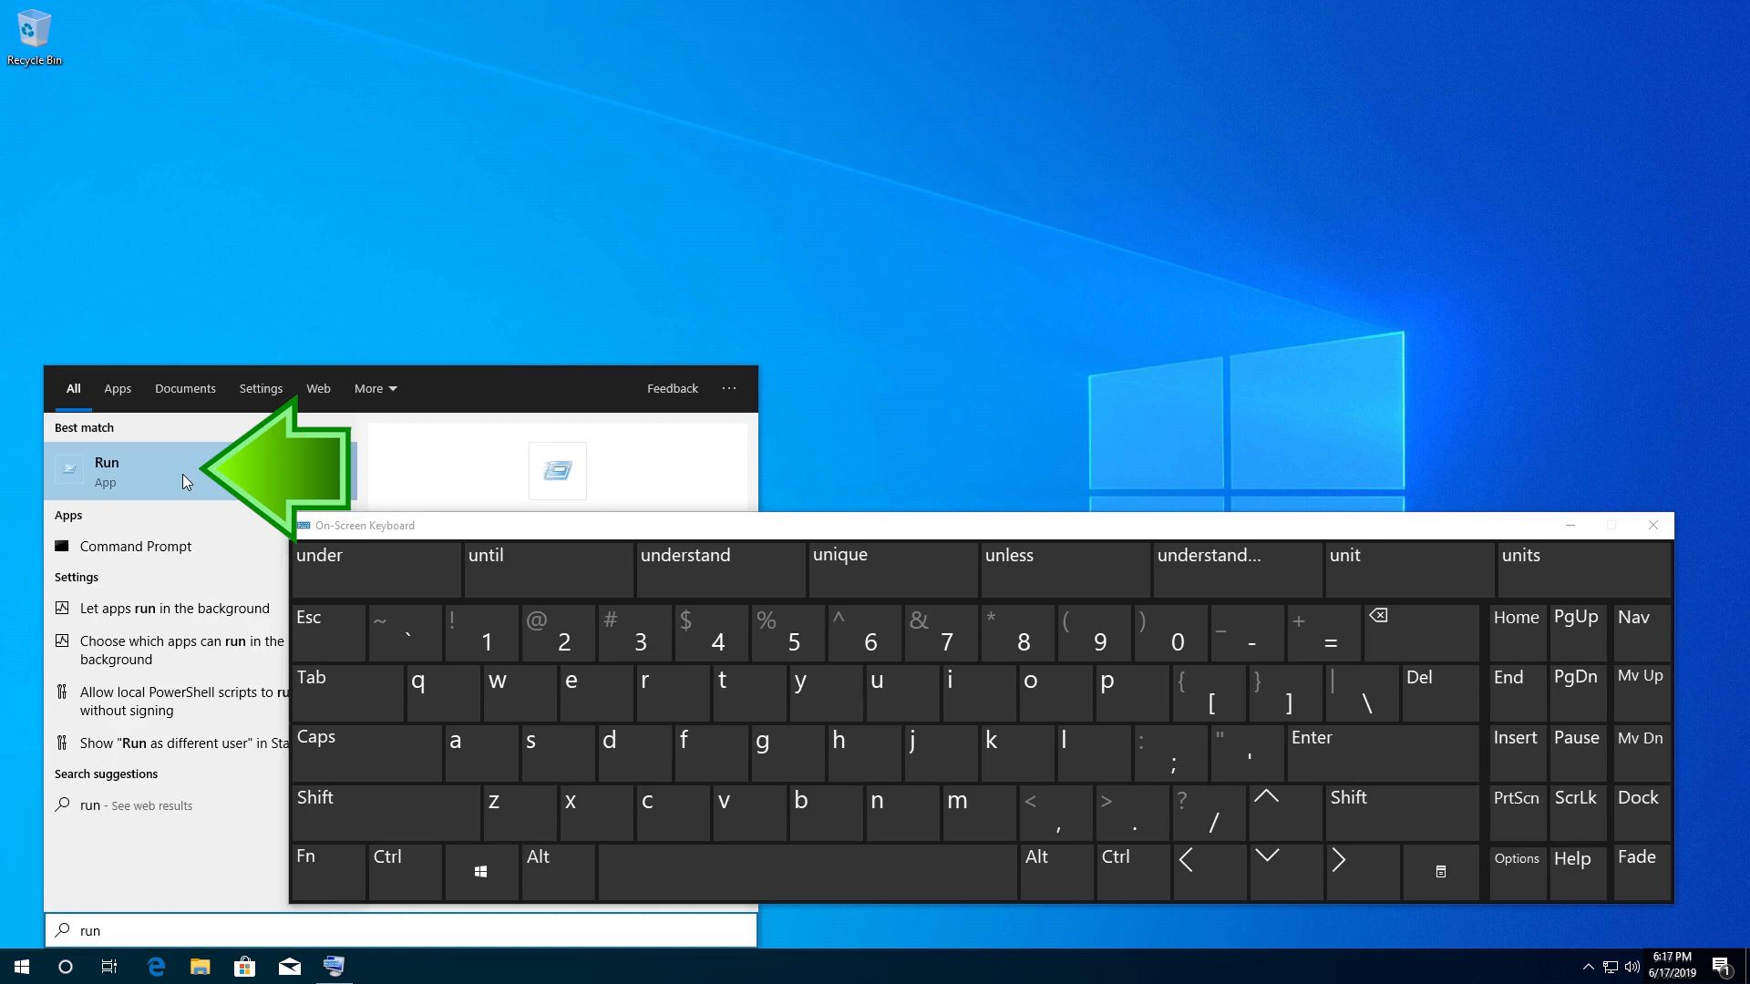
click(105, 470)
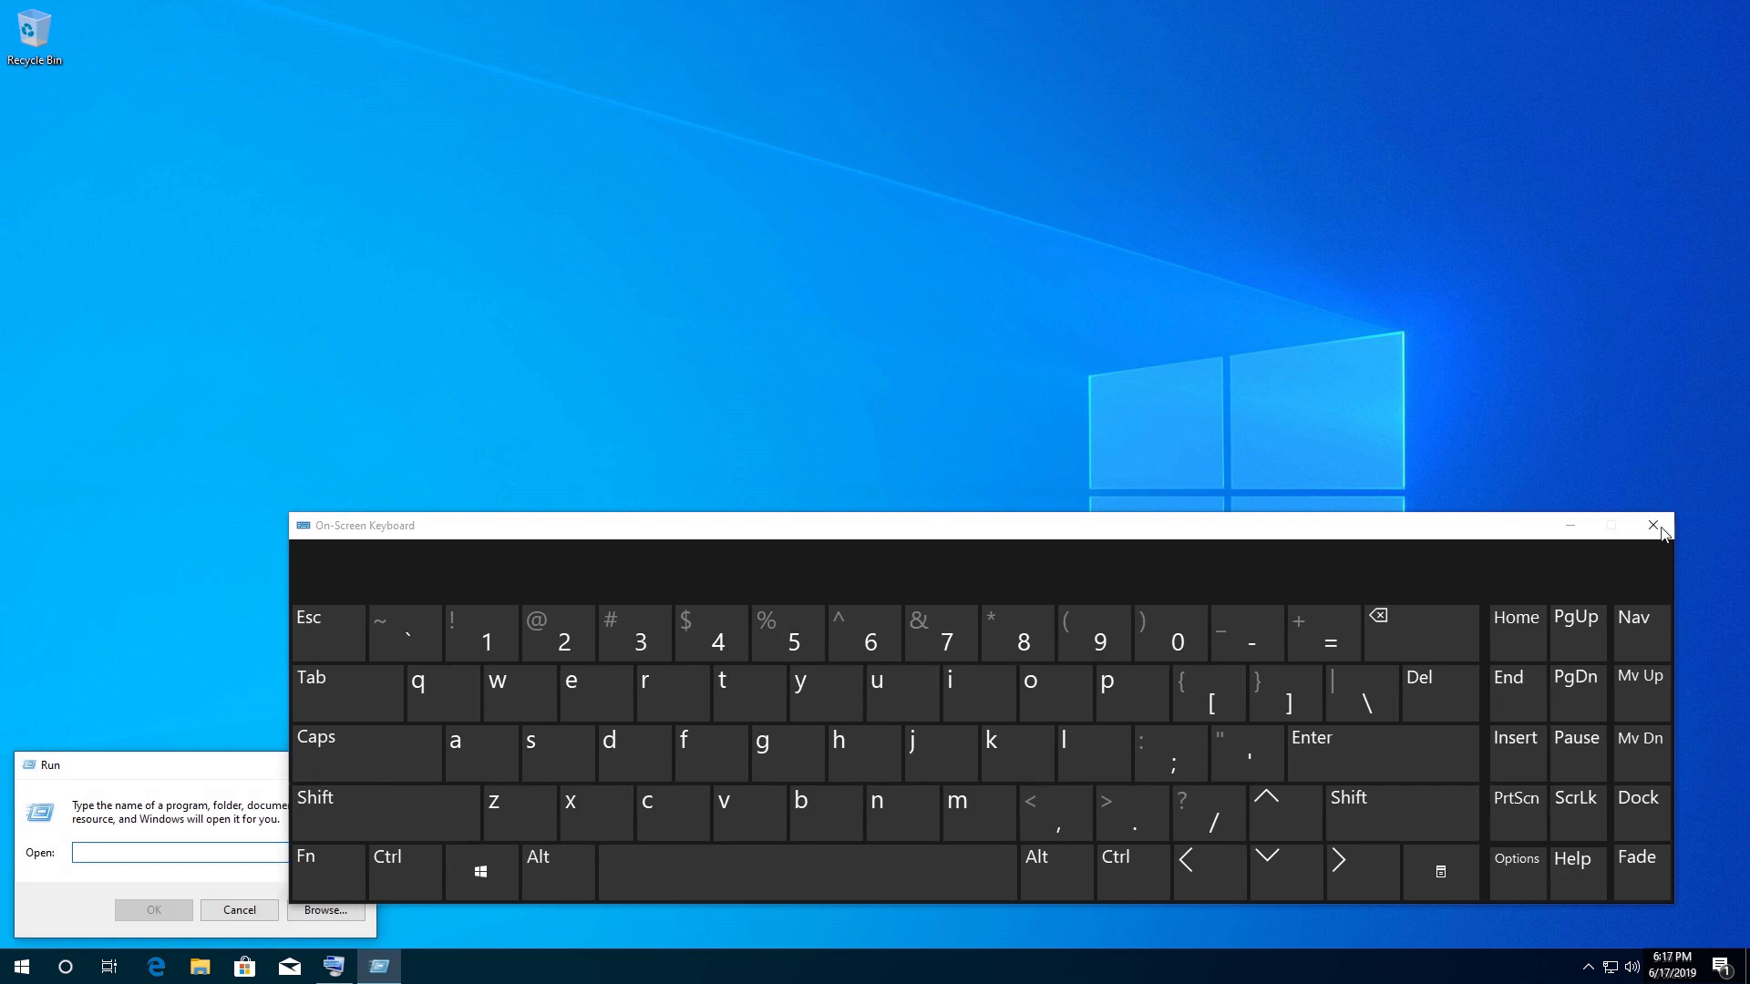
click(1653, 524)
text(")
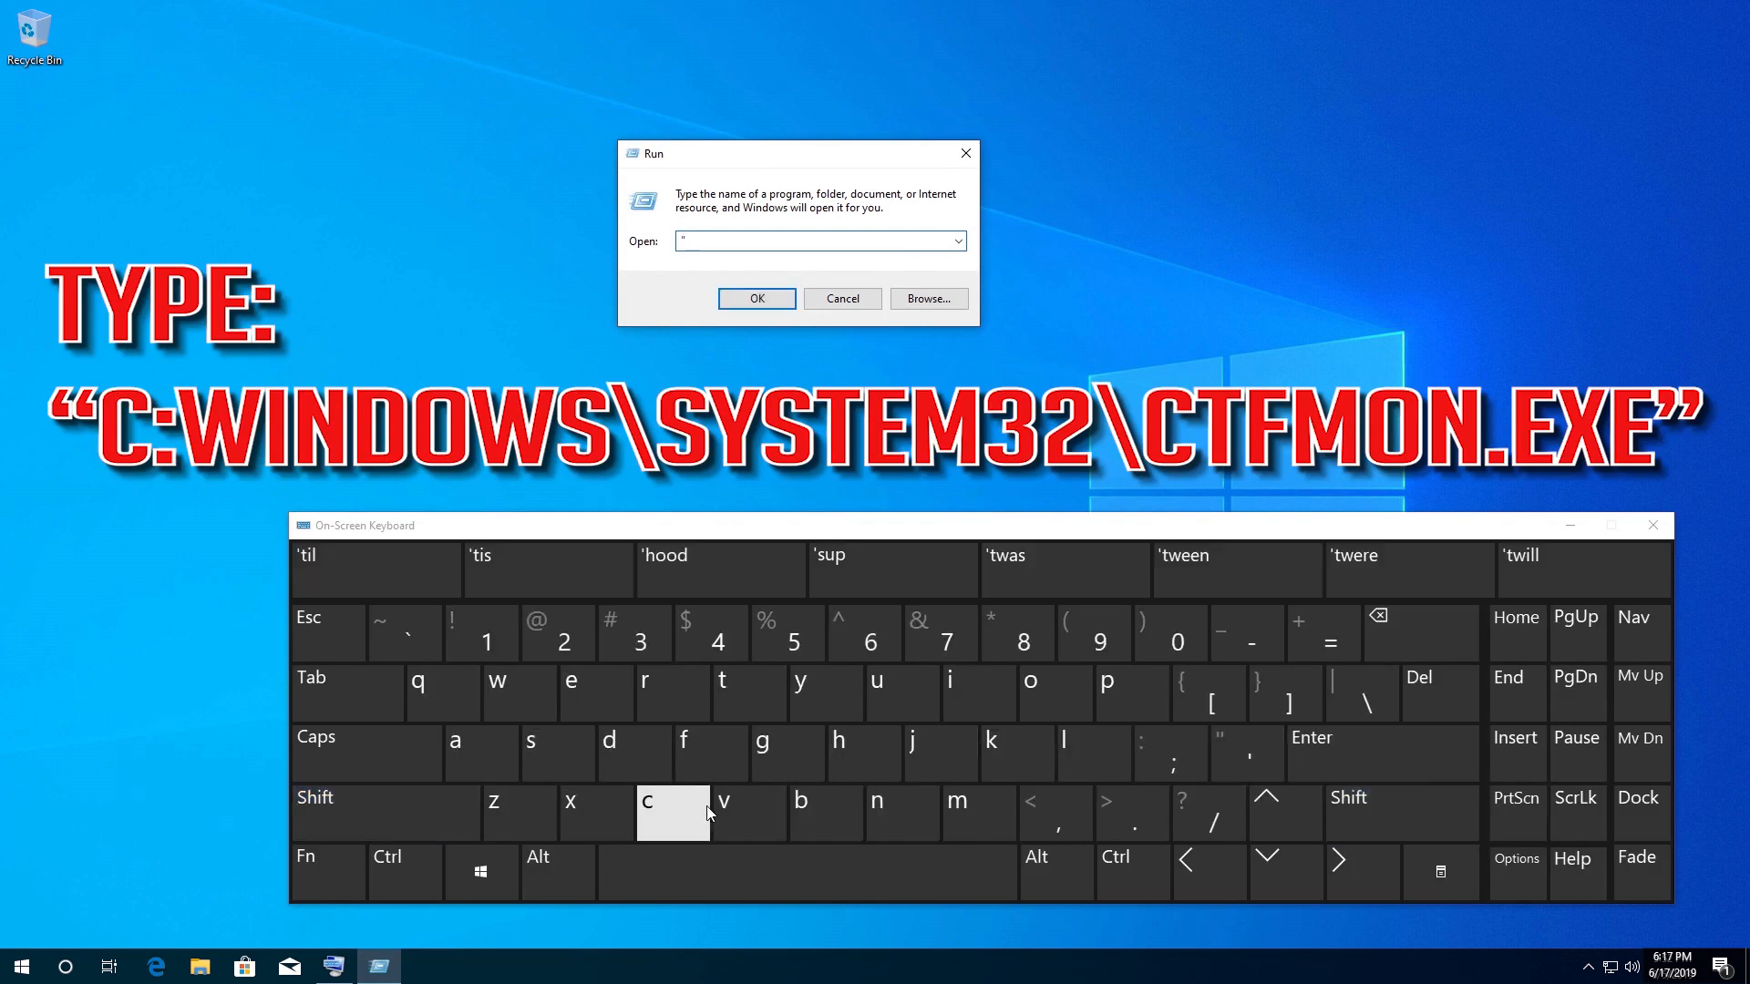
Enter c:\windows\system32\ctfmon.exe in Run and launch it with OK.
click(671, 804)
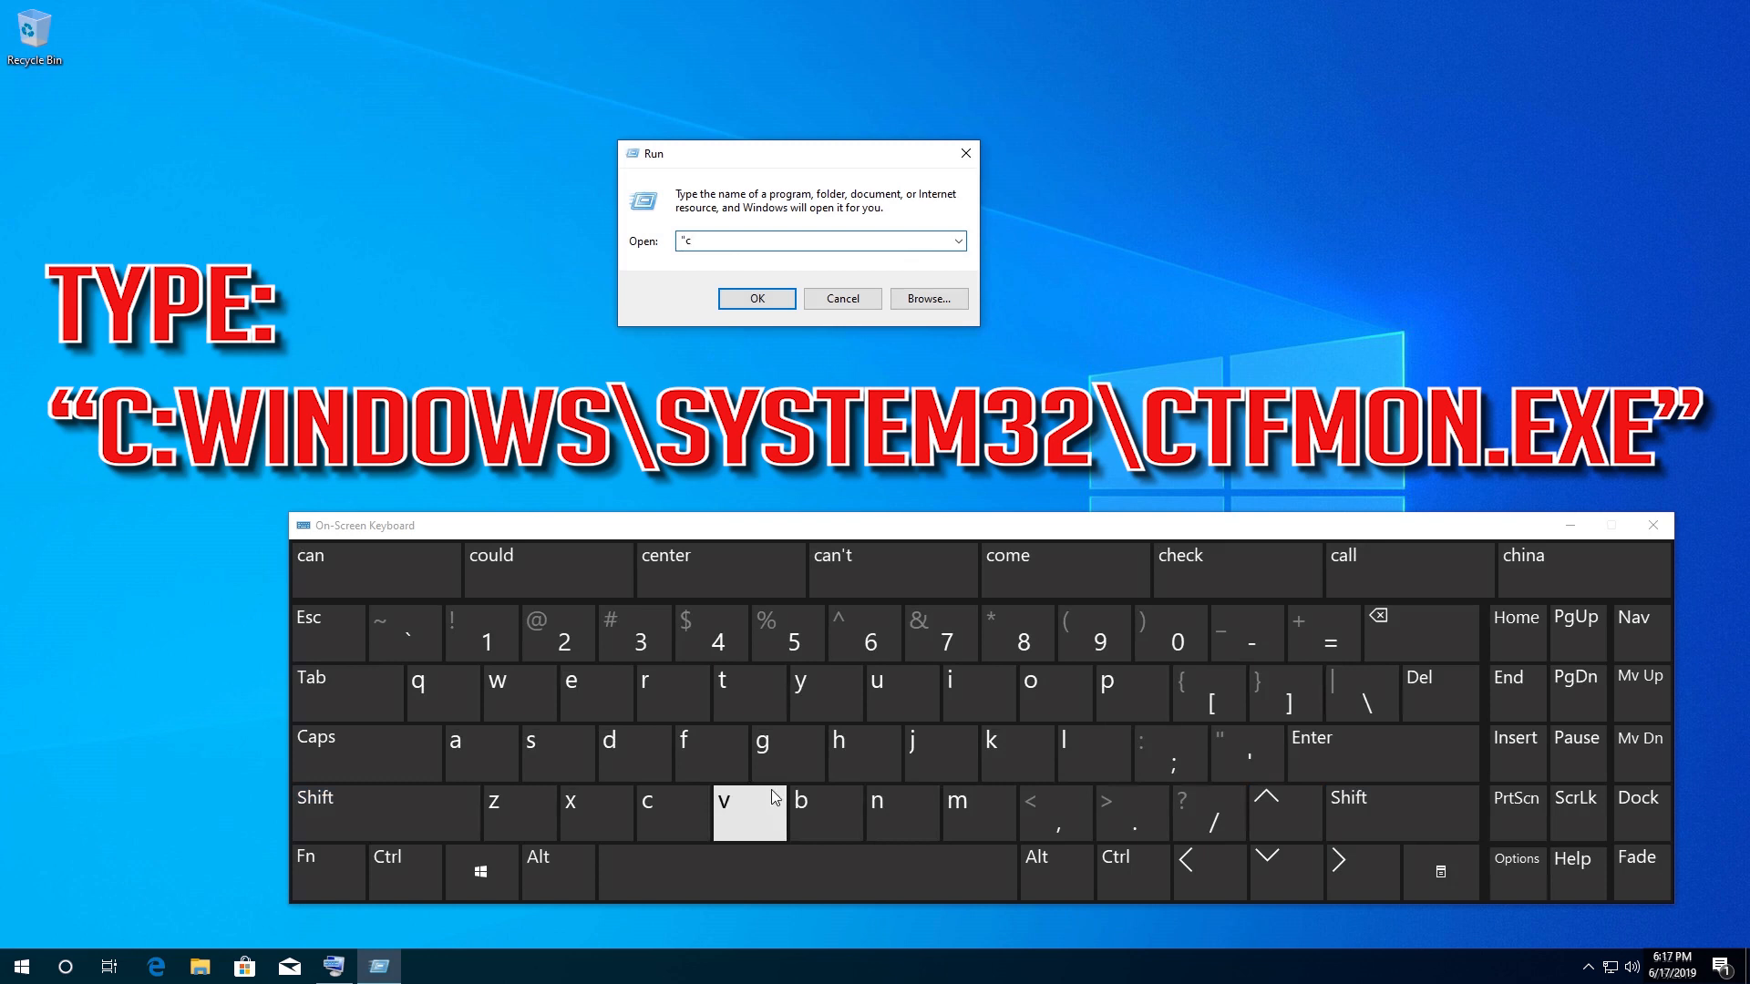
mouse_move(1359, 692)
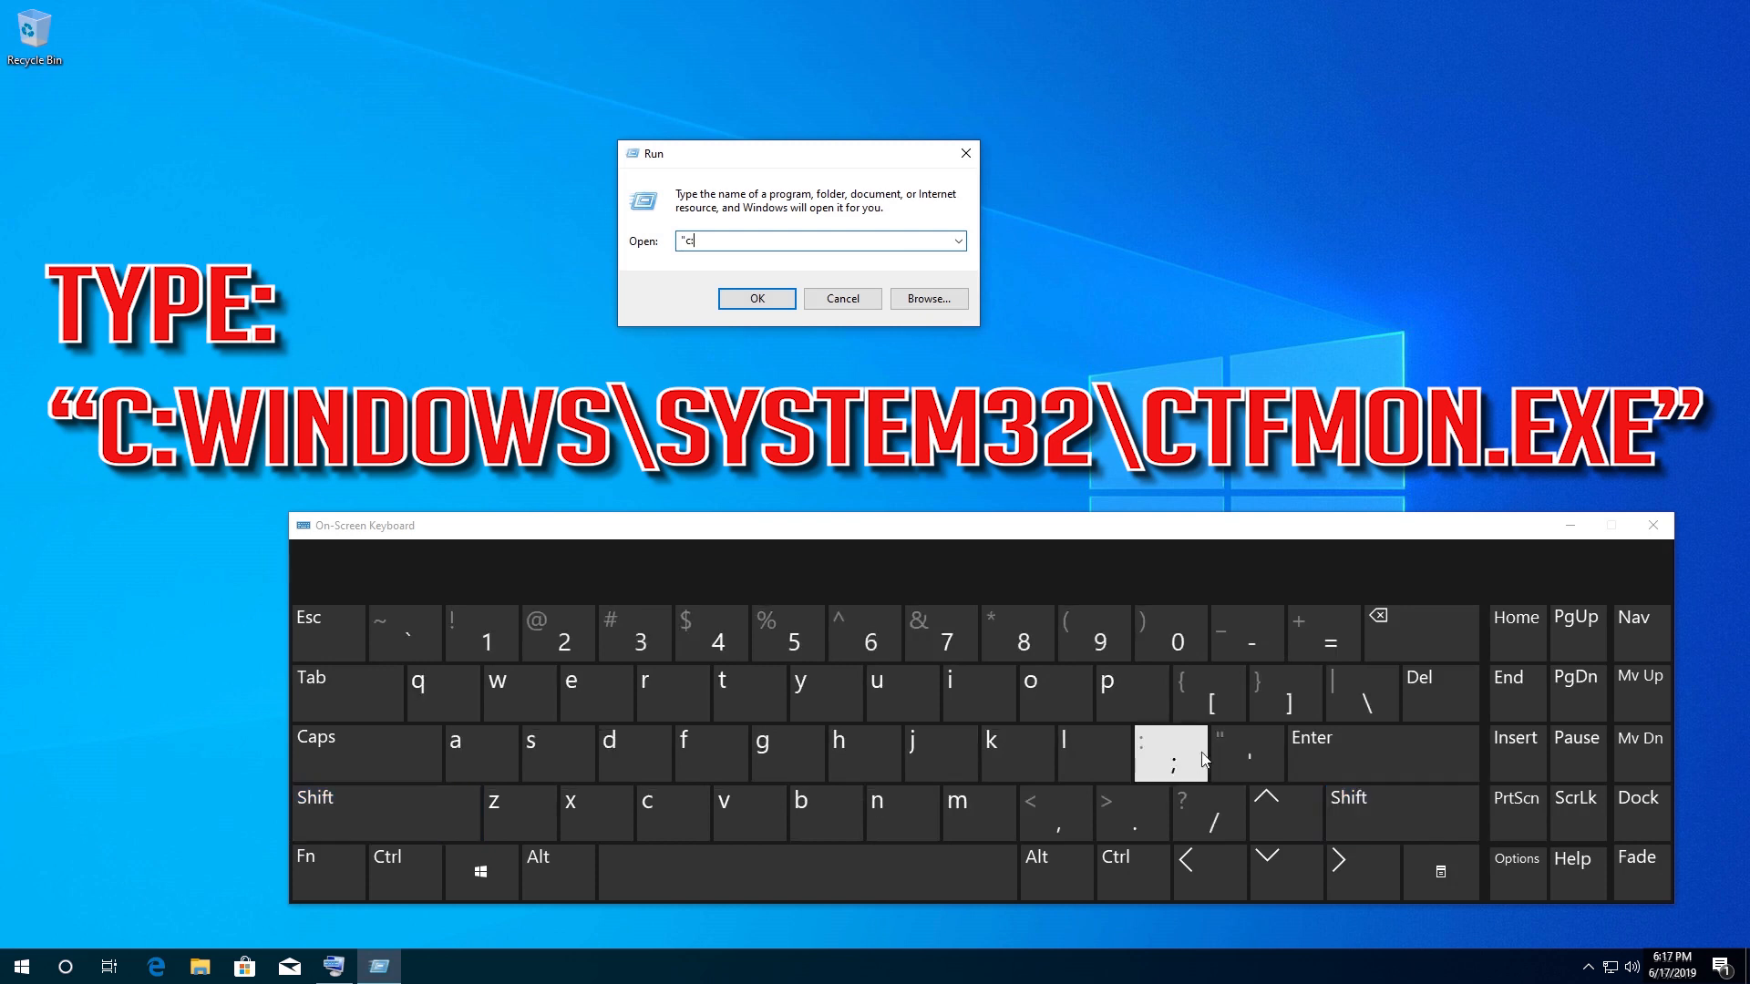
click(1360, 693)
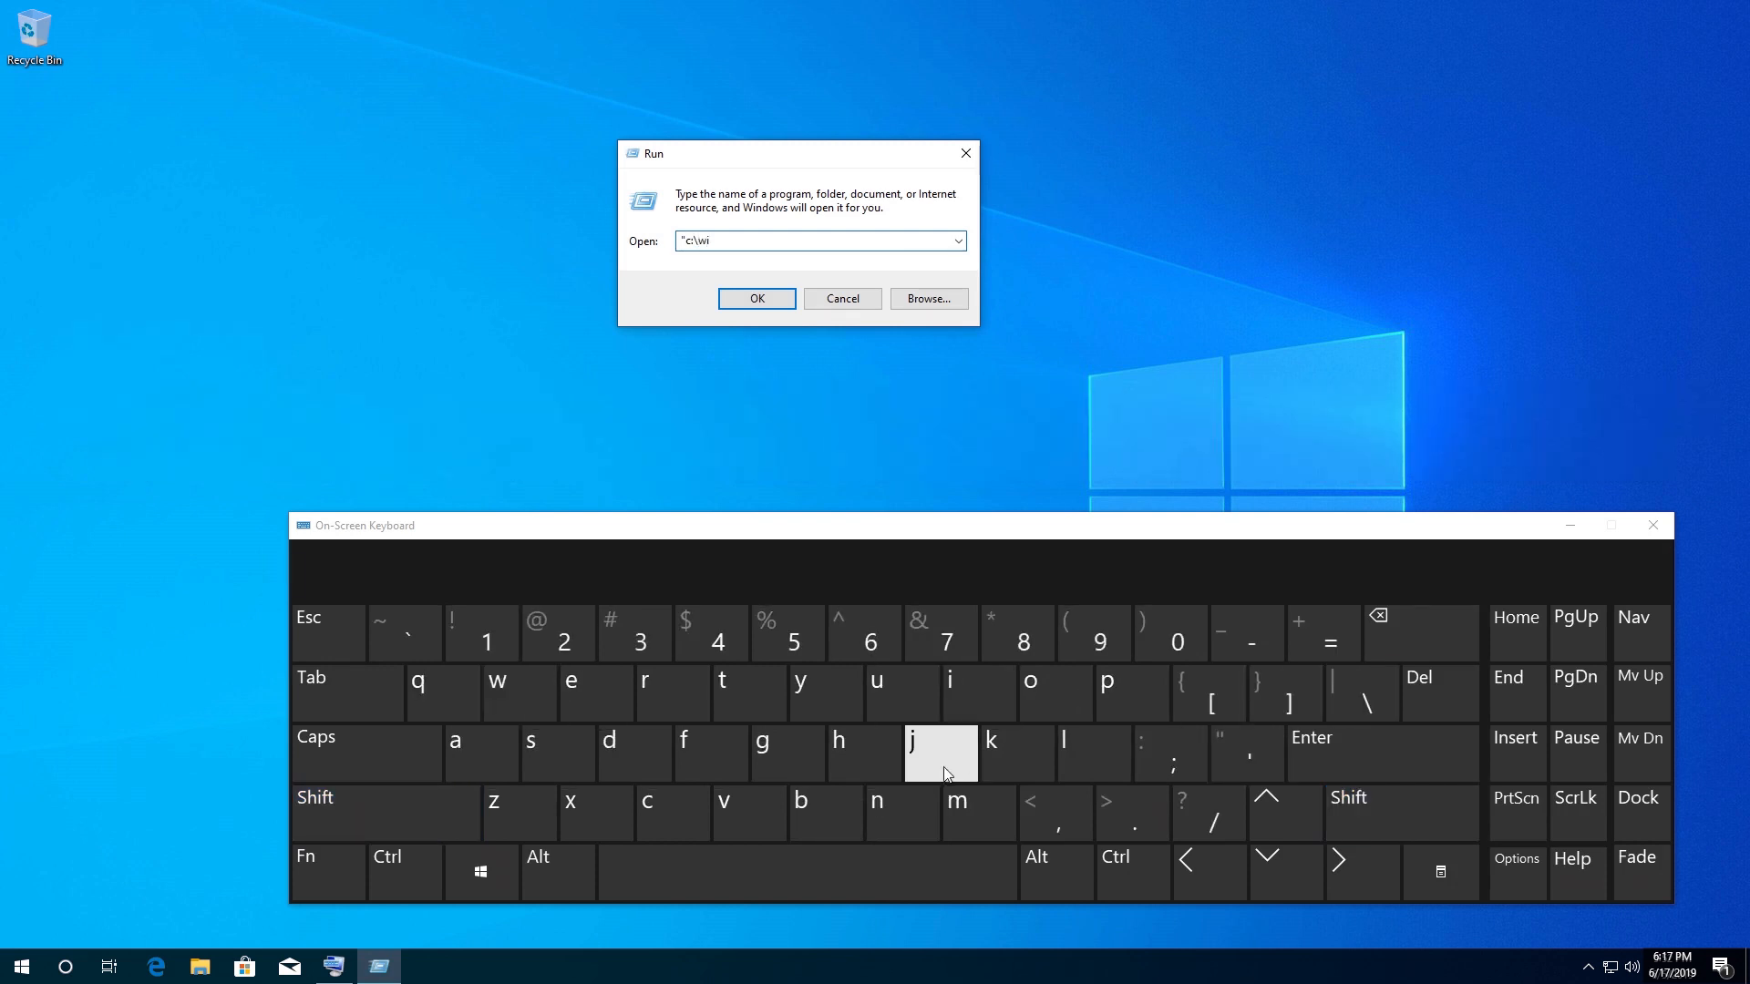
click(900, 692)
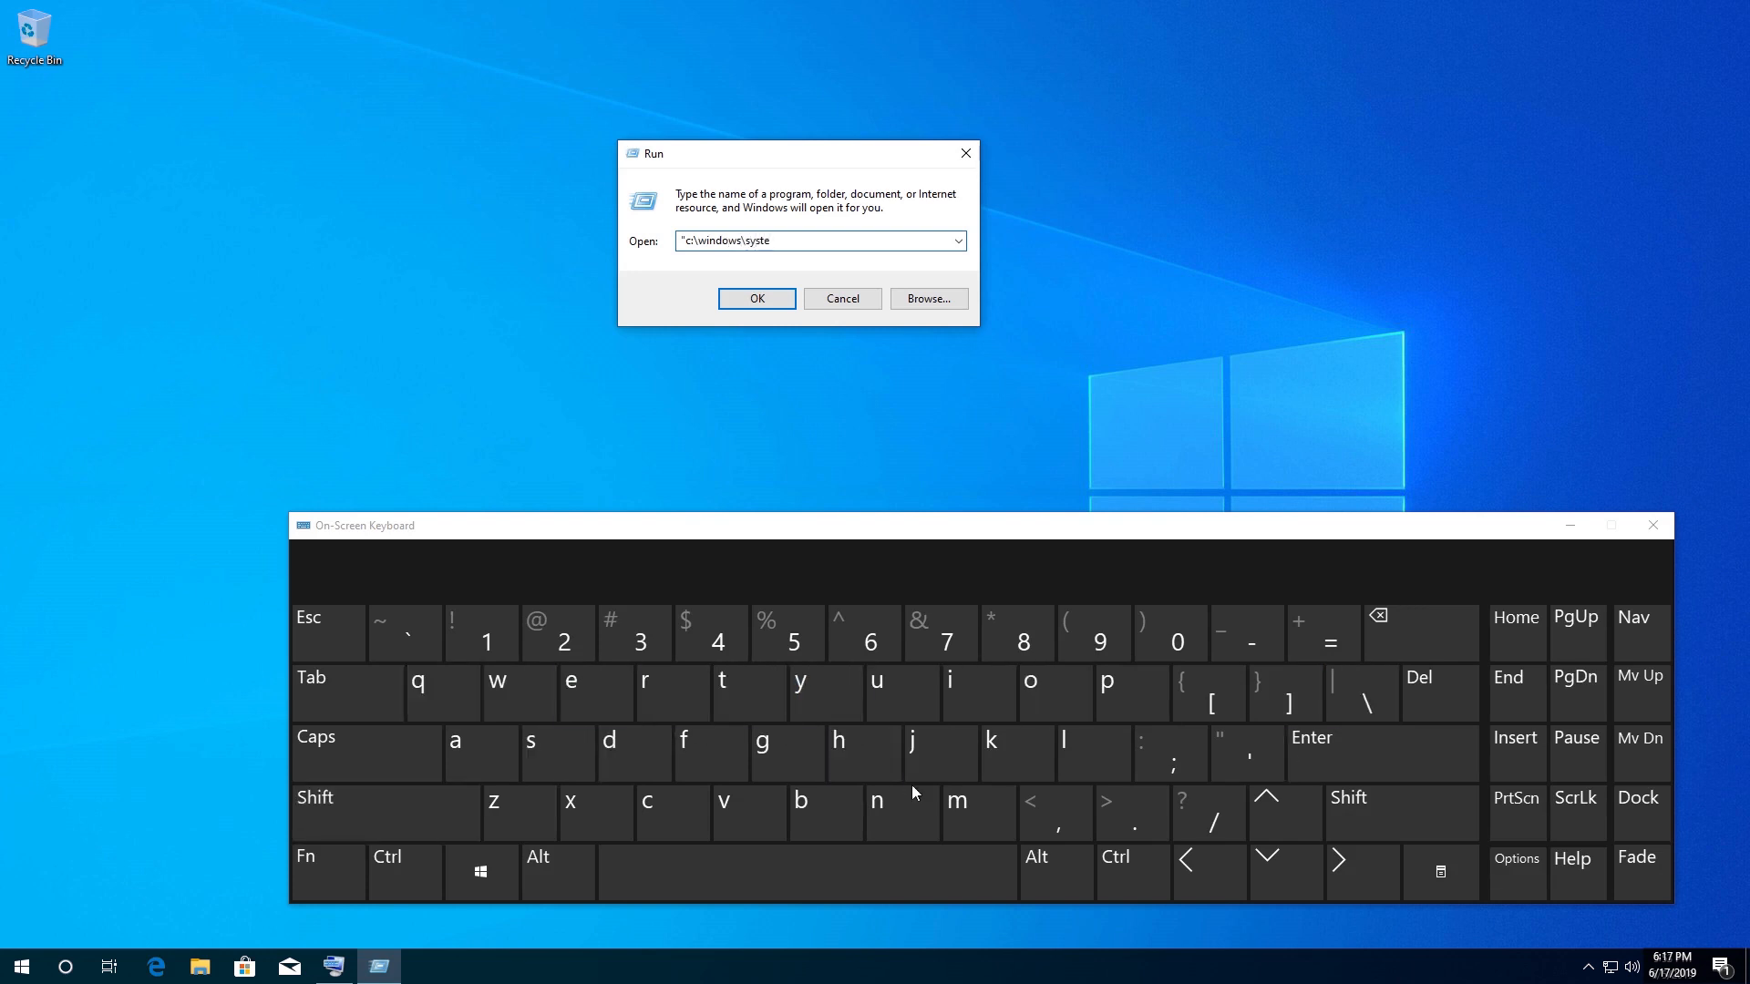
click(672, 813)
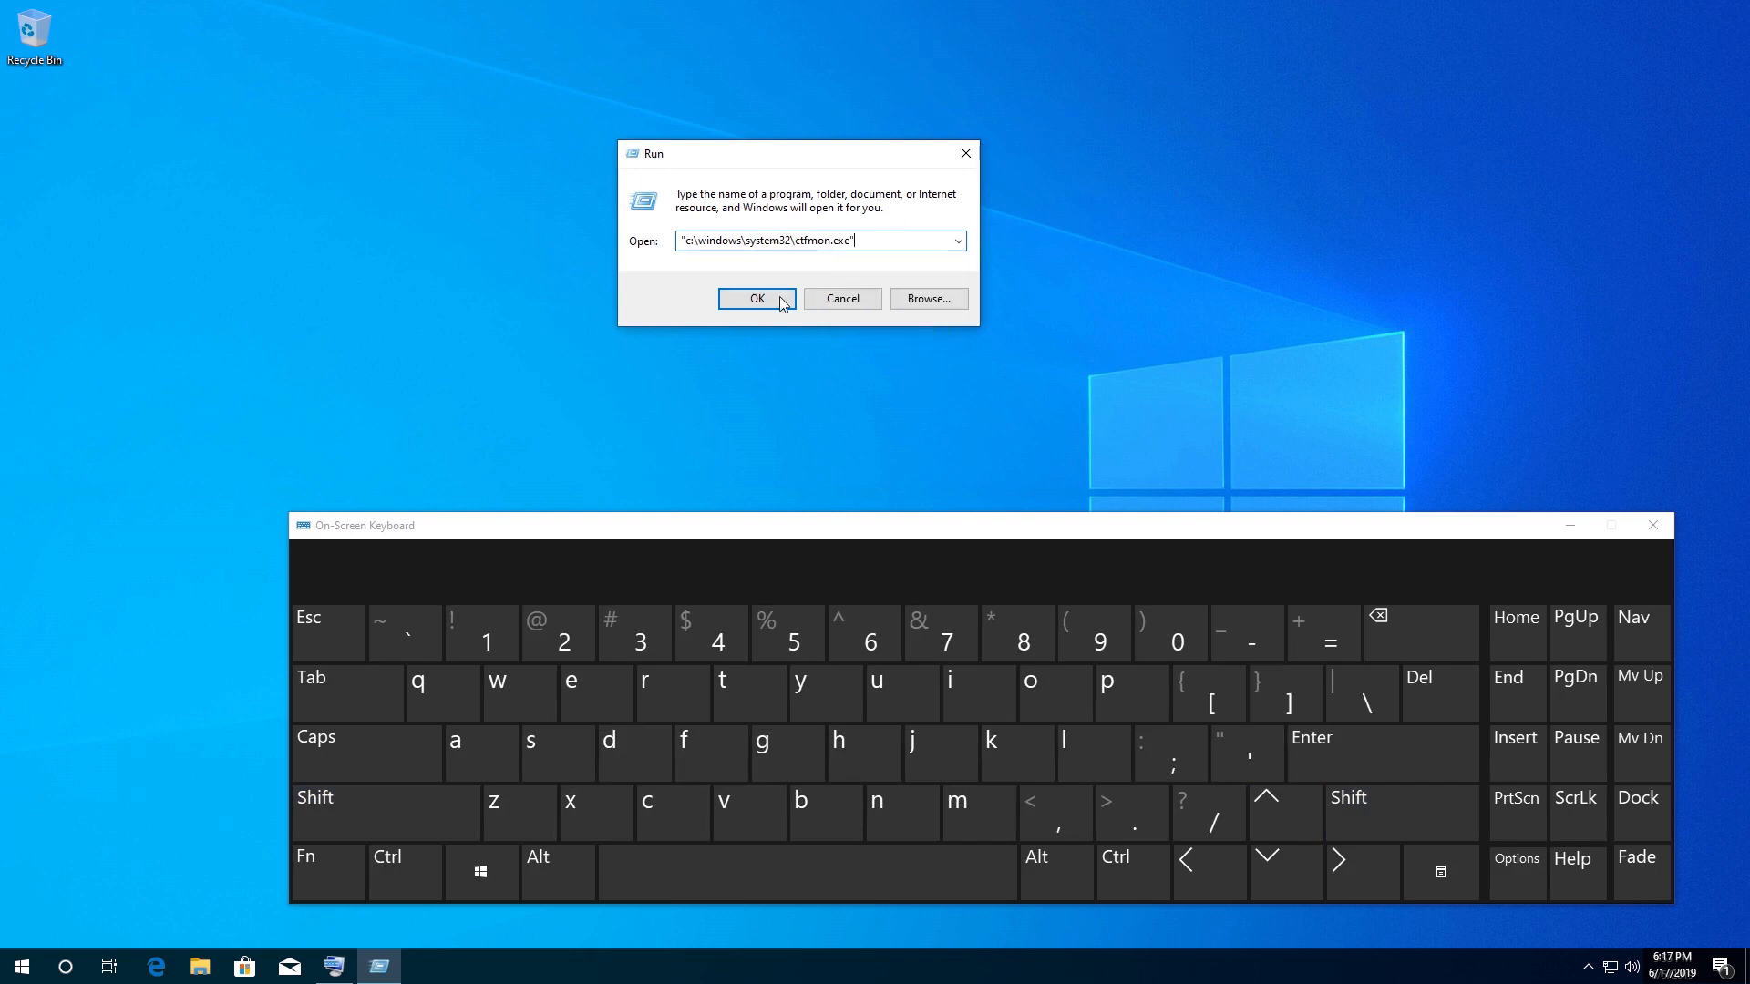
mouse_move(733, 316)
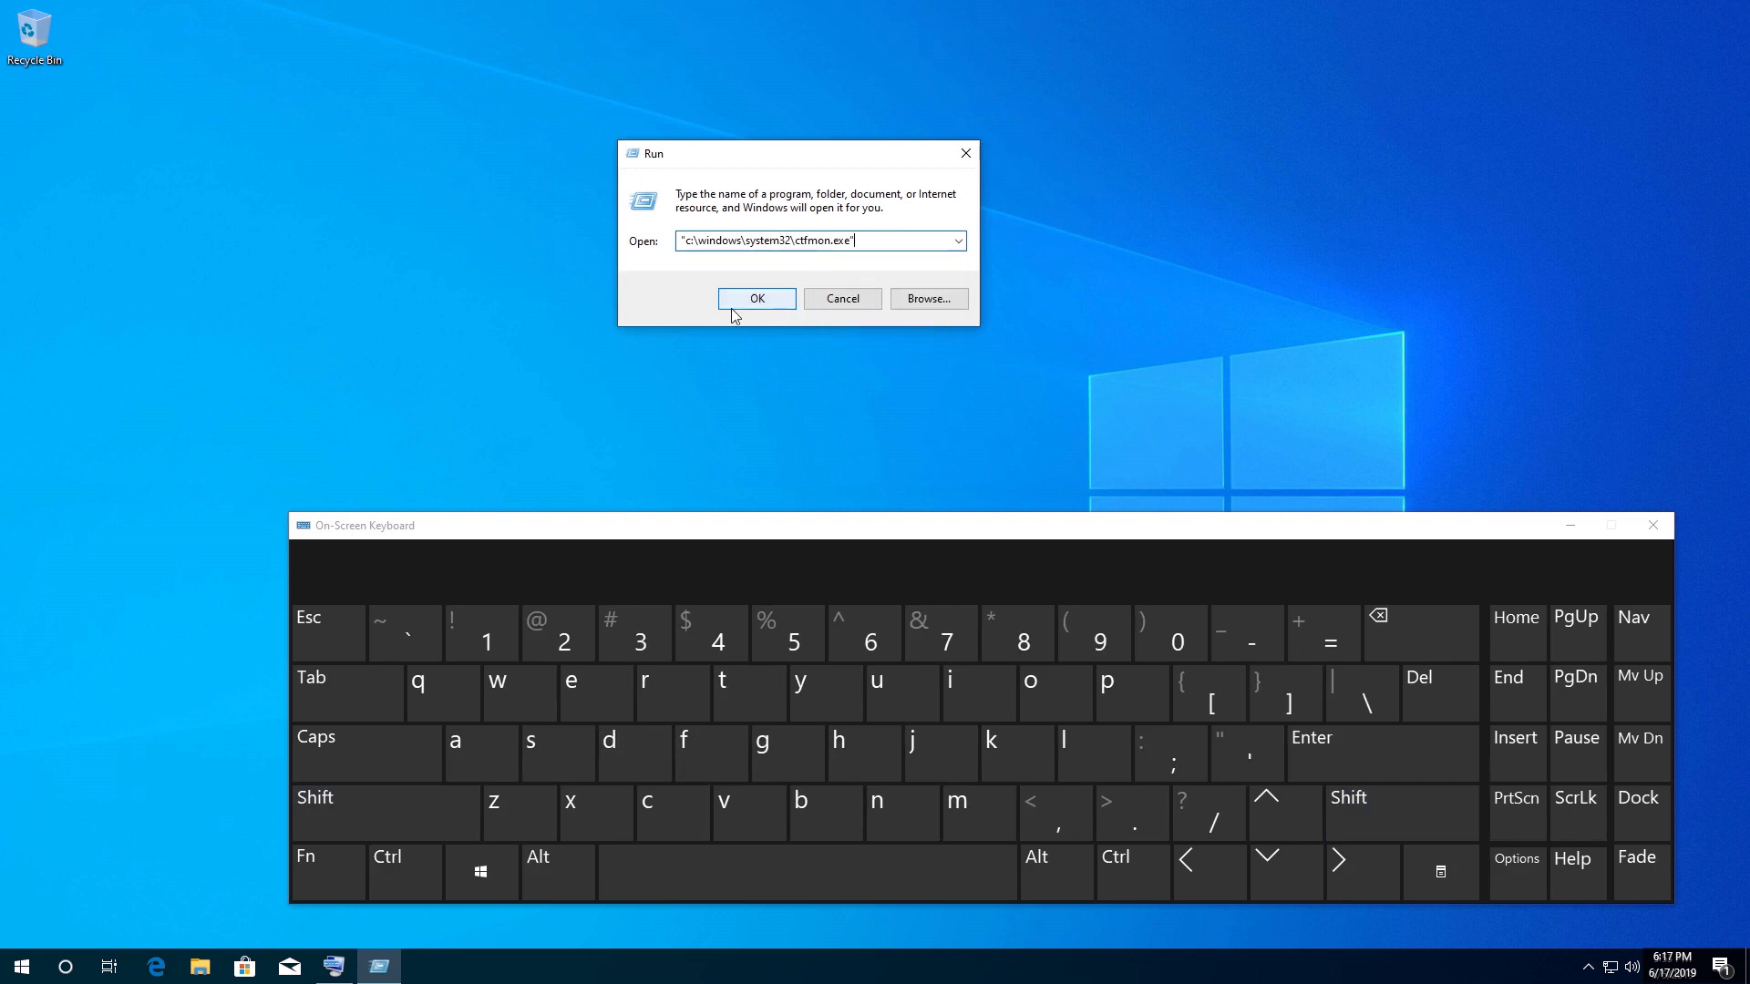
click(755, 297)
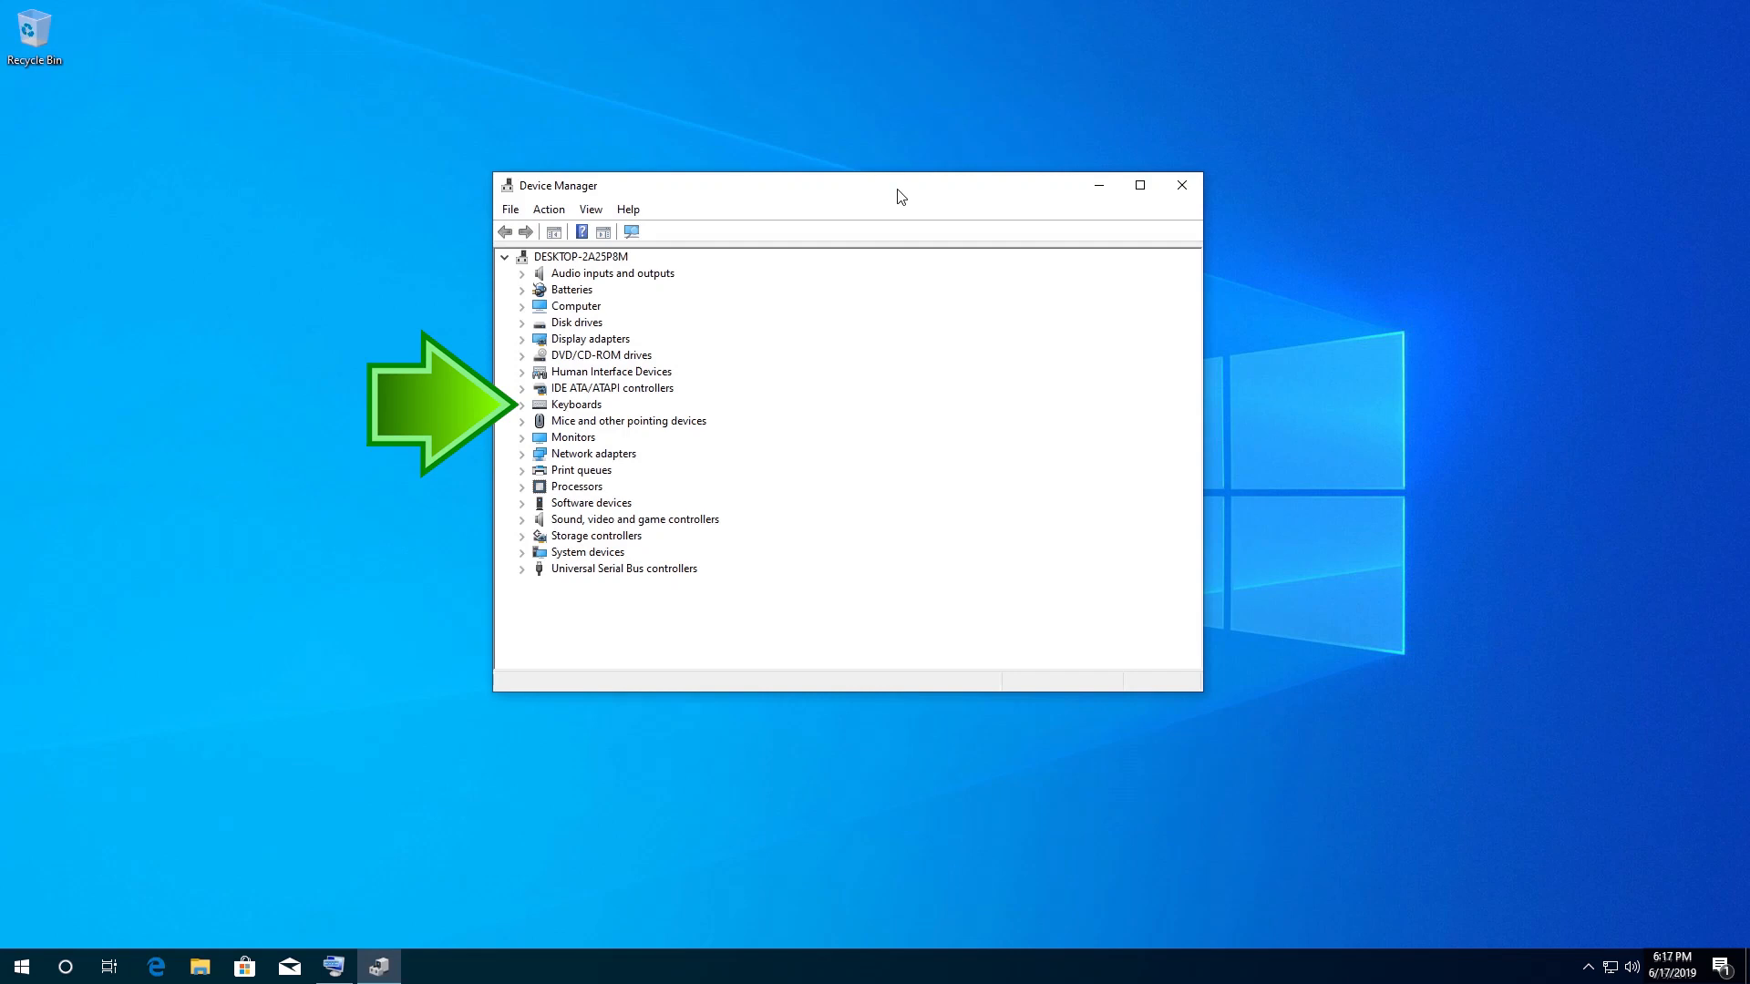
mouse_move(588, 410)
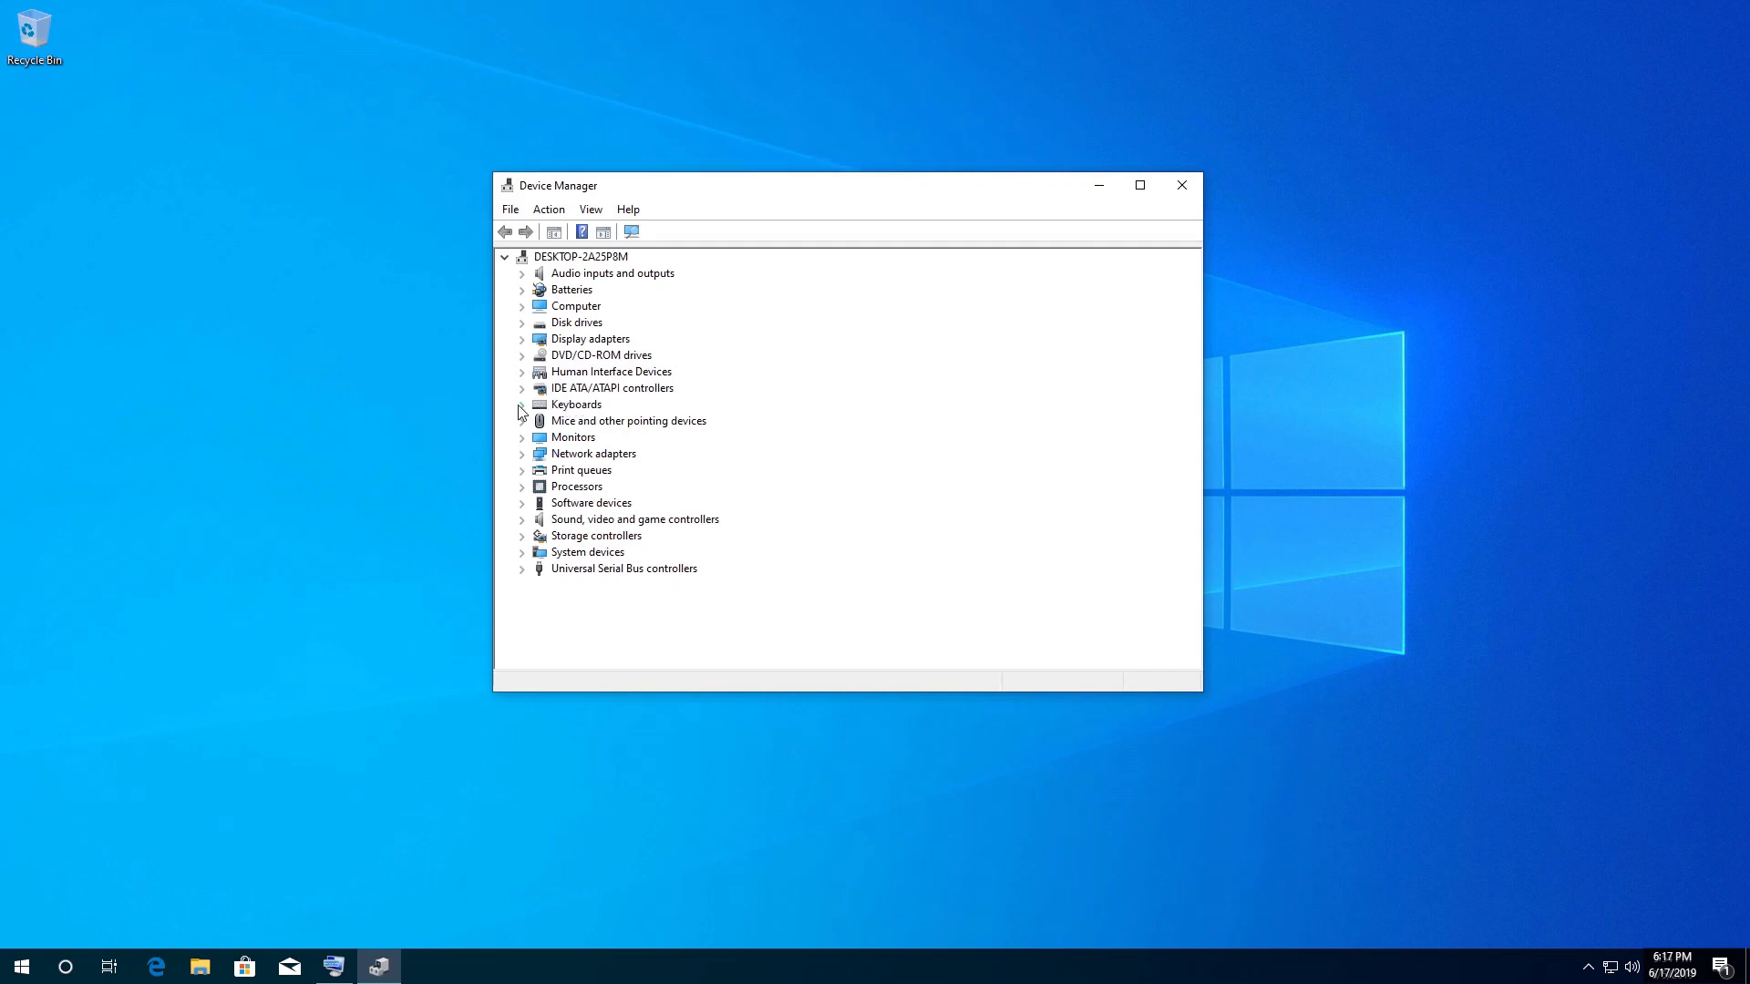
Update the Standard PS/2 Keyboard driver under Keyboards, searching automatically for drivers.
click(521, 404)
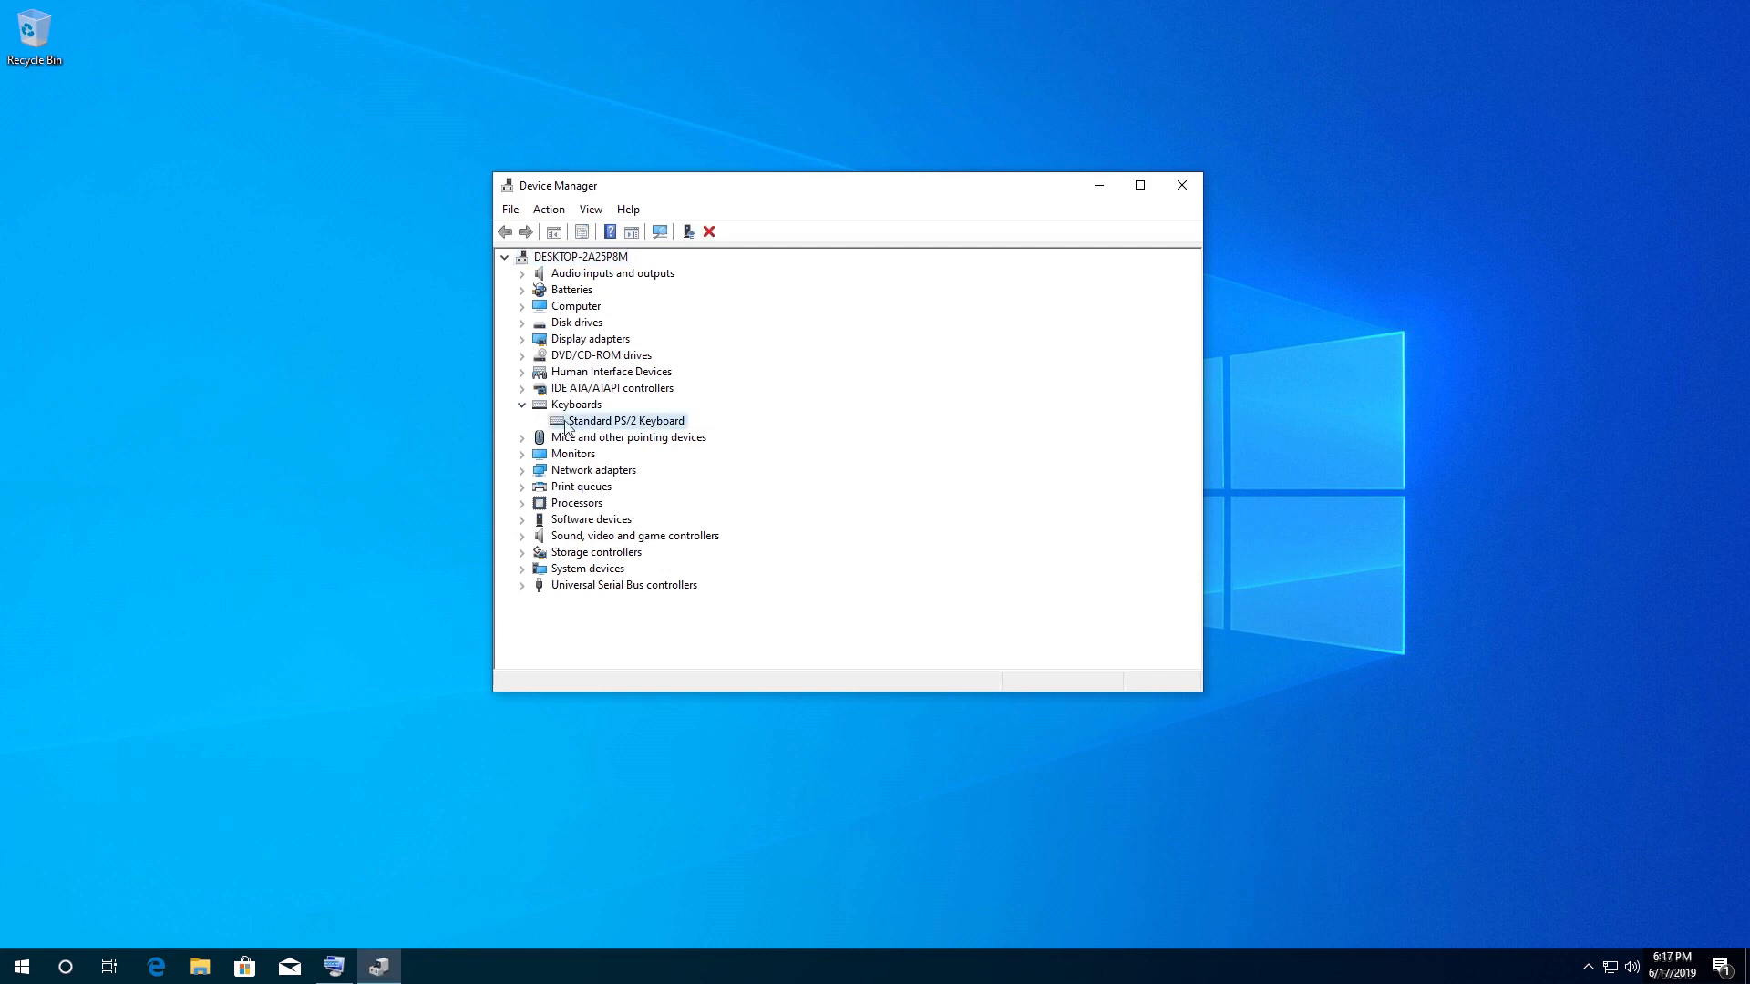
right_click(625, 421)
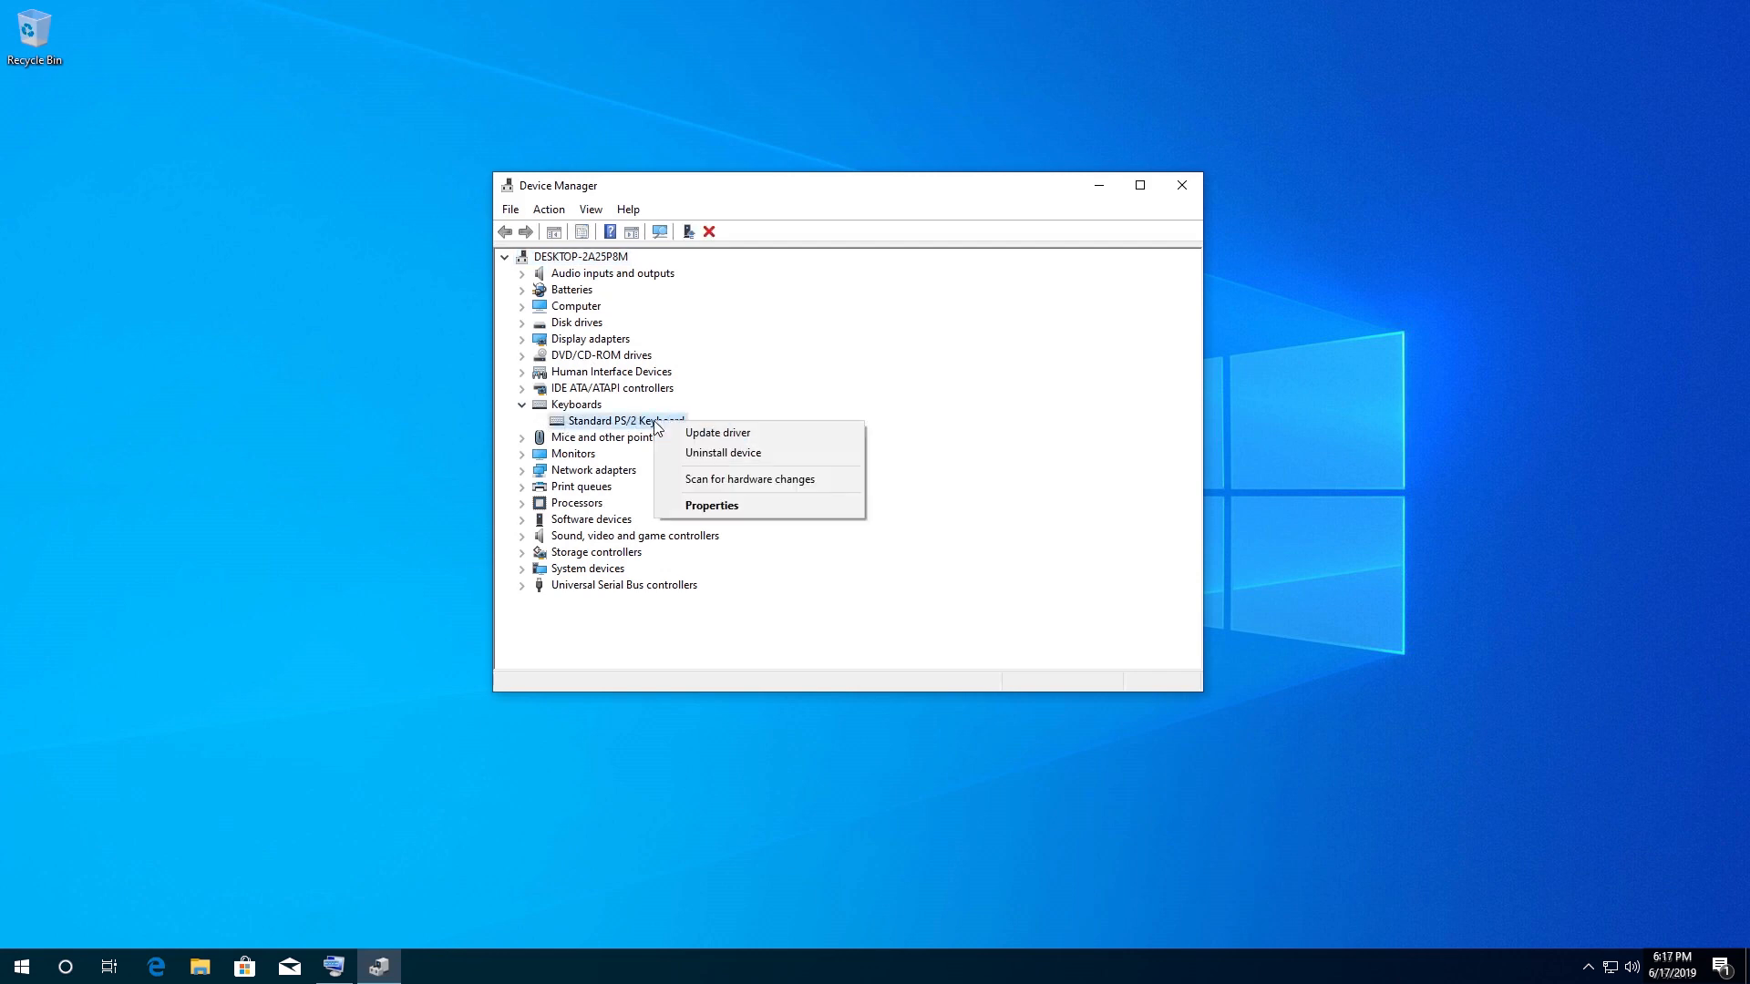
mouse_move(716, 434)
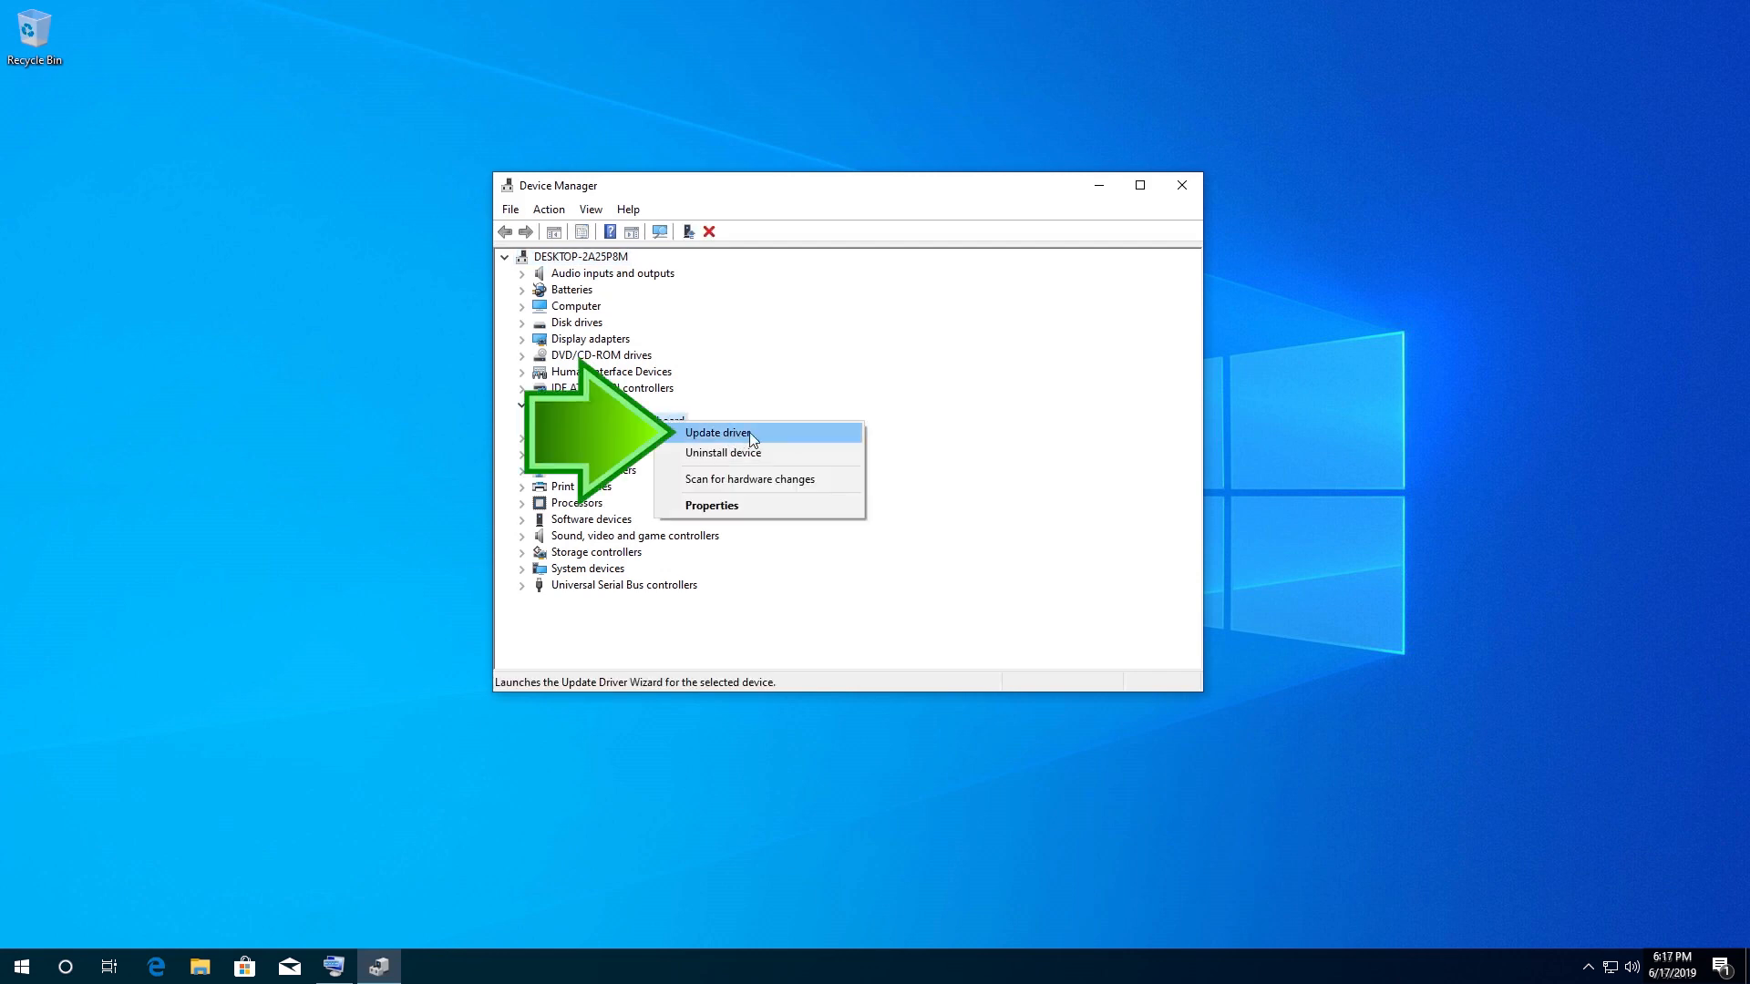
click(720, 433)
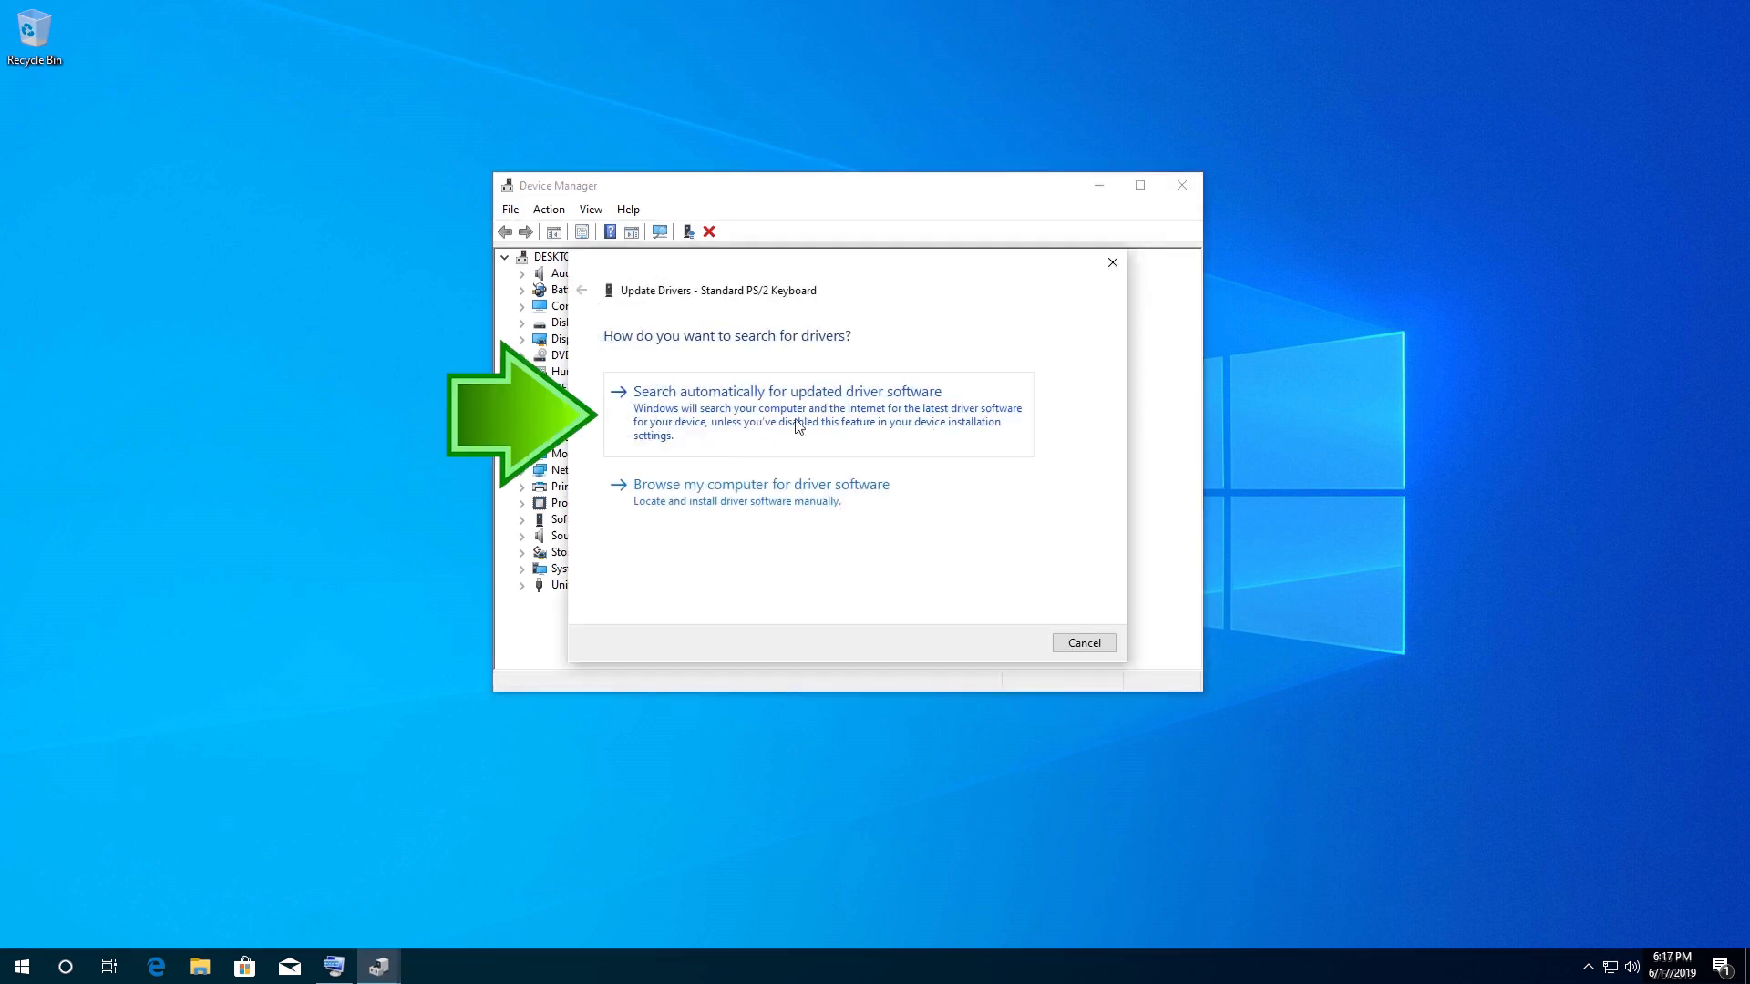
mouse_move(909, 419)
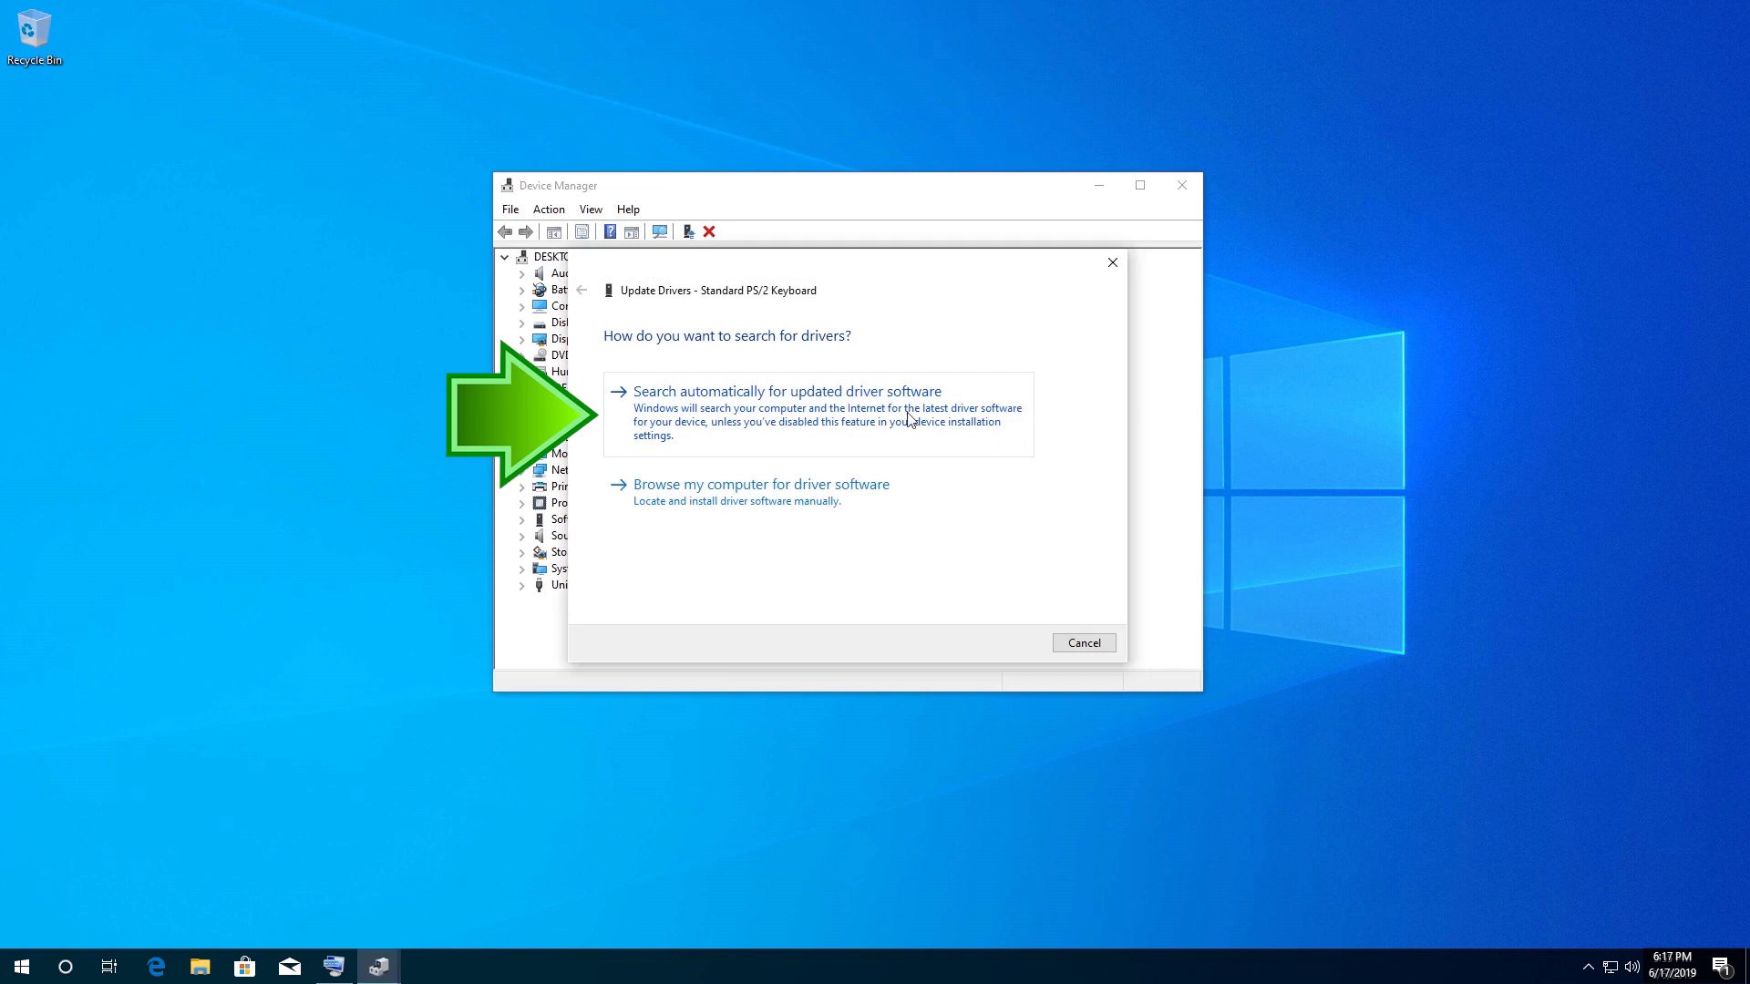
click(787, 390)
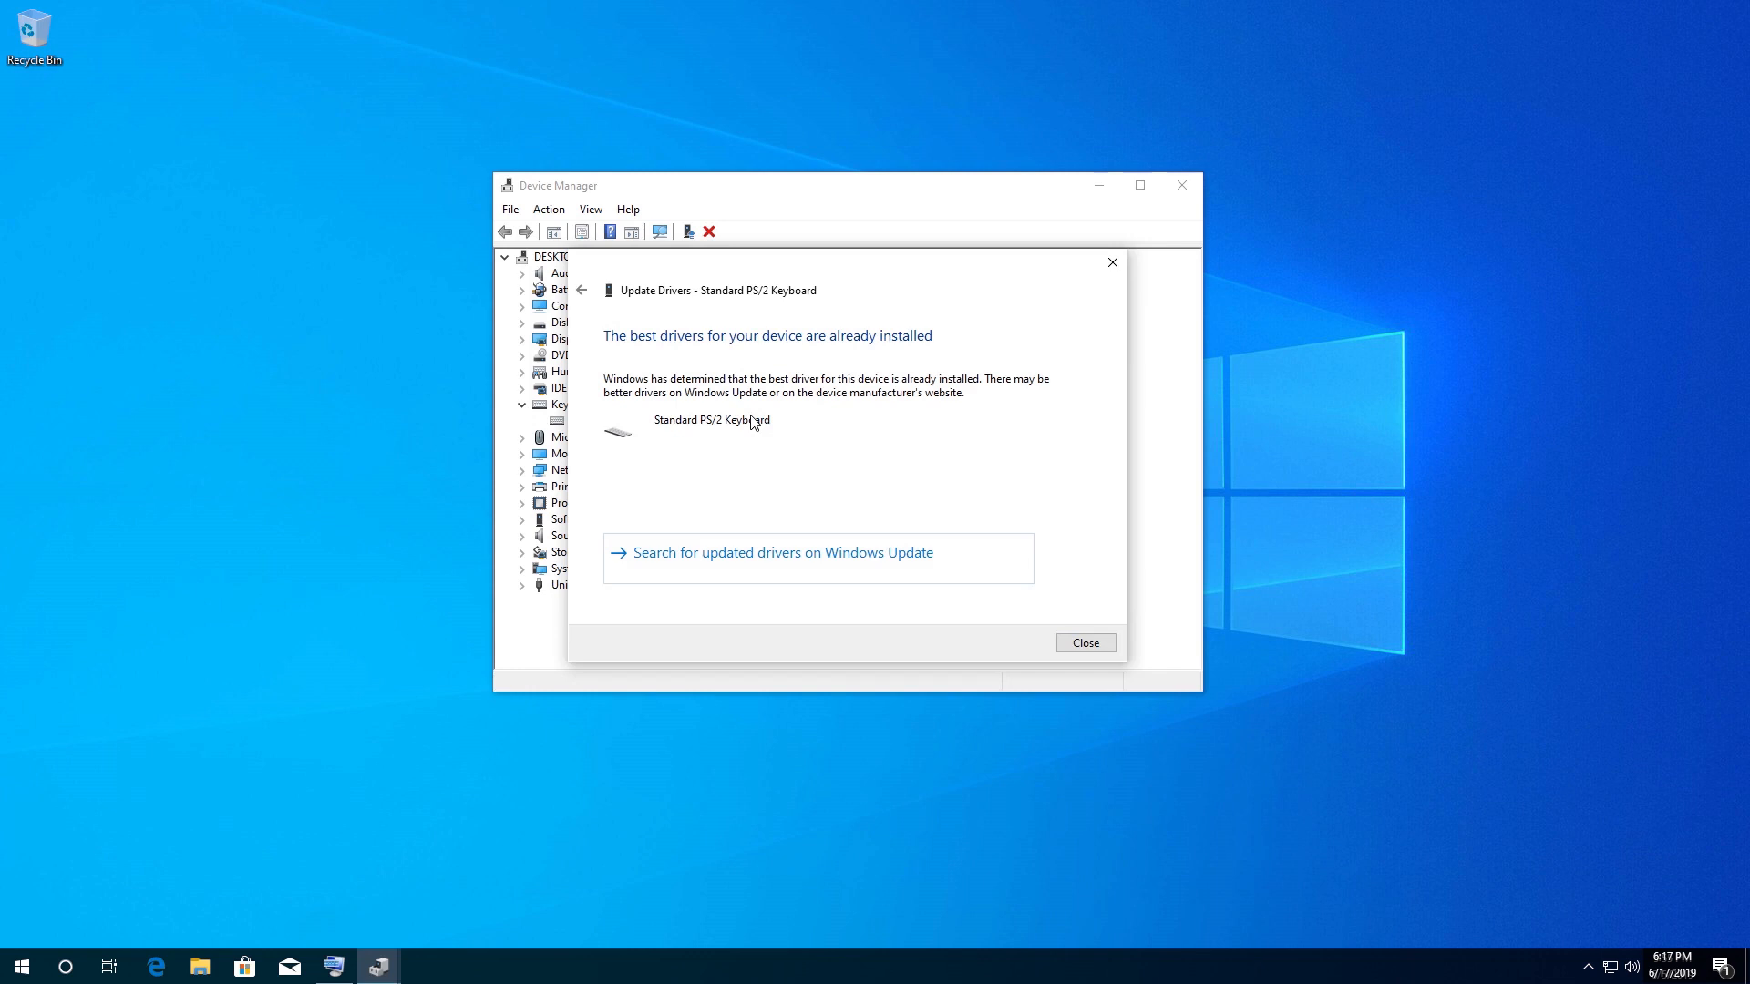
mouse_move(804, 567)
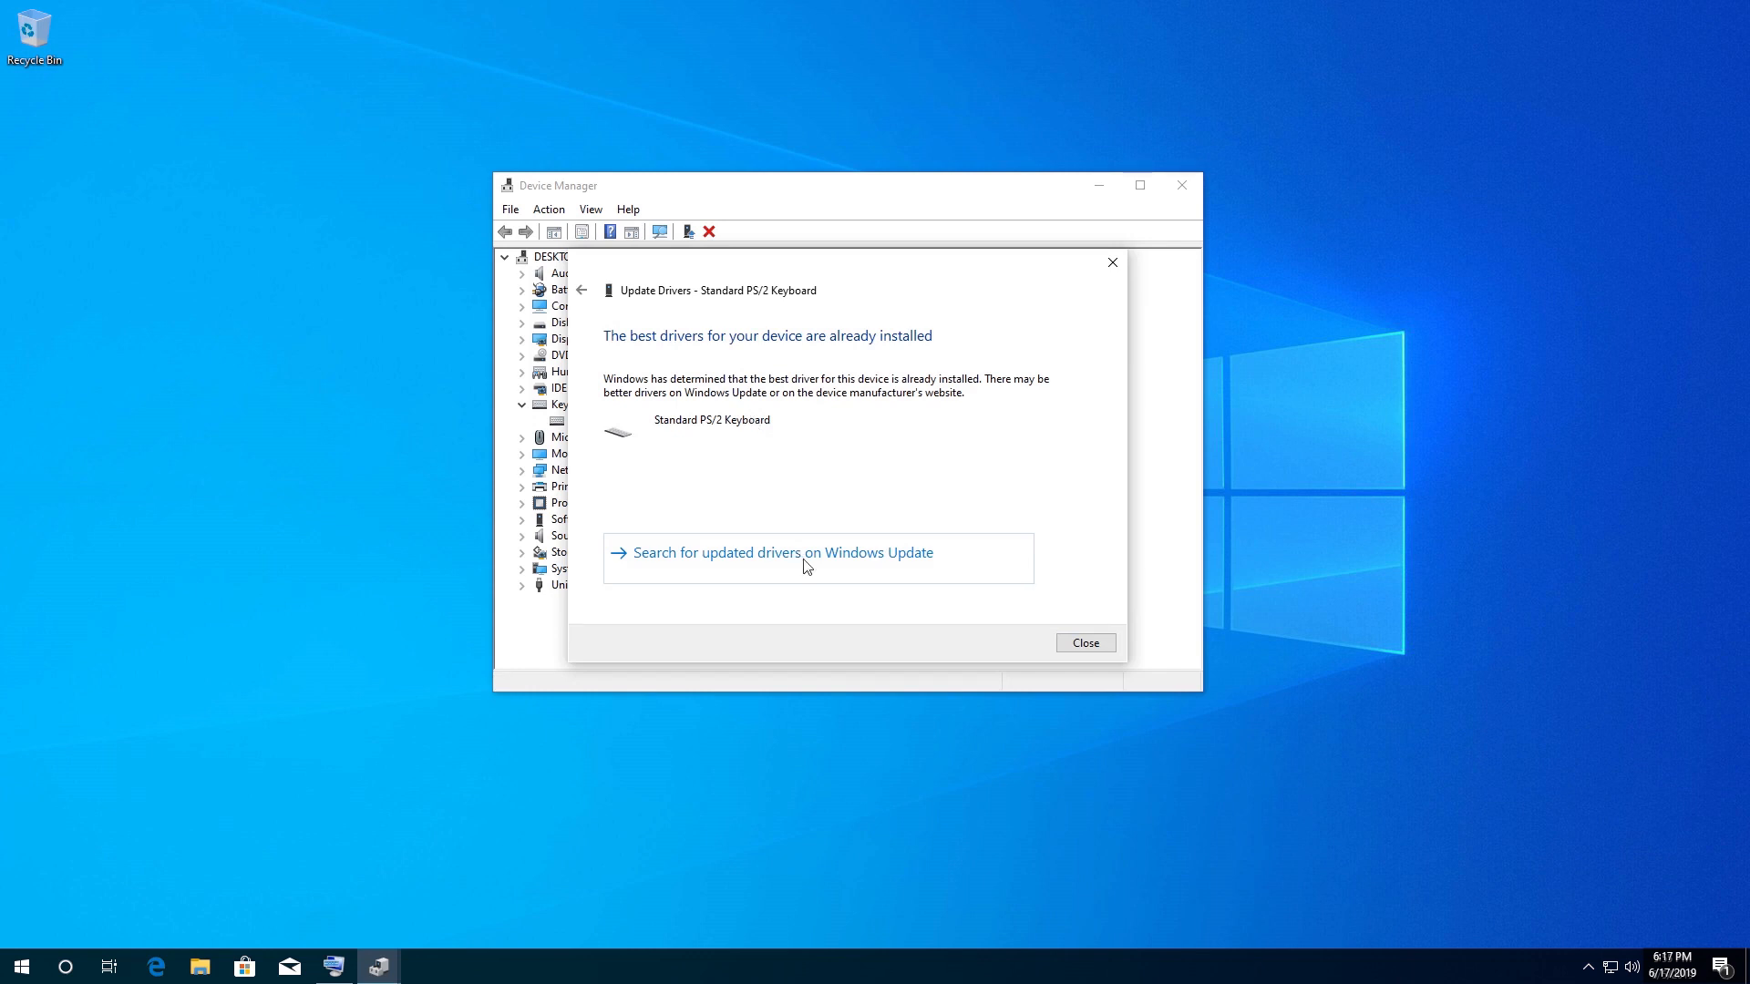
mouse_move(1082, 641)
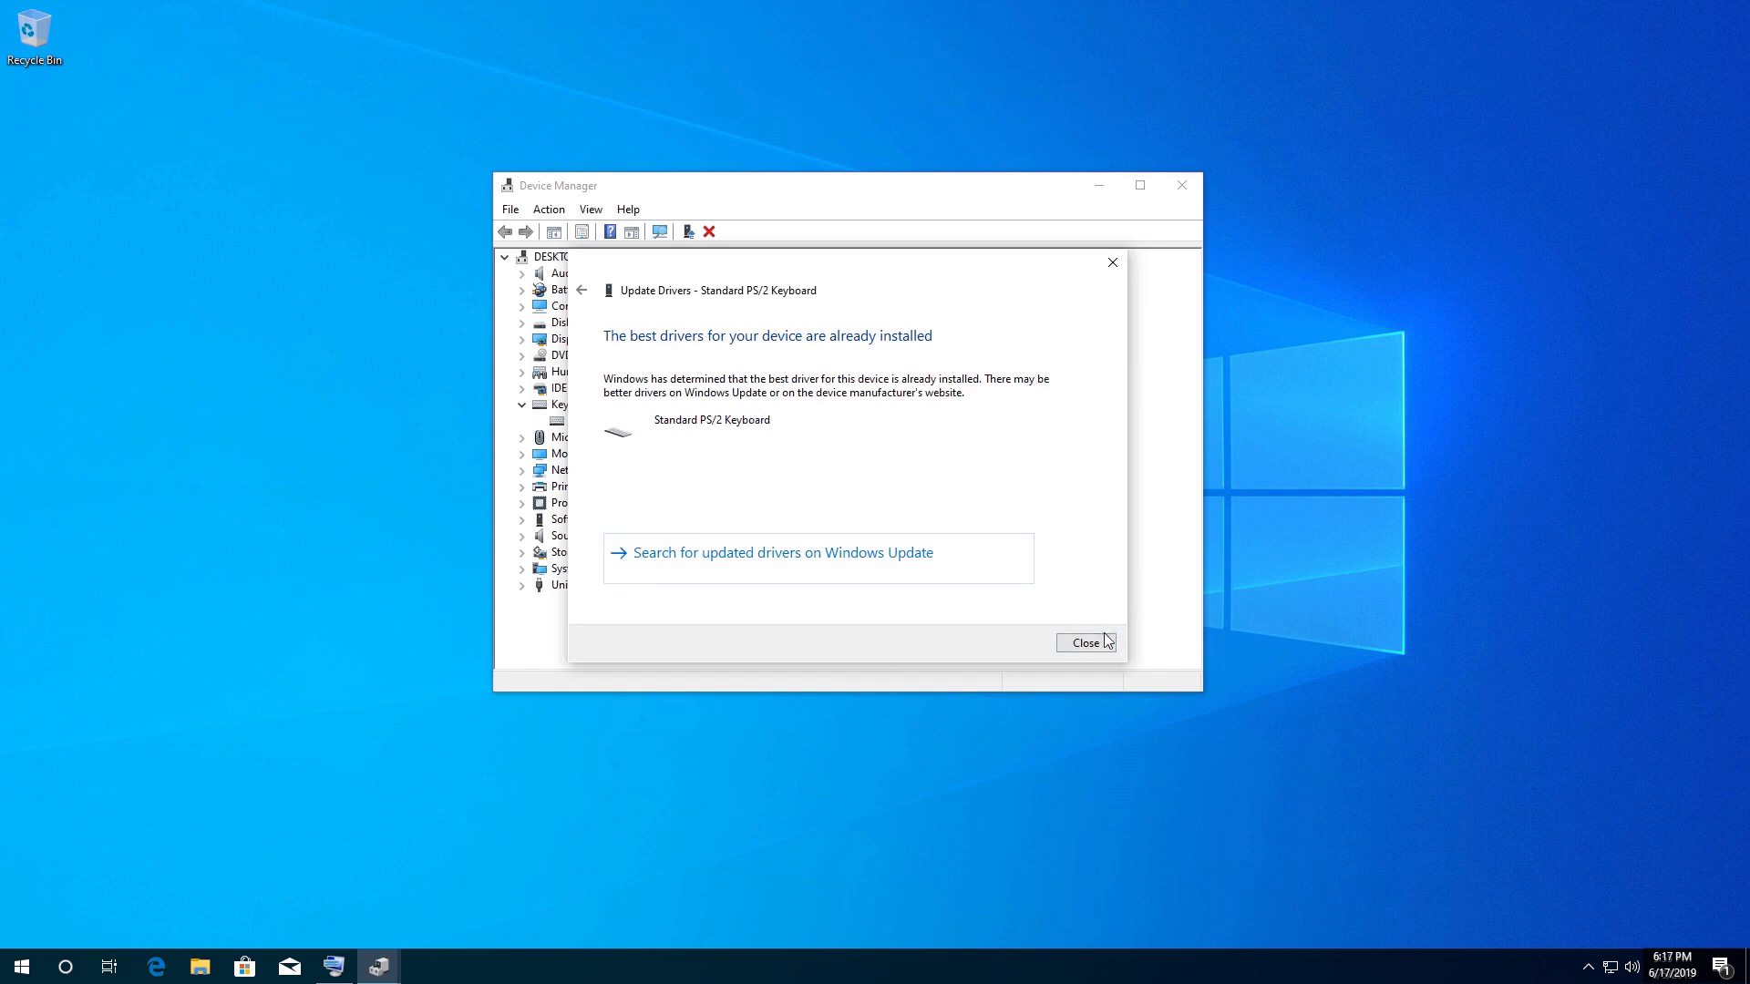
Dismiss the best-driver-already-installed result and close Device Manager.
click(1082, 642)
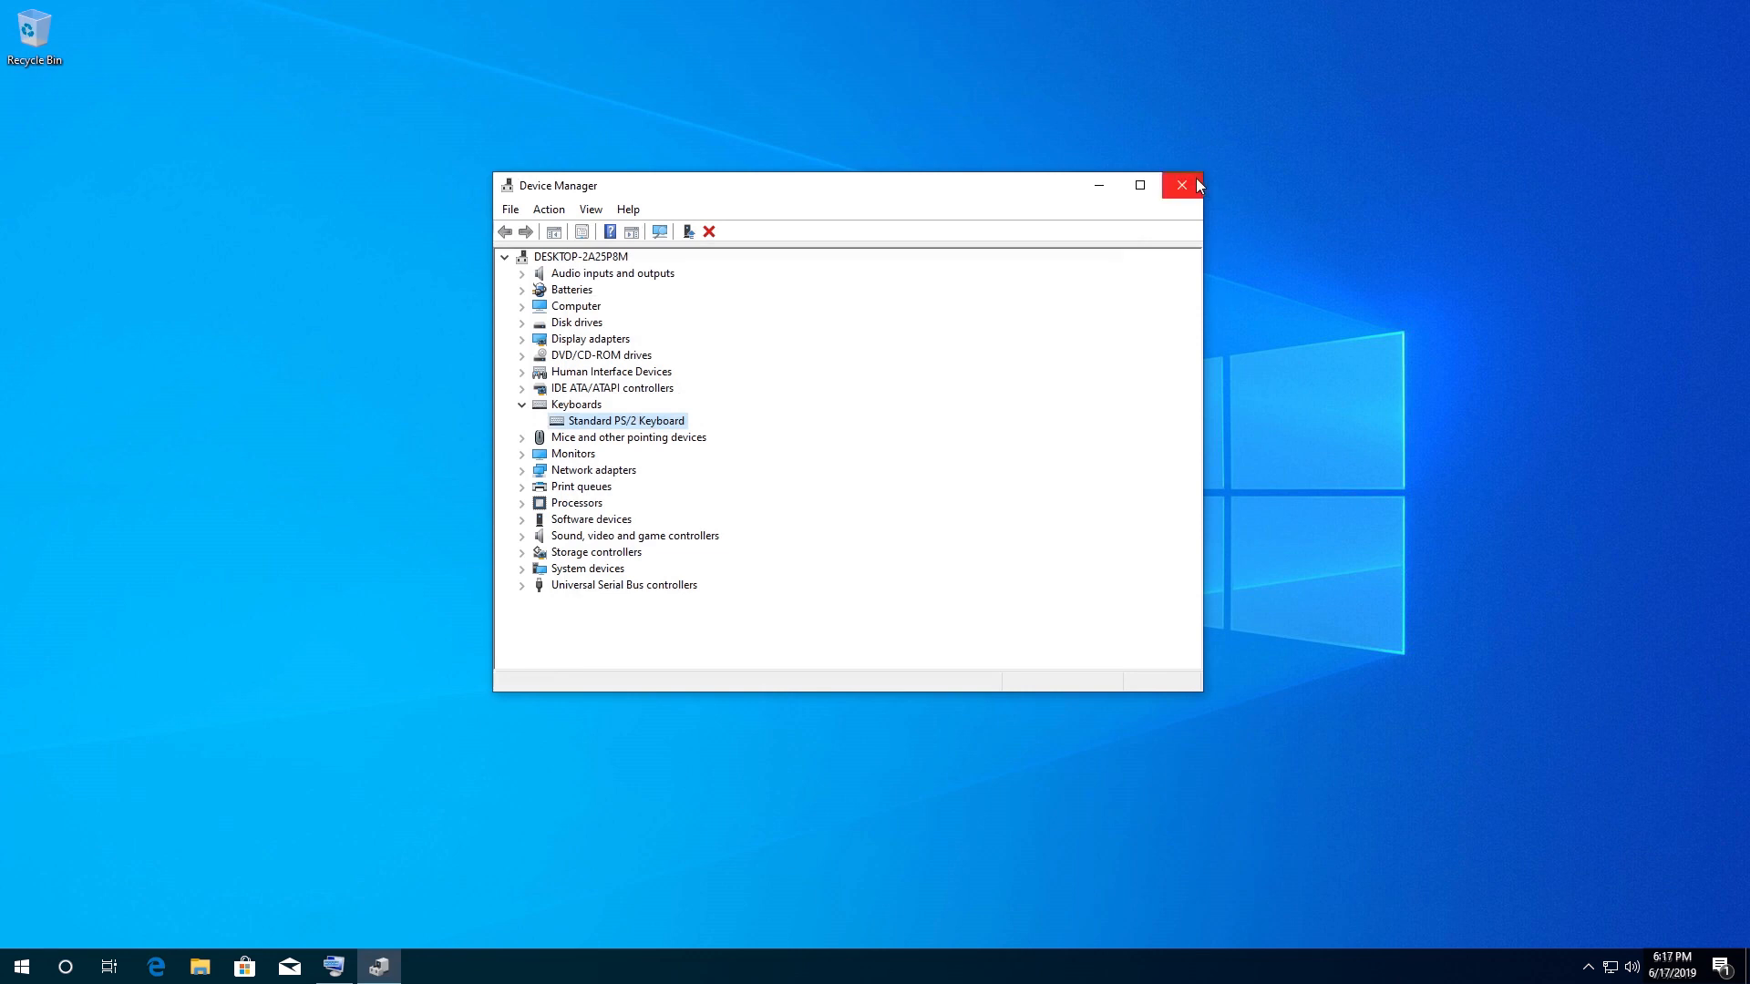
click(1181, 186)
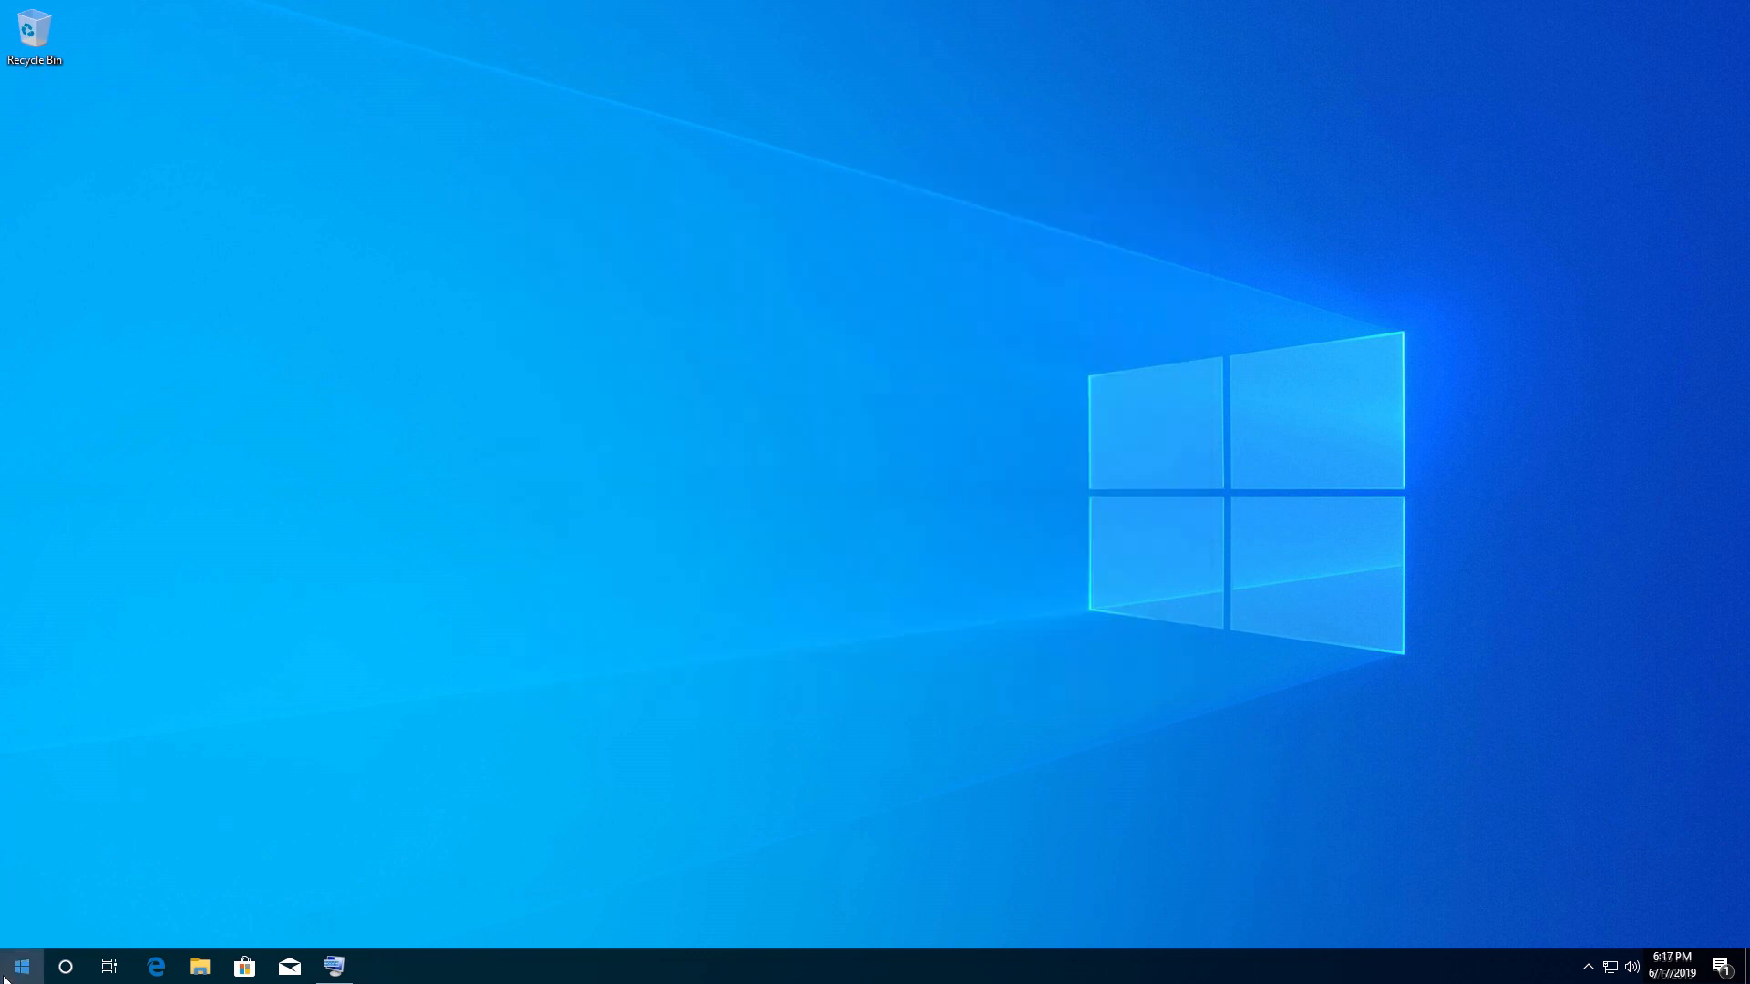
Restart from the Start power options, then reopen the Start menu.
click(18, 966)
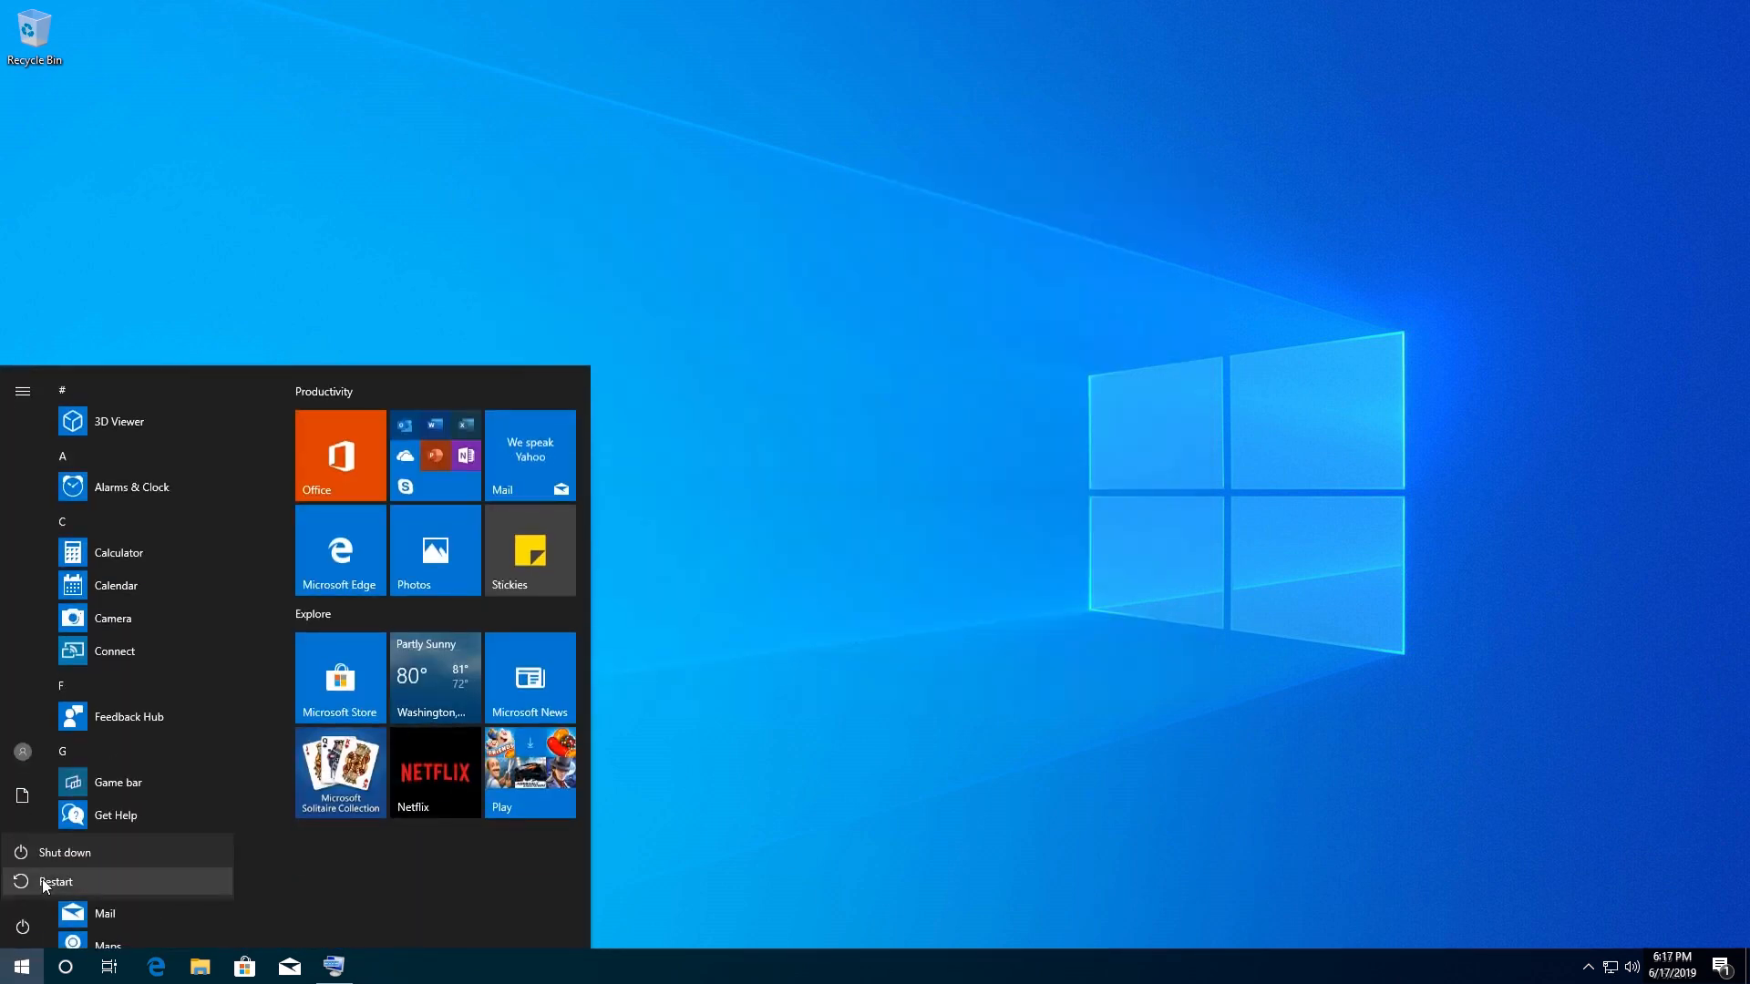
click(57, 882)
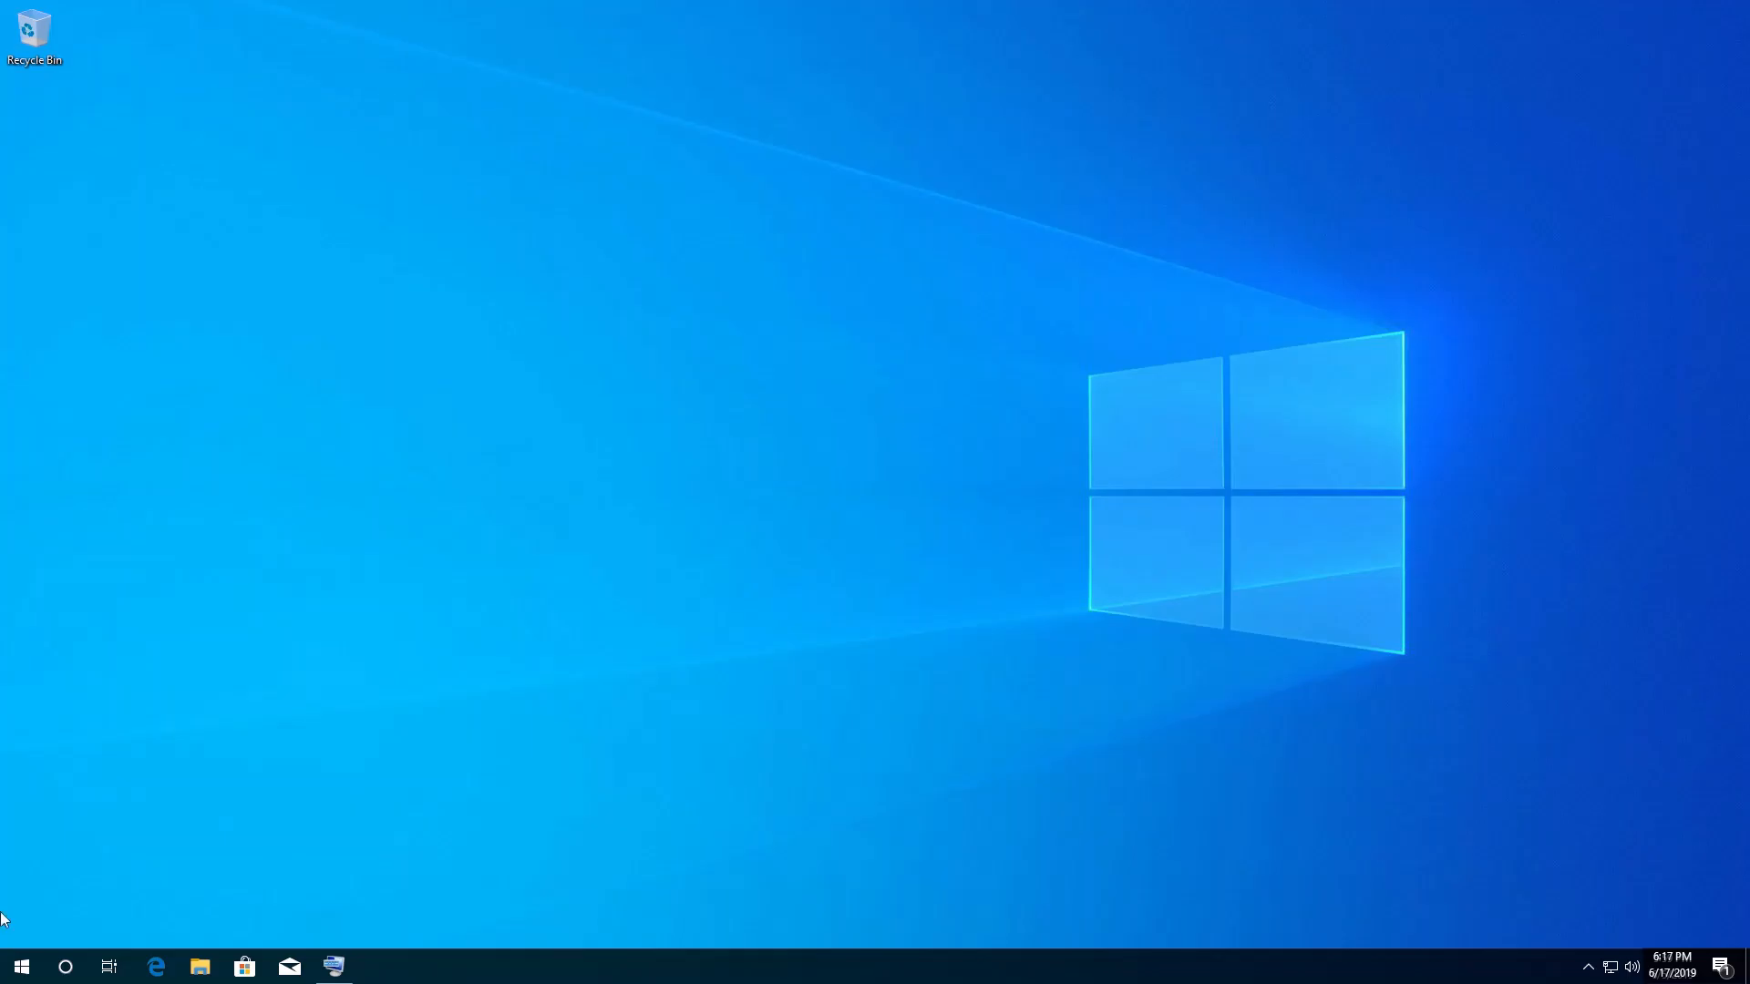
click(21, 966)
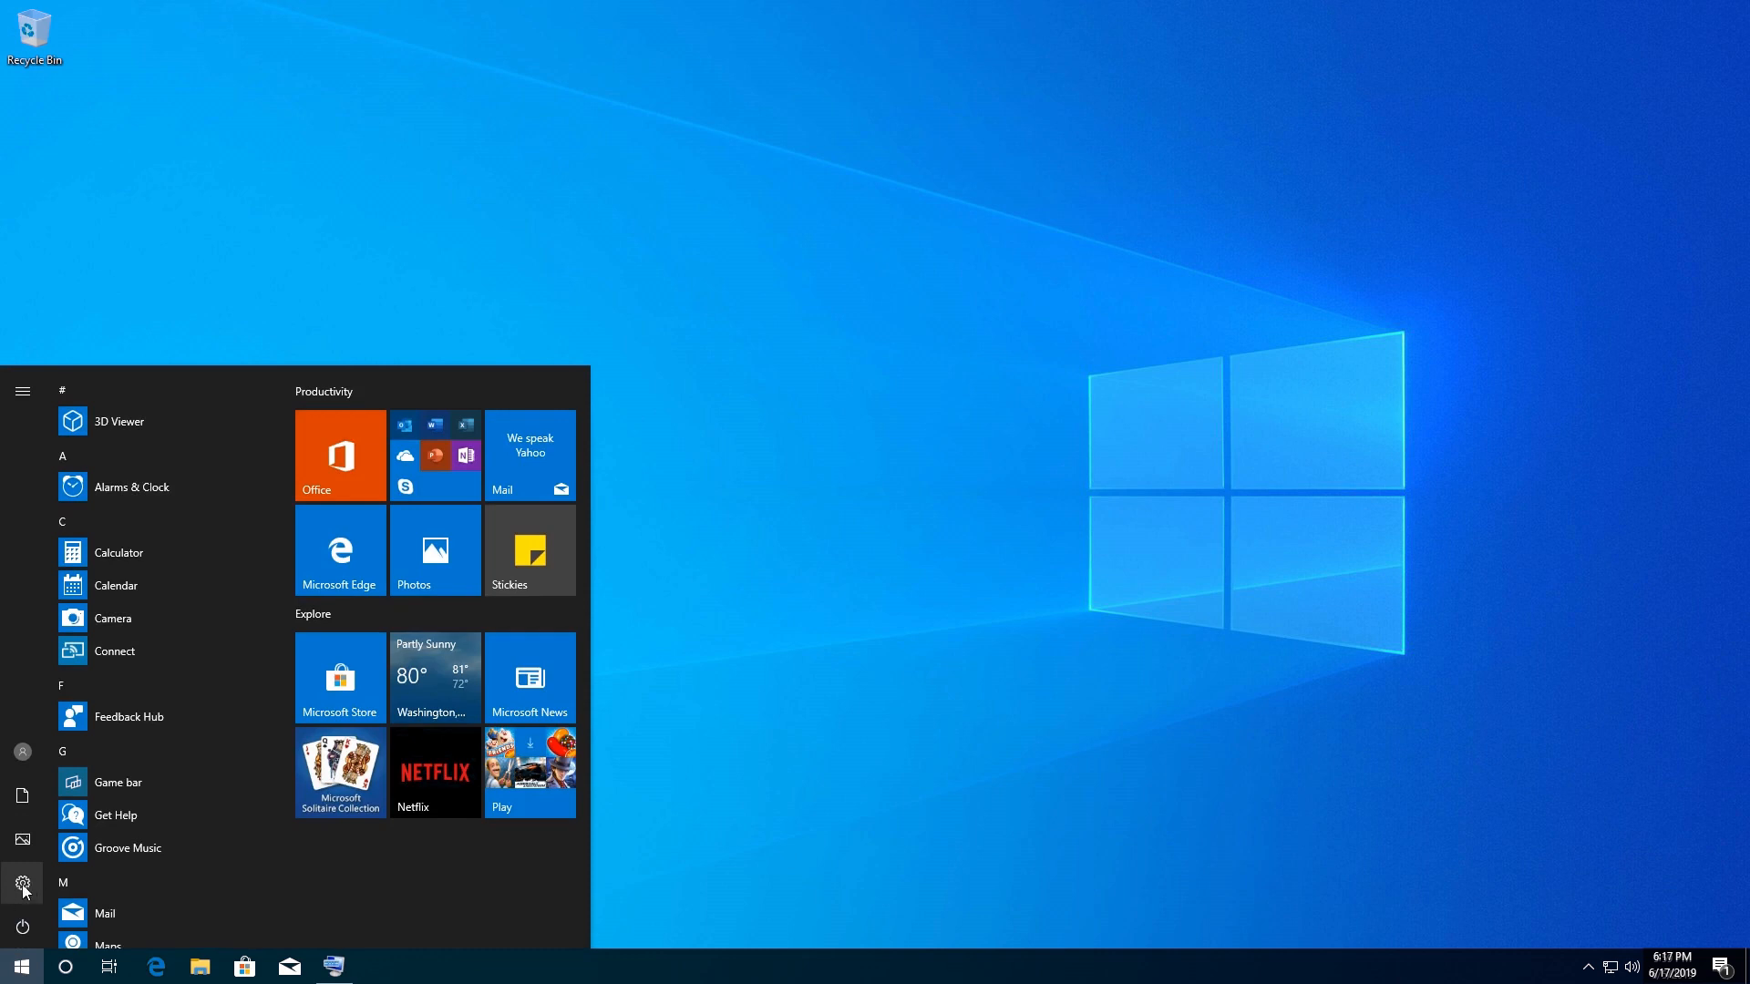
mouse_move(22, 882)
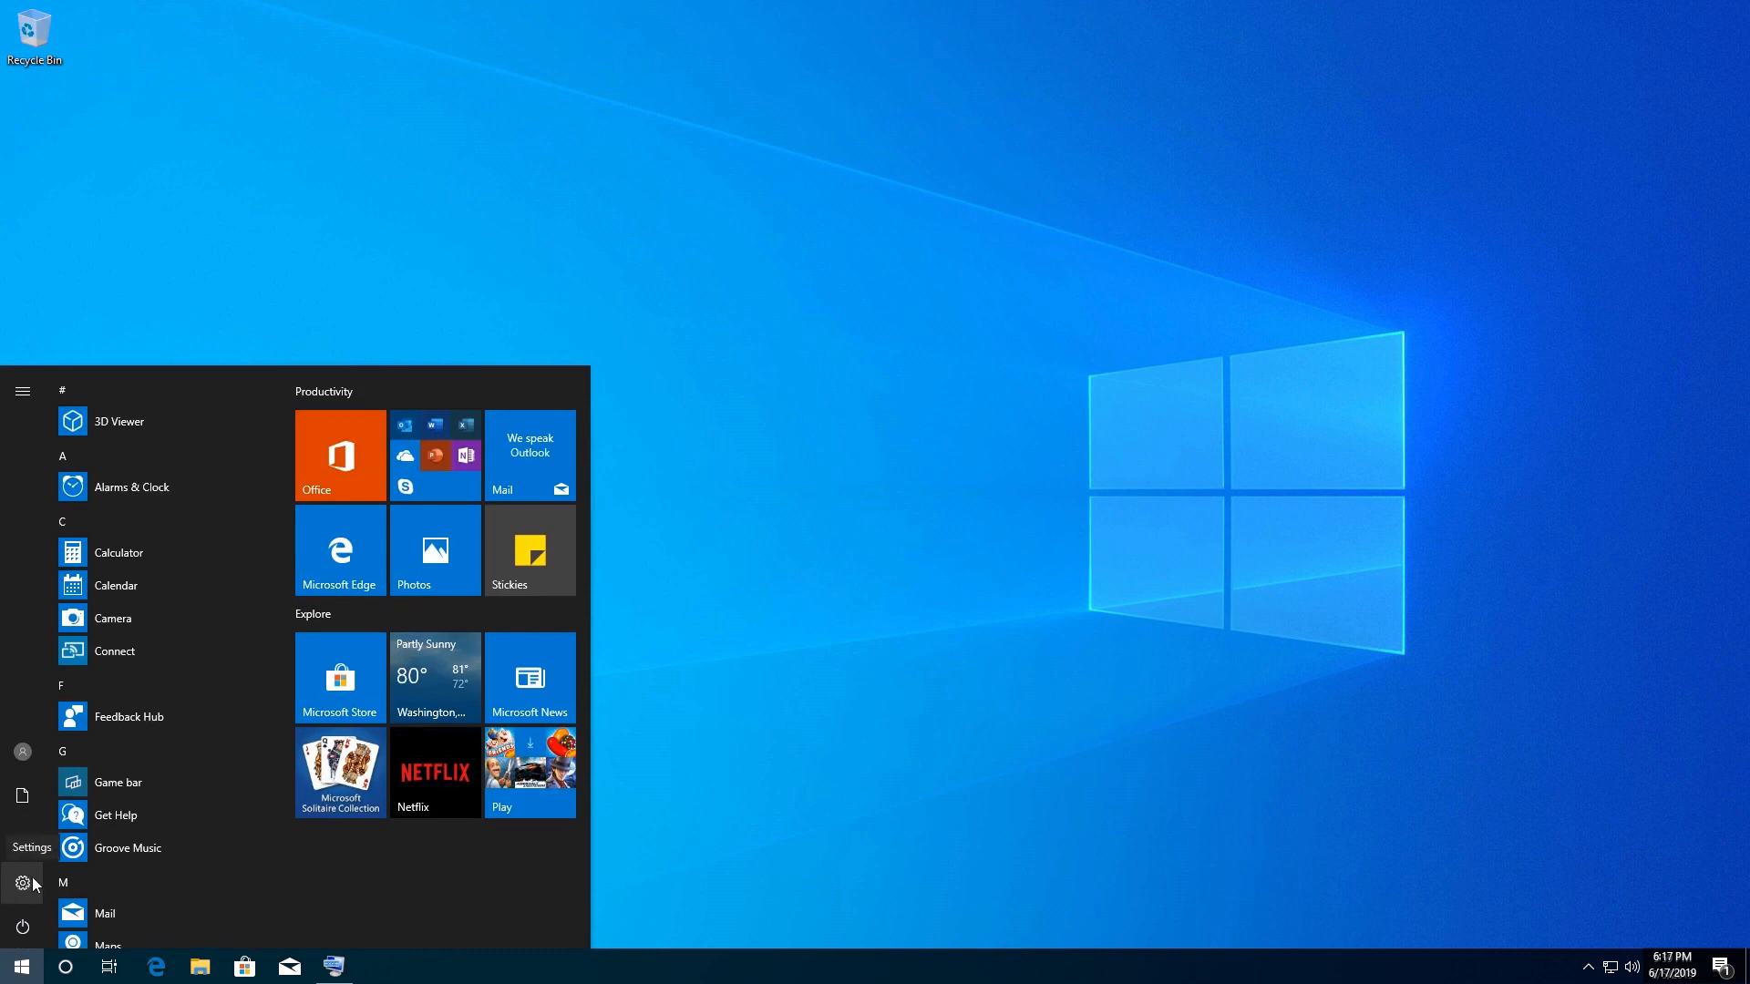
Navigate Settings to Update & Security's Troubleshoot page and scroll to the Keyboard troubleshooter.
click(22, 882)
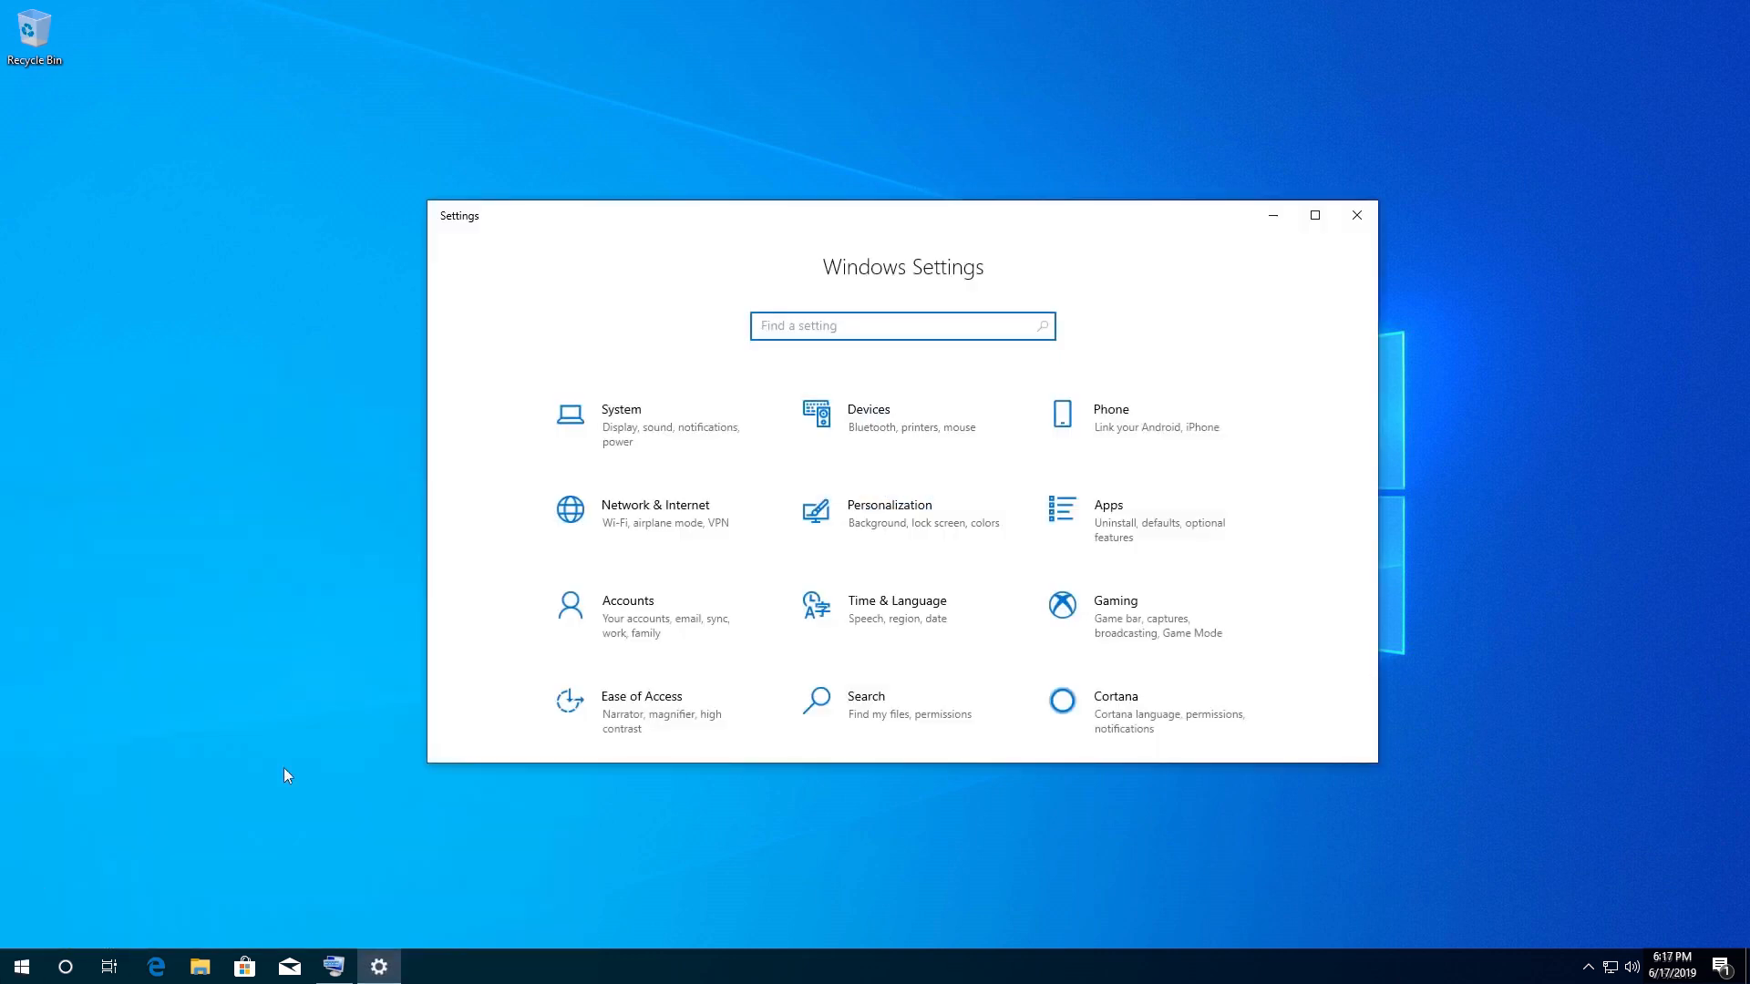
scroll(down, 3)
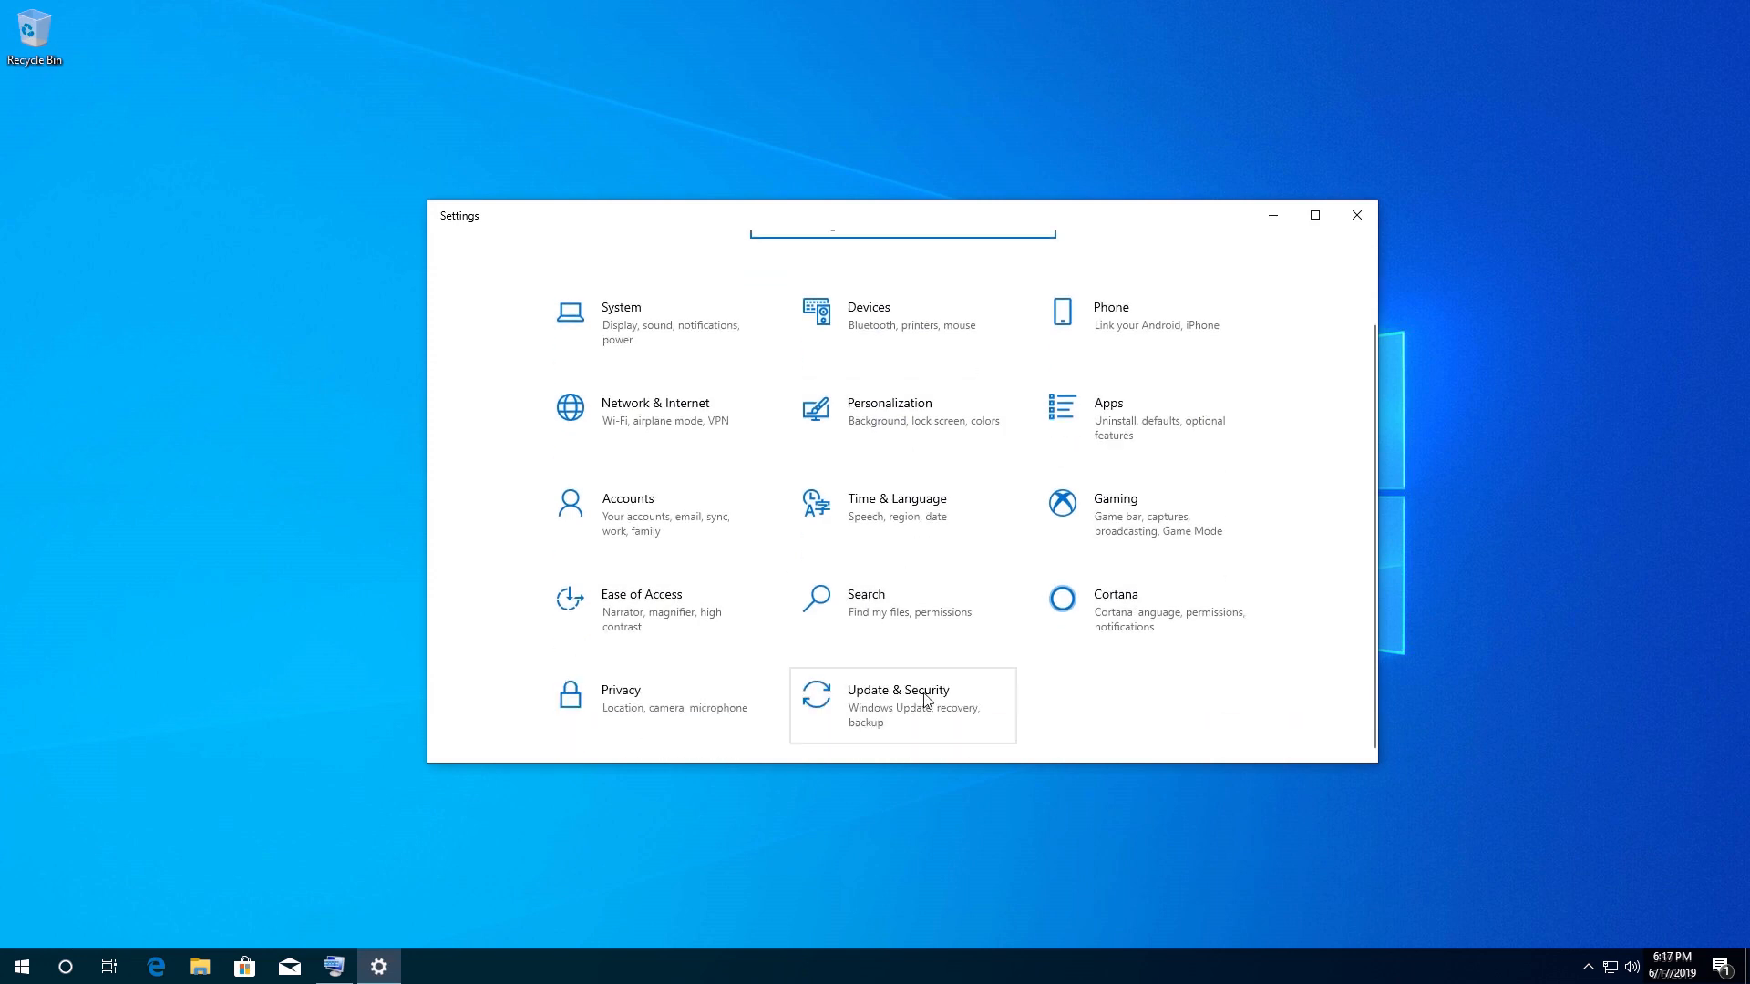
mouse_move(861, 724)
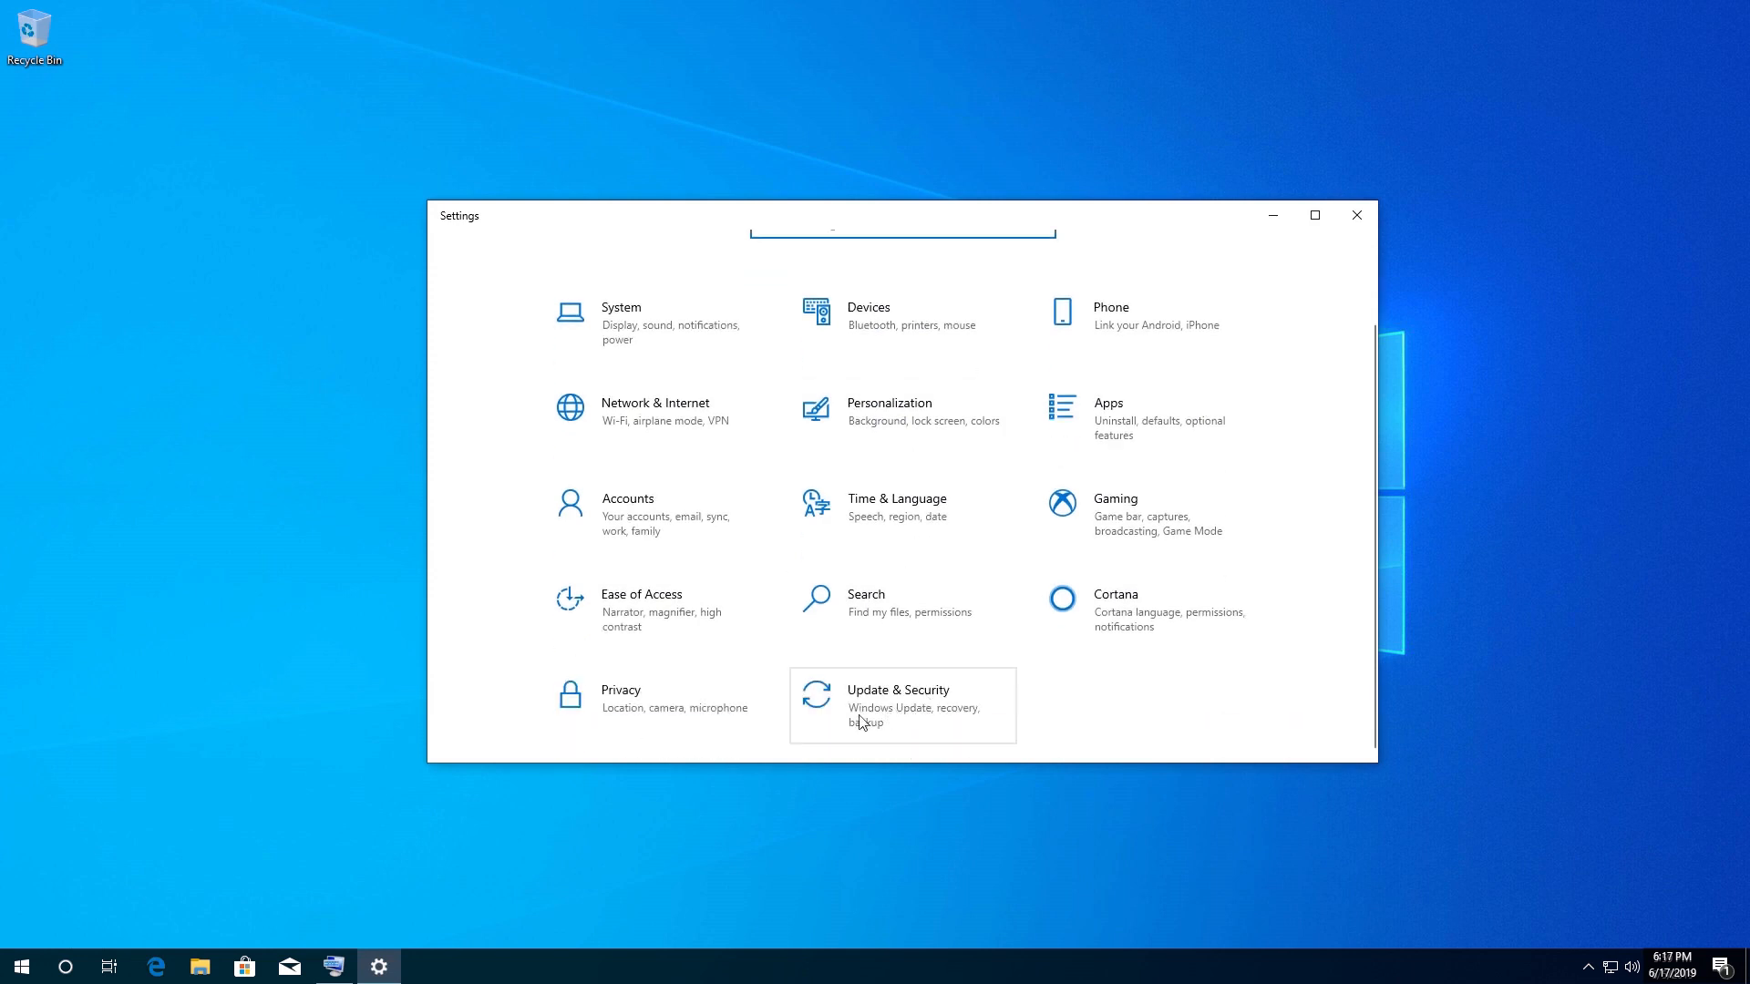
click(896, 698)
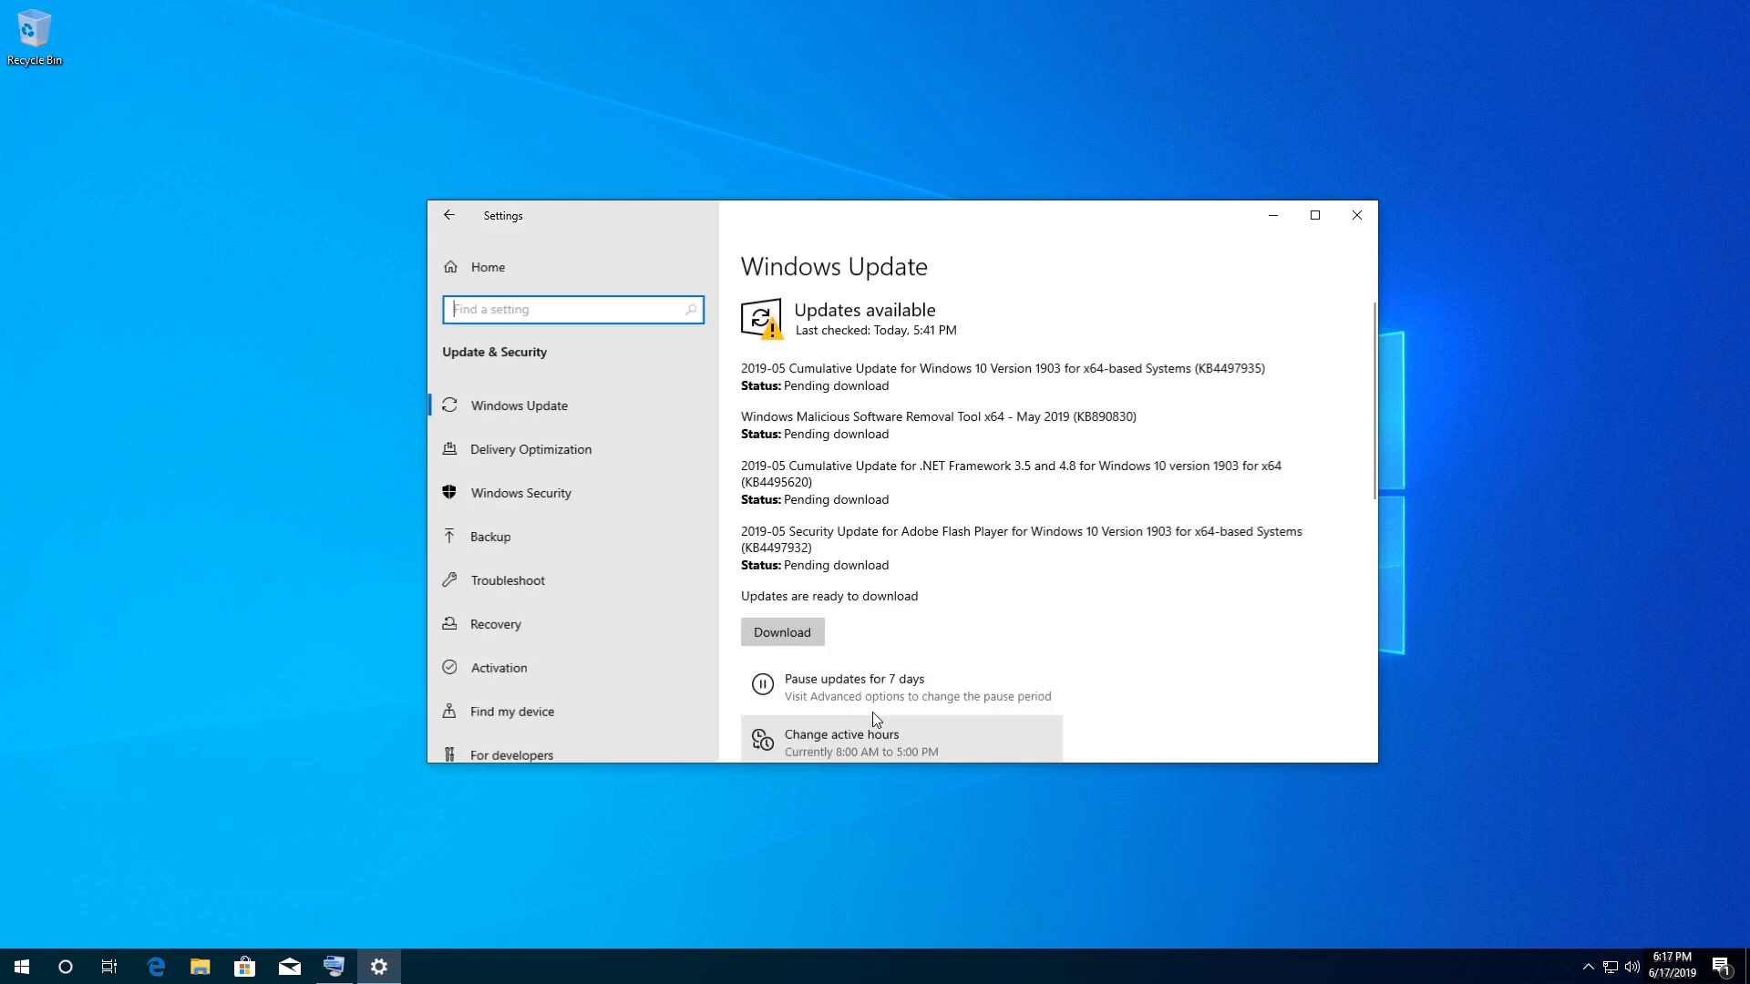
mouse_move(505, 579)
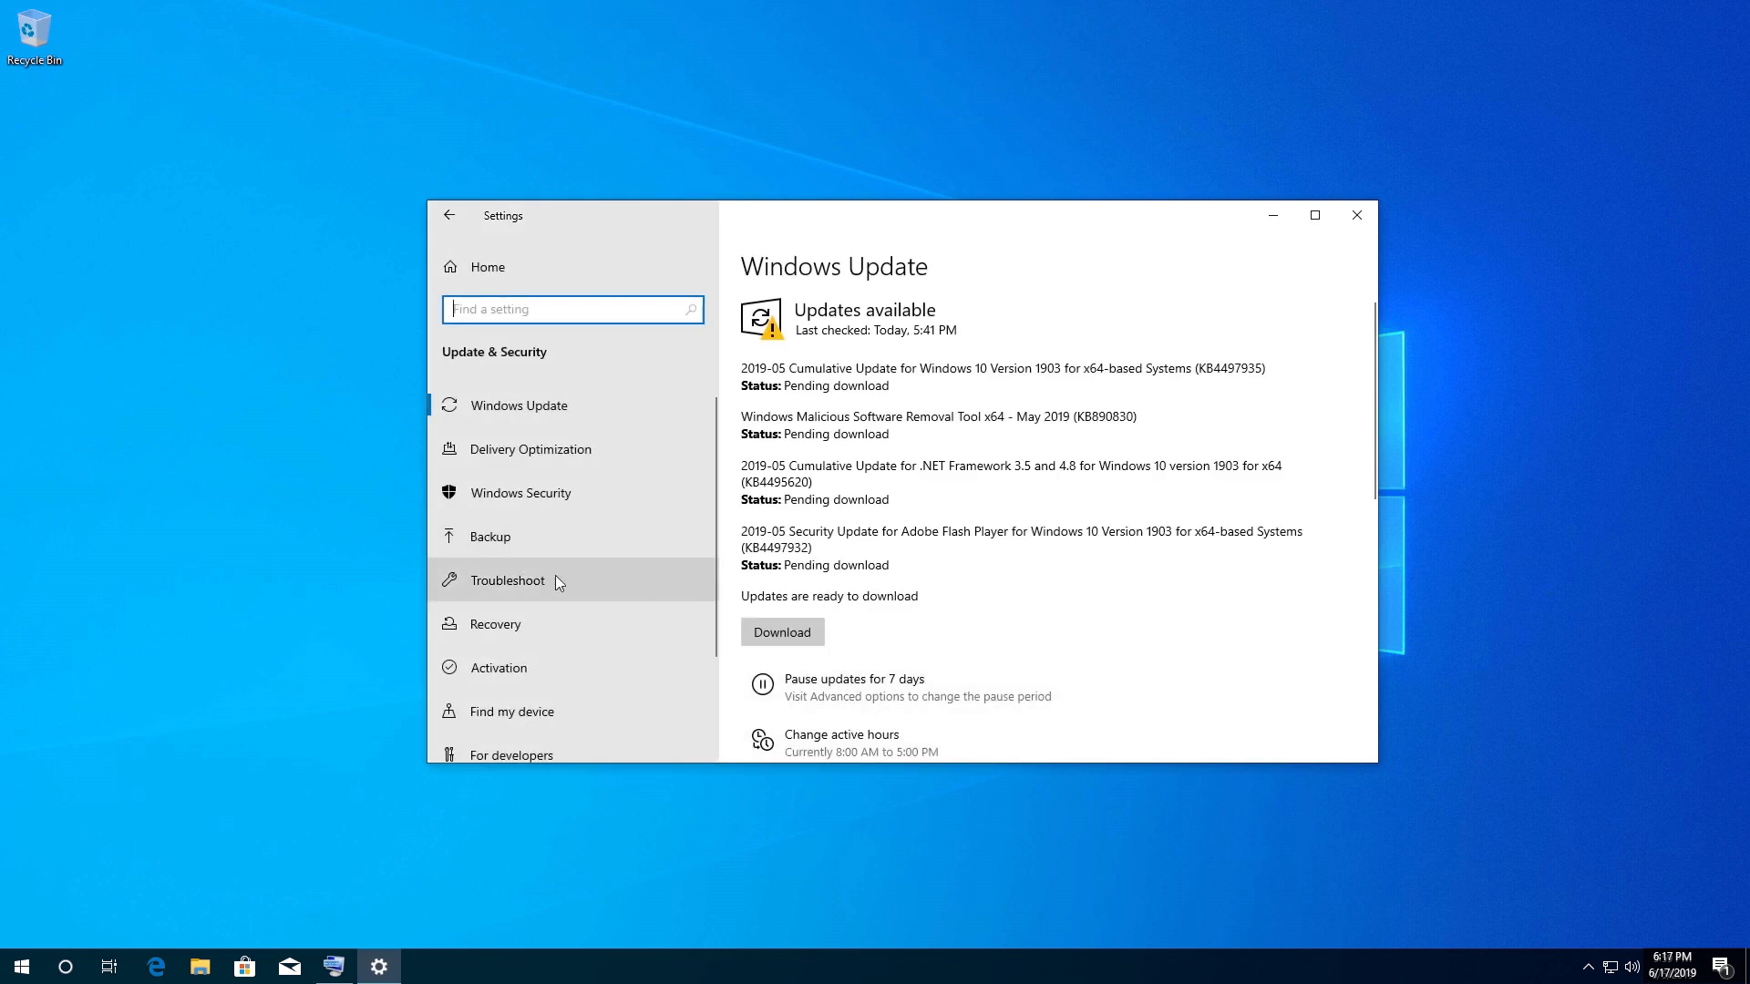
mouse_move(564, 588)
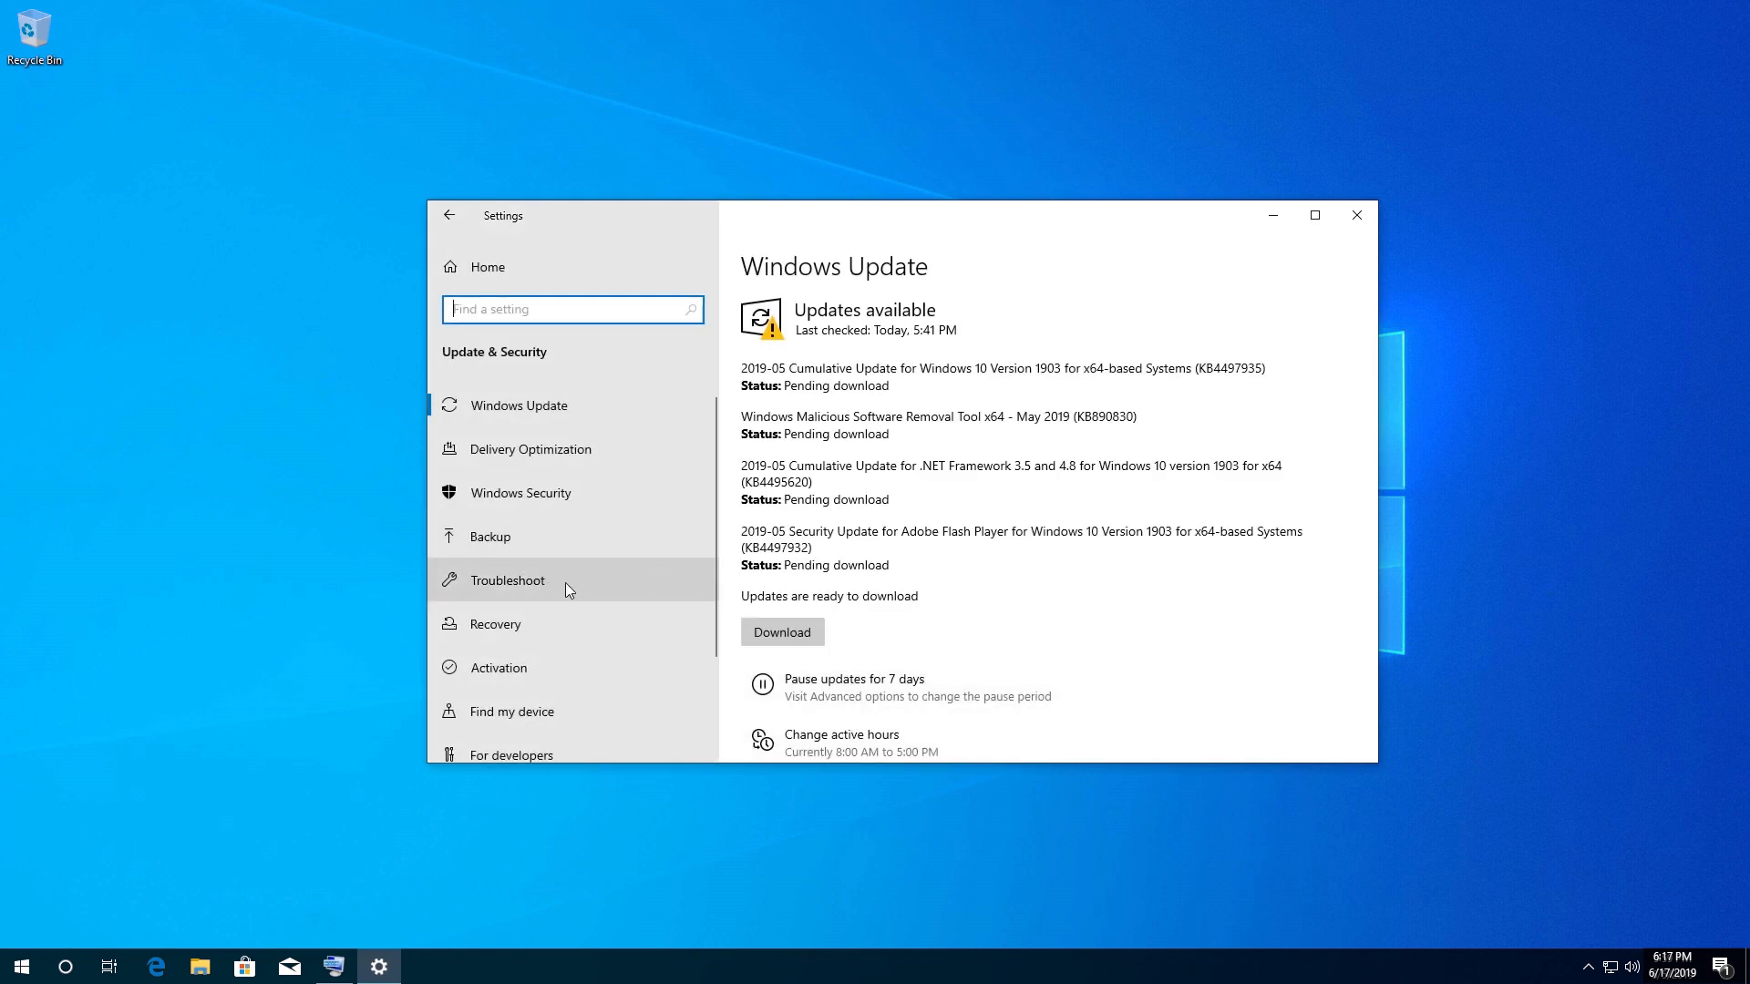
click(505, 580)
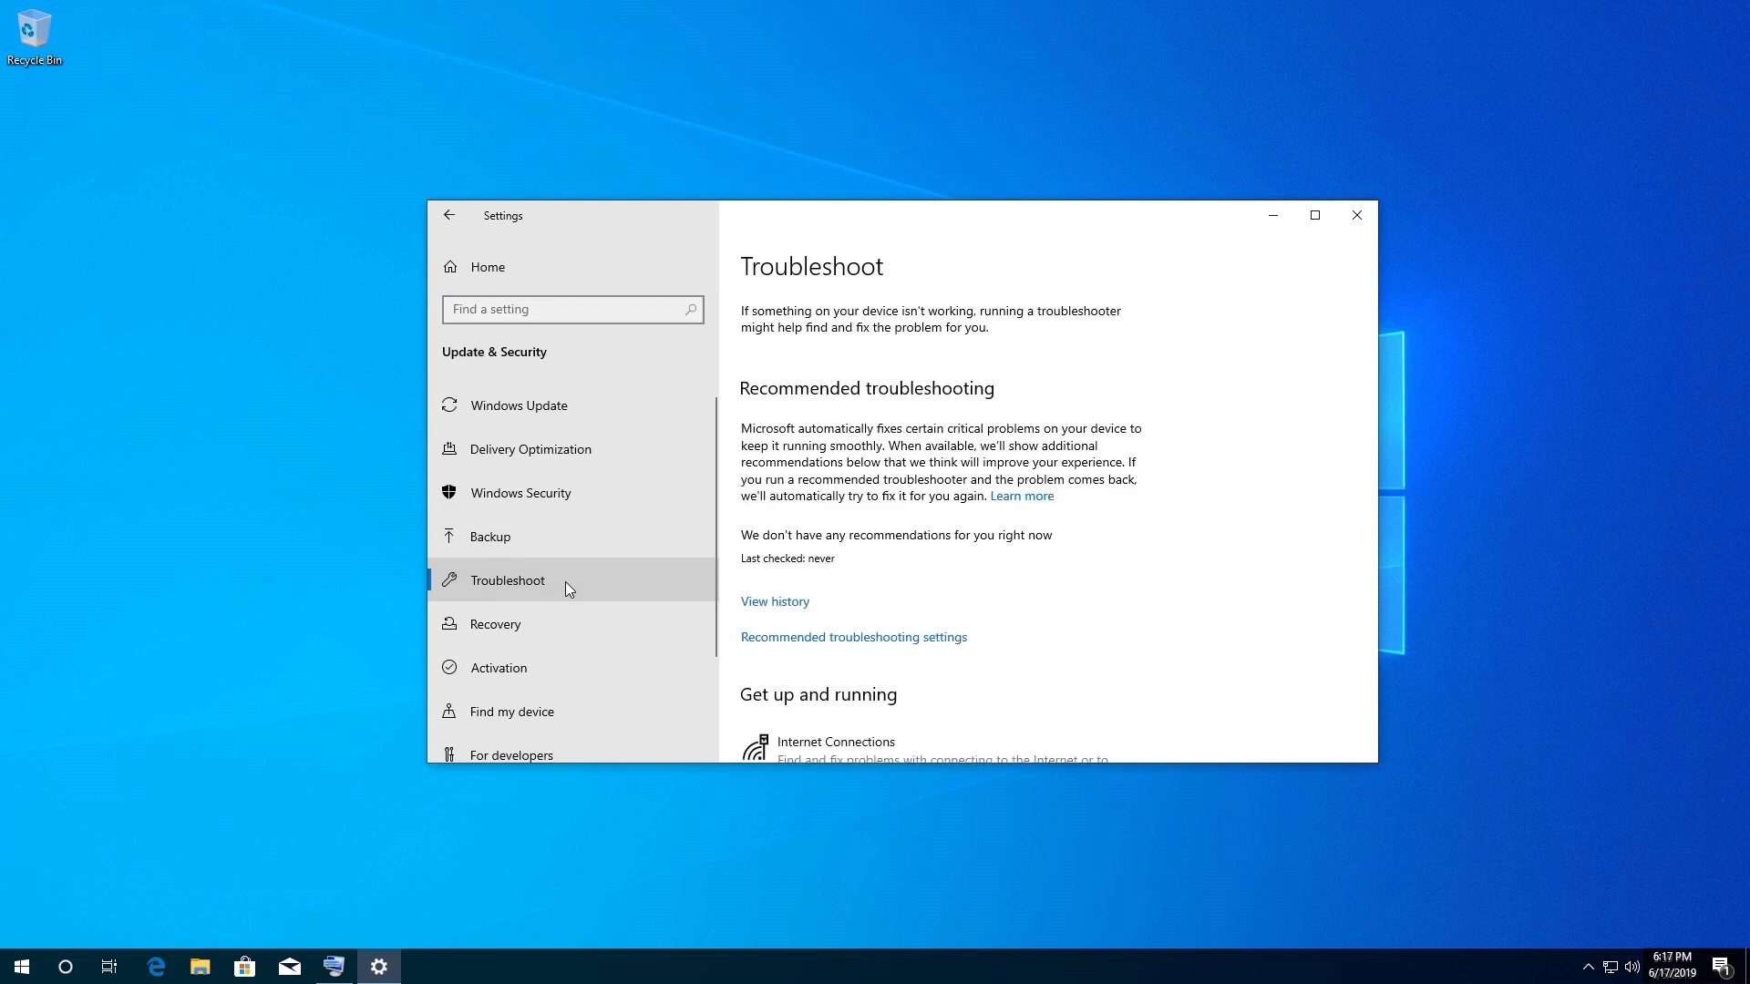
scroll(down, 3)
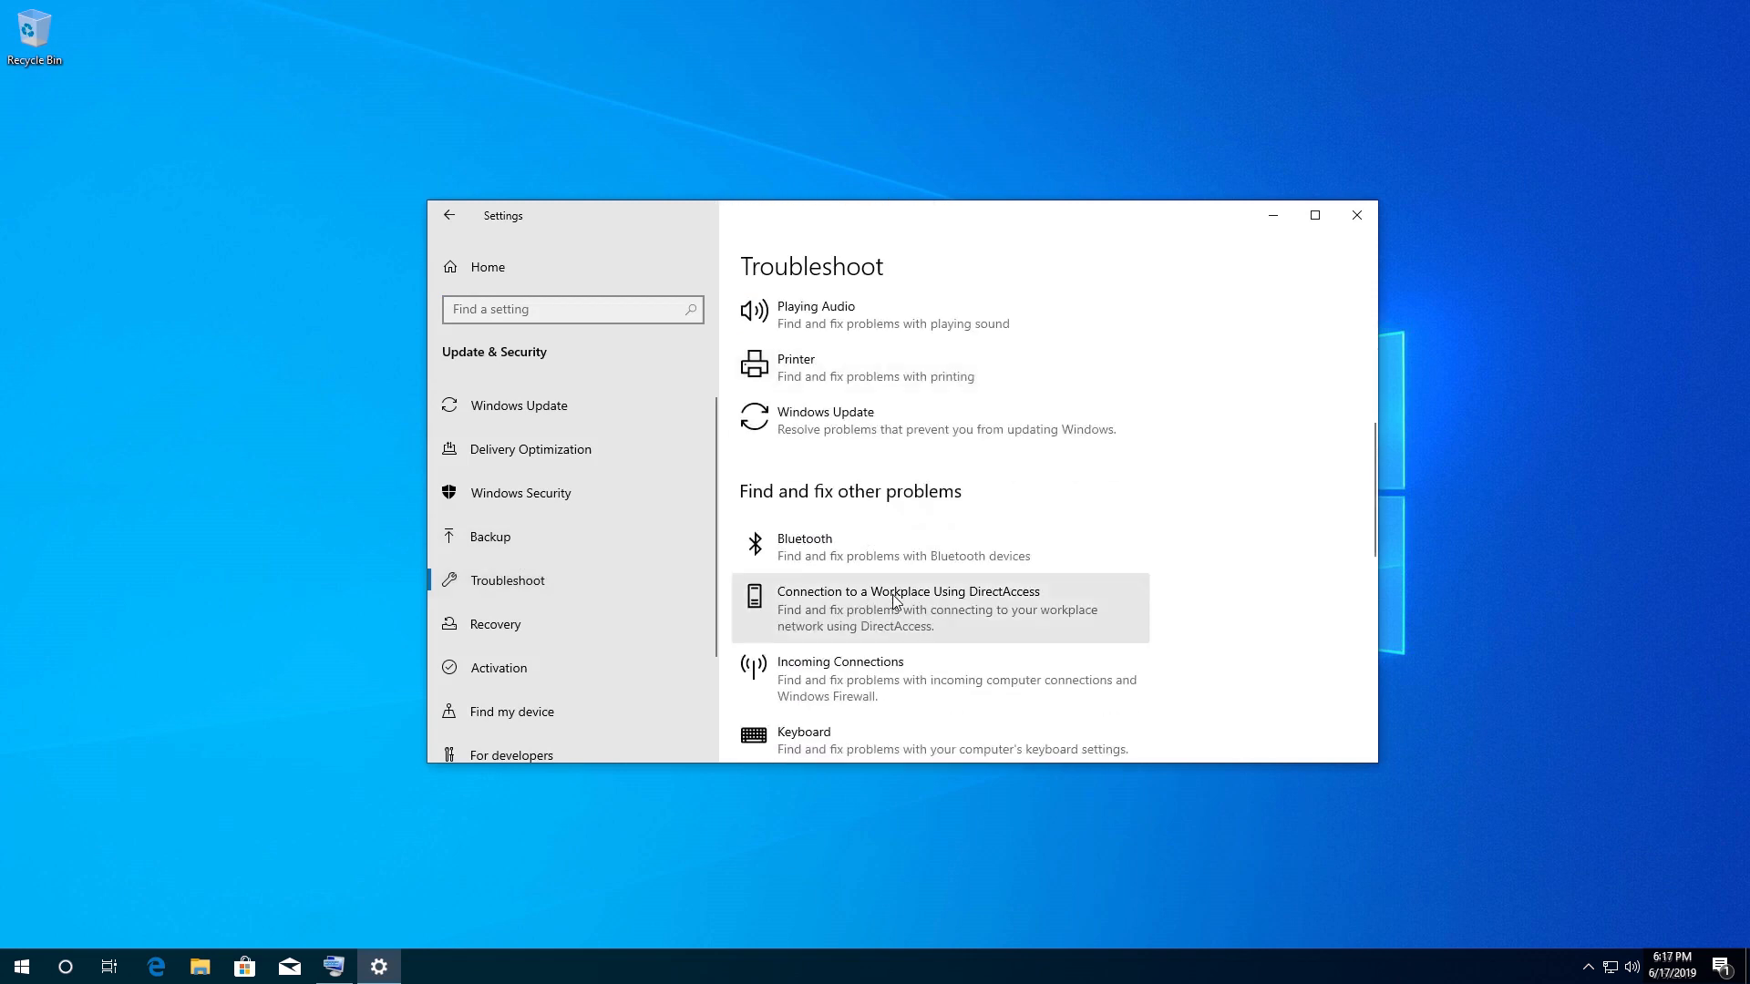
scroll(down, 3)
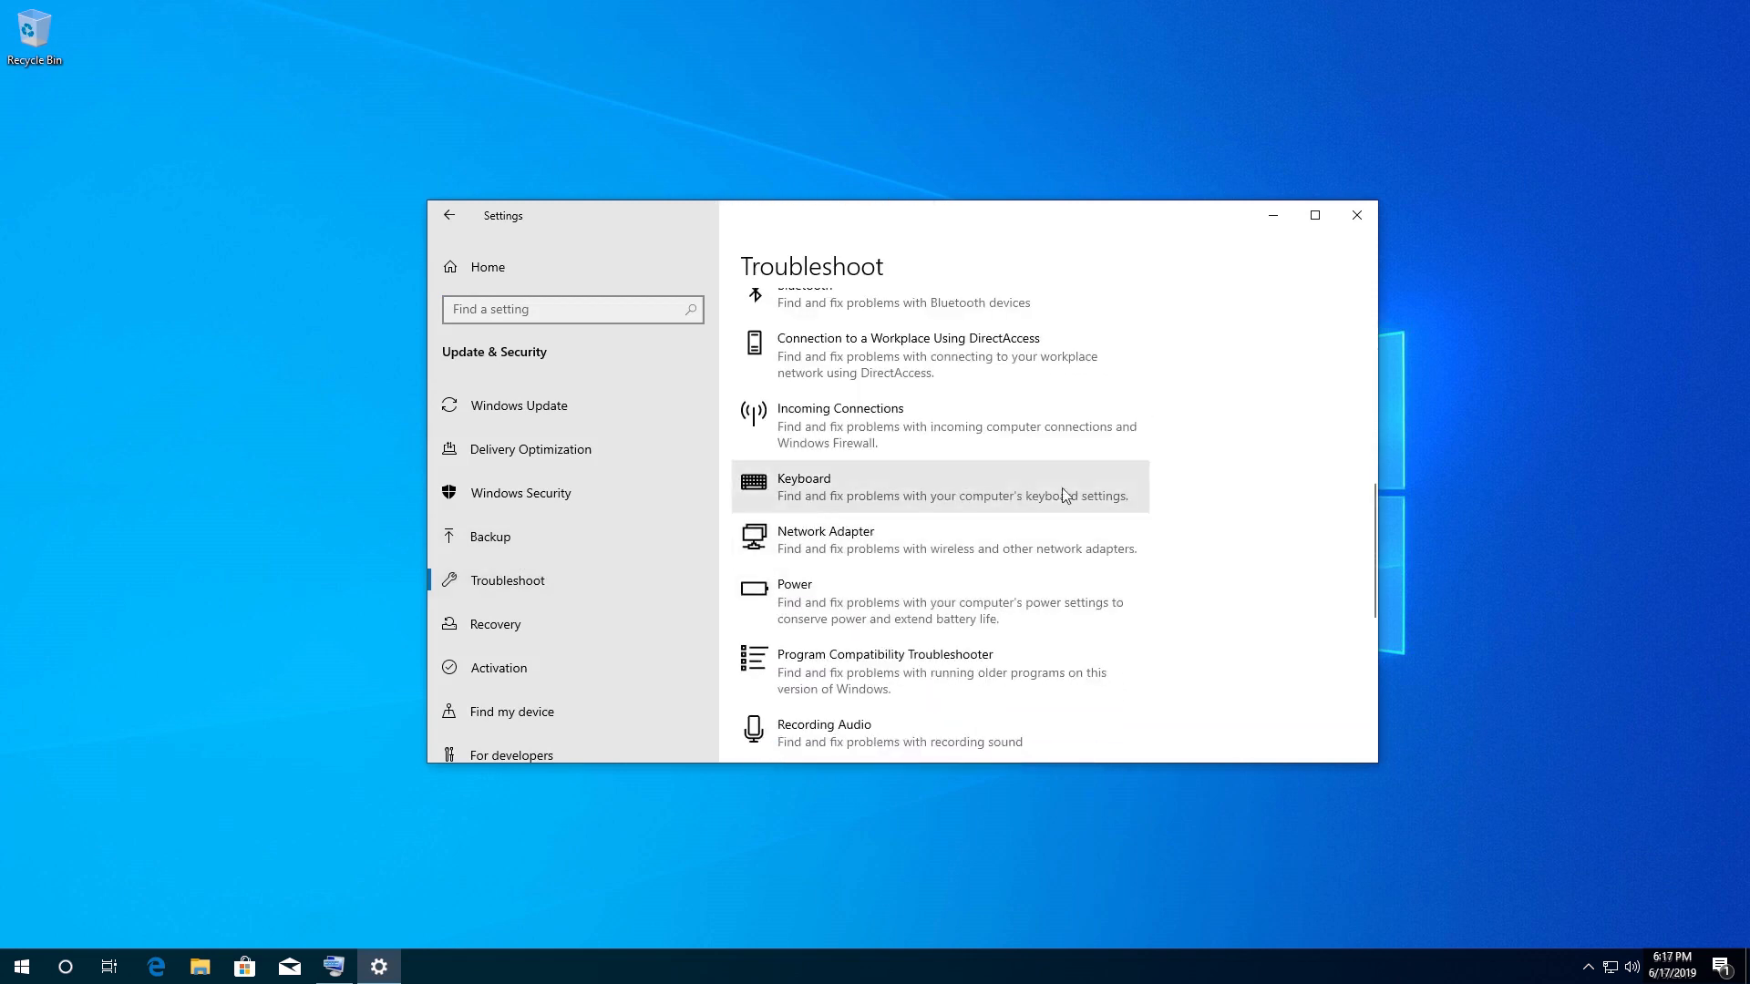
mouse_move(991, 503)
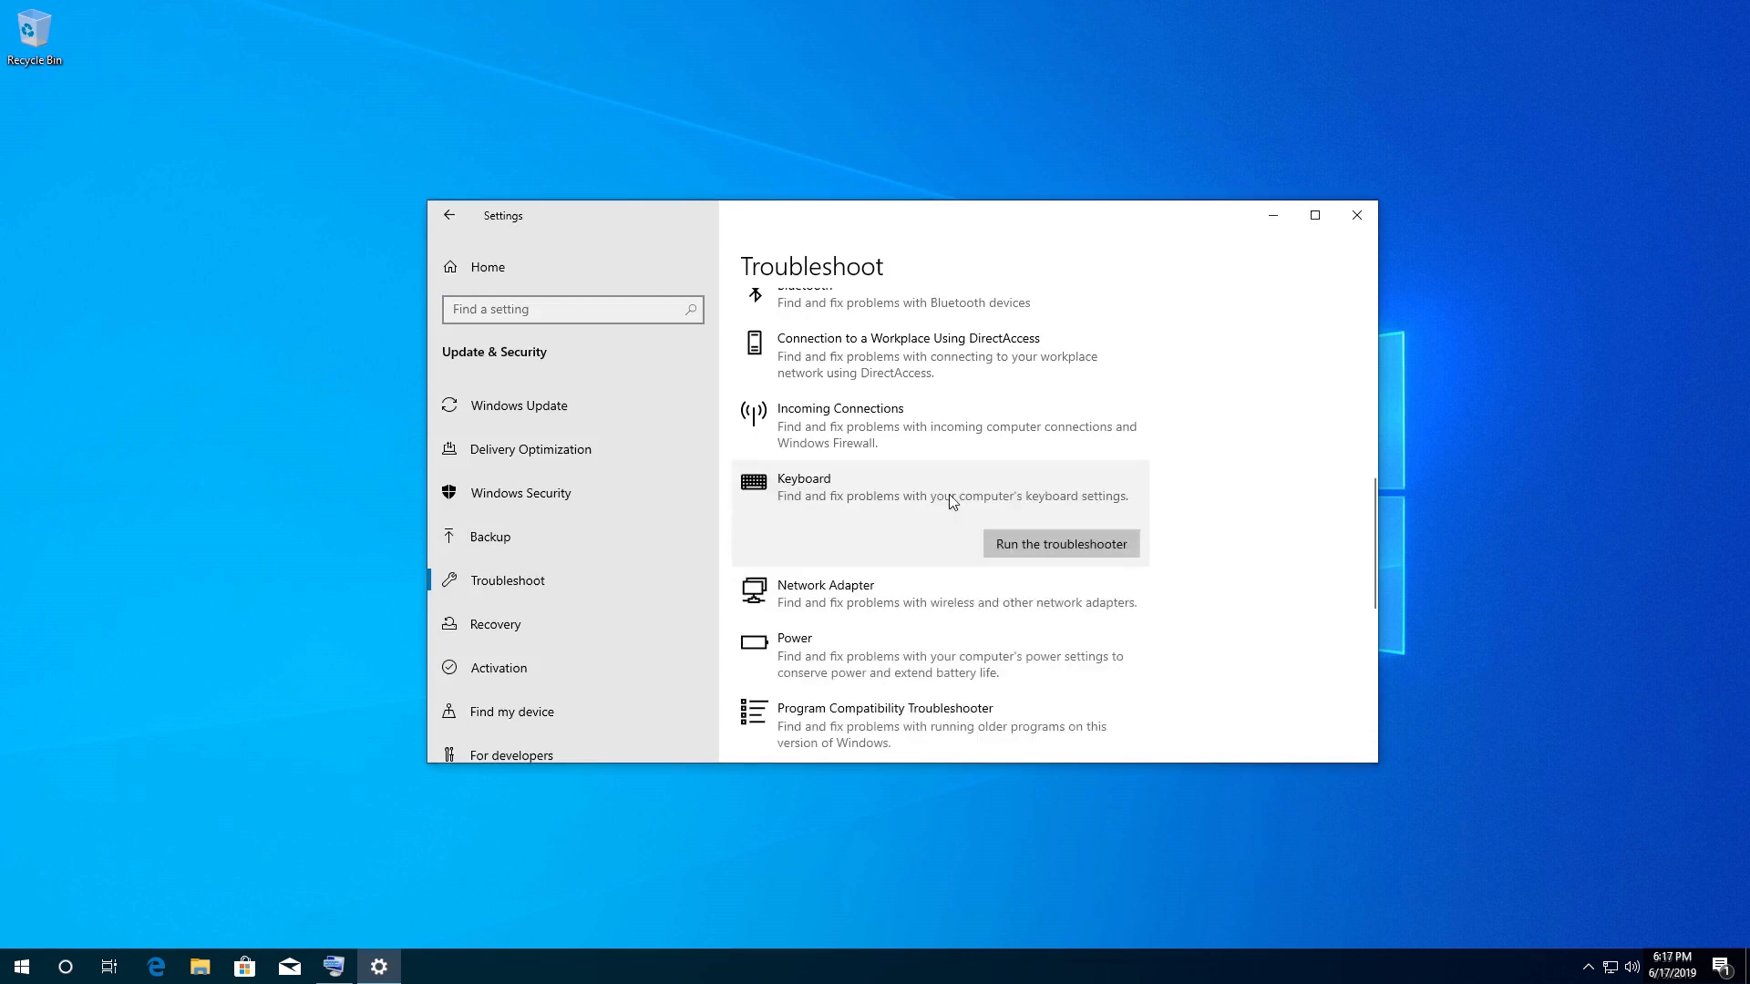
mouse_move(1115, 544)
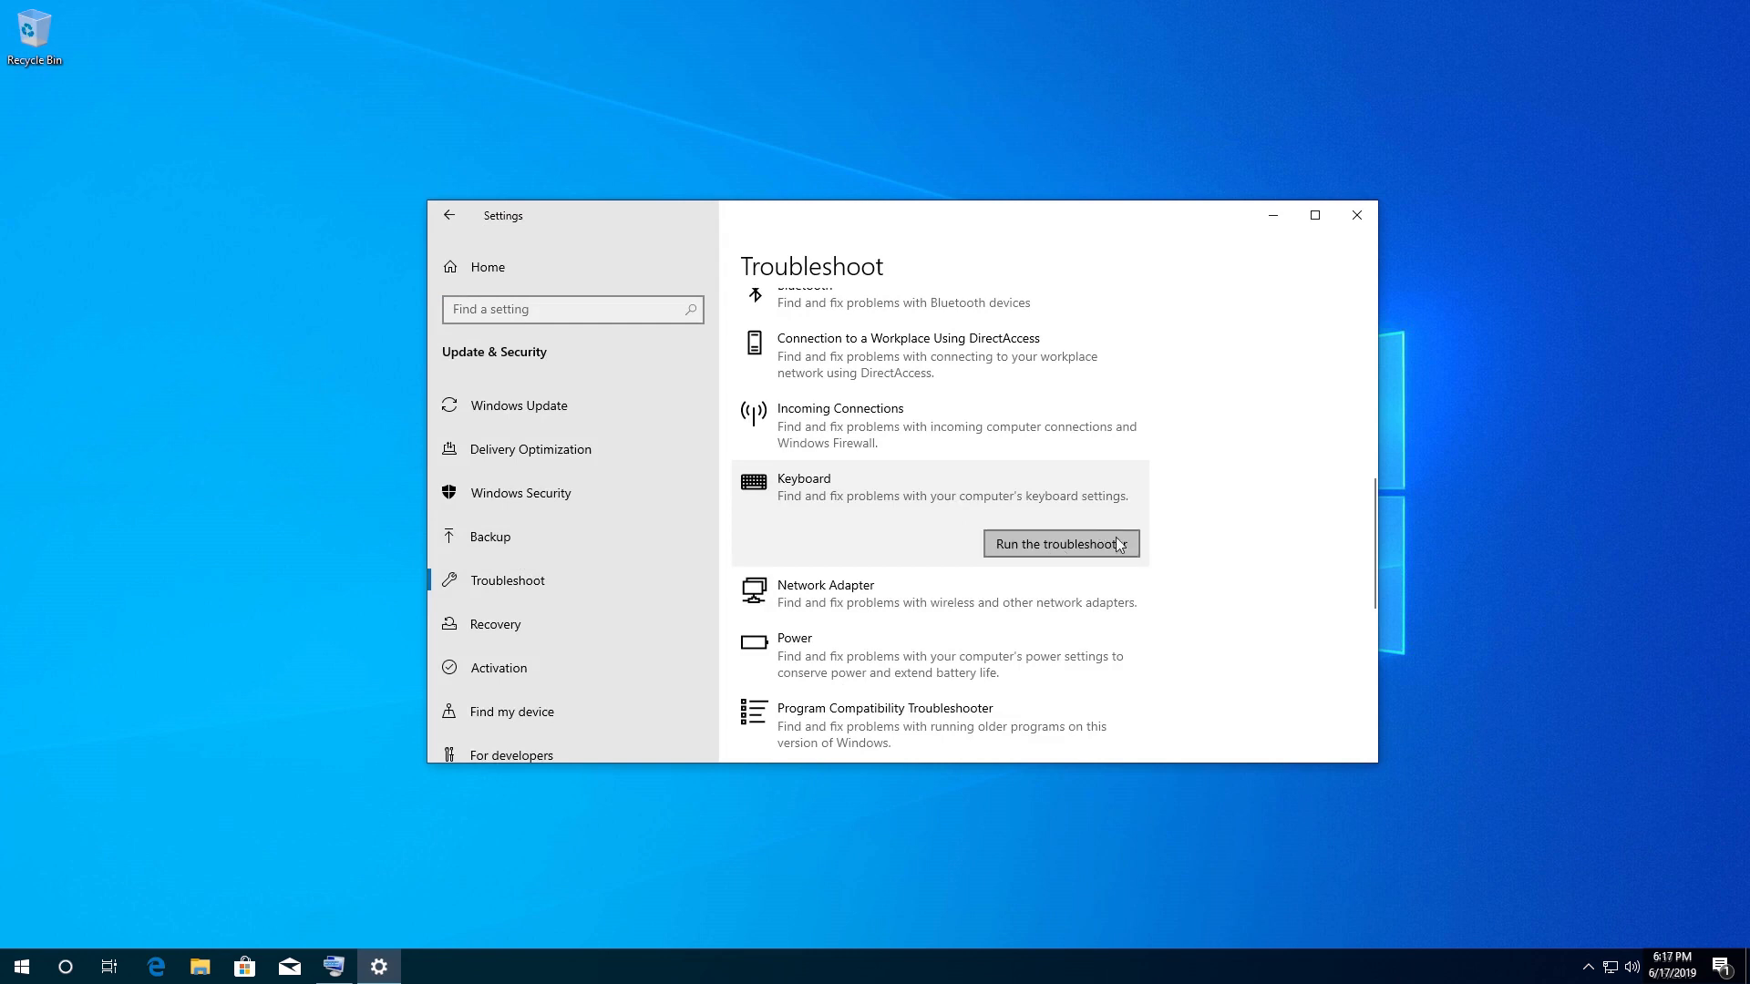